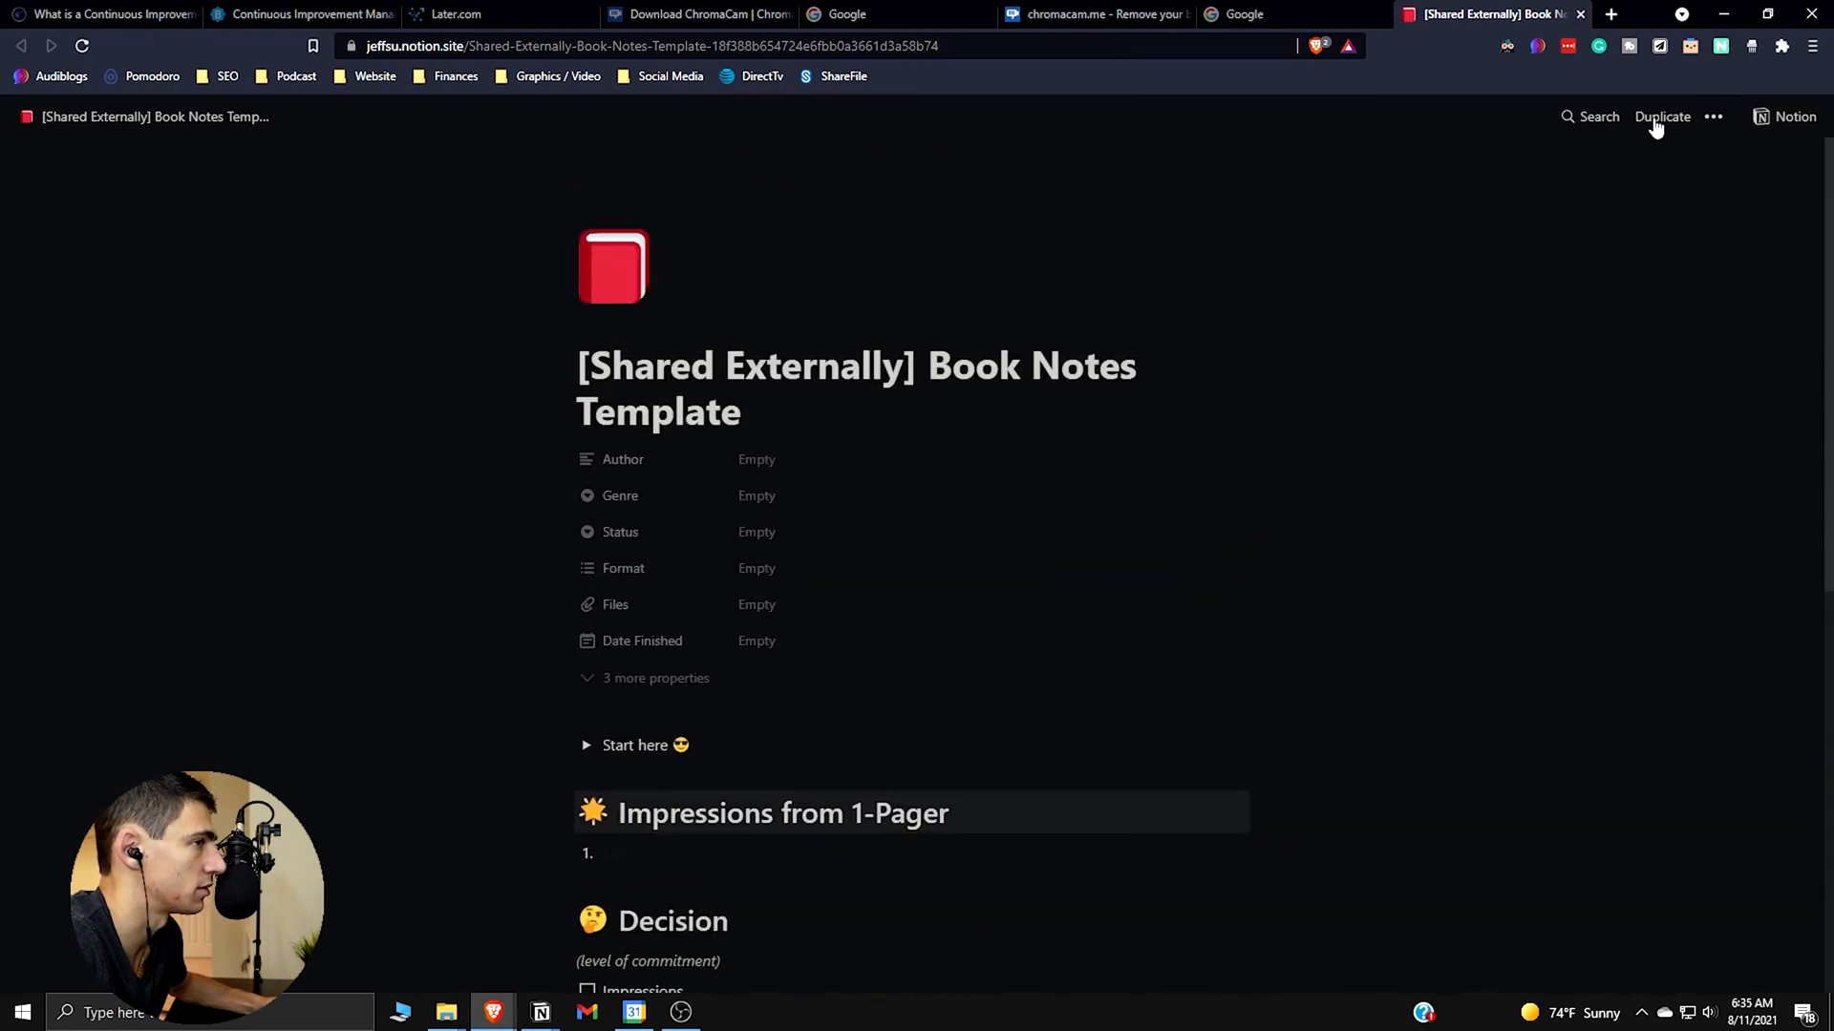
Duplicate the shared Book Notes Template into the personal workspace and return to the workspace home
click(1662, 116)
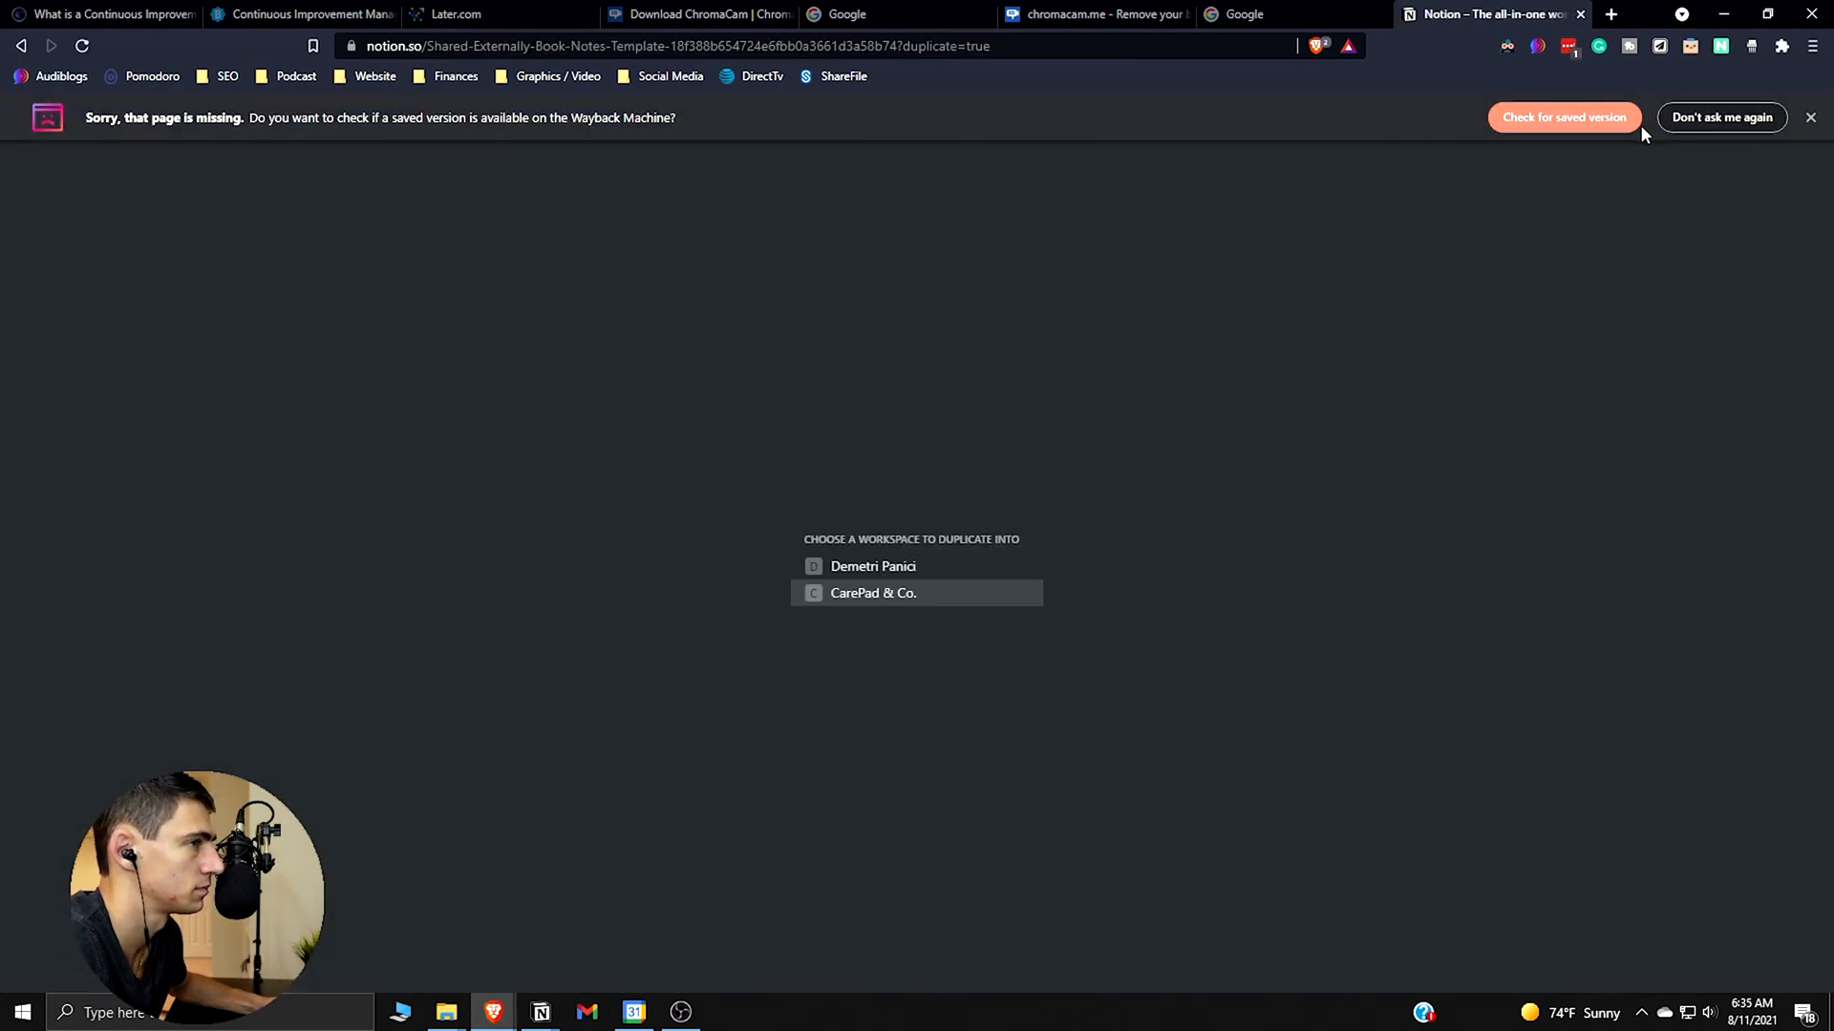
click(875, 565)
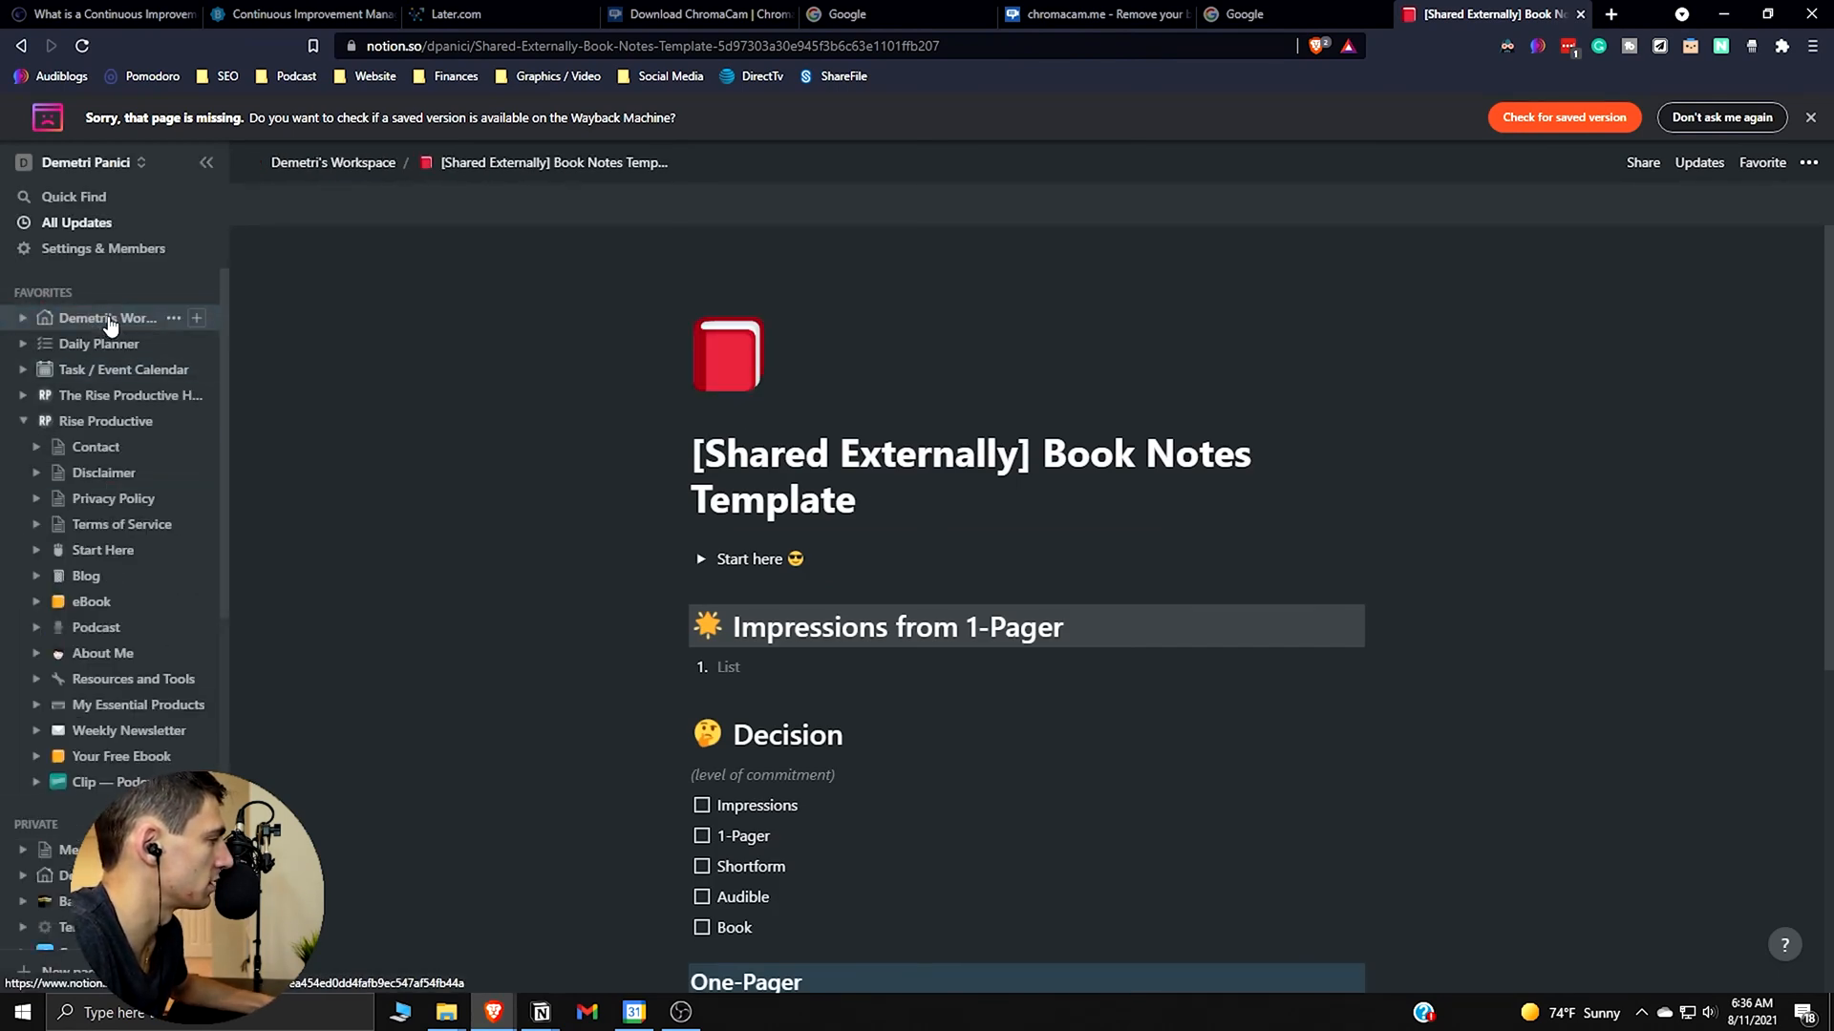
click(103, 317)
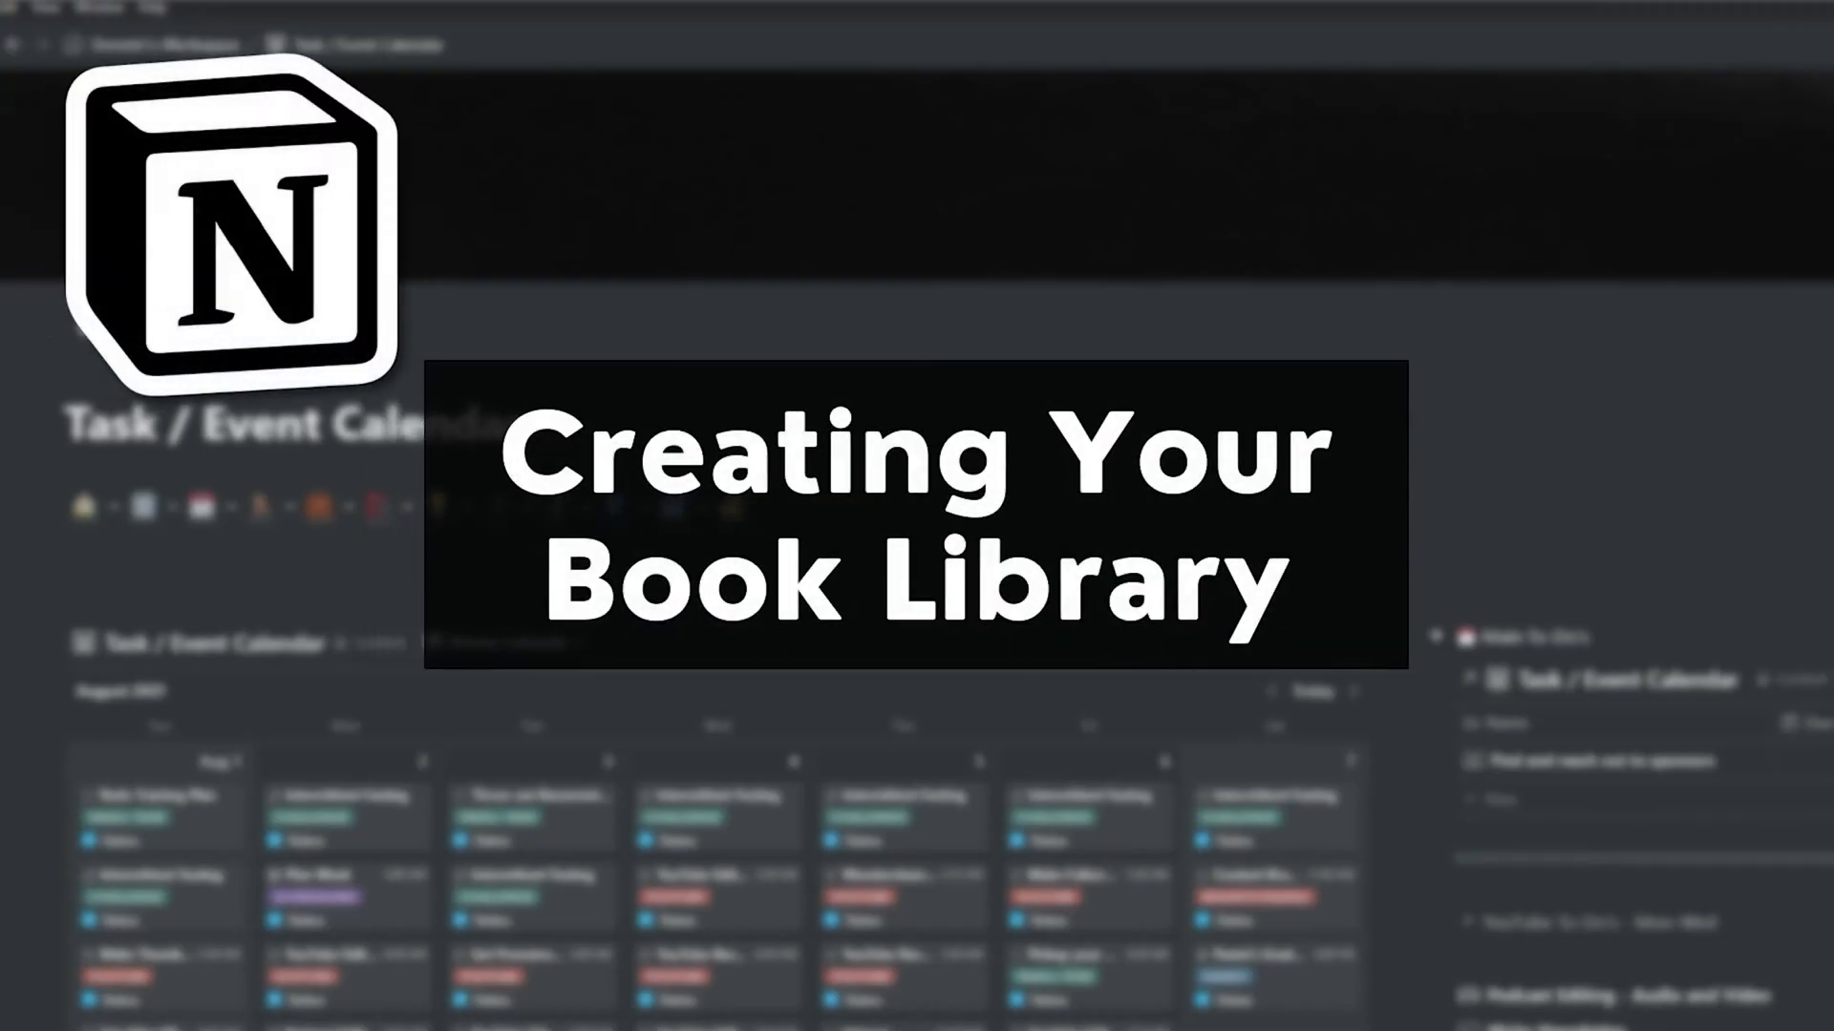
Create a full-width sub-page titled Book Library inside the workspace home page
text(/page)
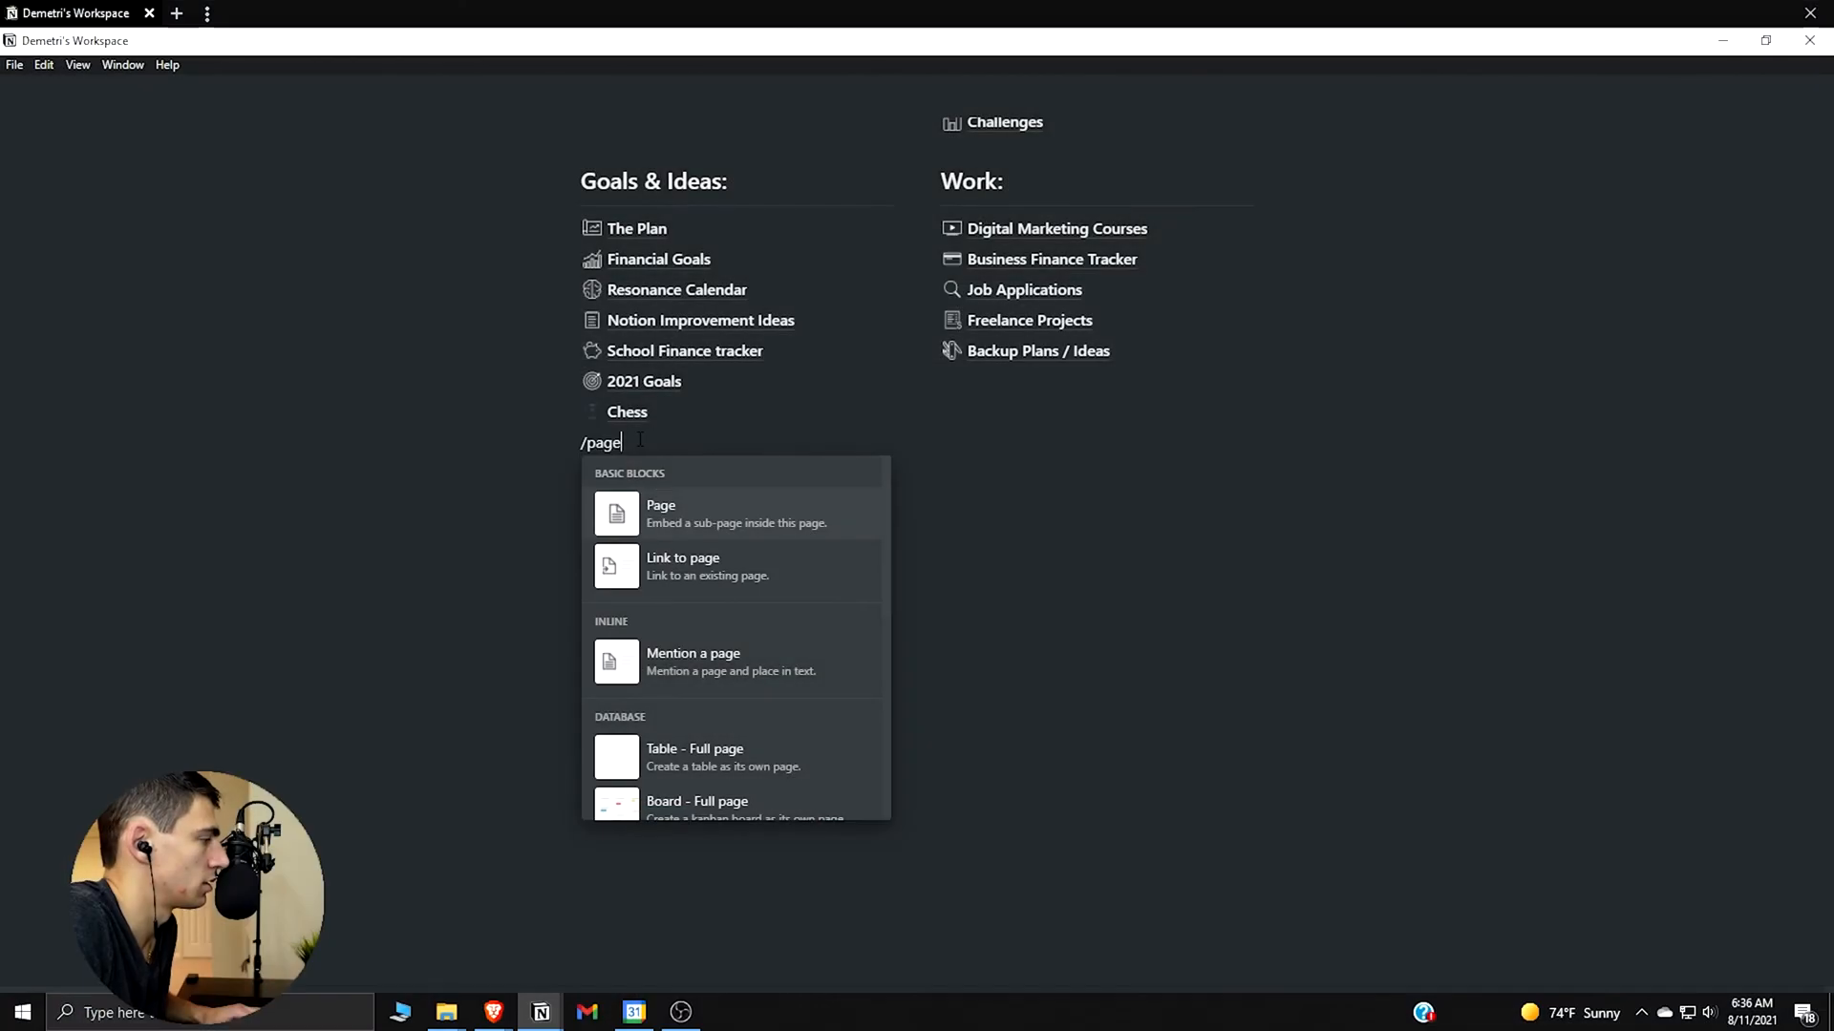
click(661, 514)
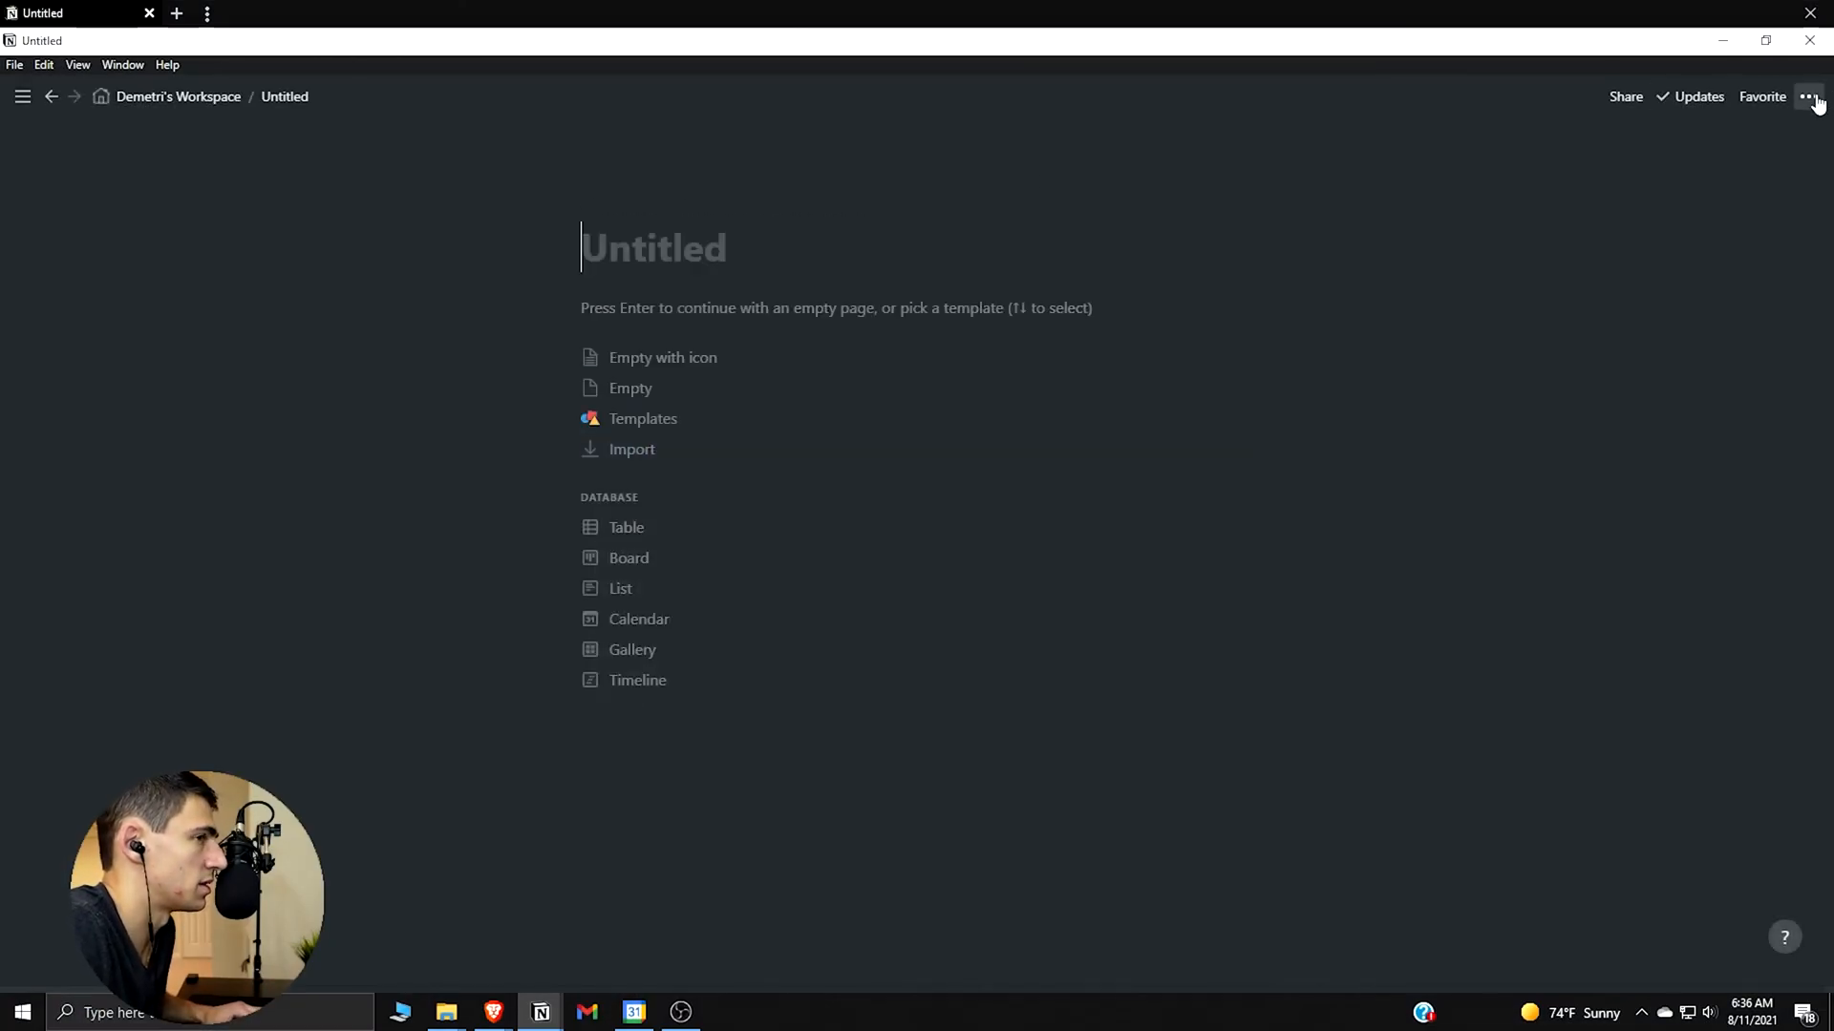
click(1809, 95)
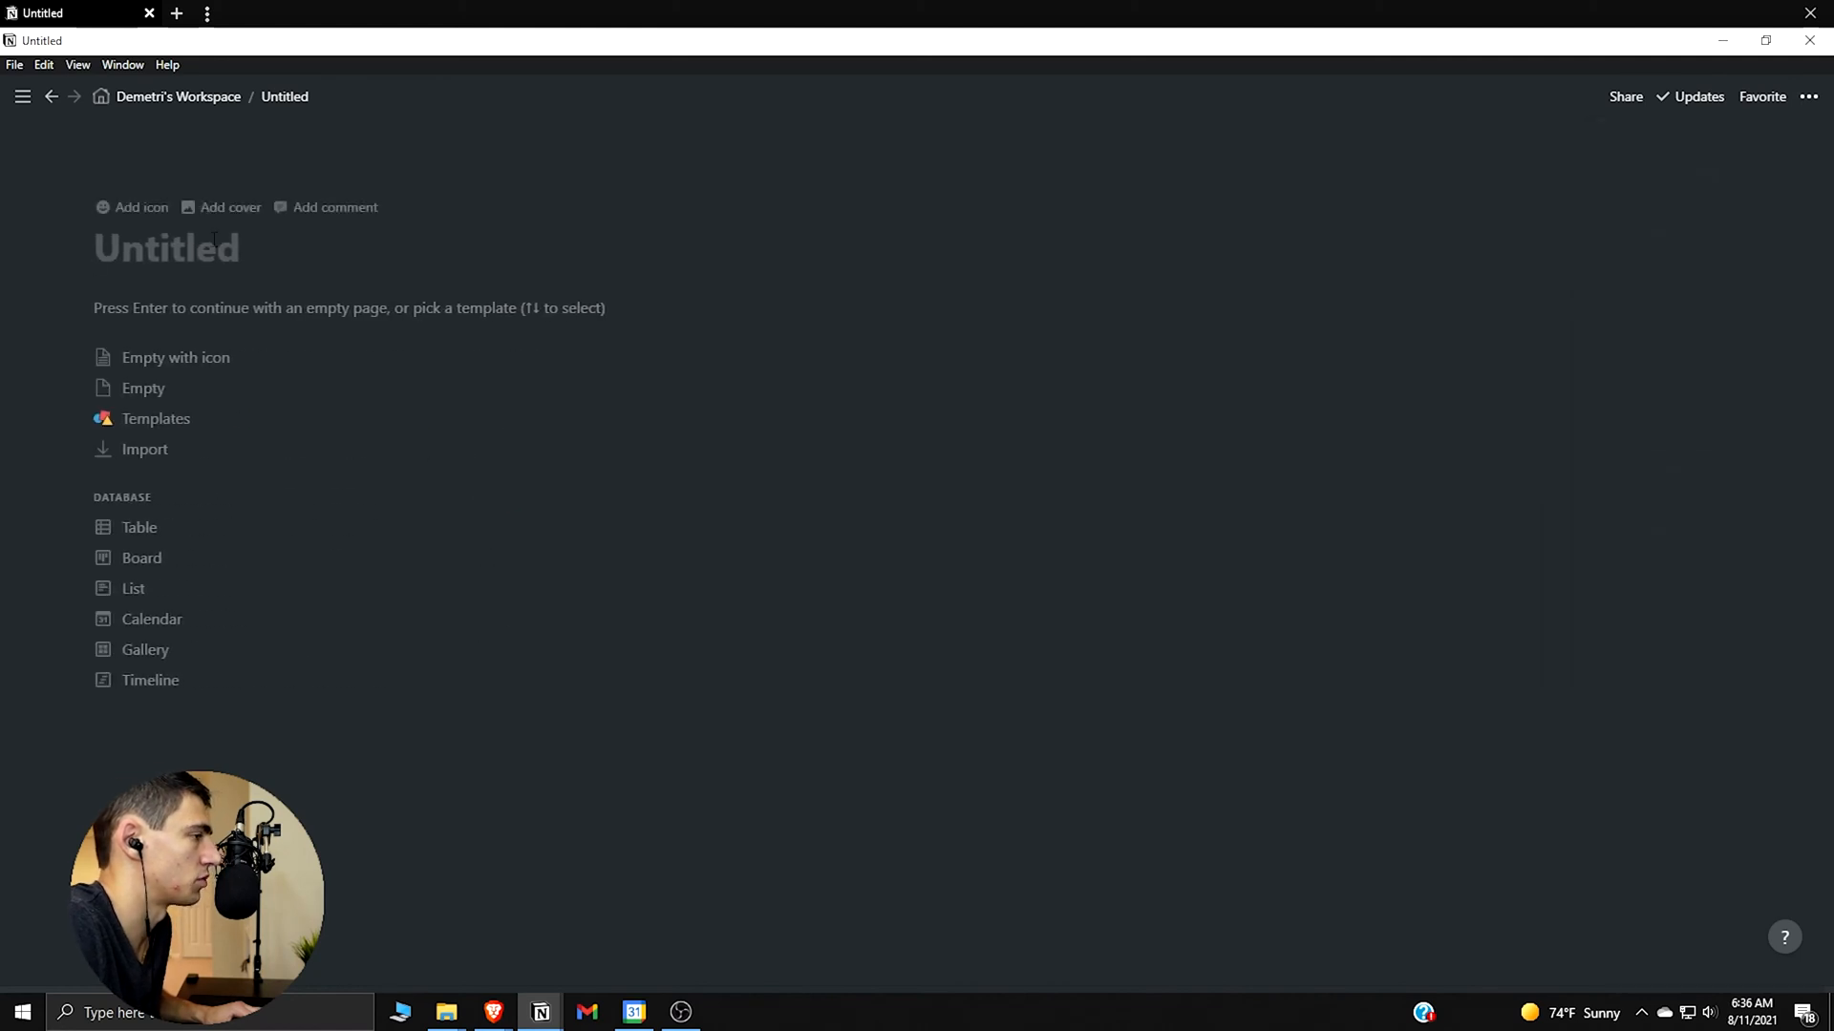
text(Book L)
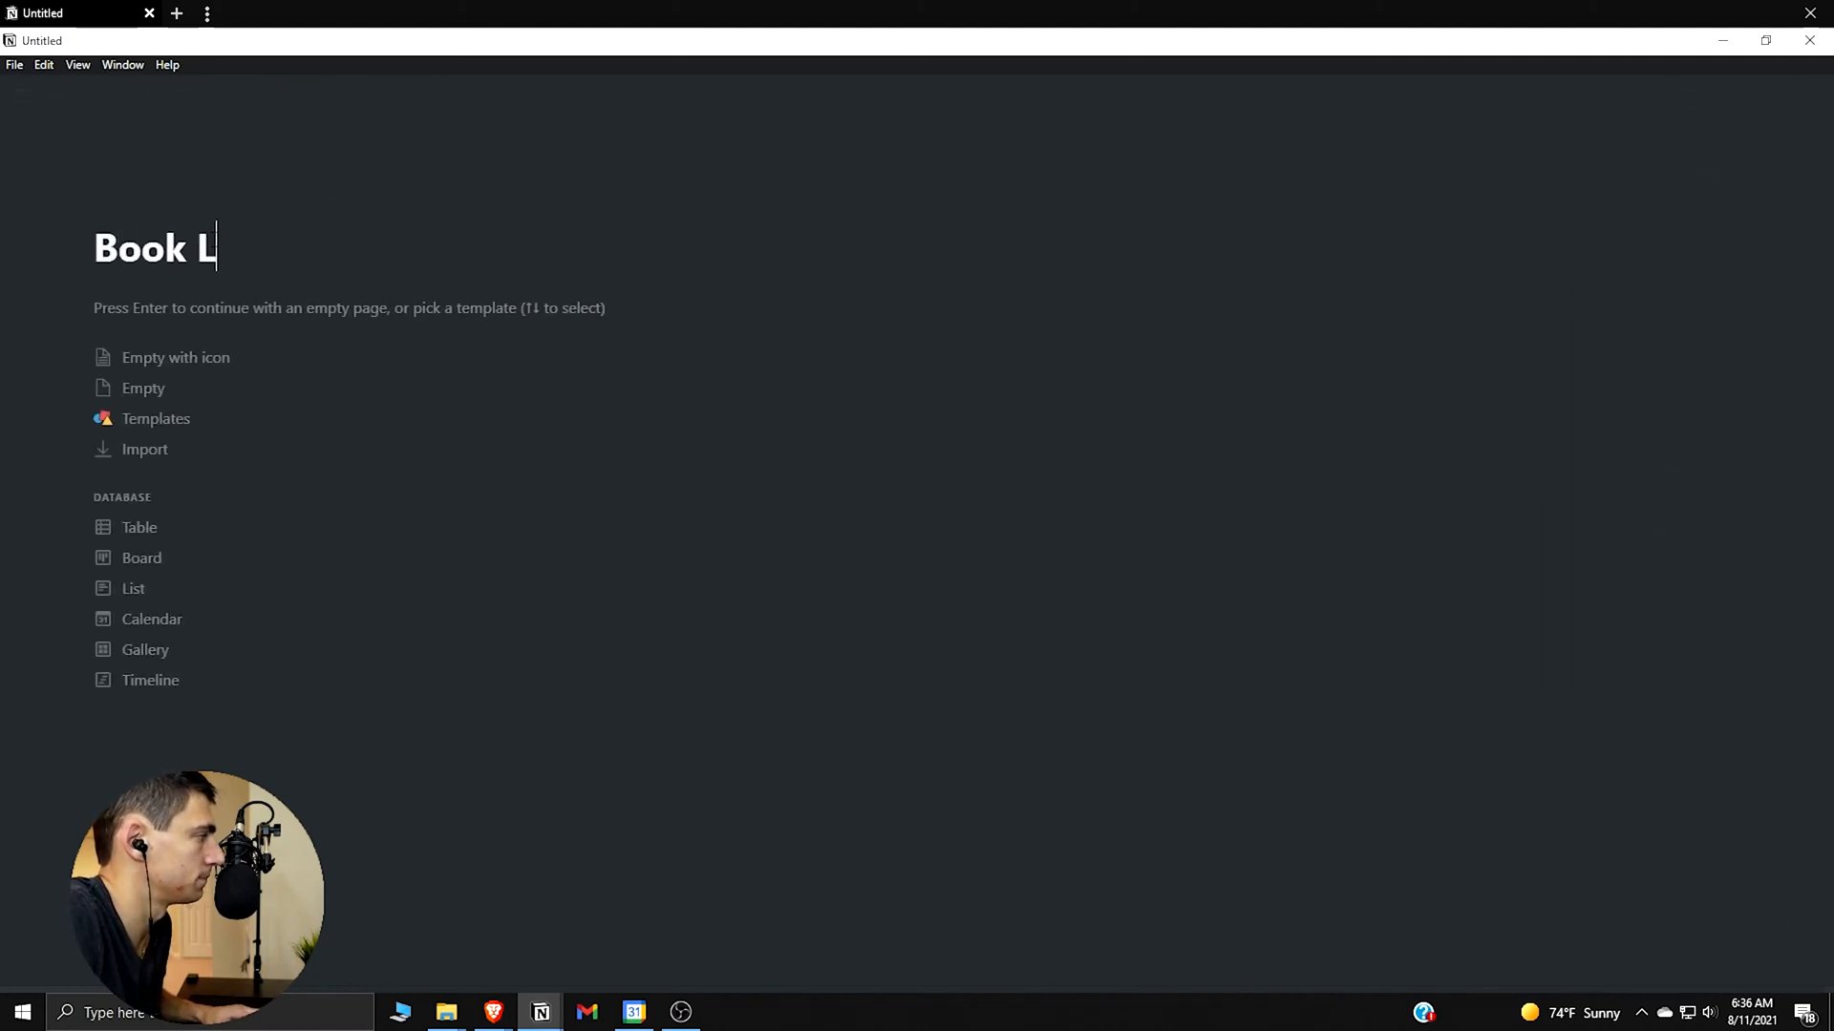
text(ibrary)
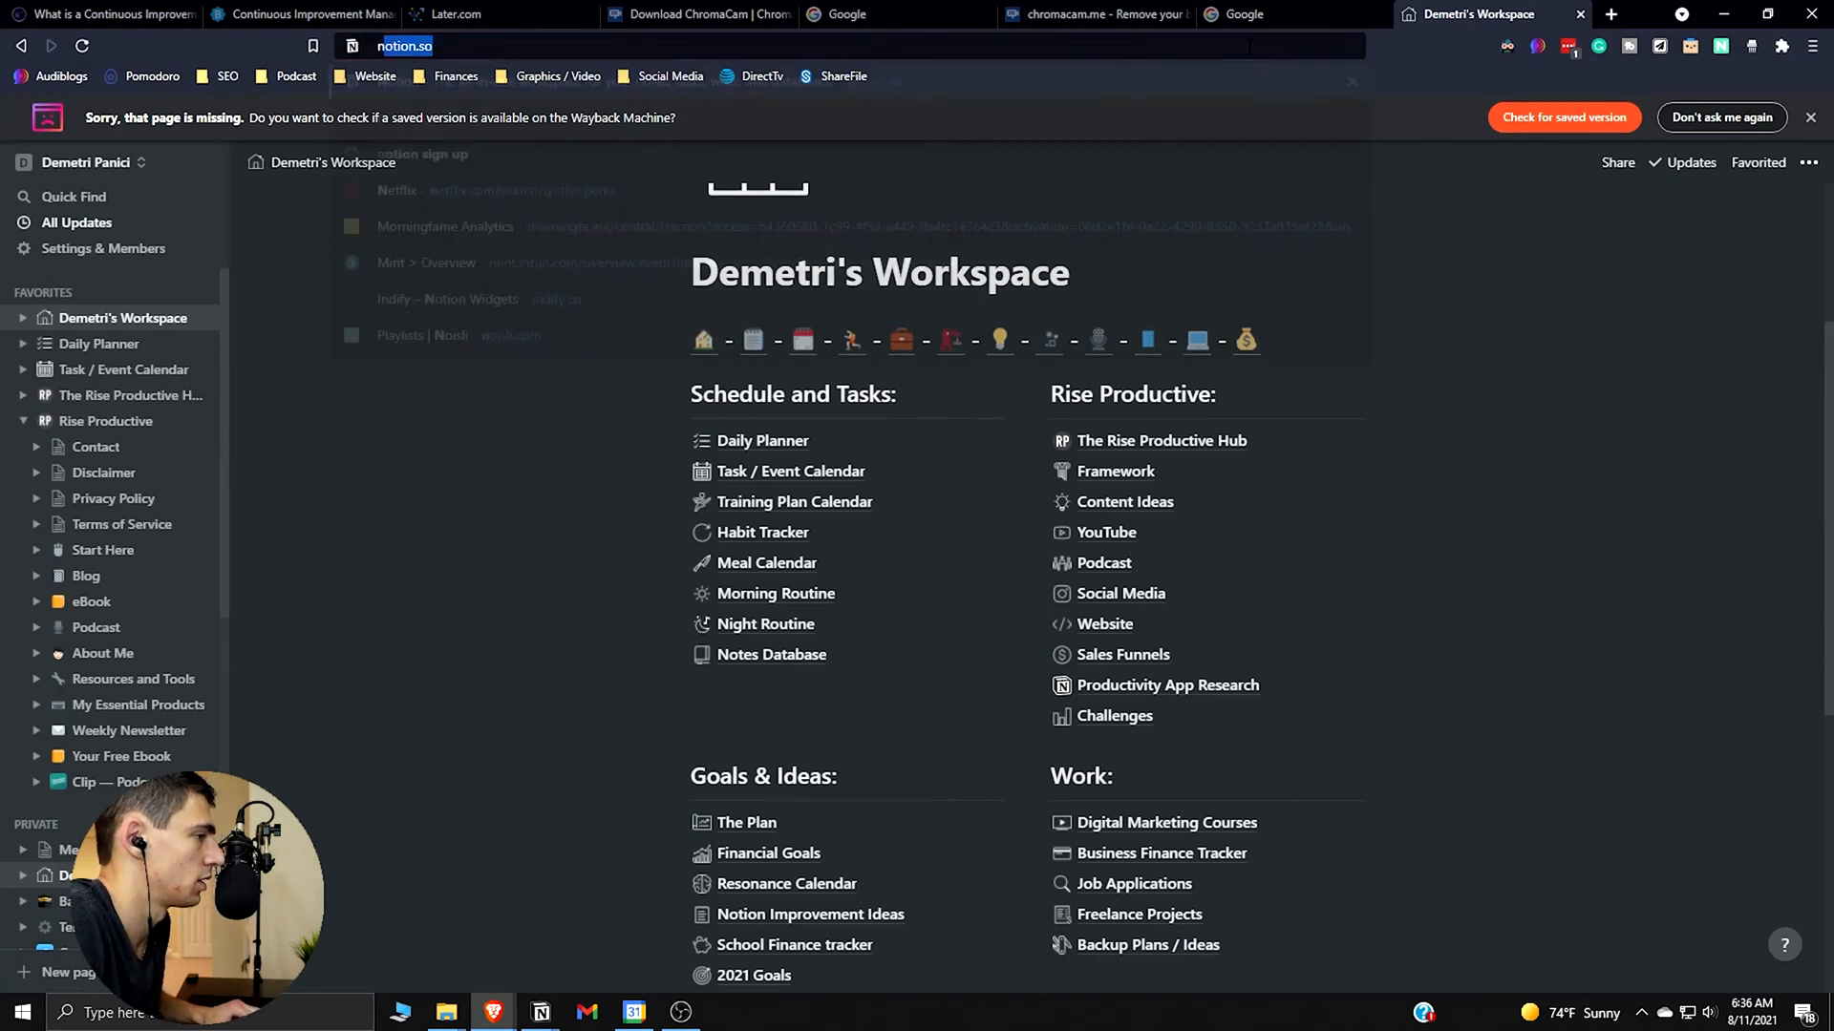
Search Google for notion icons, reach notion.vip/icons and switch the icons to dark mode
text(notion ic)
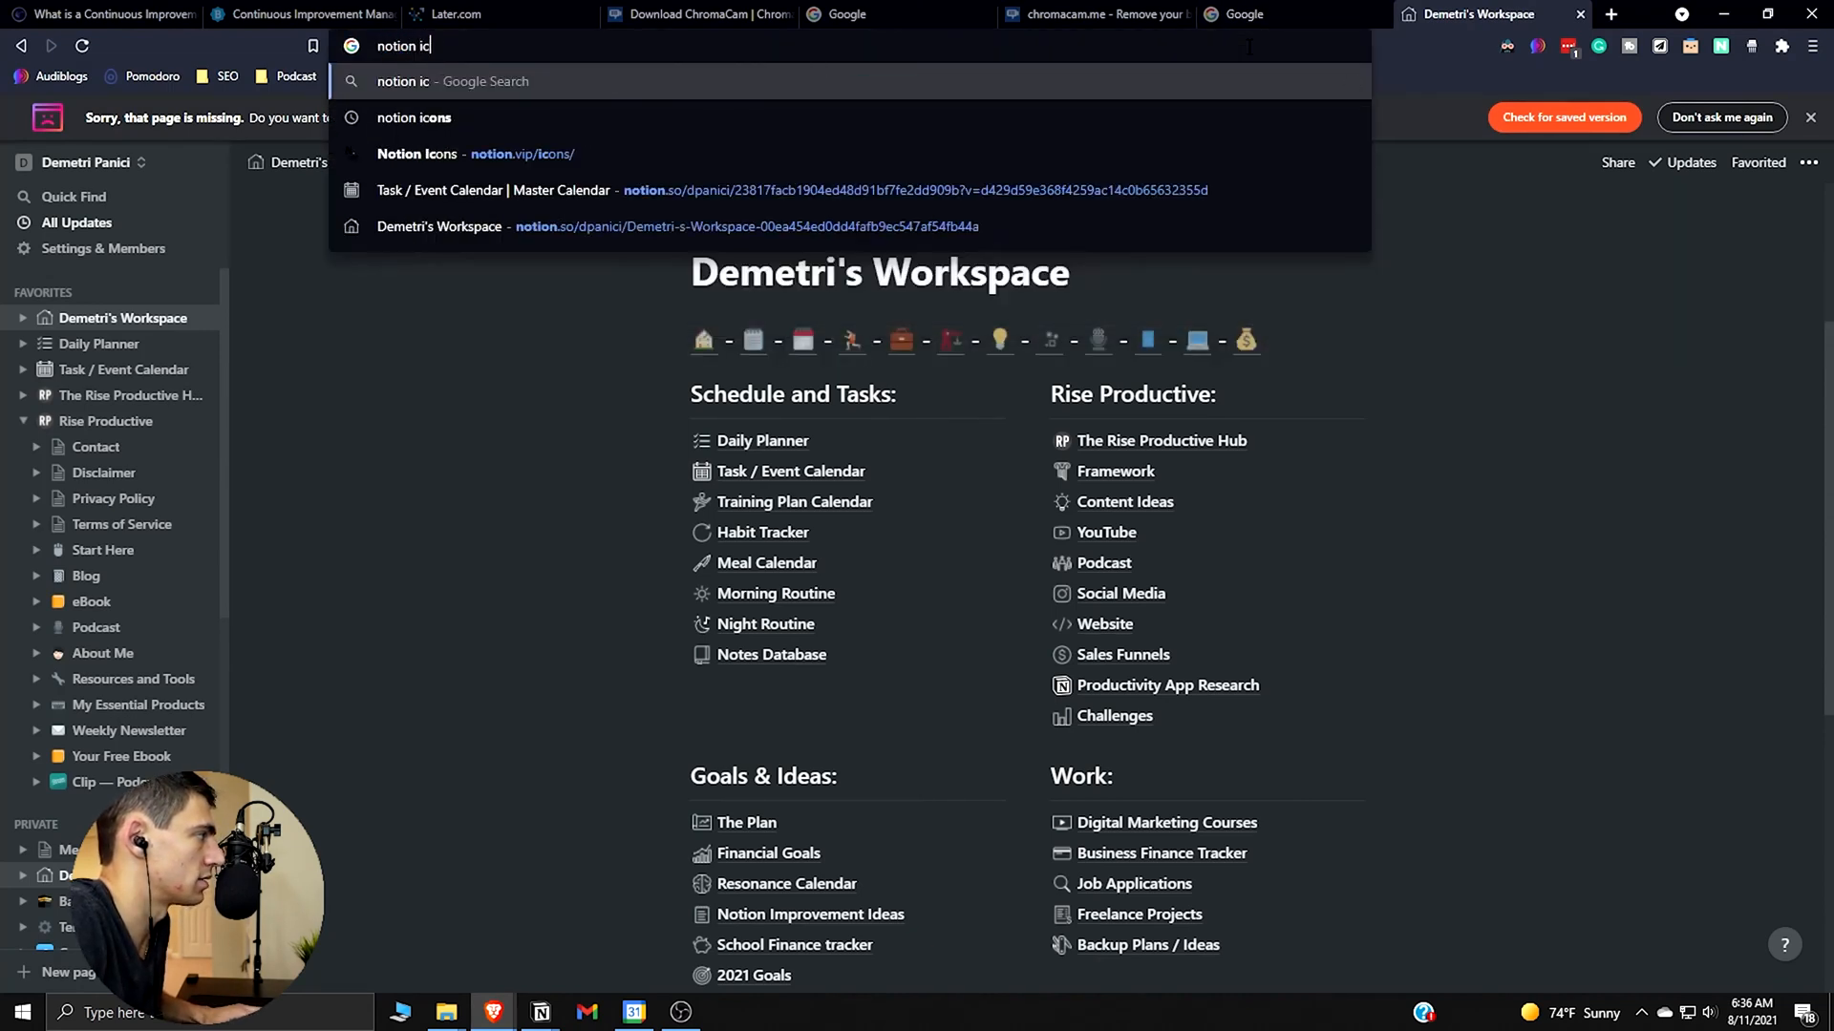
click(412, 118)
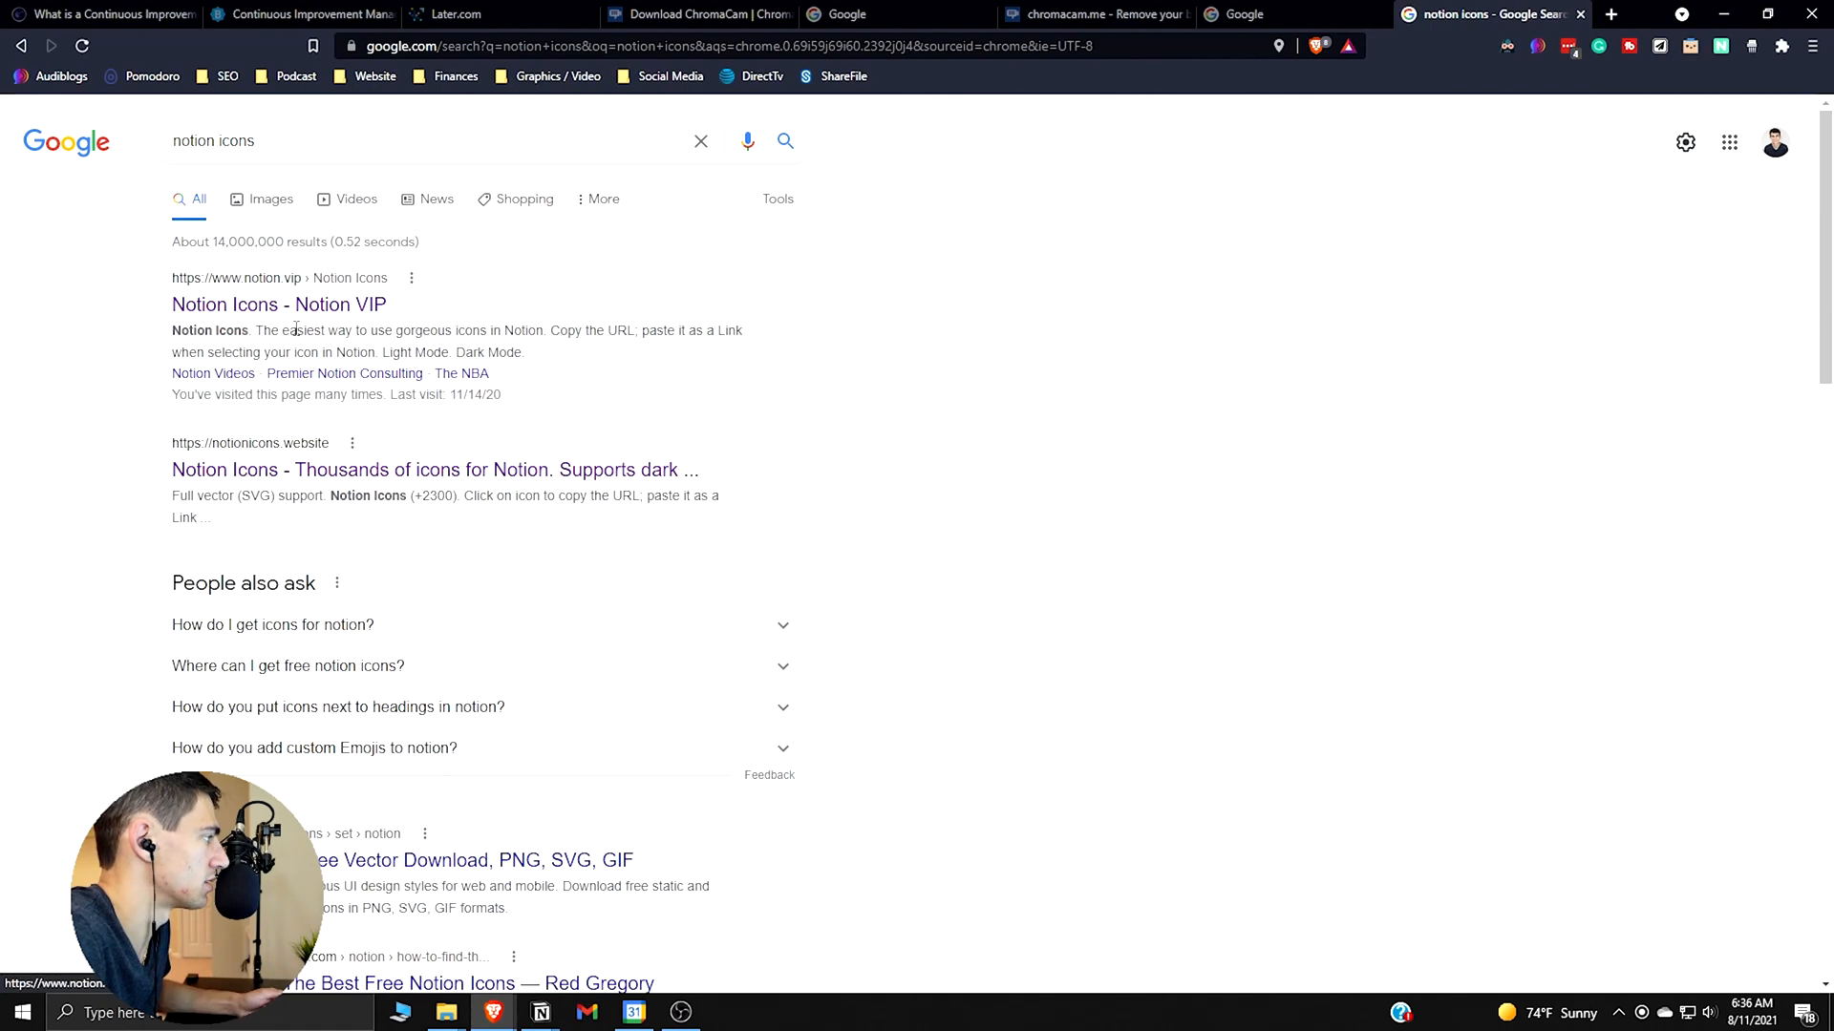
click(279, 304)
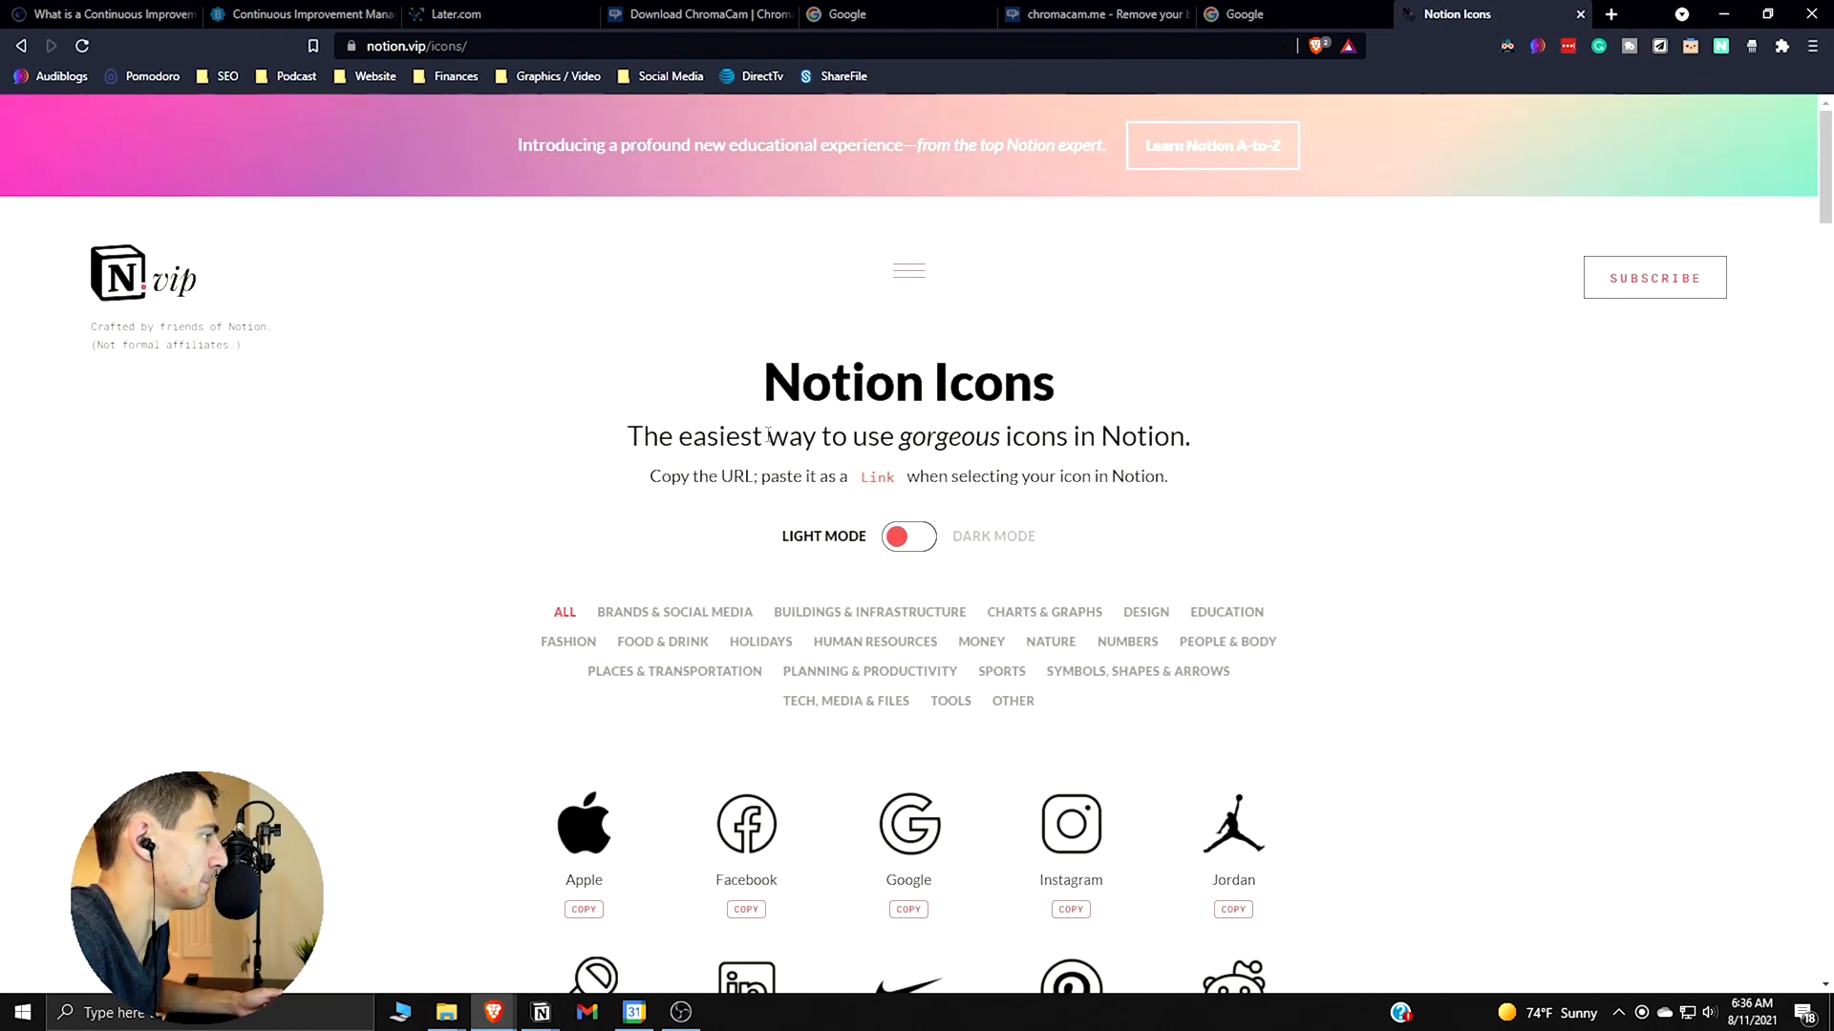
click(909, 535)
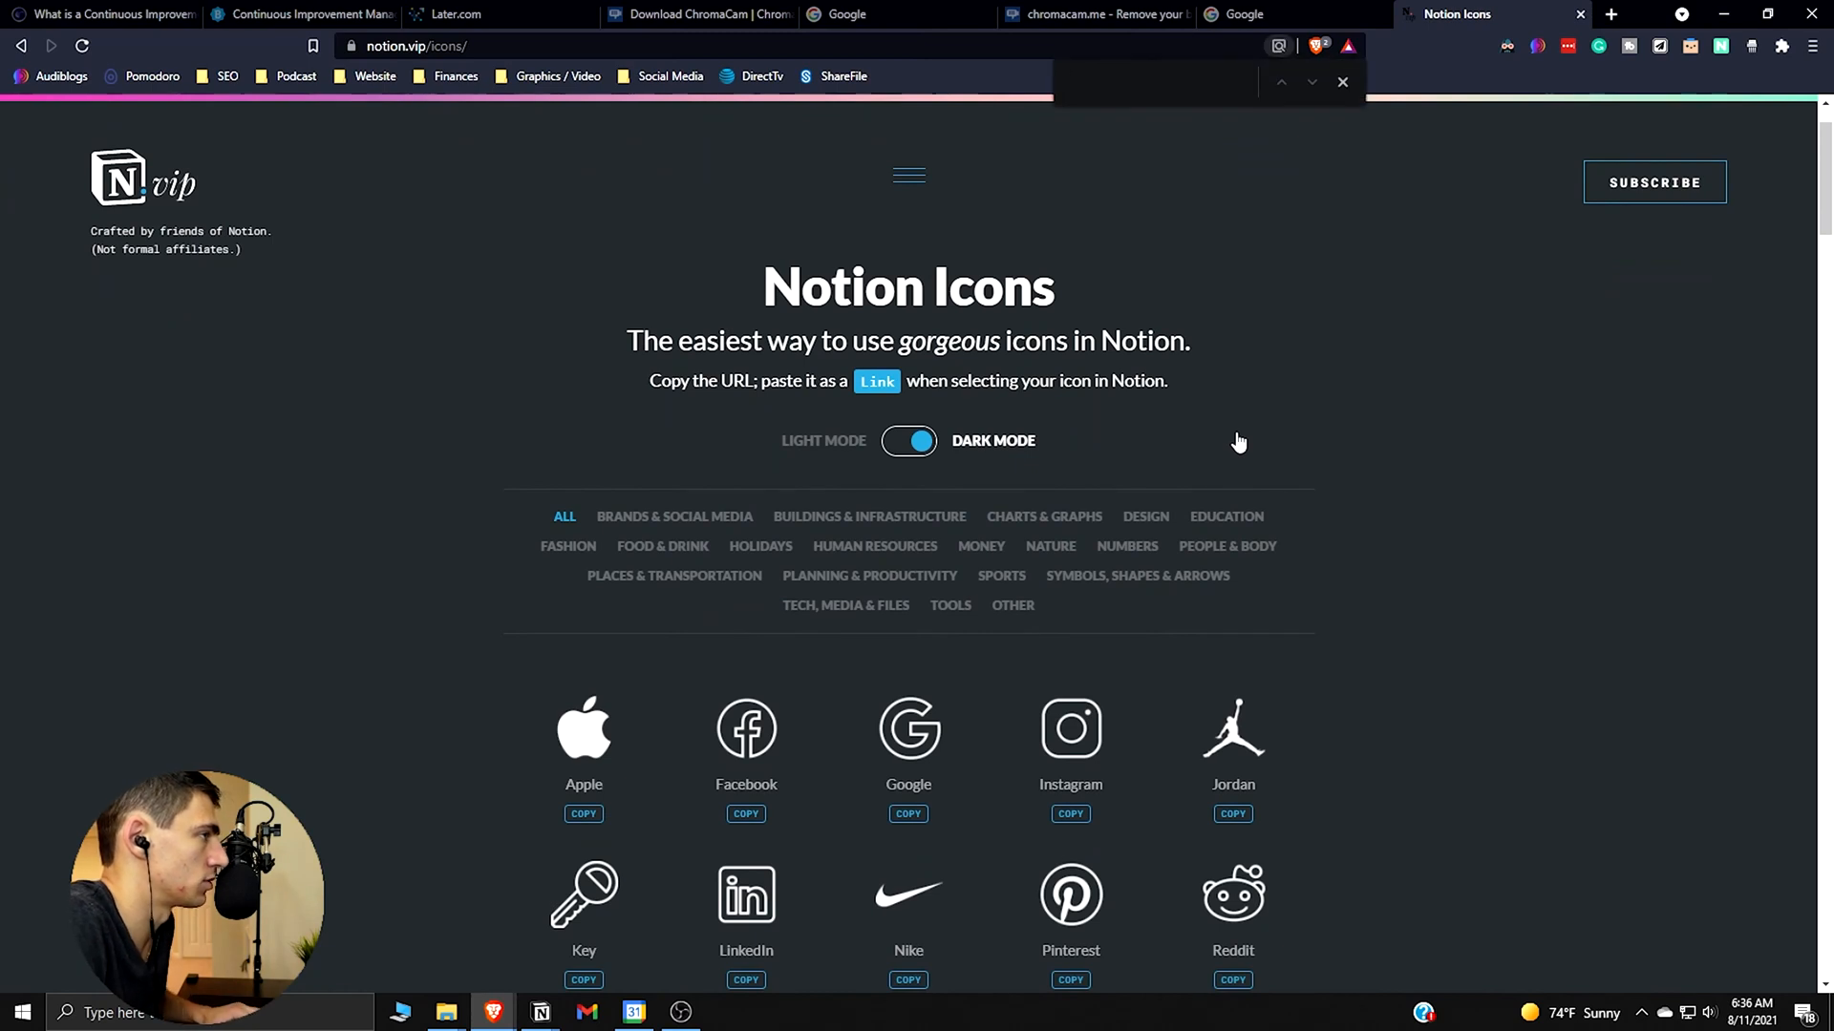
Search the page for 'book' and step through matches to the Bookmark icon
text(book)
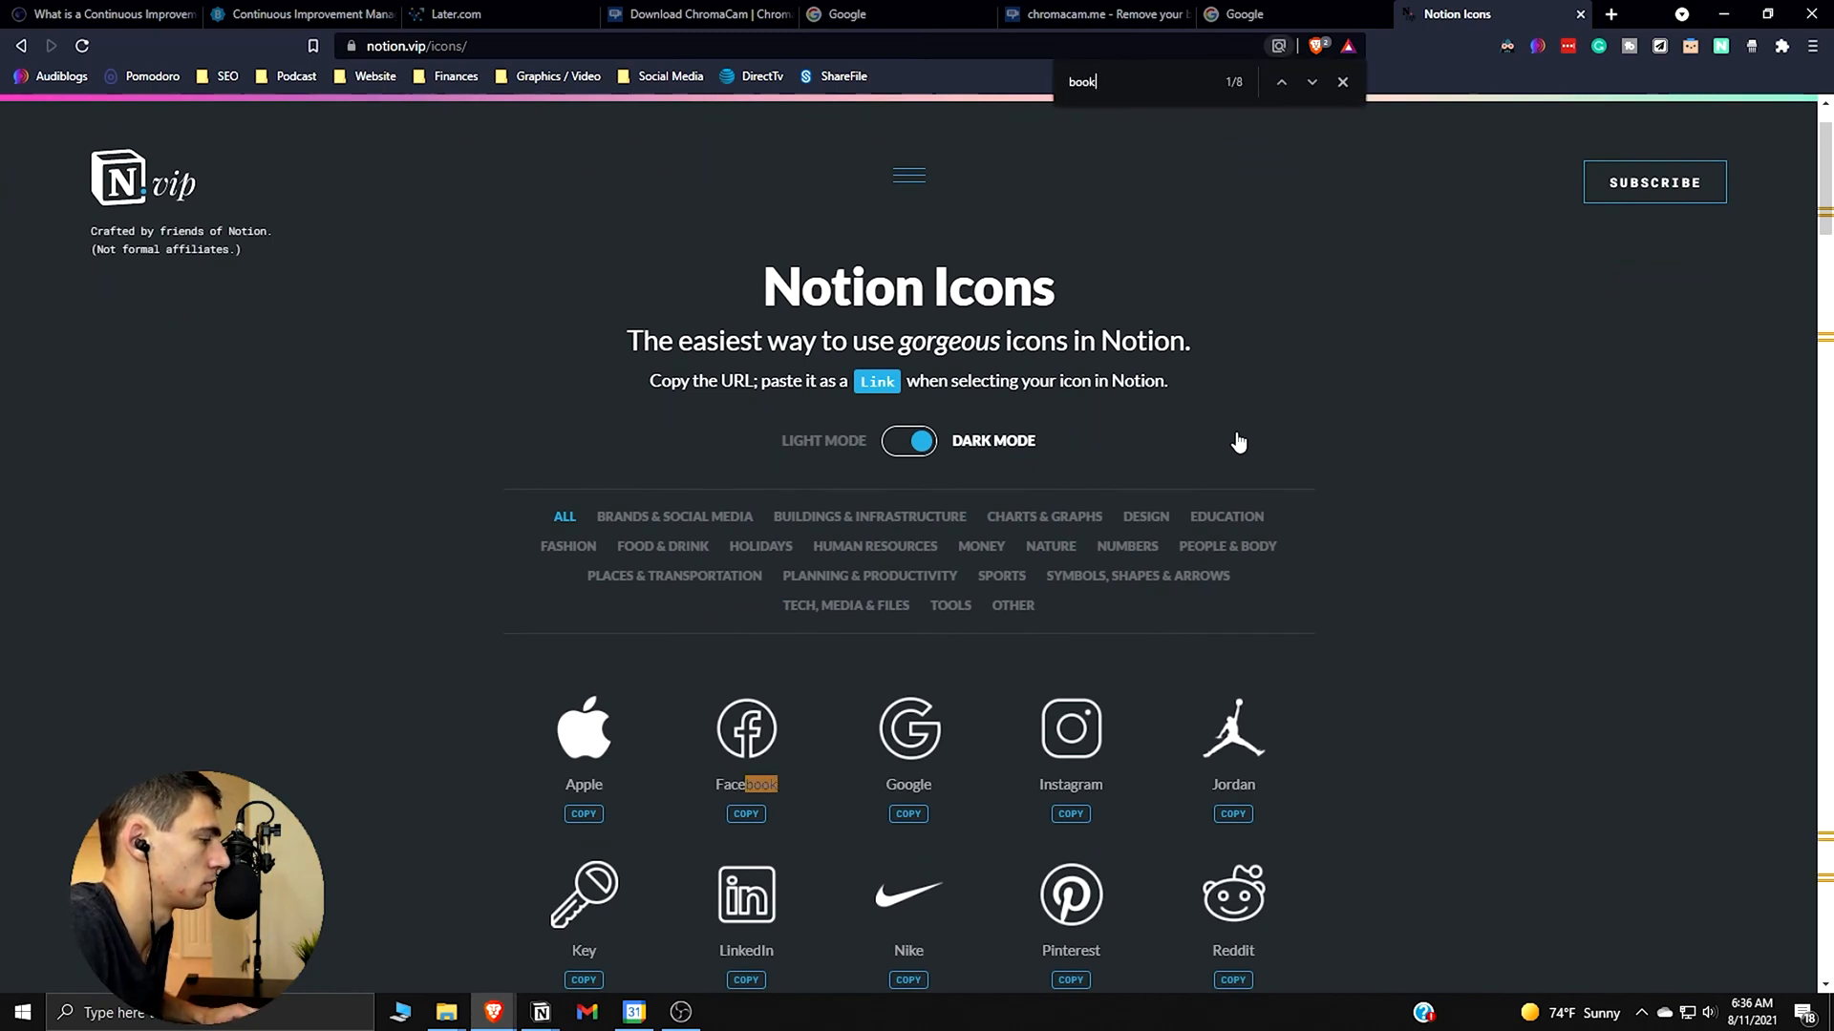
click(1312, 81)
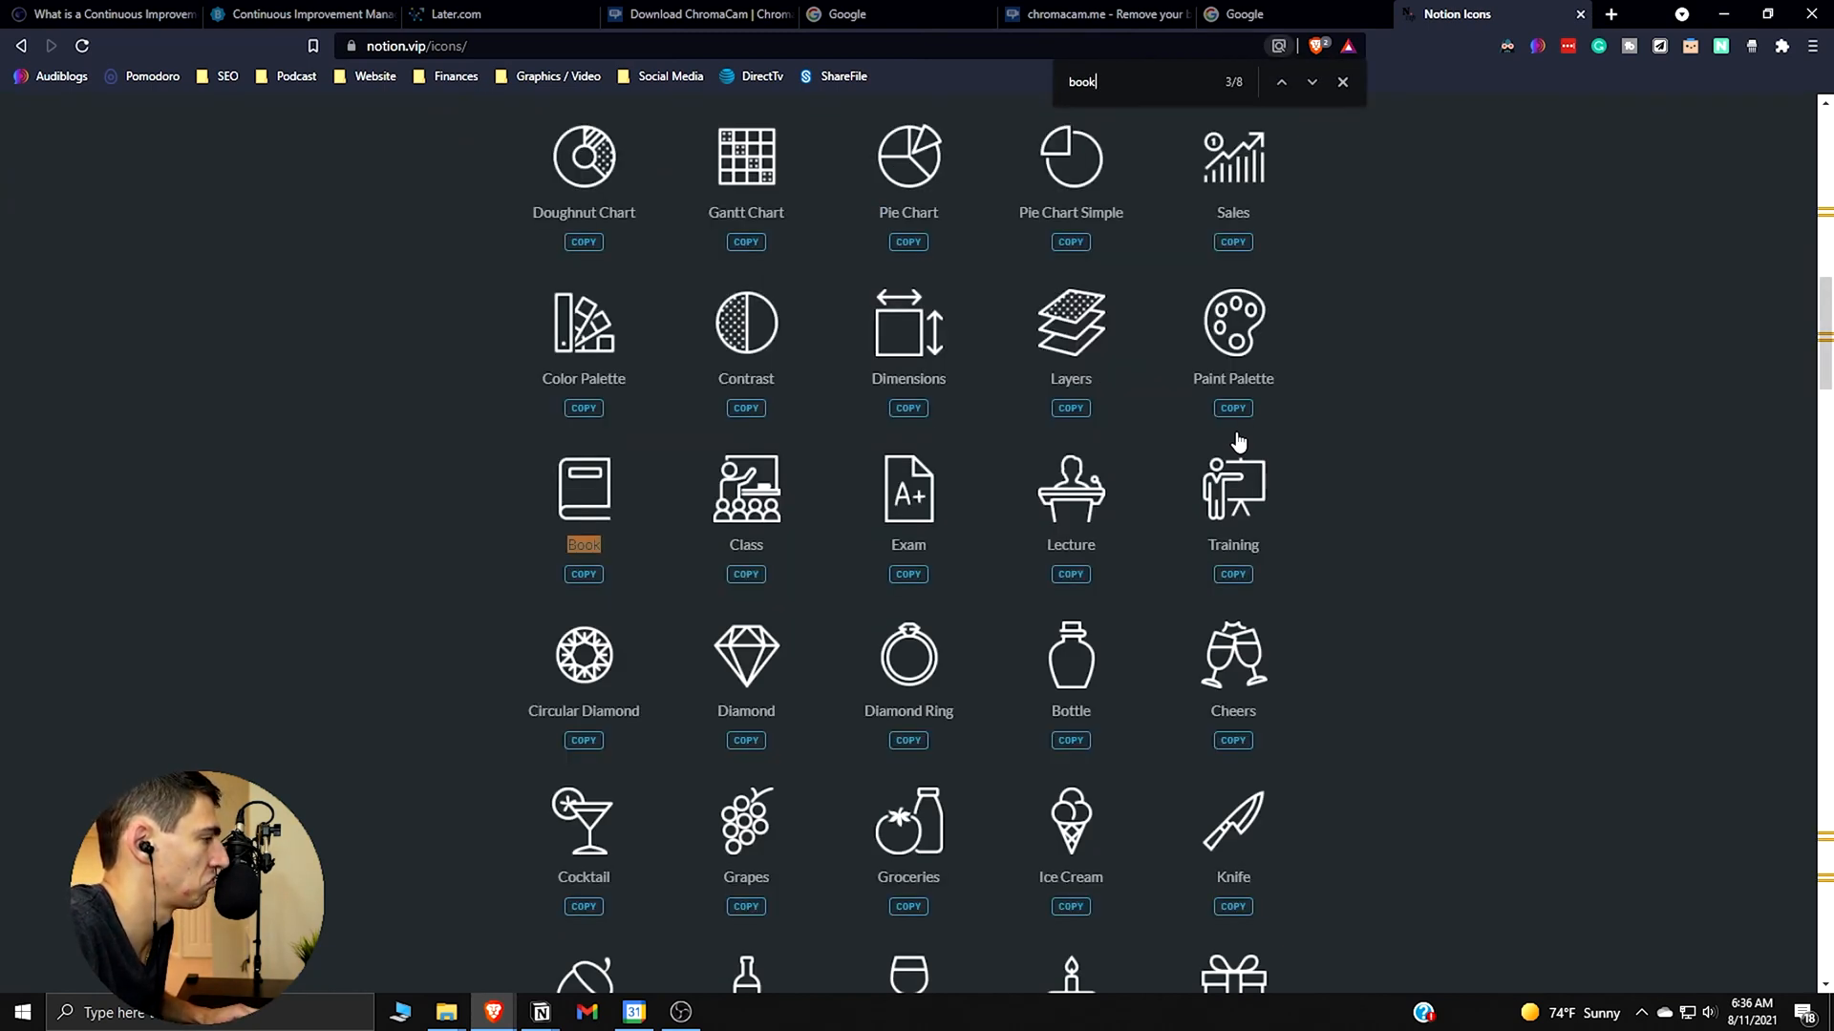
click(1312, 80)
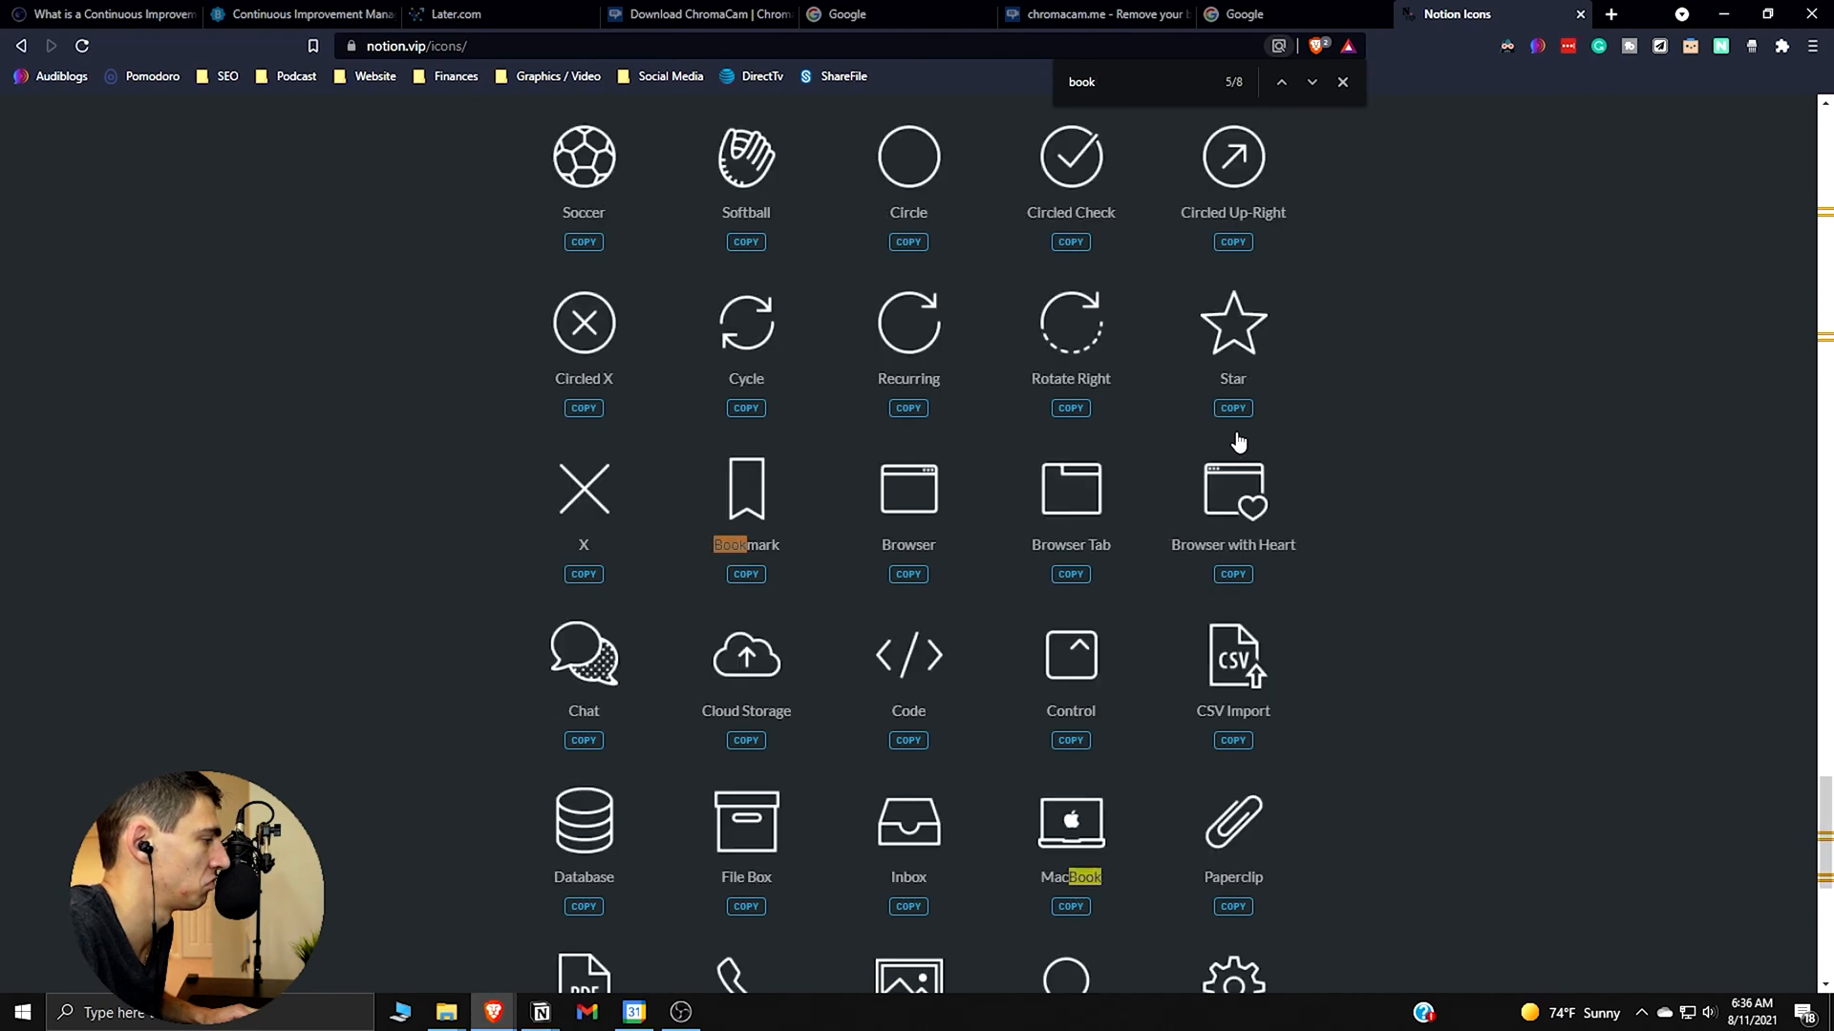
mouse_move(1192, 464)
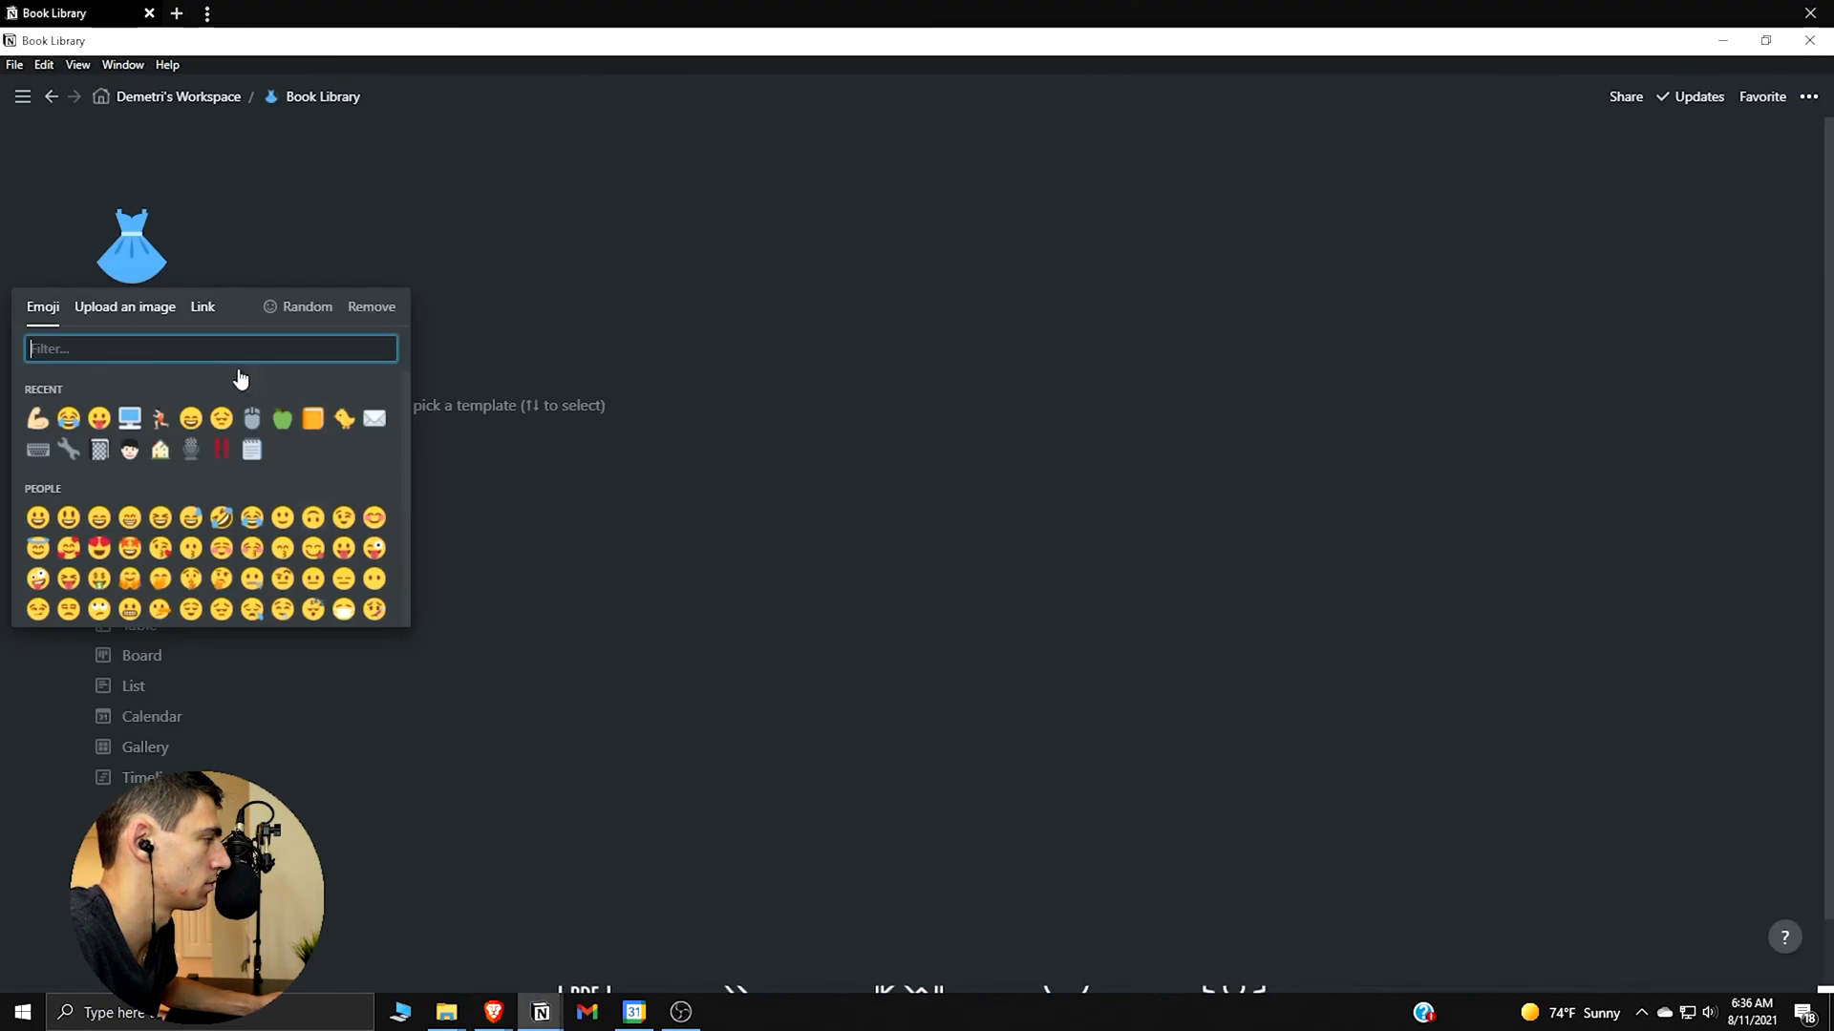
Set the Bookmark image link as the Book Library page icon and add a cover
click(203, 305)
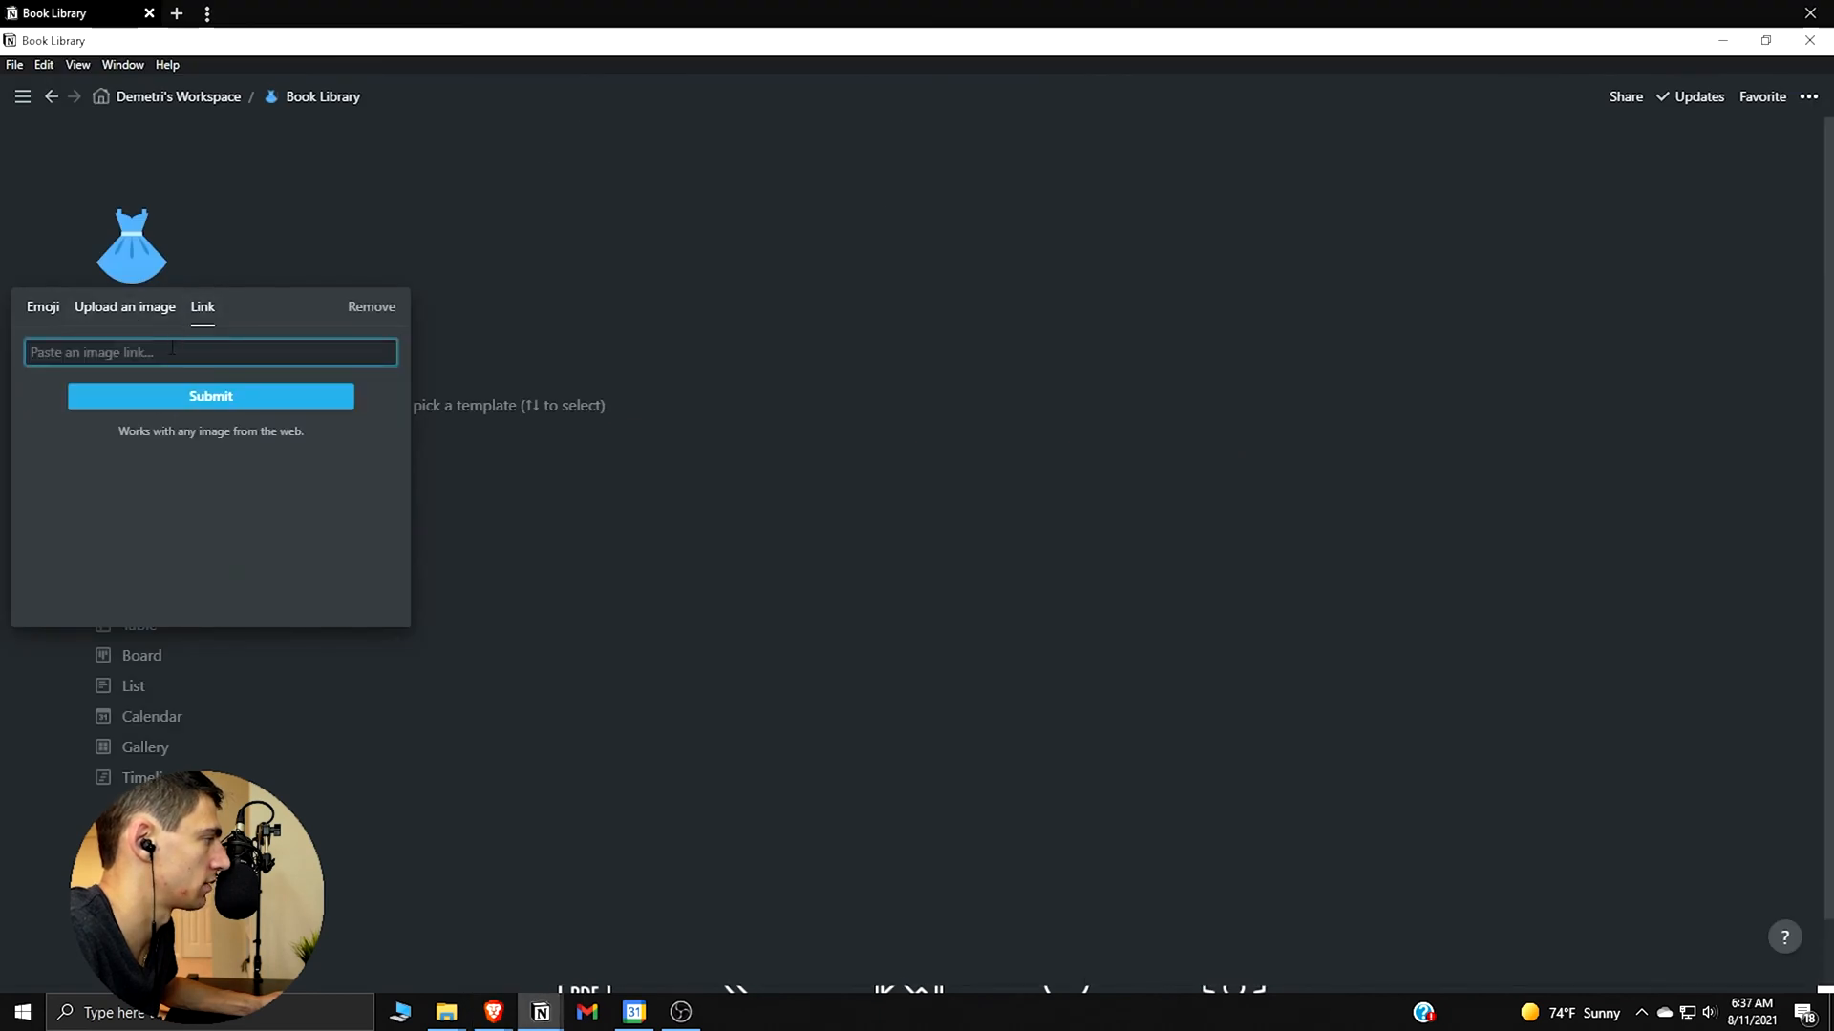
click(370, 306)
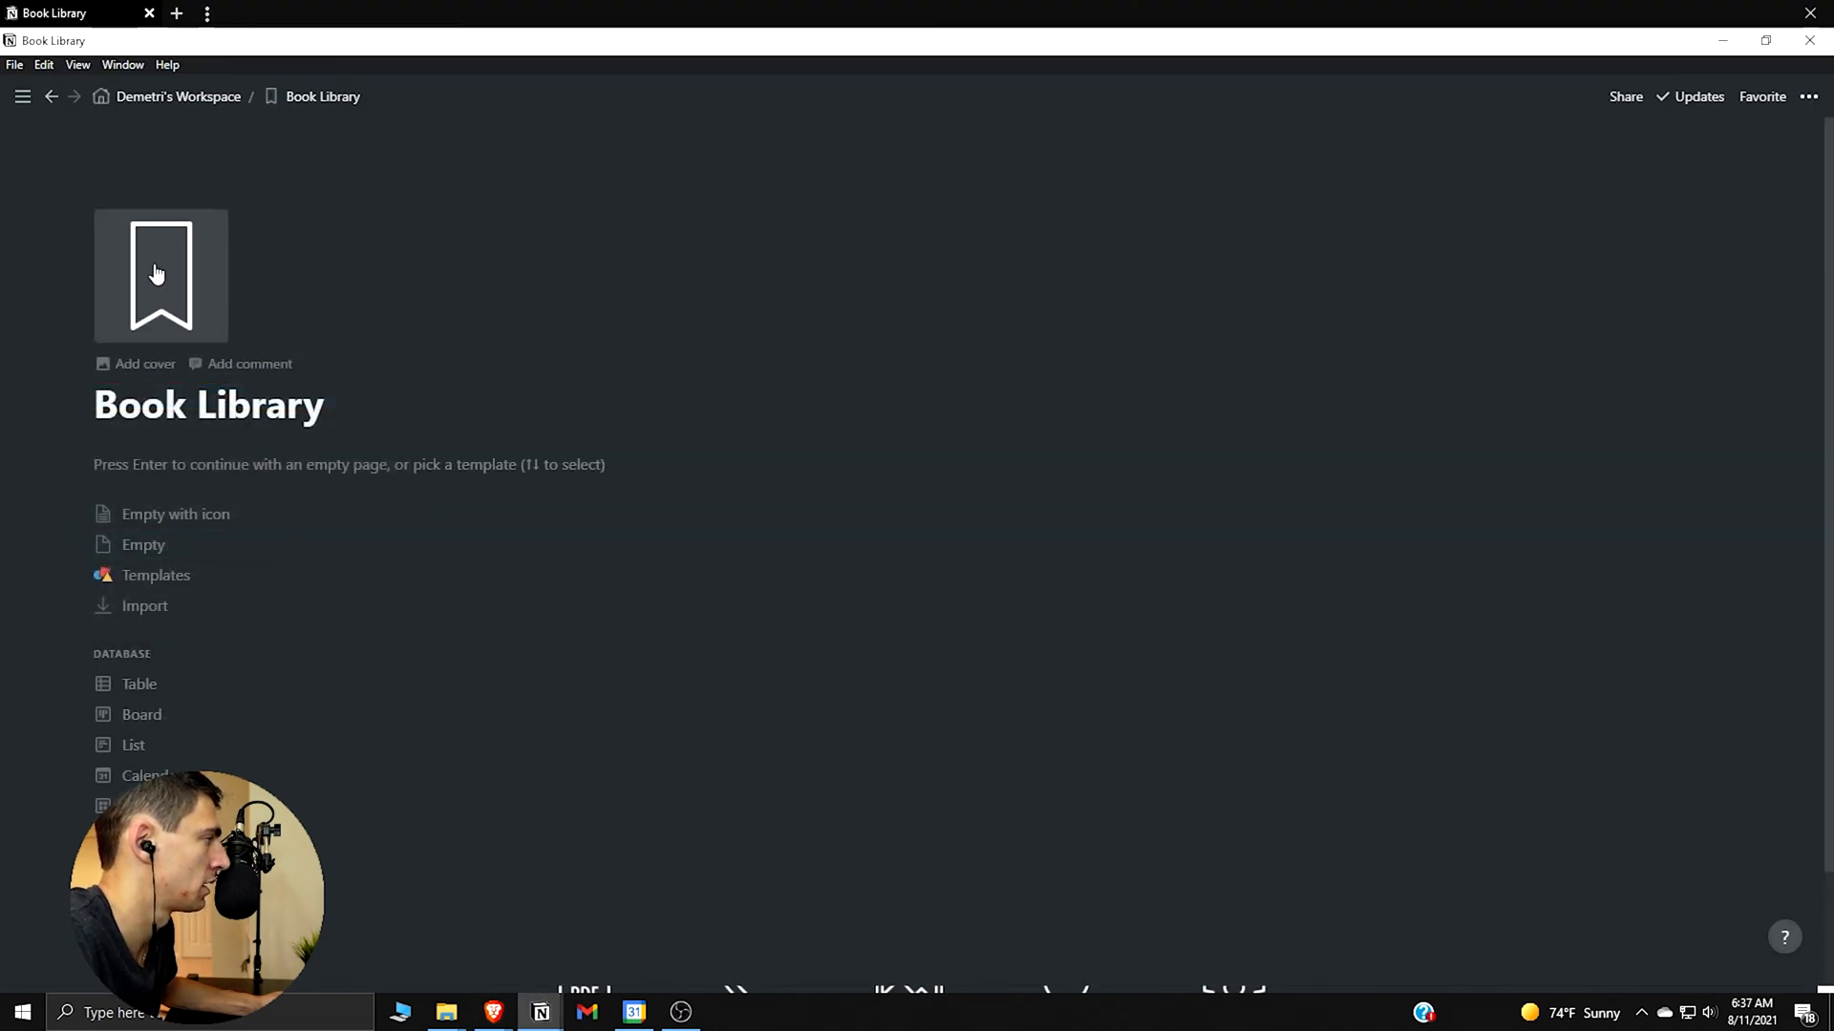
click(145, 363)
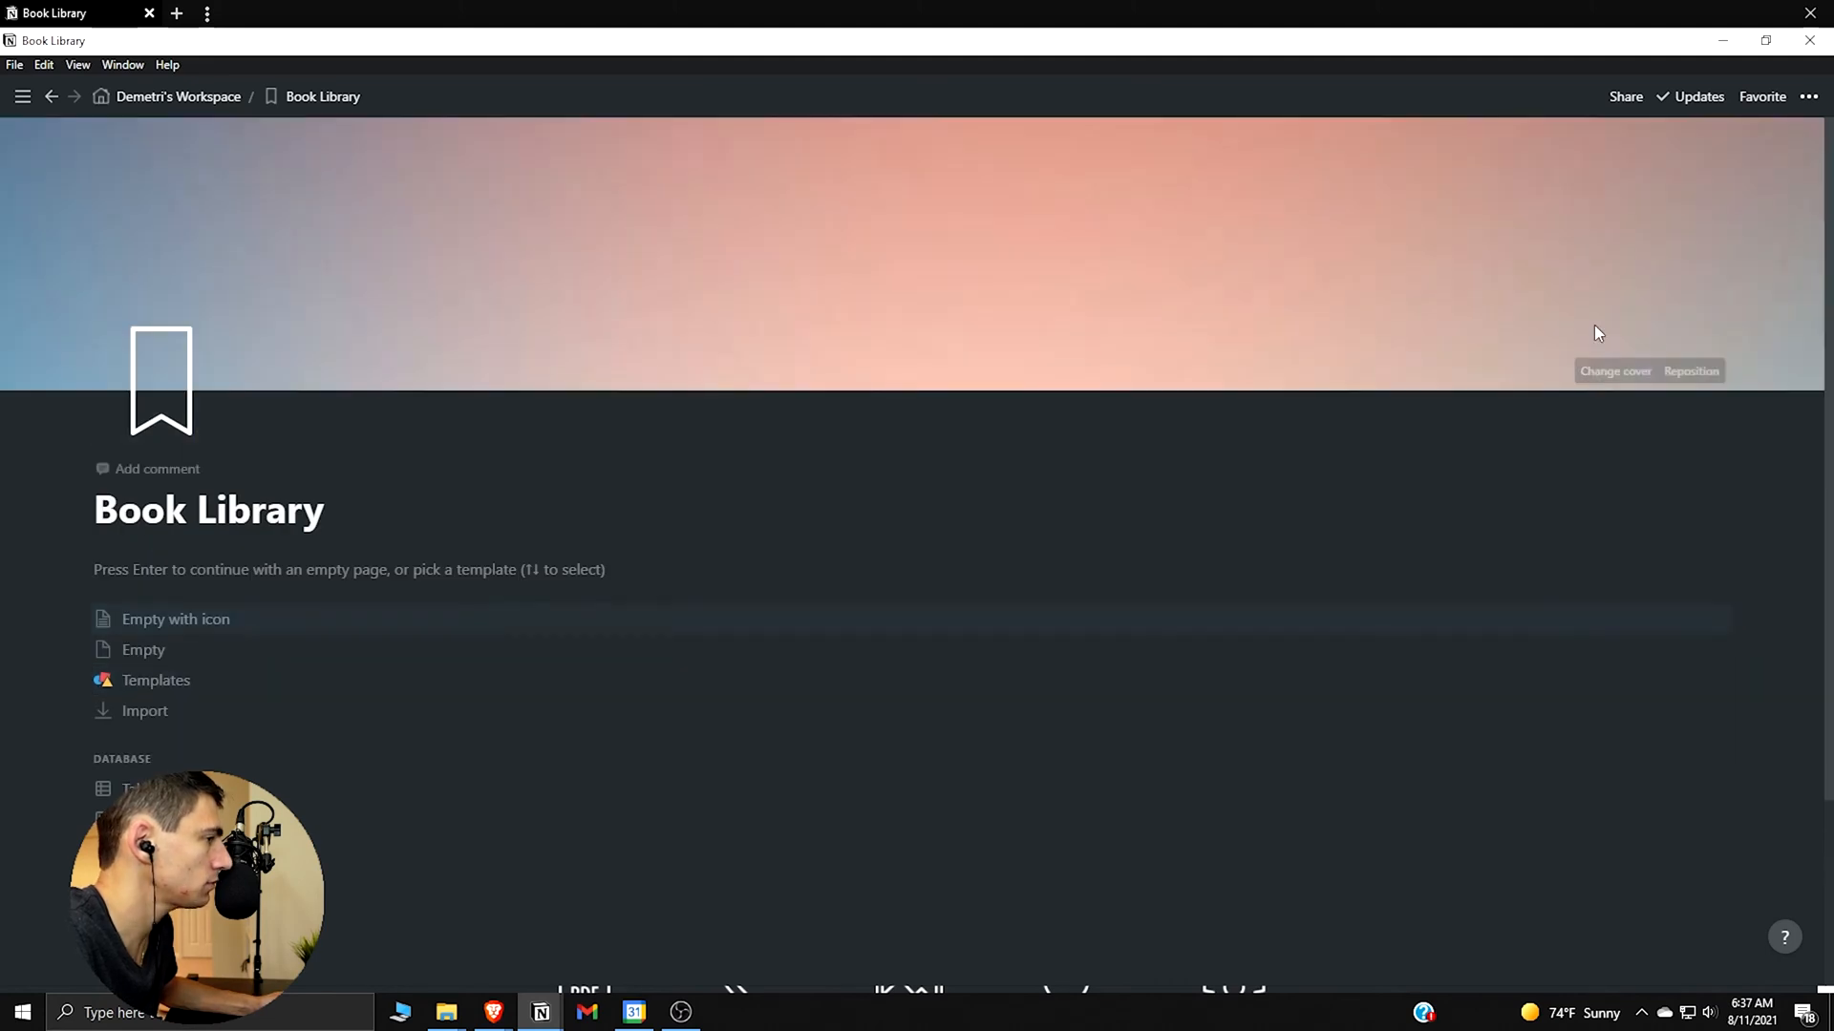
click(1614, 371)
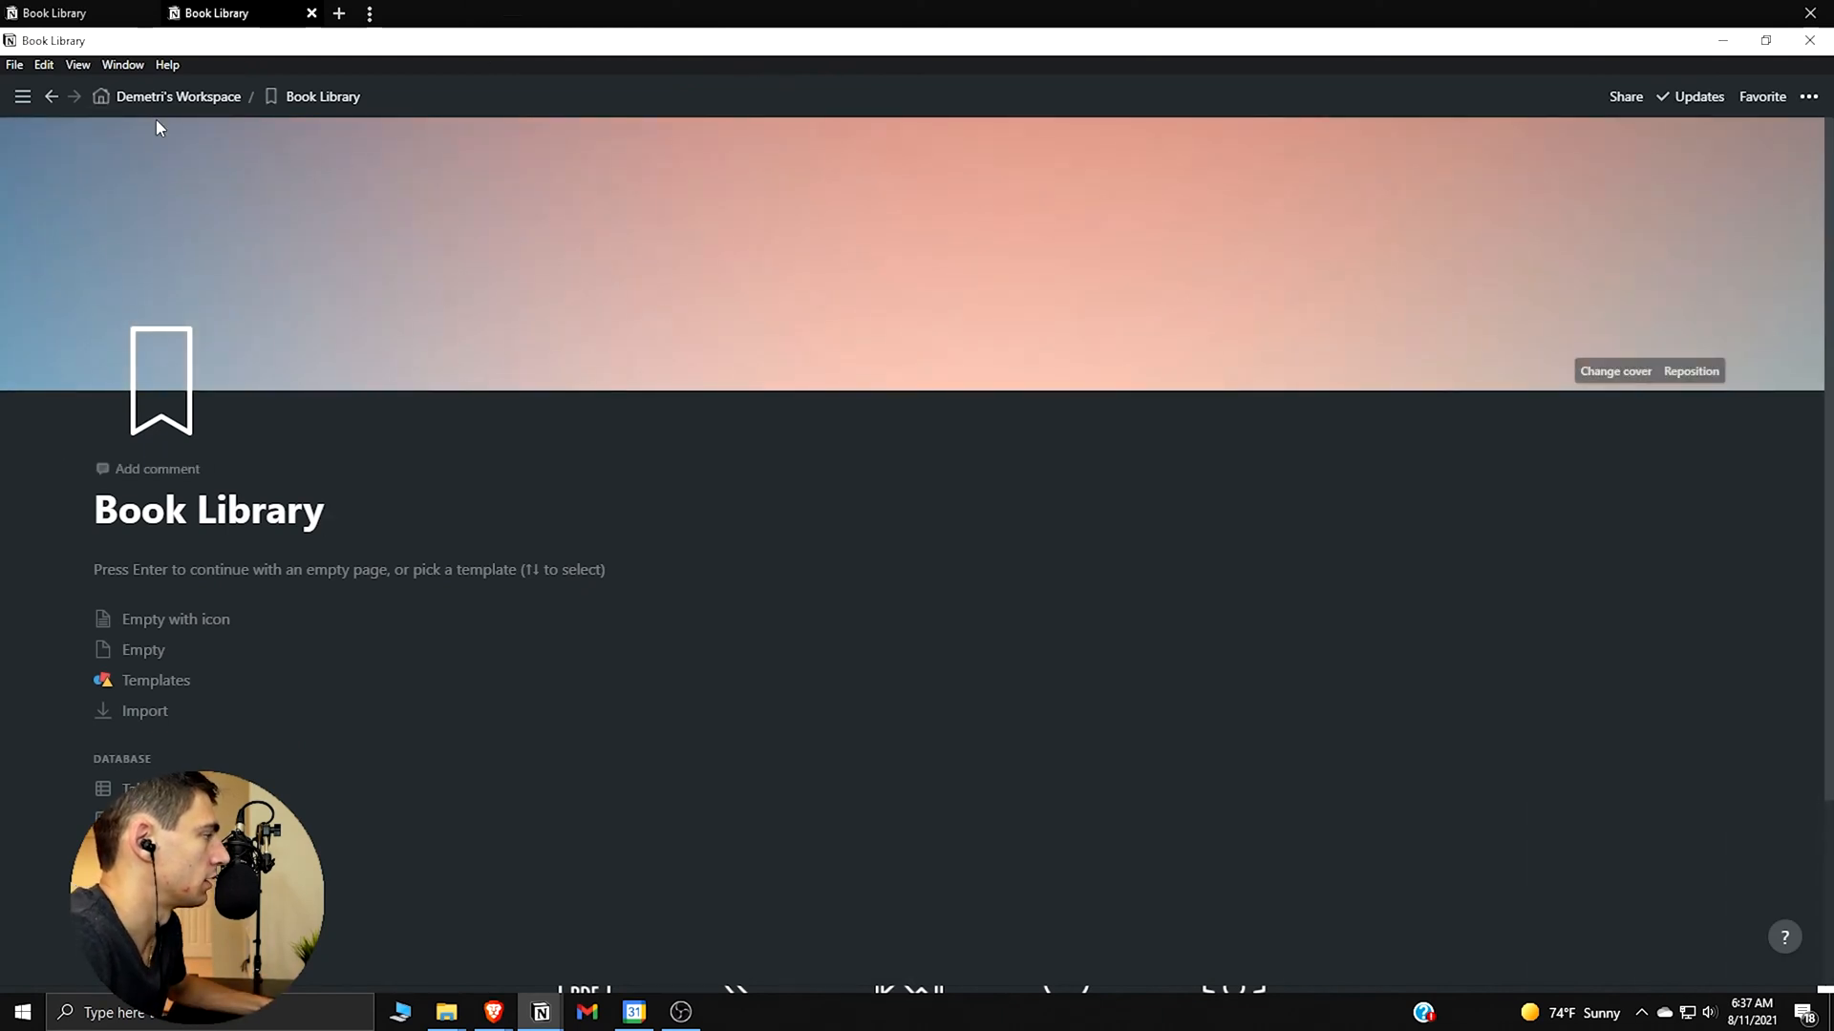
Replace the gradient cover with the dark dunes image
click(184, 96)
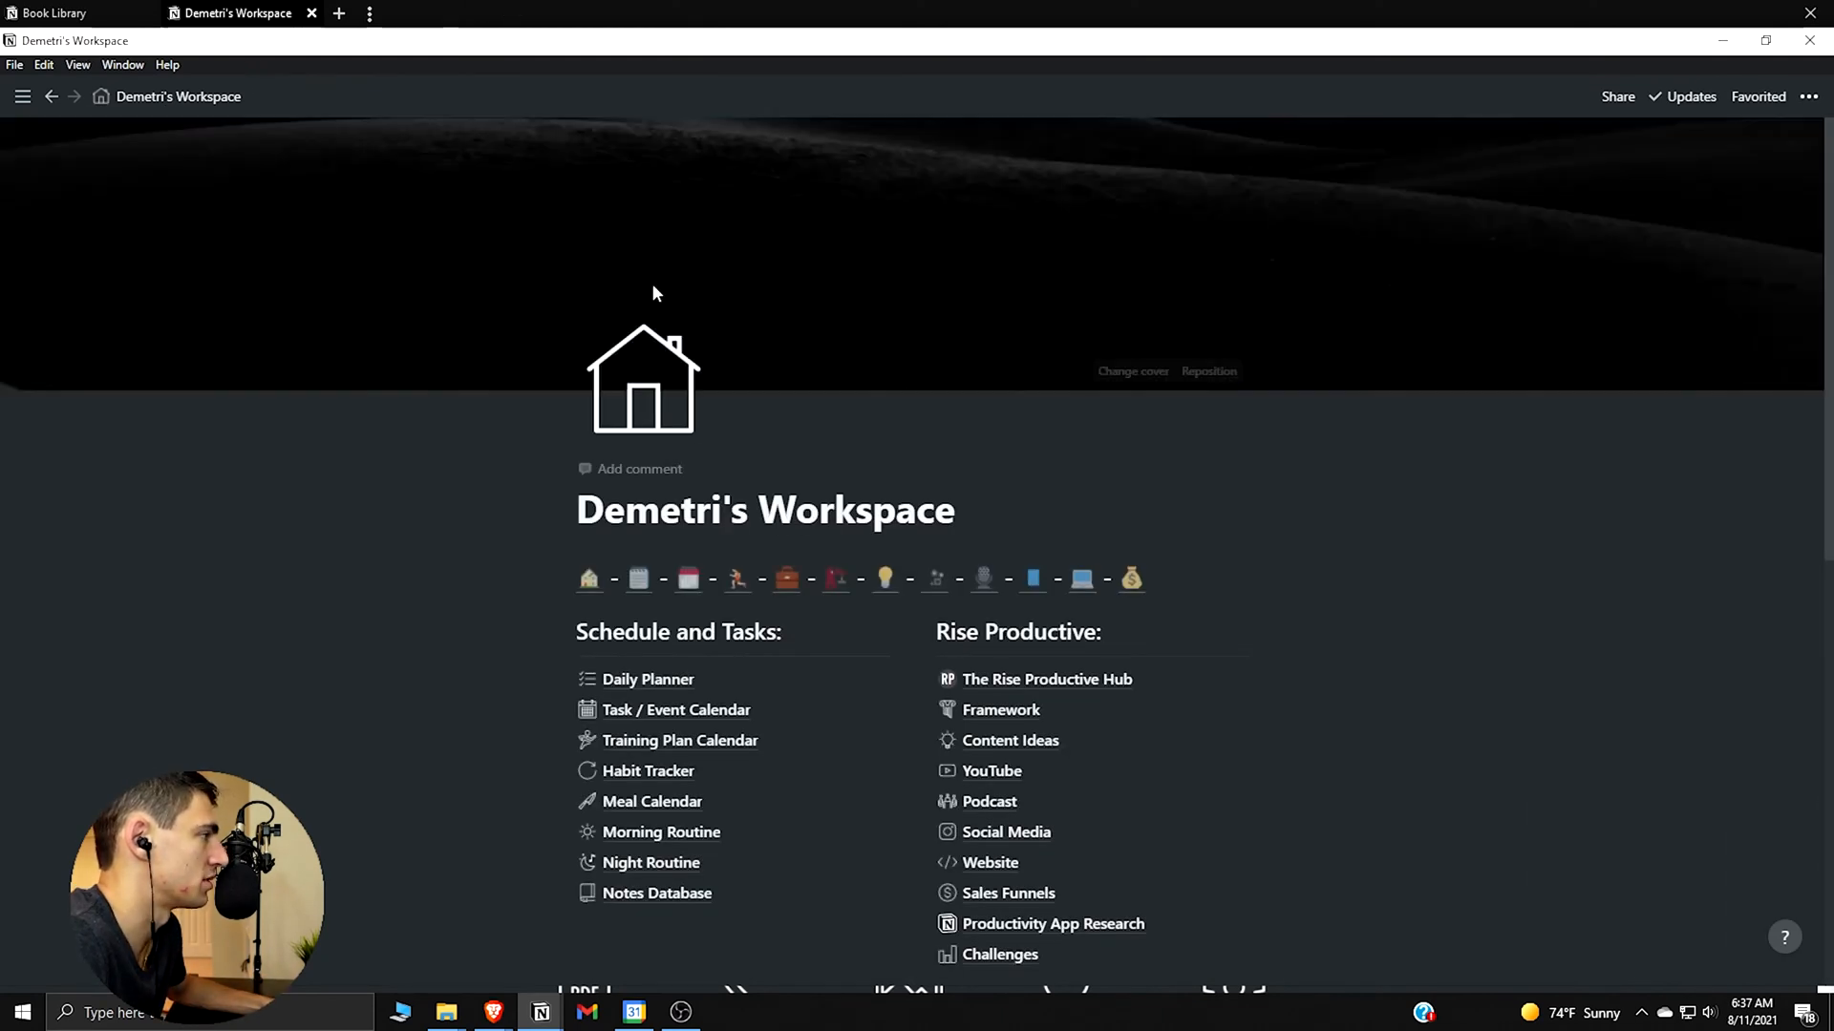
click(57, 11)
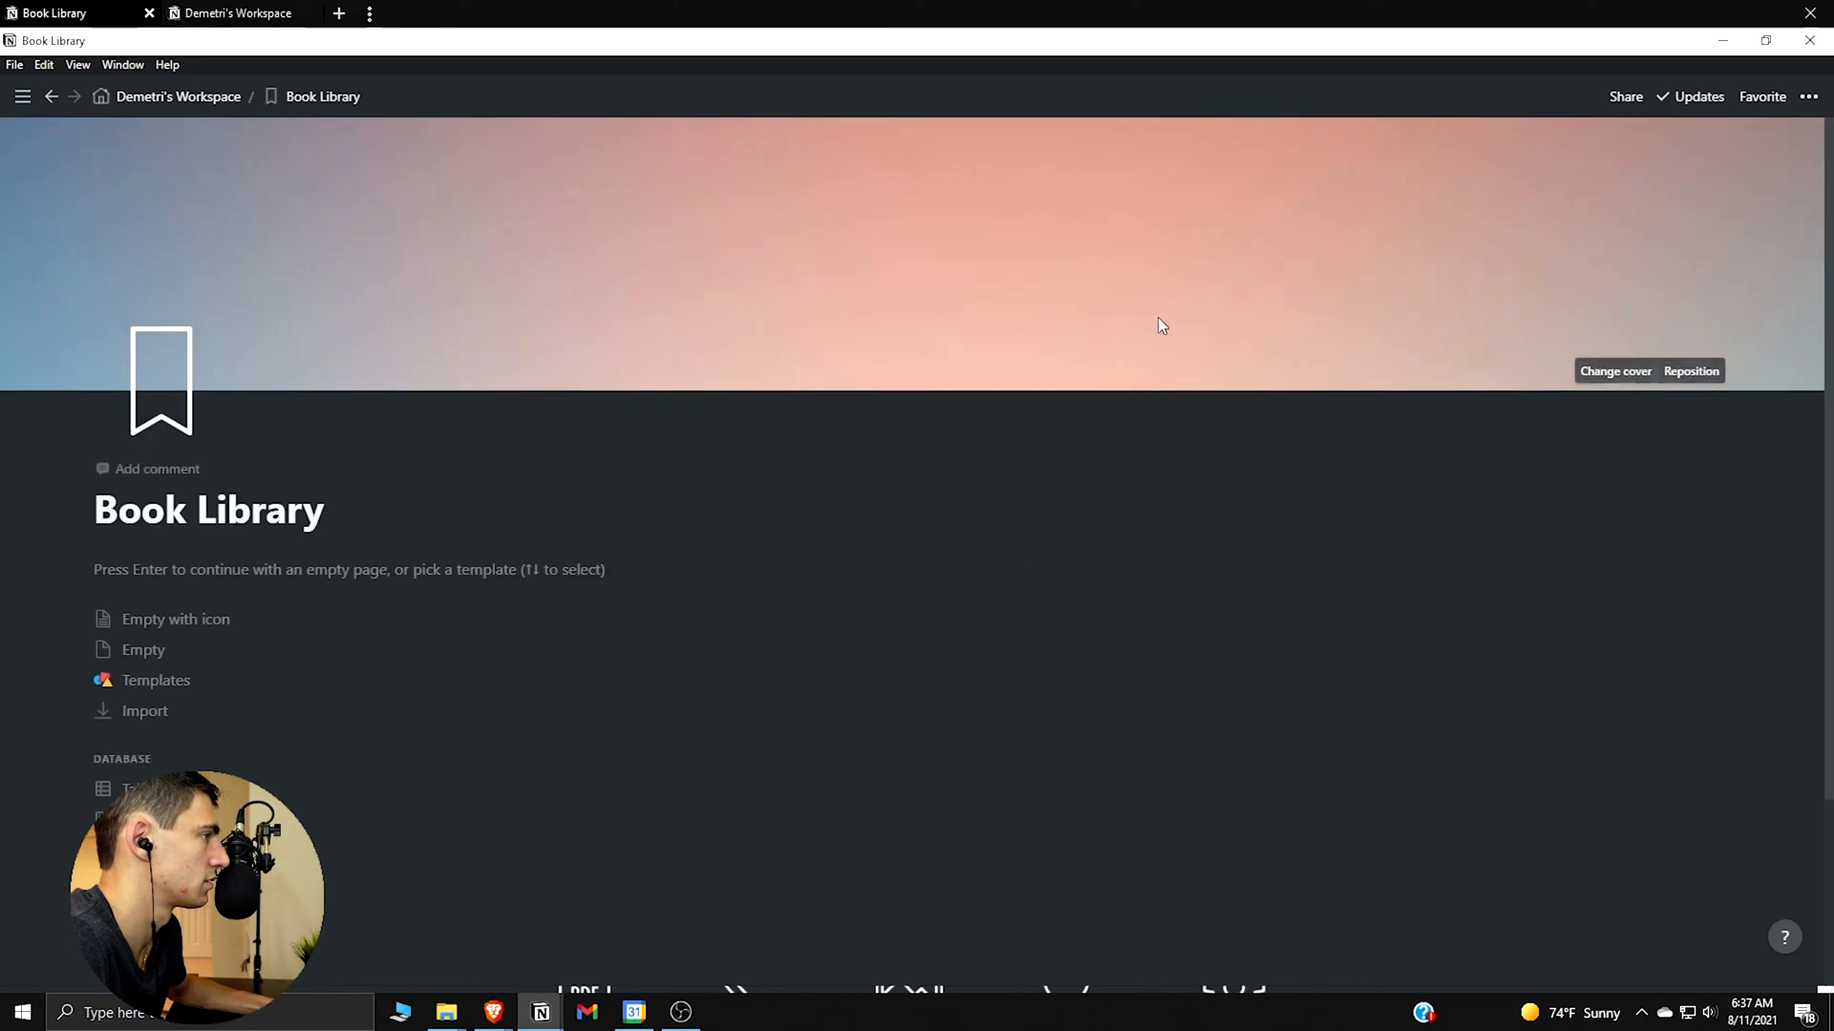
click(1616, 371)
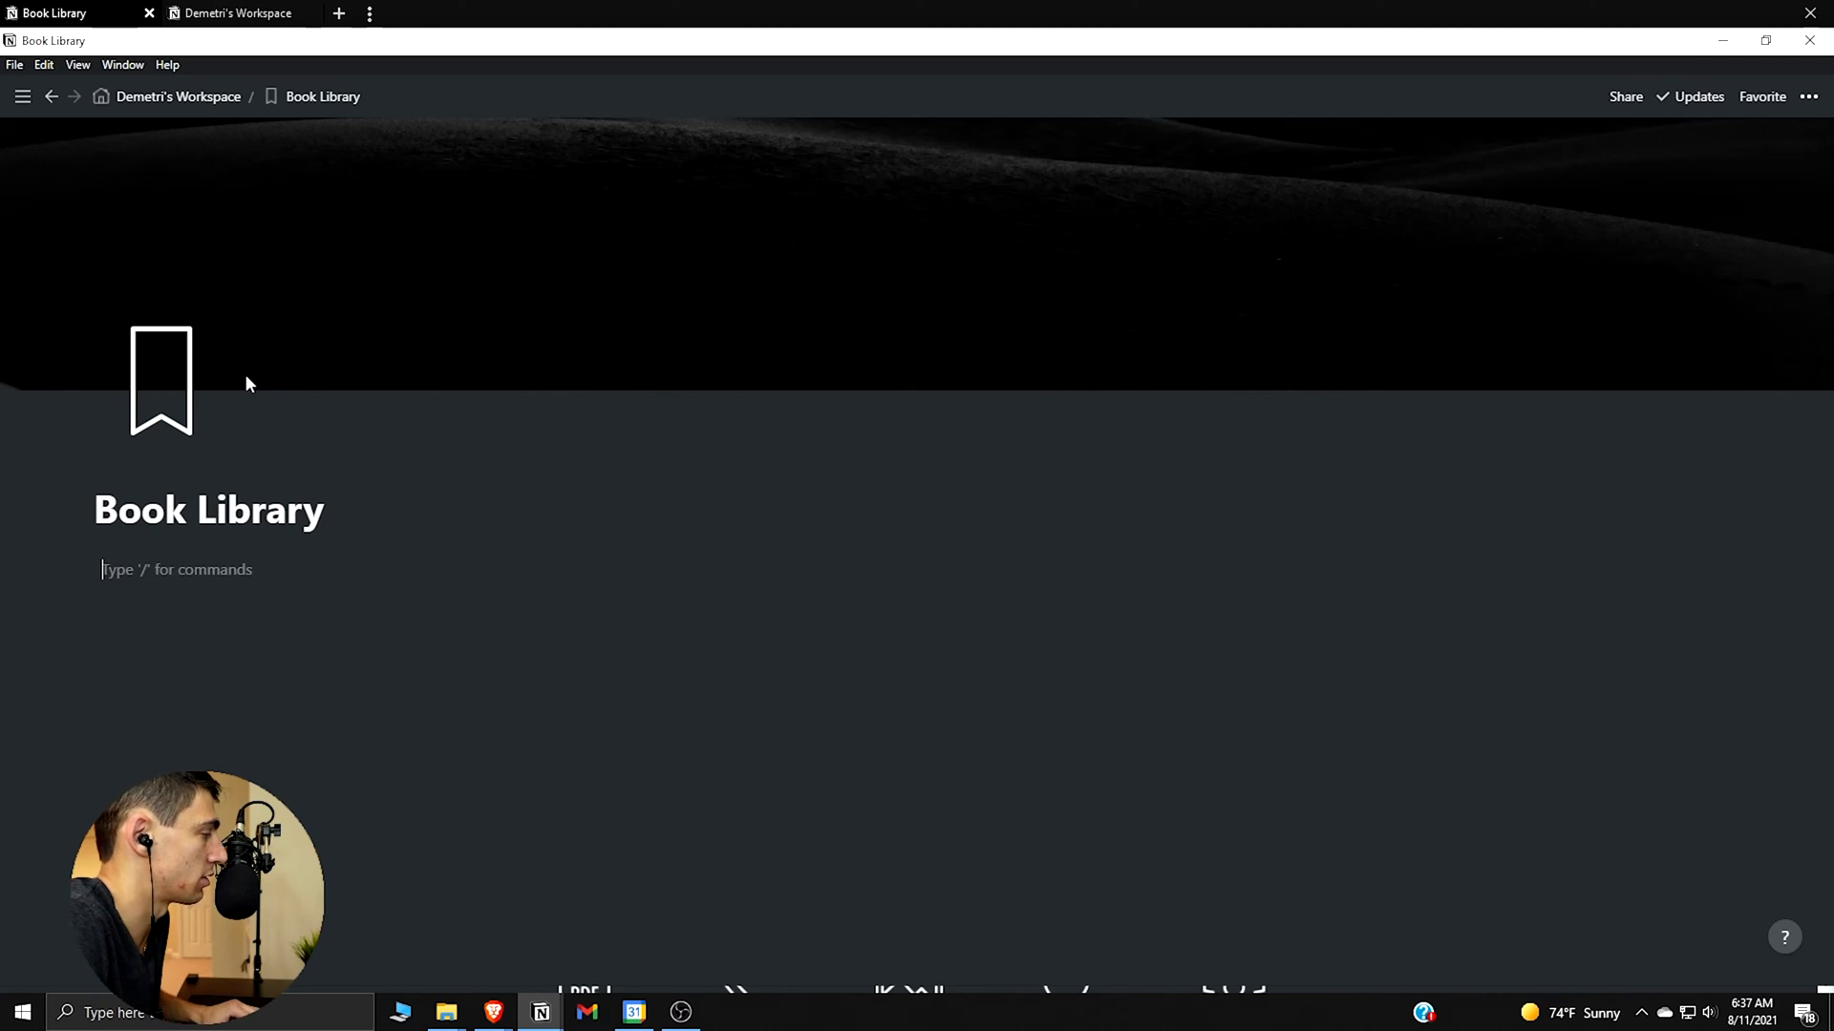
Insert an inline gallery database named My Books on the Book Library page
text(/gallery)
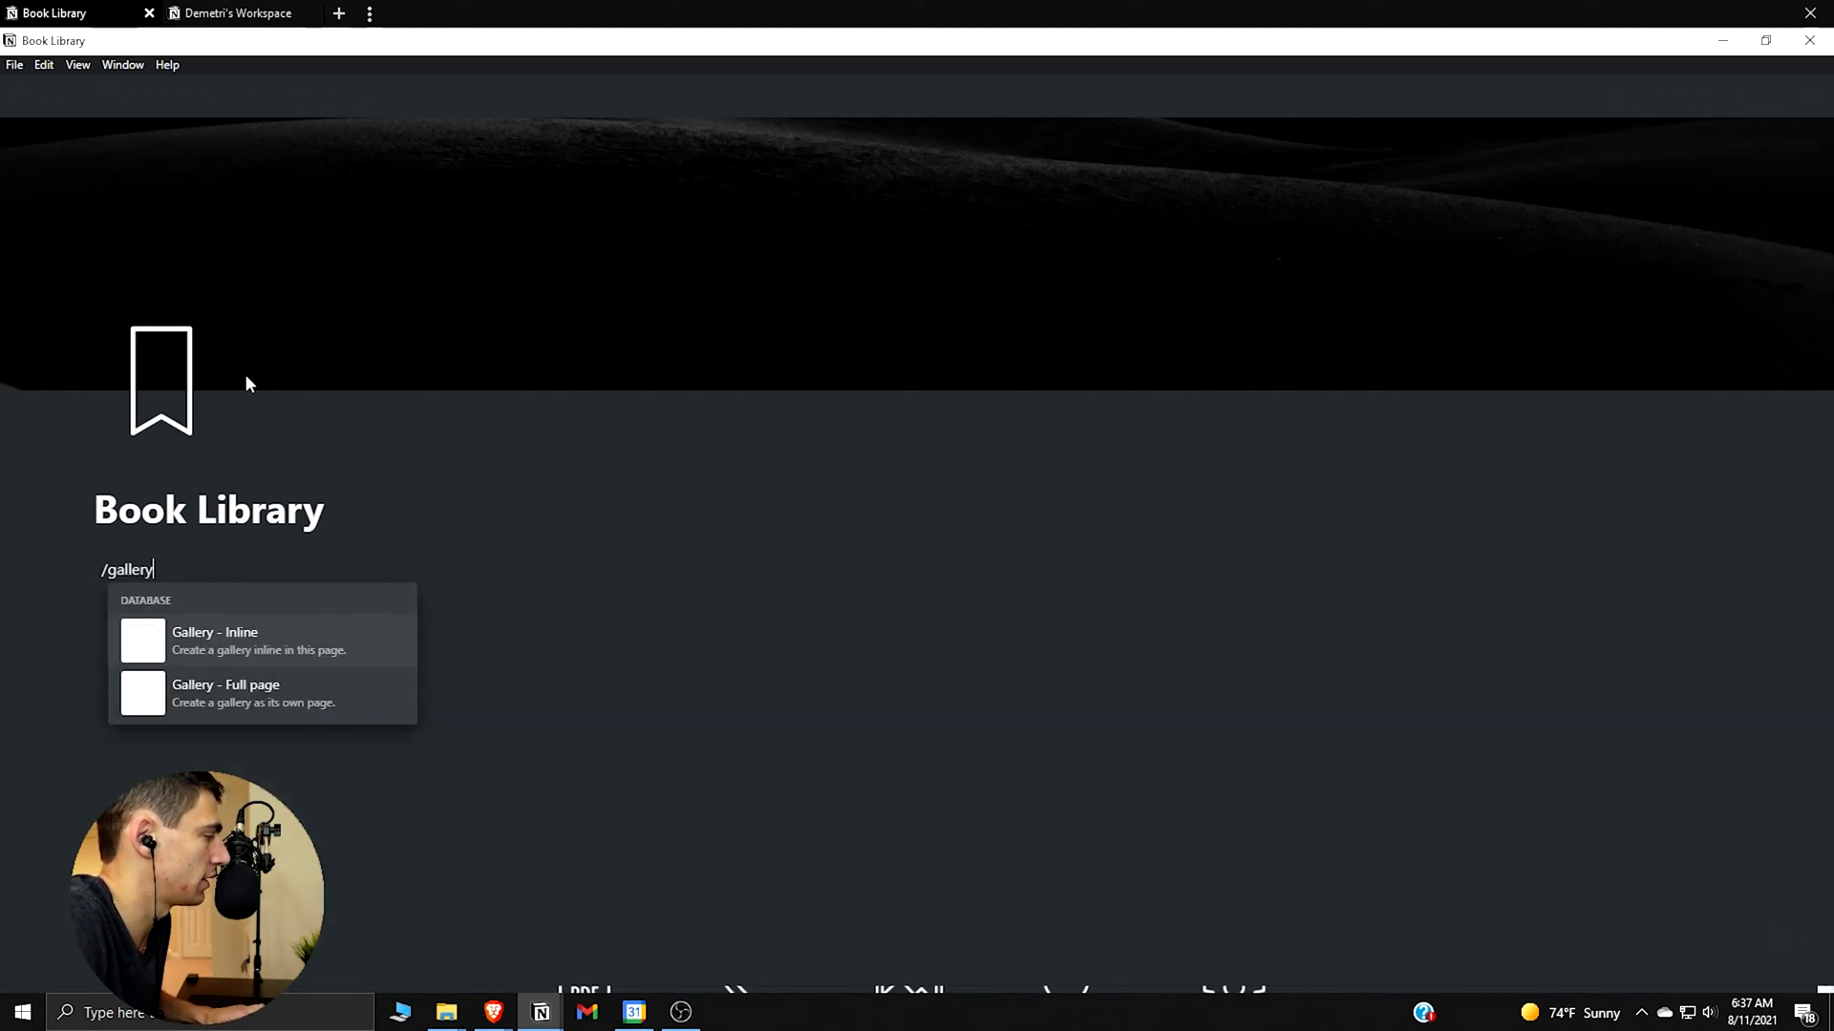
click(214, 642)
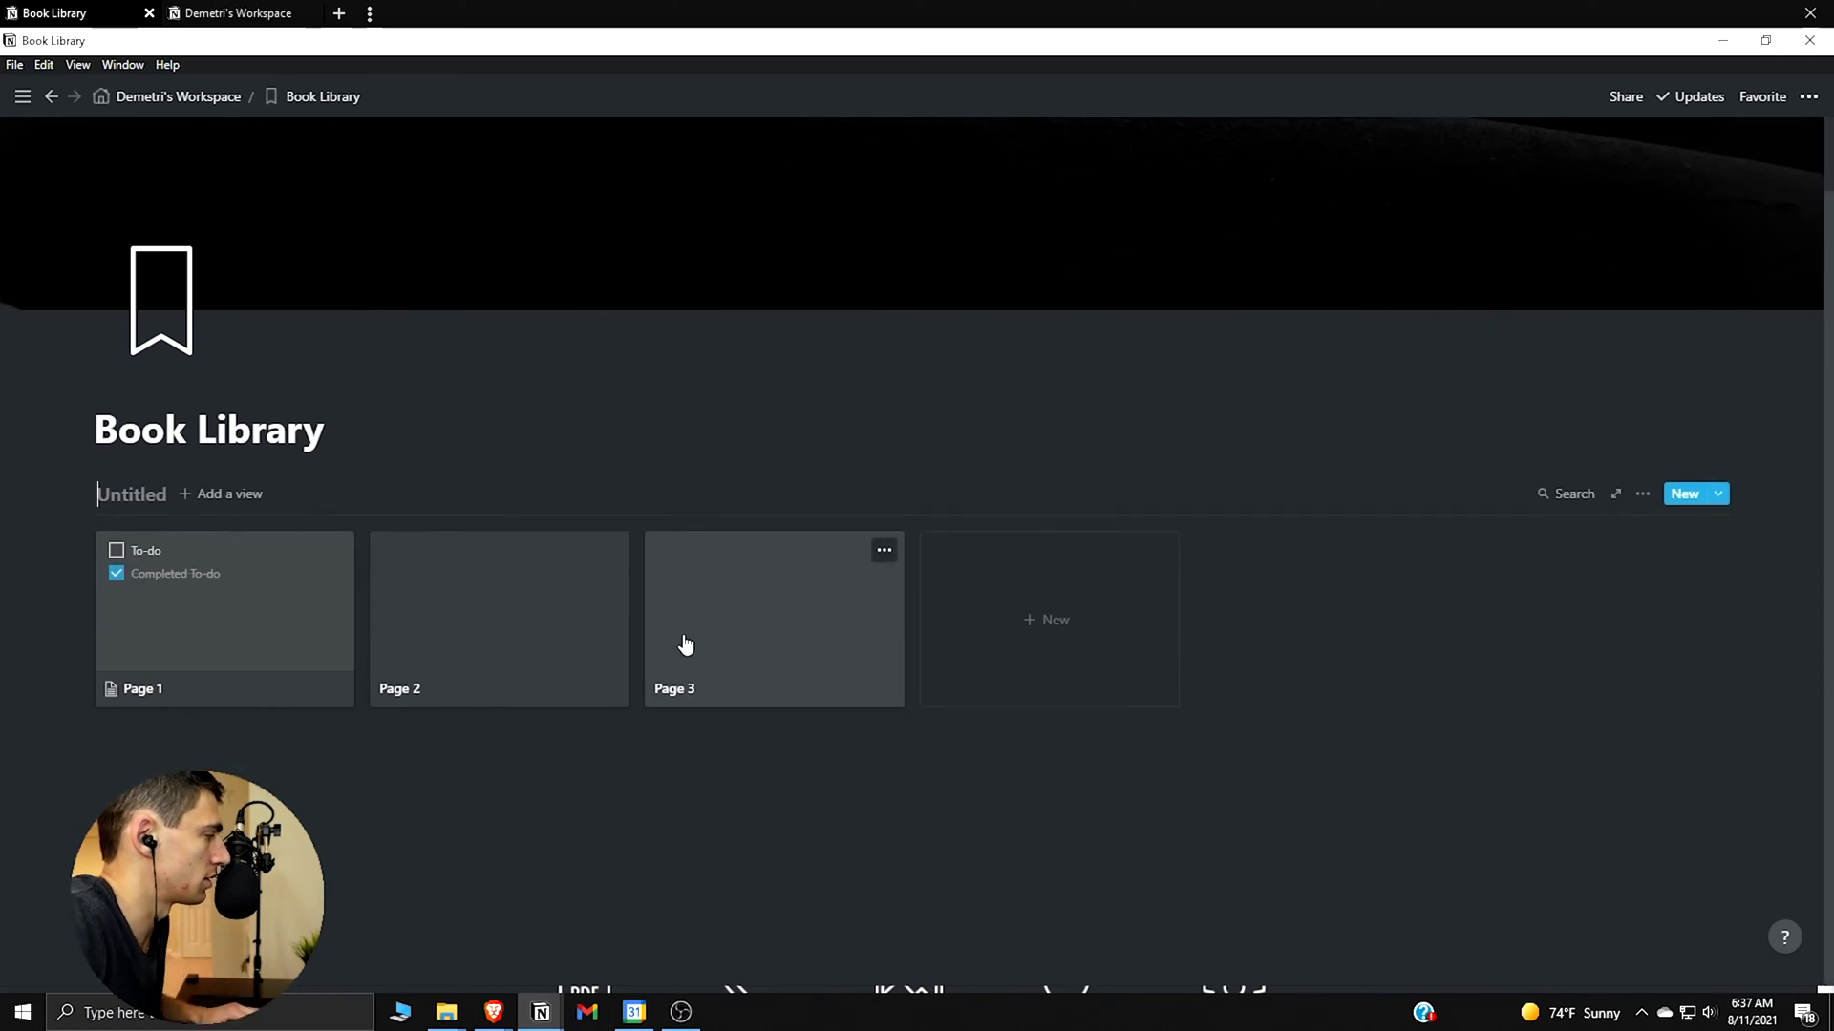
text(Book)
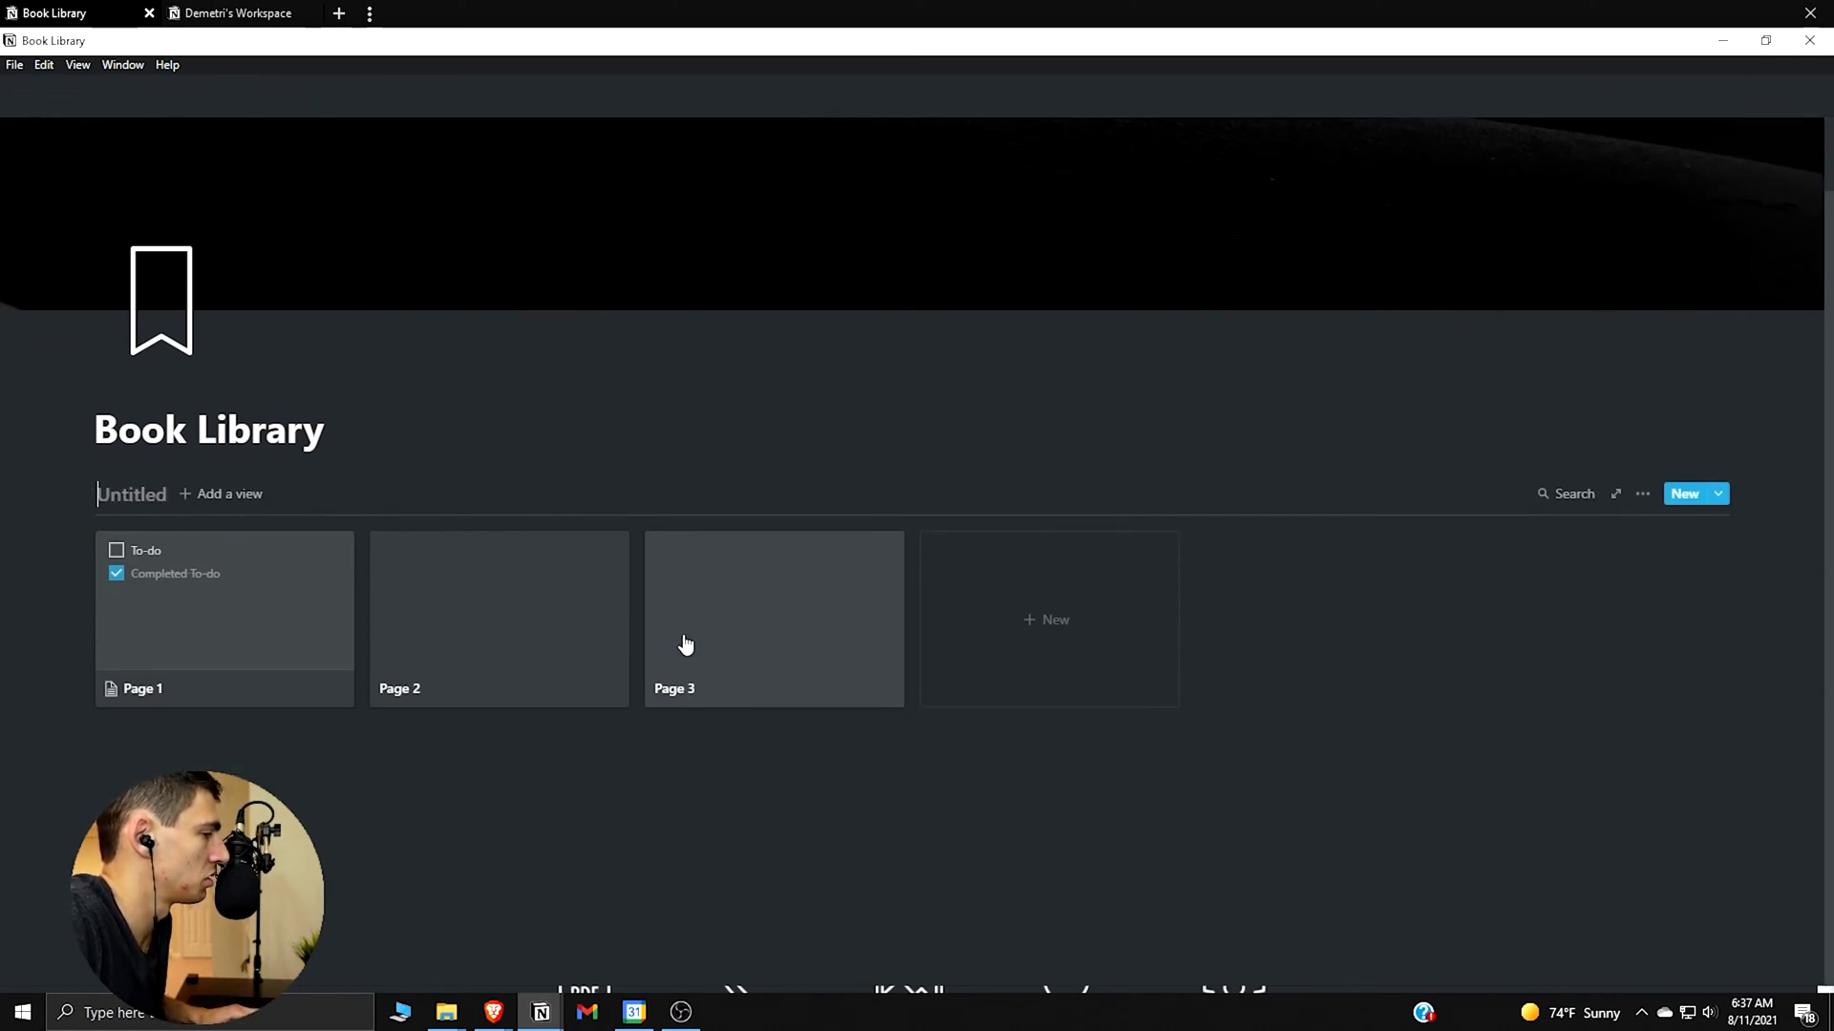
text(My Books)
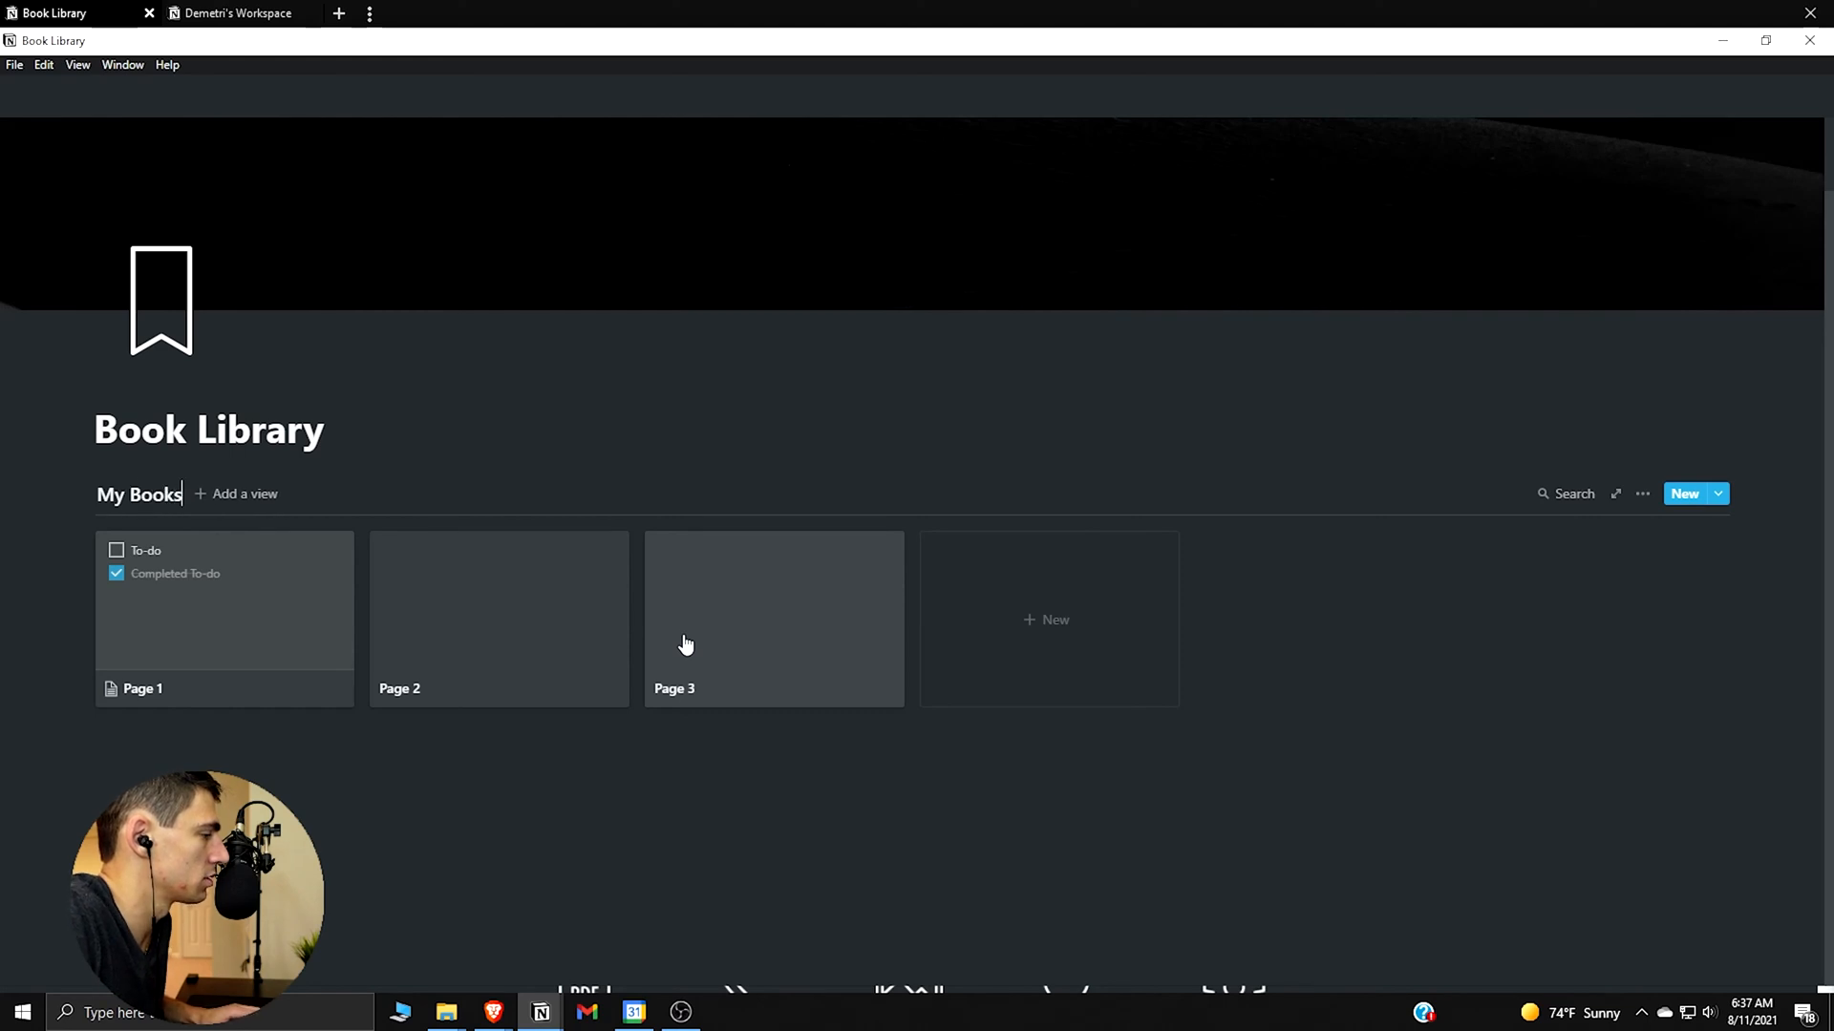
Move the Book Notes Template from the workspace home into Book Library and return there
click(239, 13)
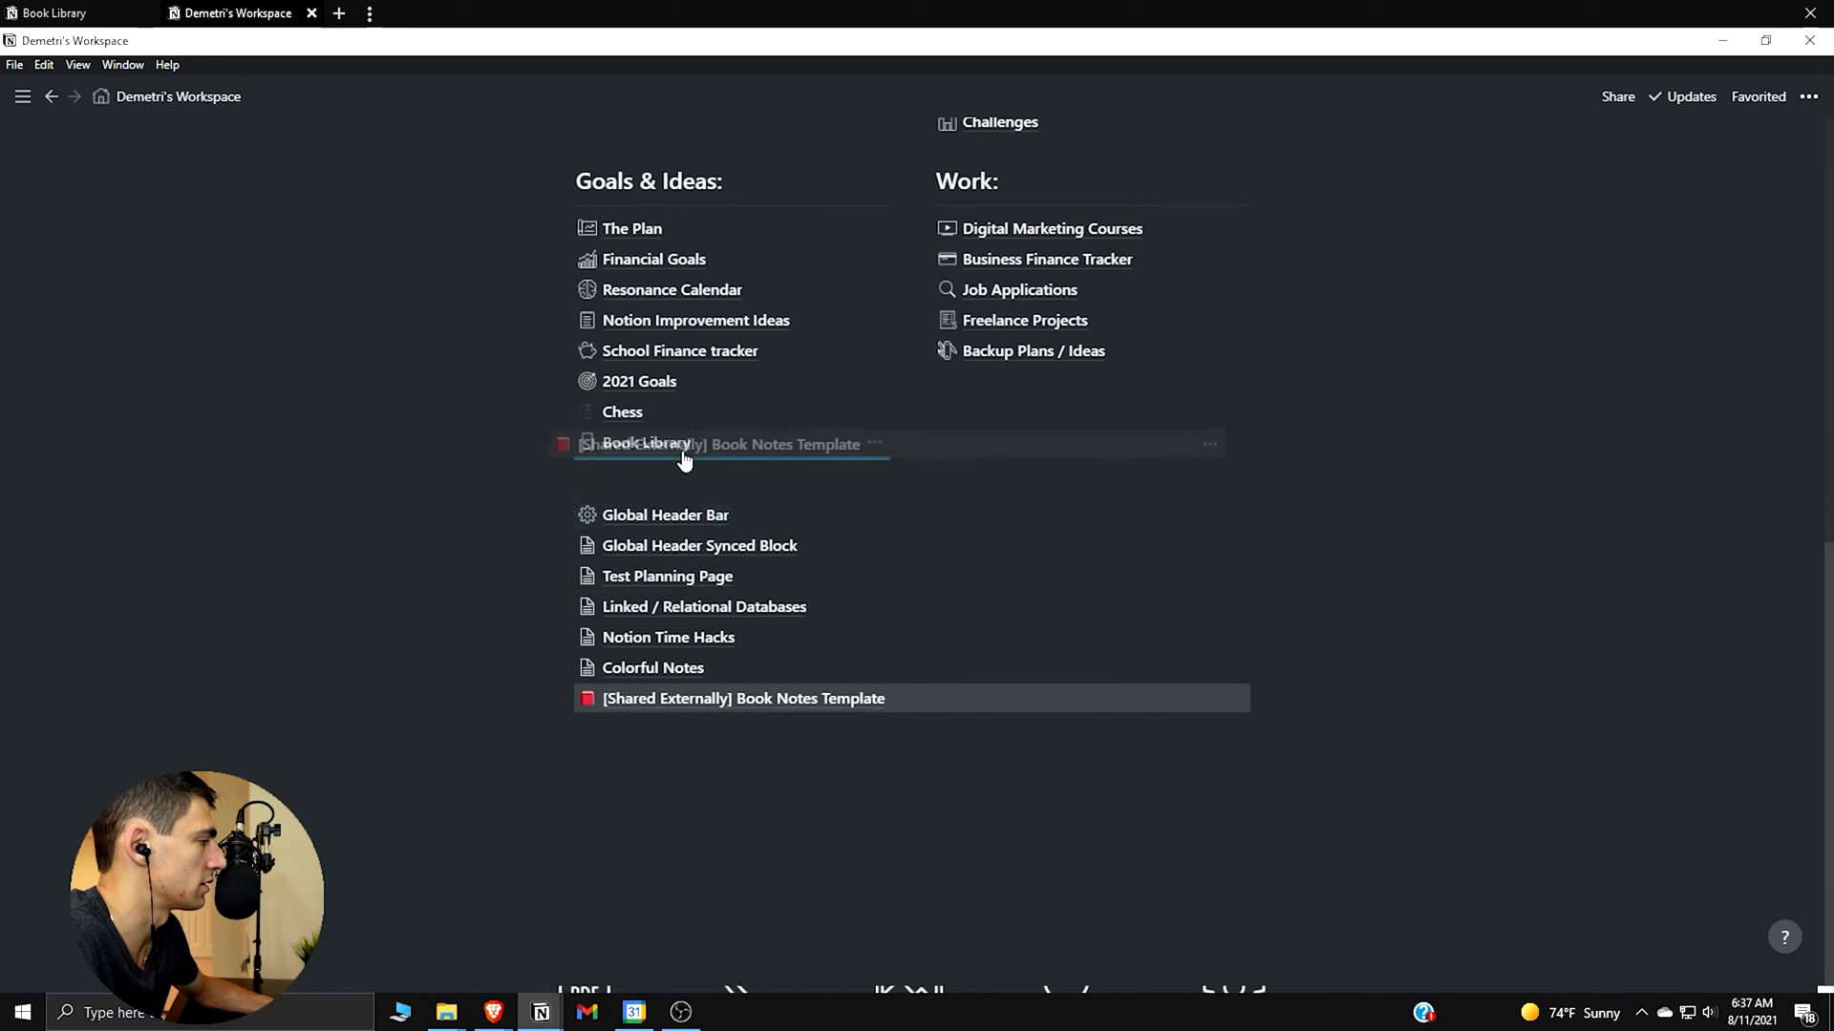
click(645, 443)
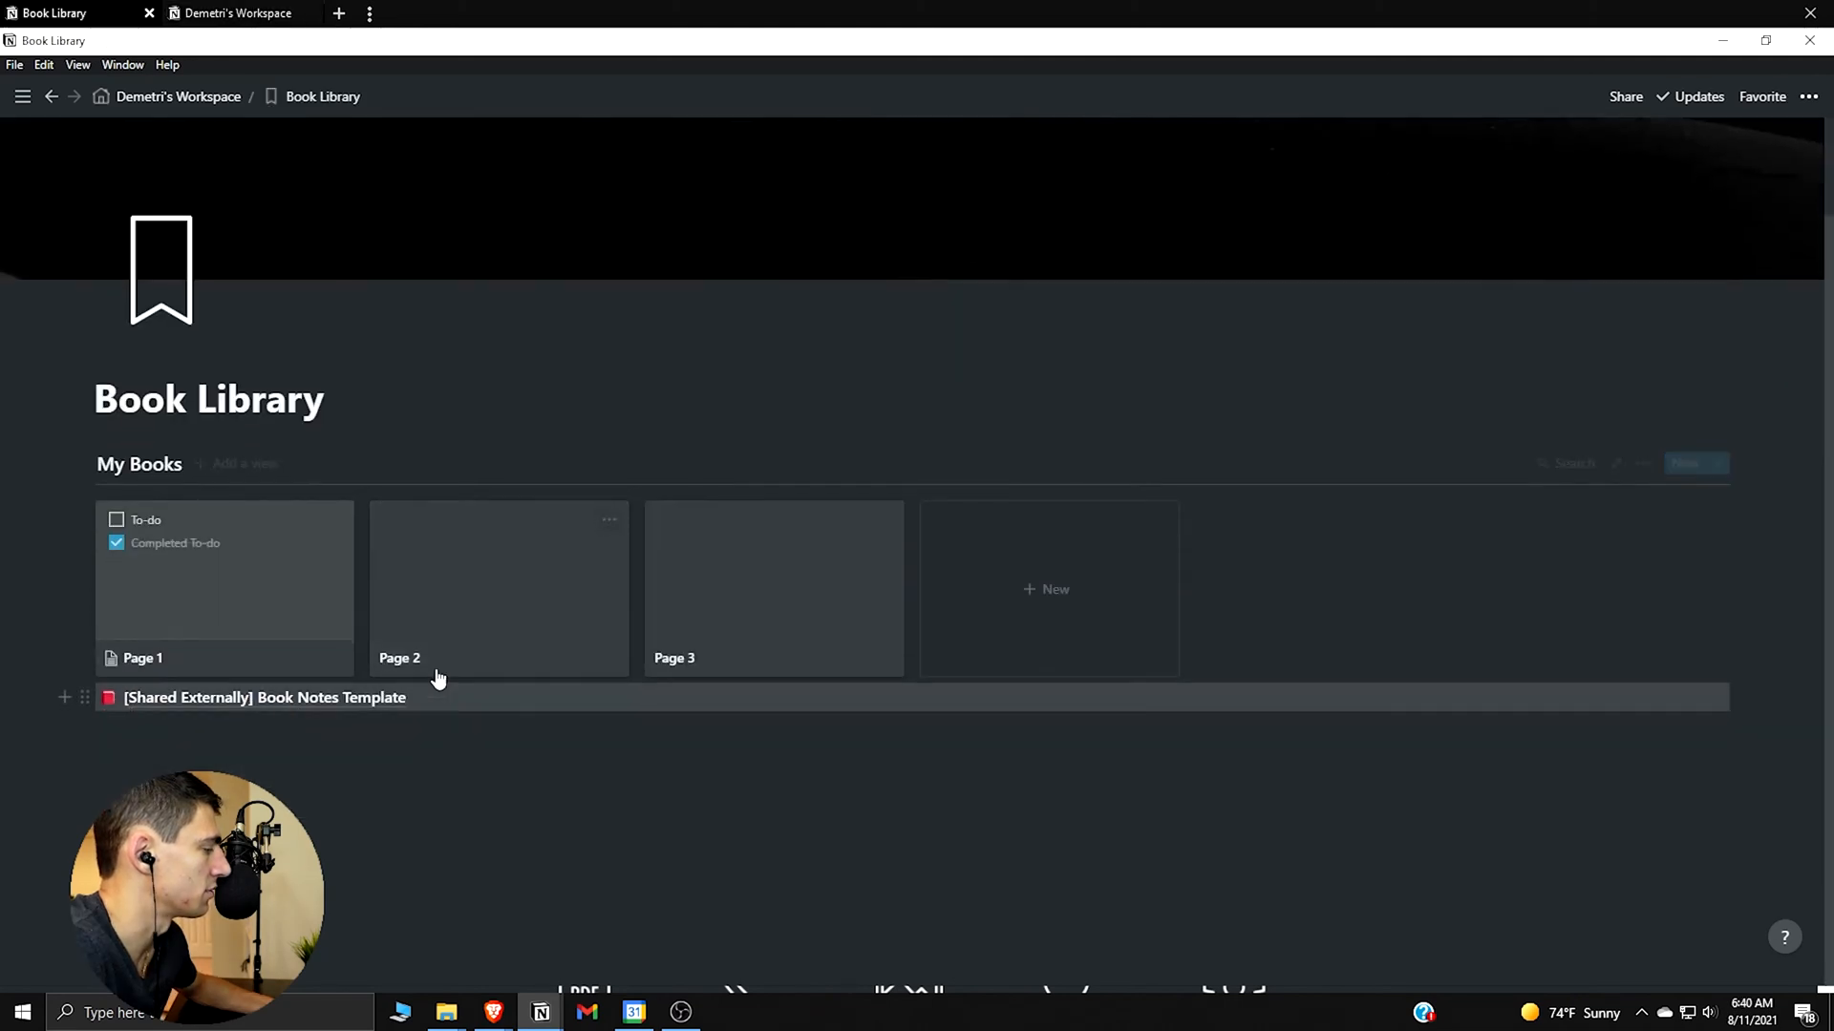
click(264, 698)
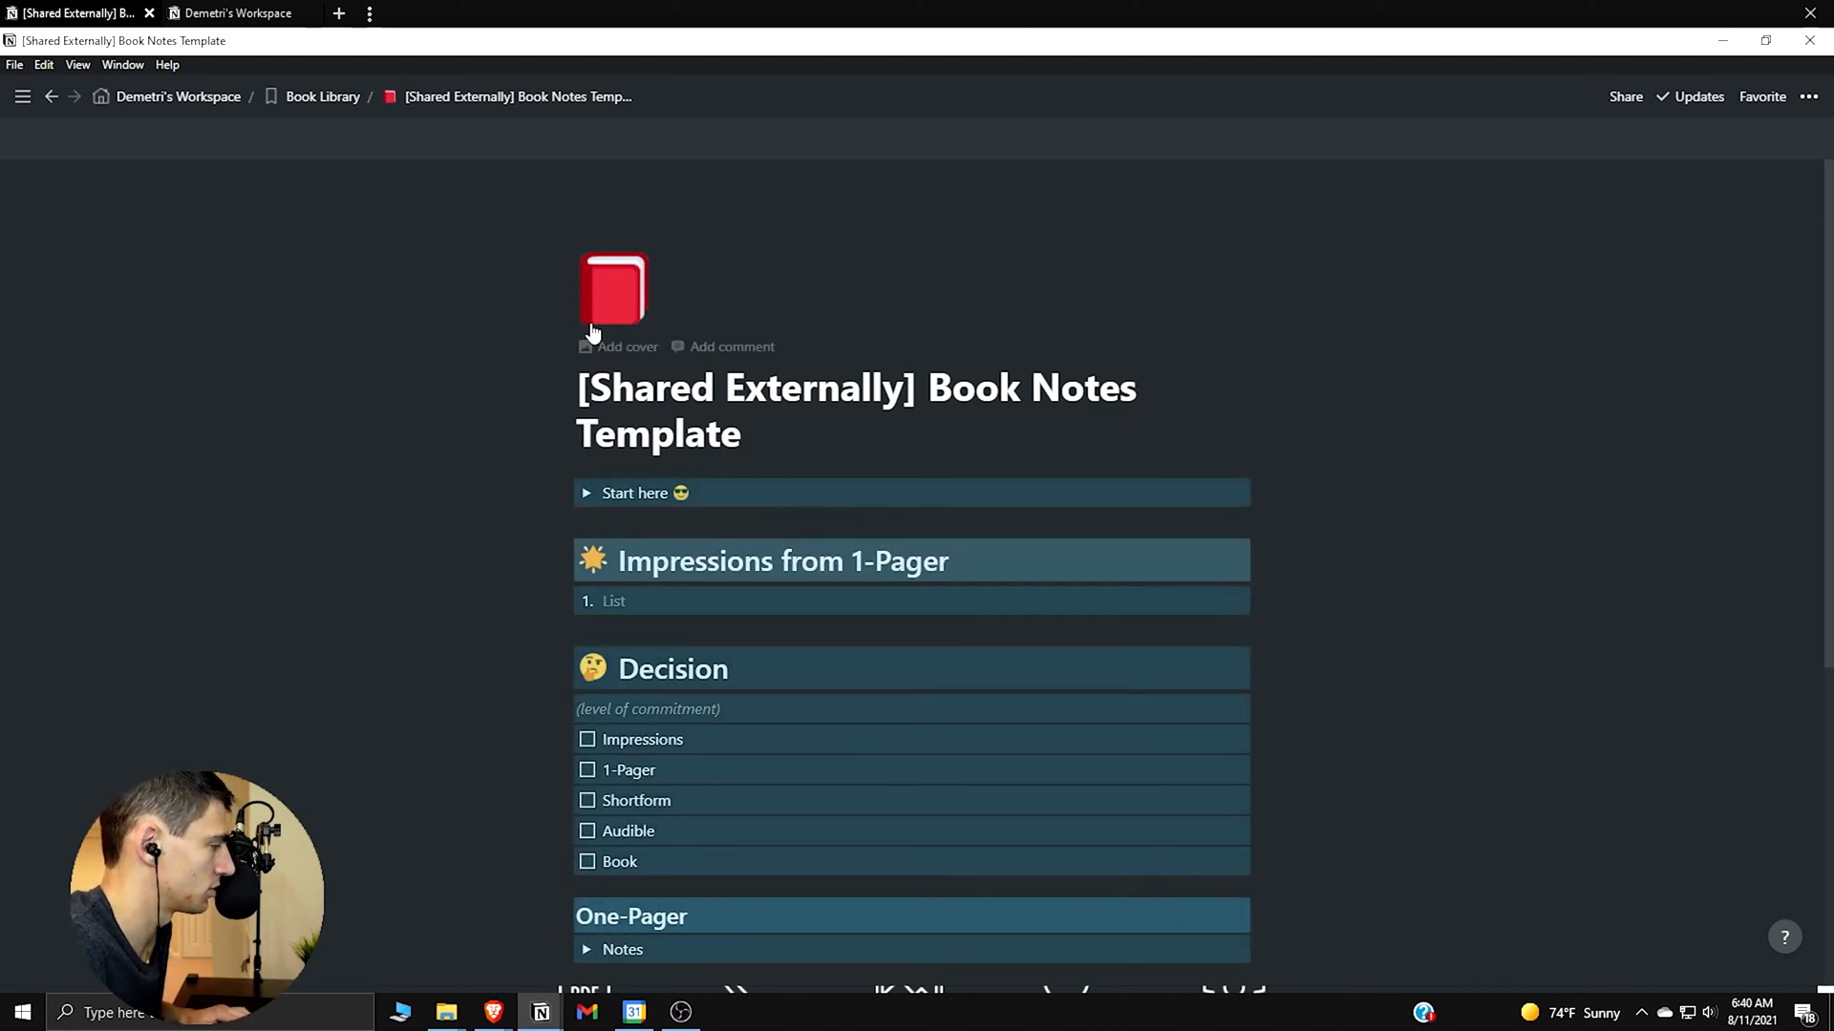
click(323, 95)
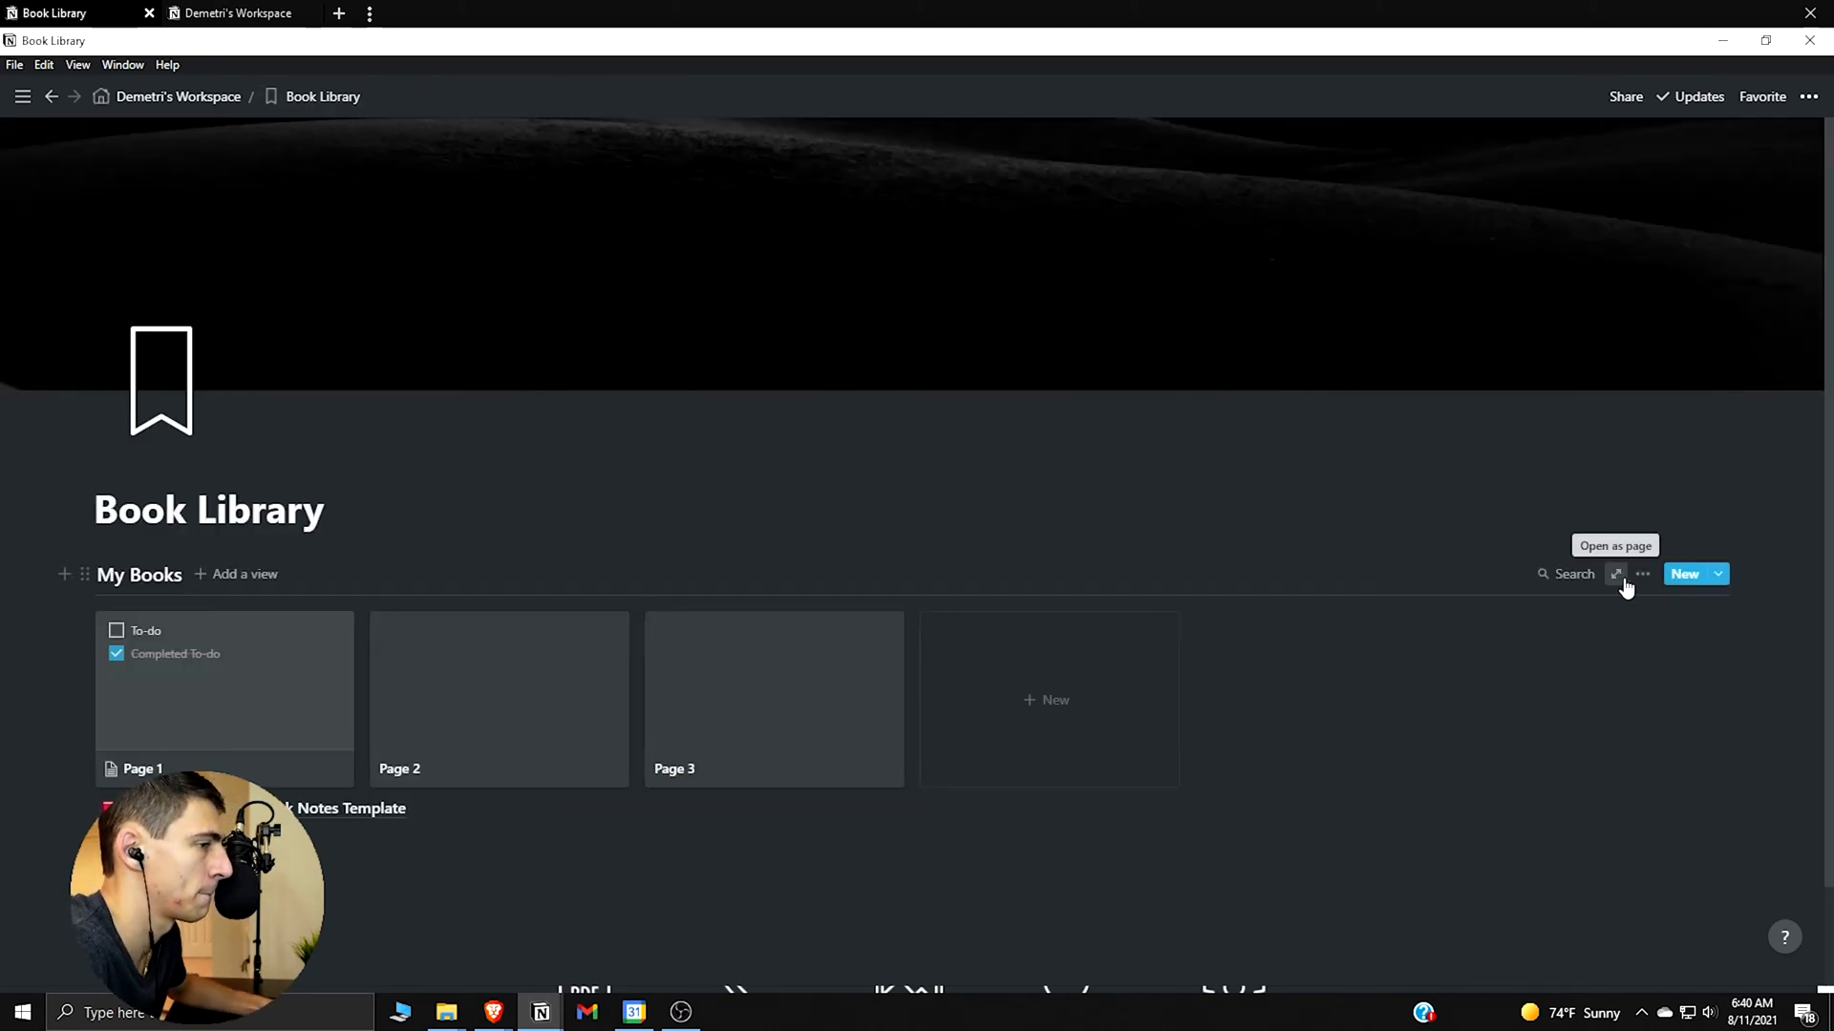
Create a new My Books template named Book Template and paste the book notes content into it
click(1642, 573)
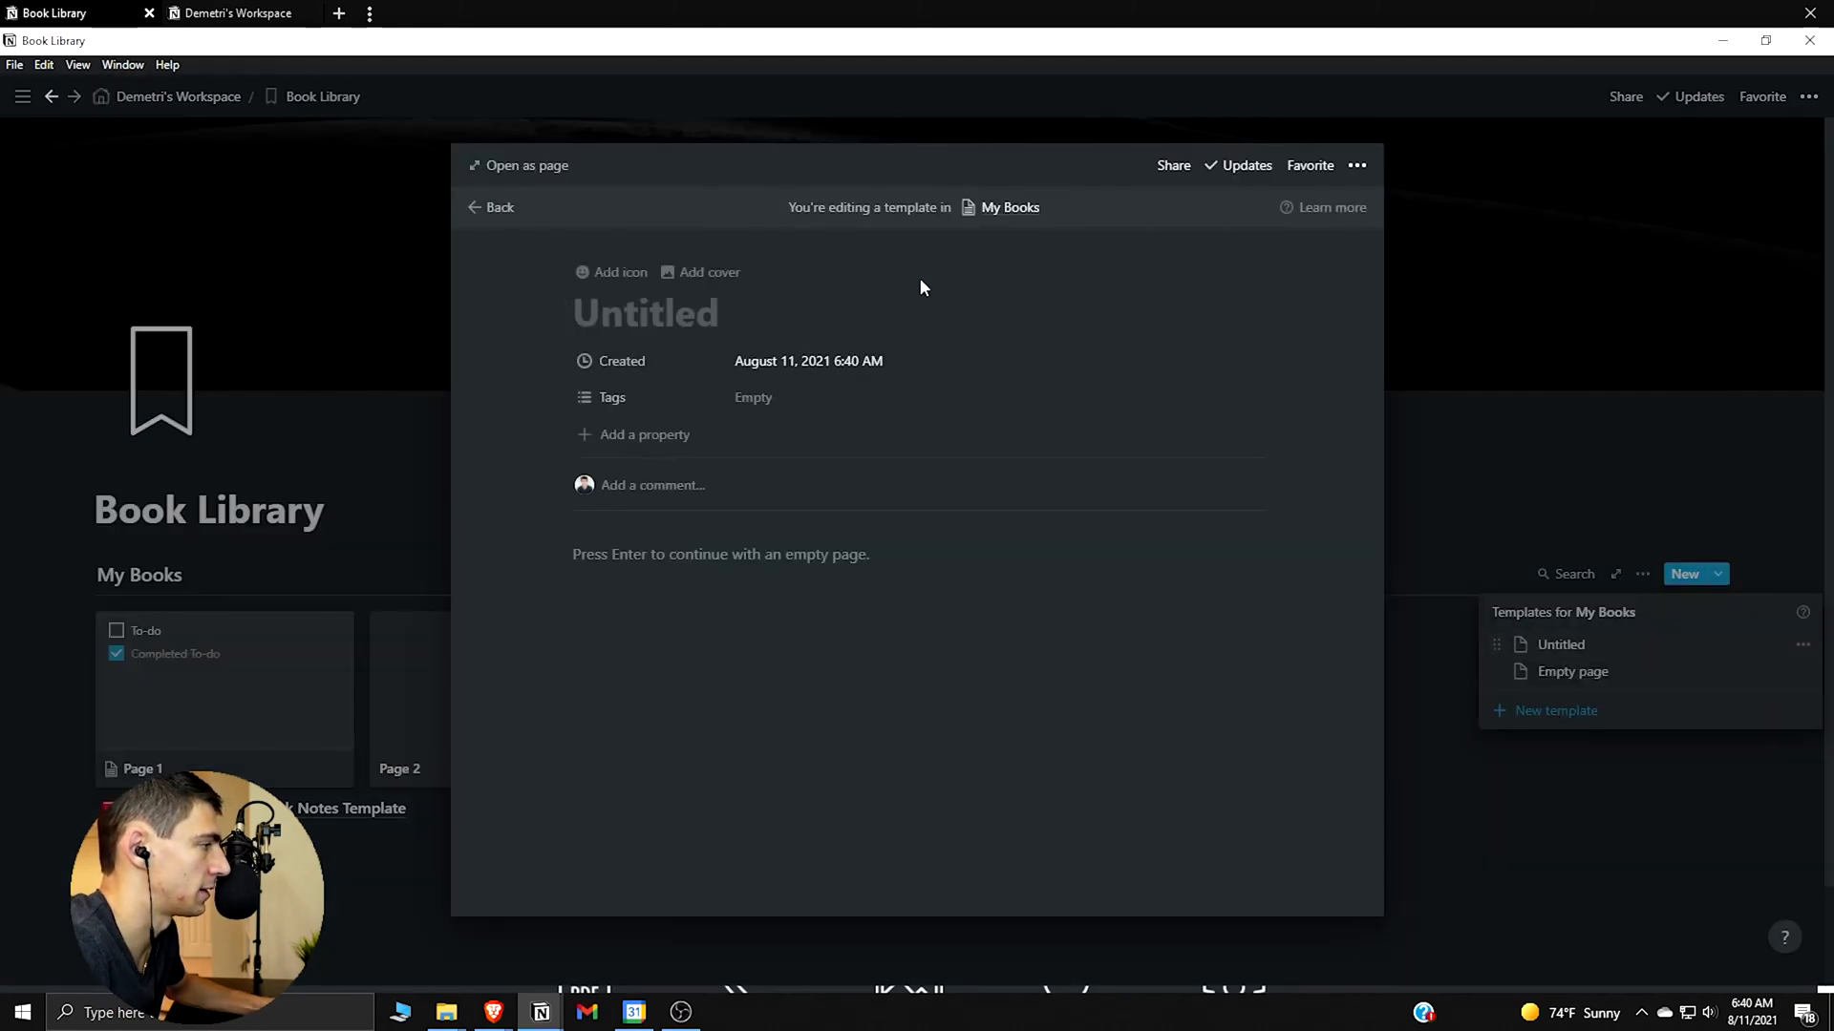
text(Bok)
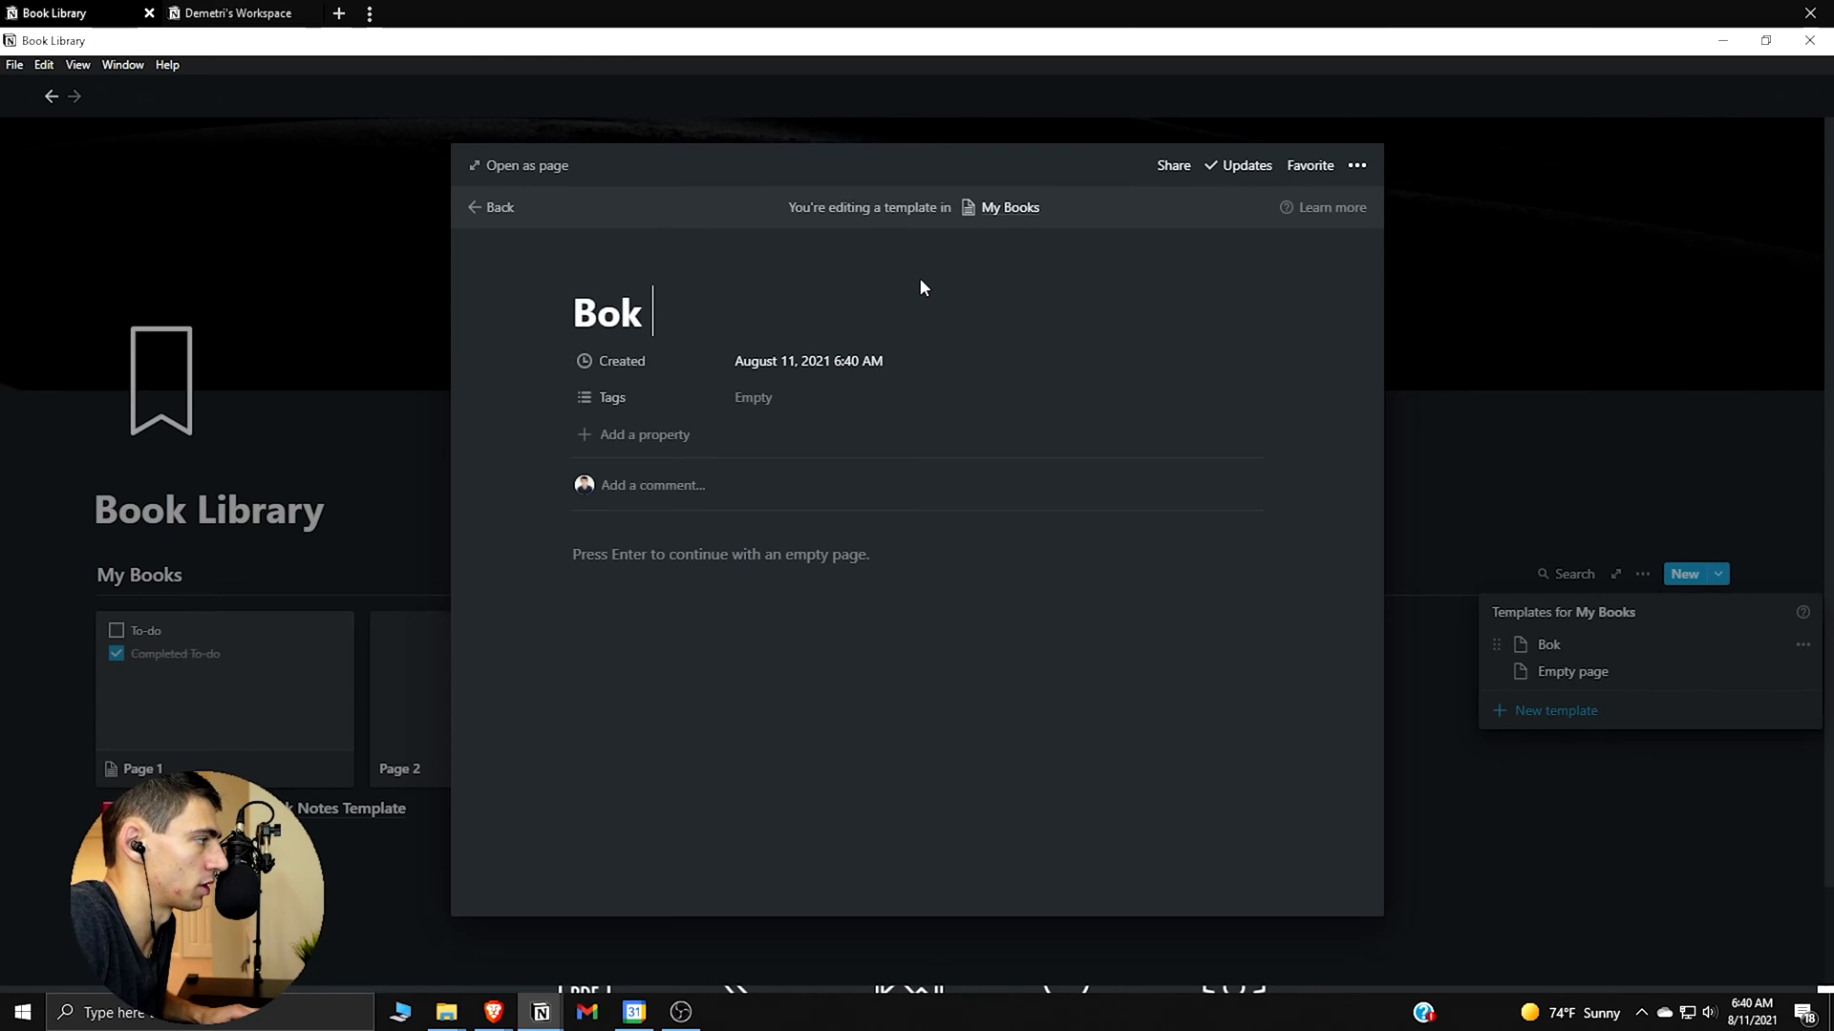
text(Book Templ)
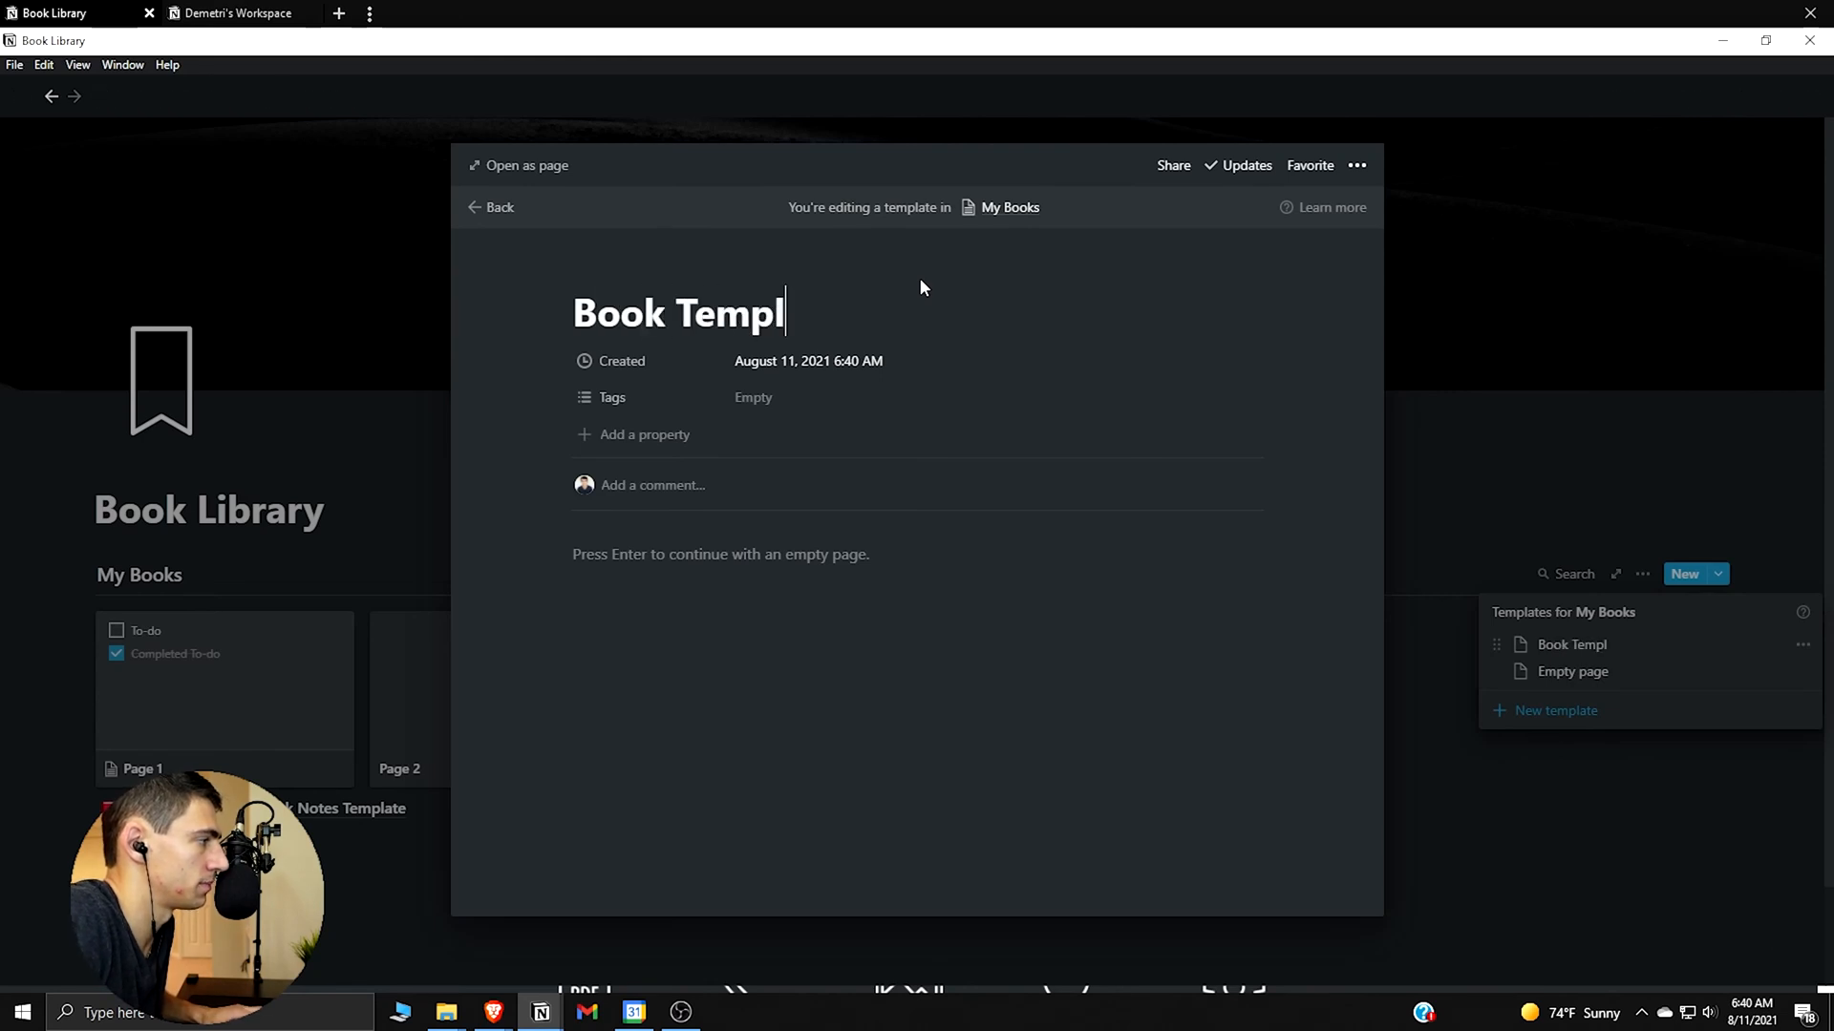
text(ate)
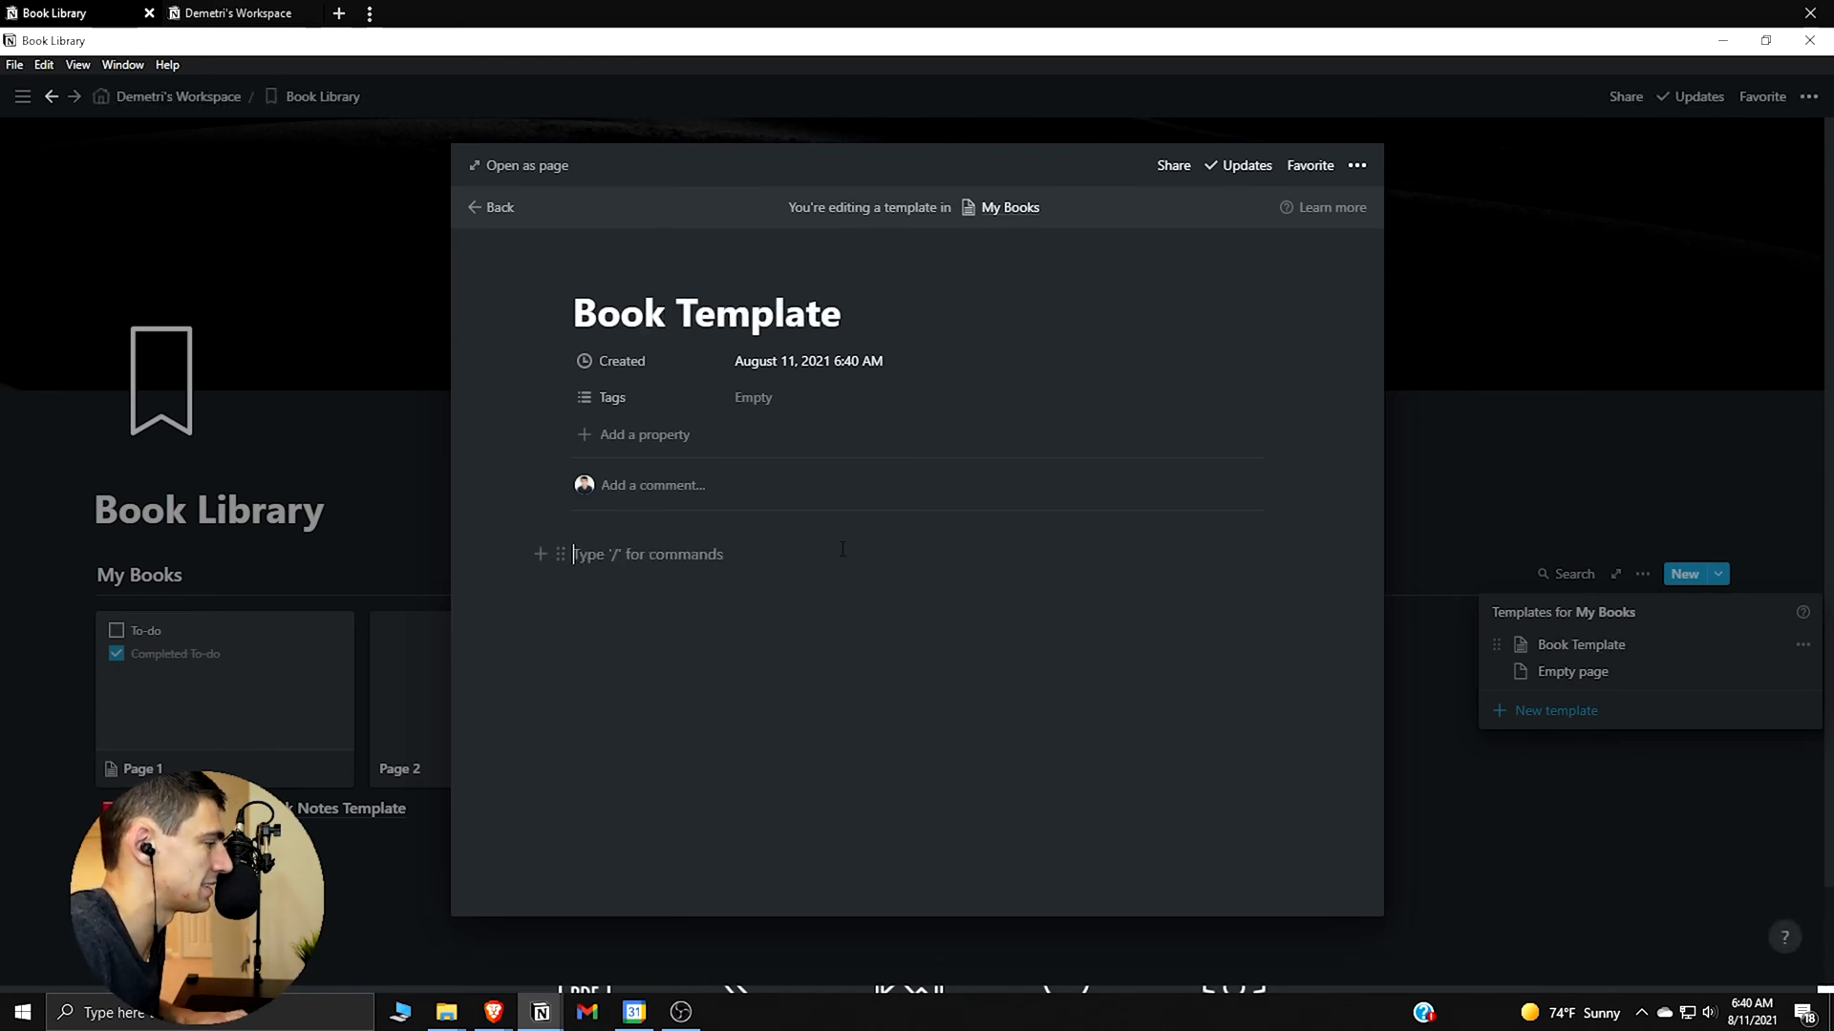
key(ctrl+v)
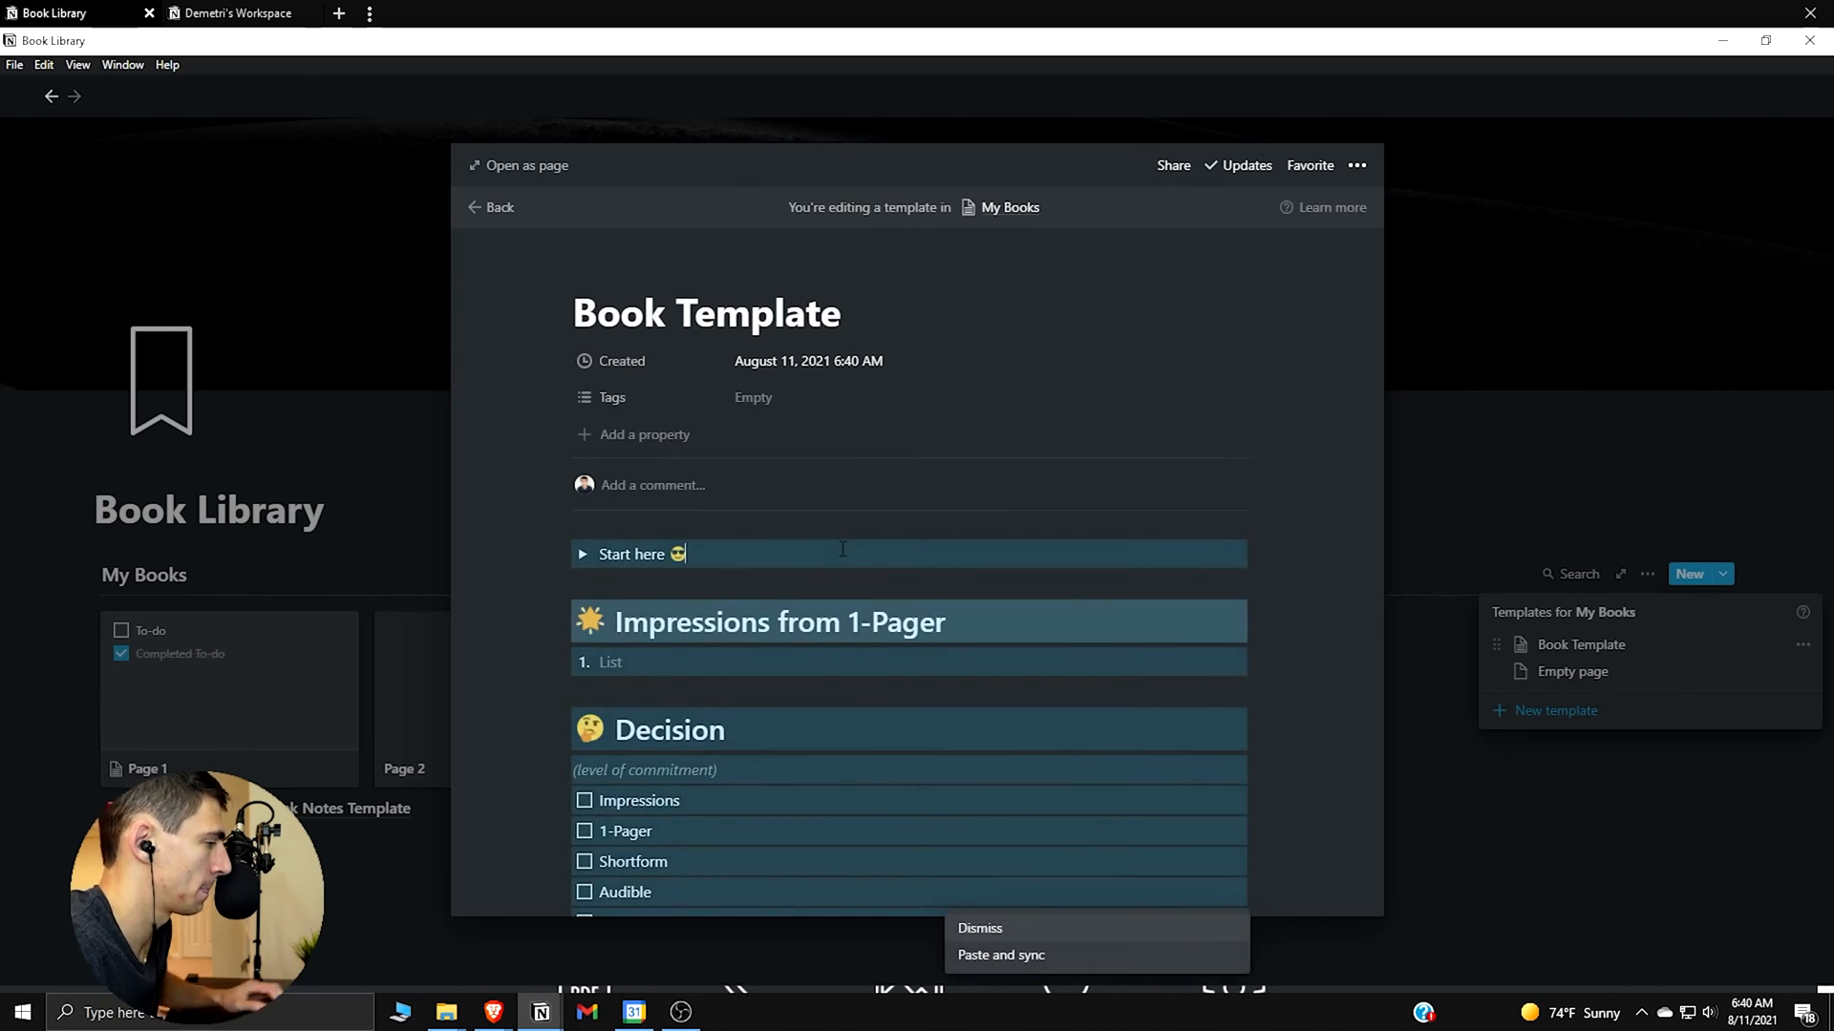
Review the pasted content and trim it down to the Start here toggle and the Book section
scroll(down, 3)
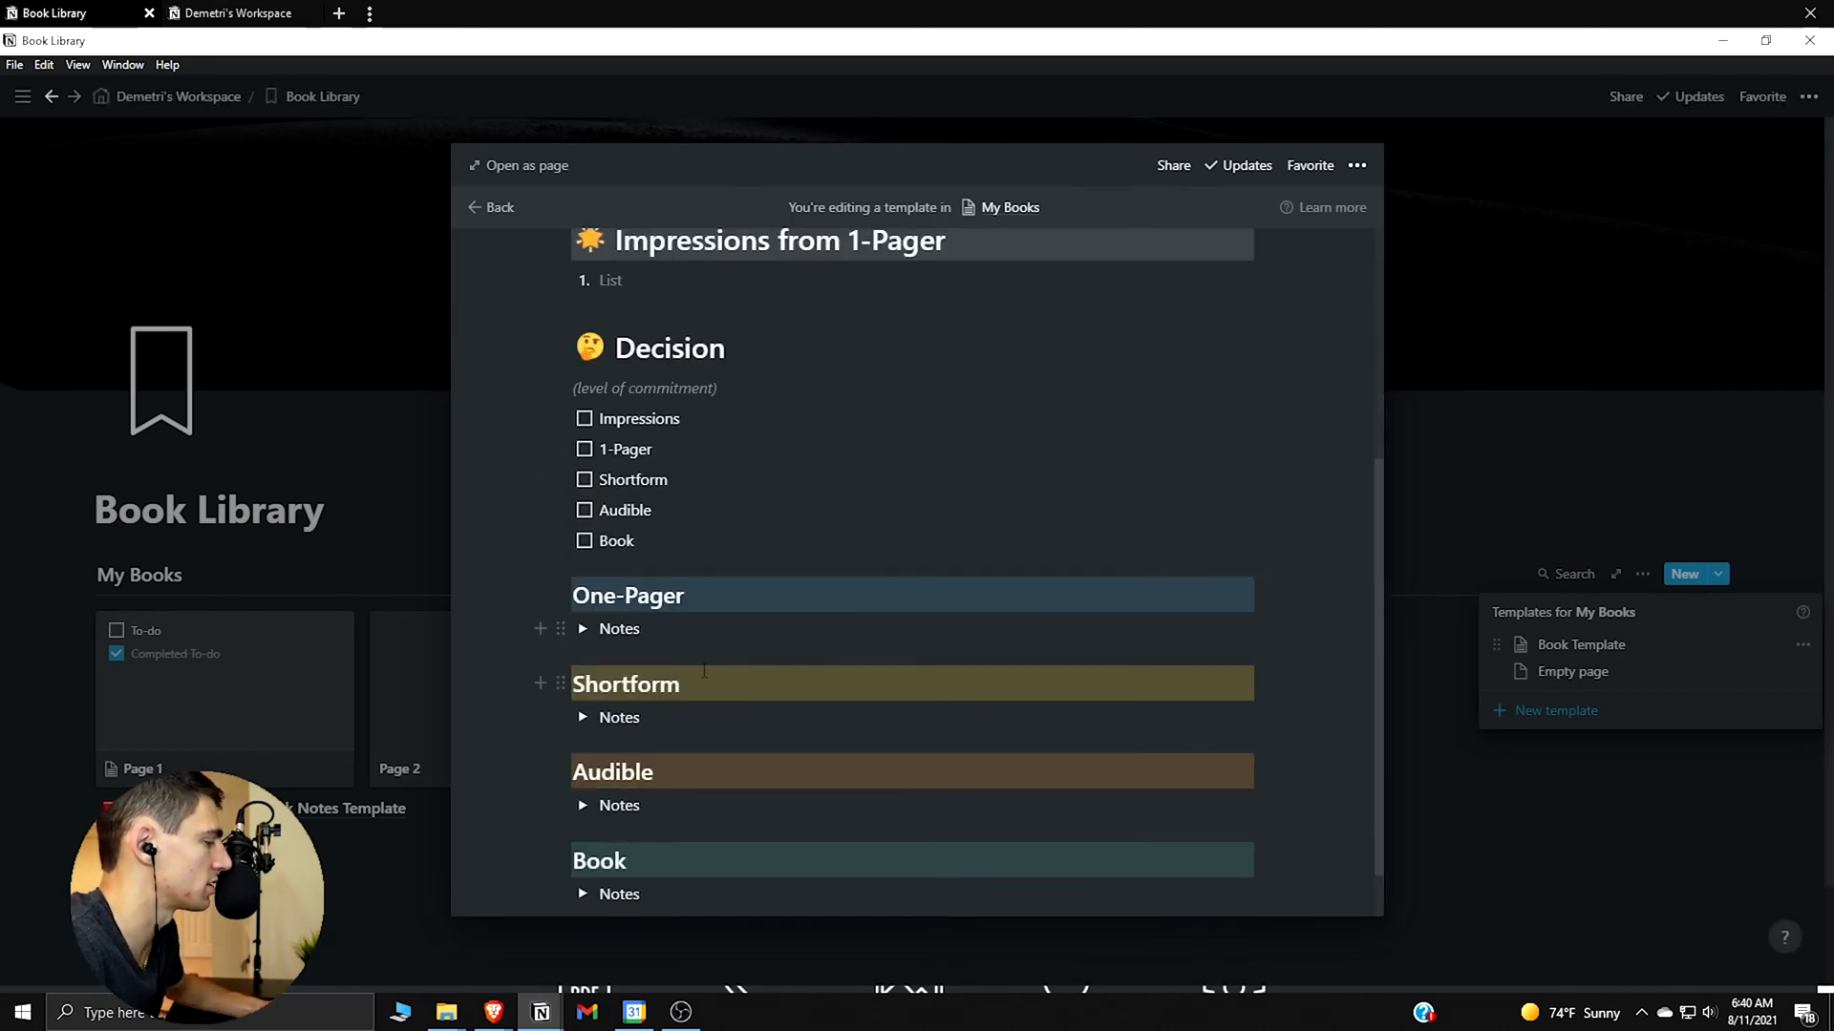
click(583, 629)
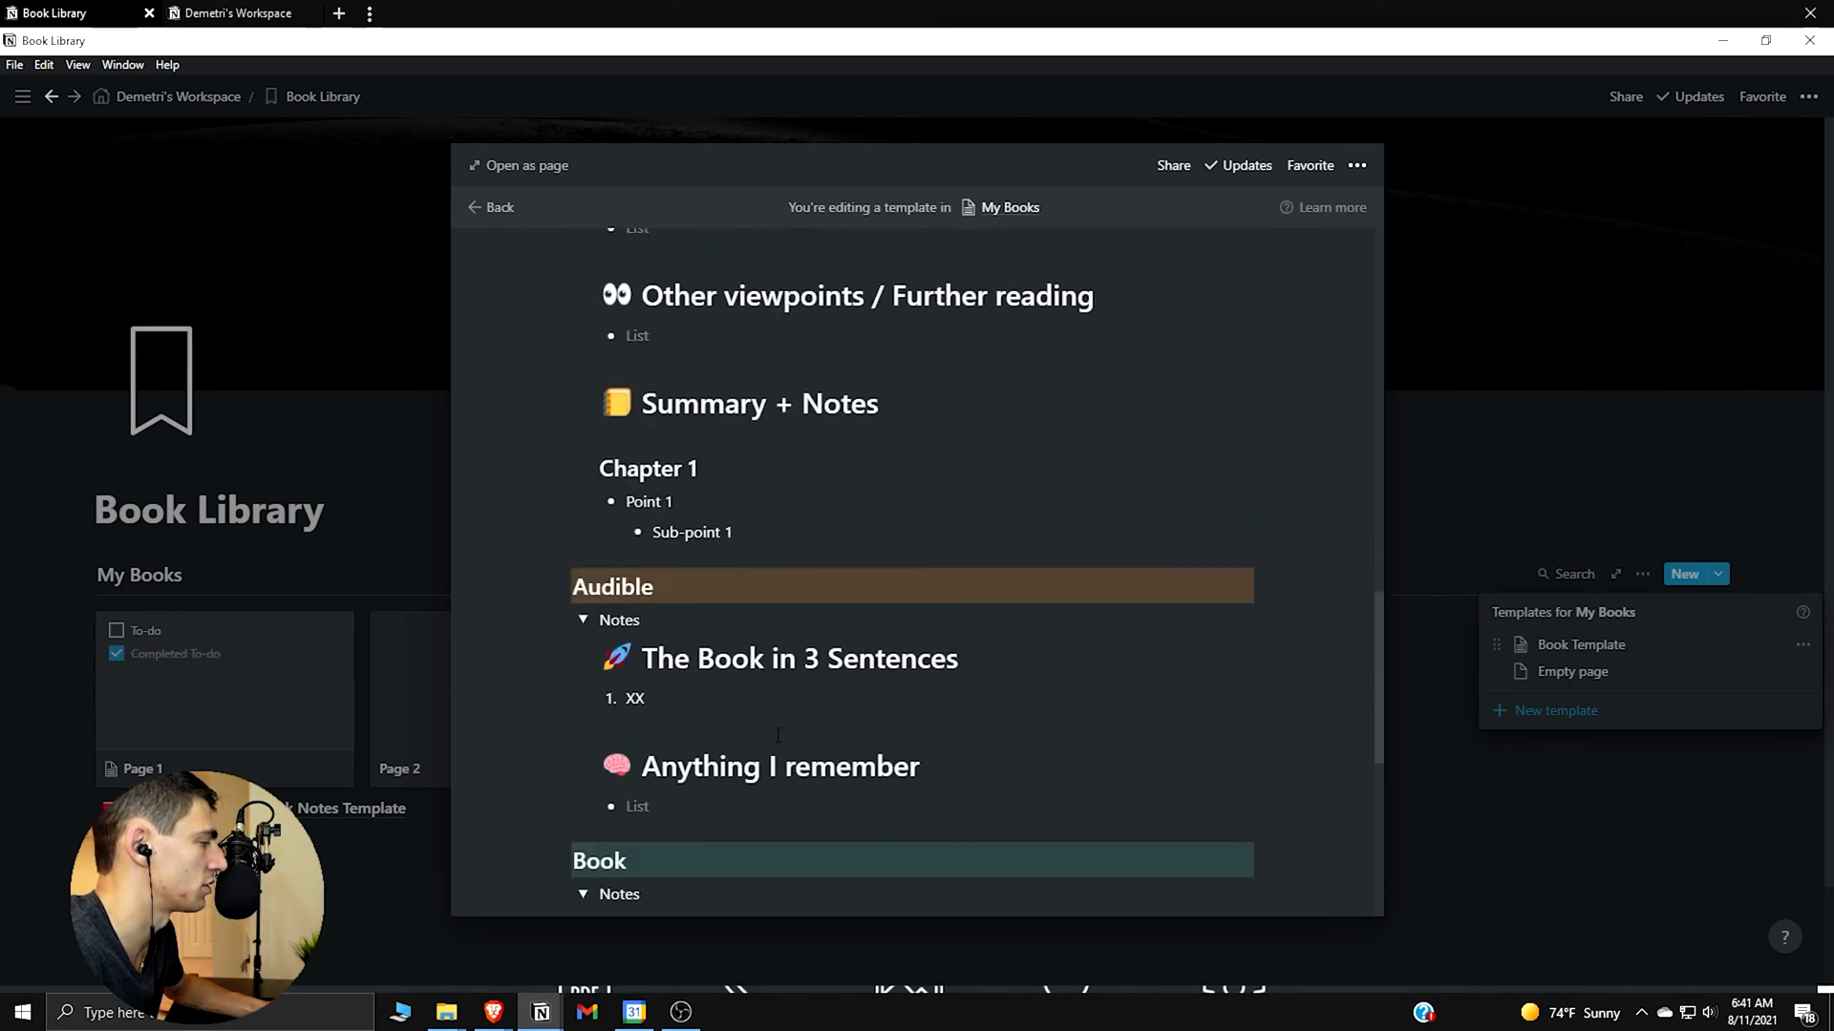
scroll(up, 3)
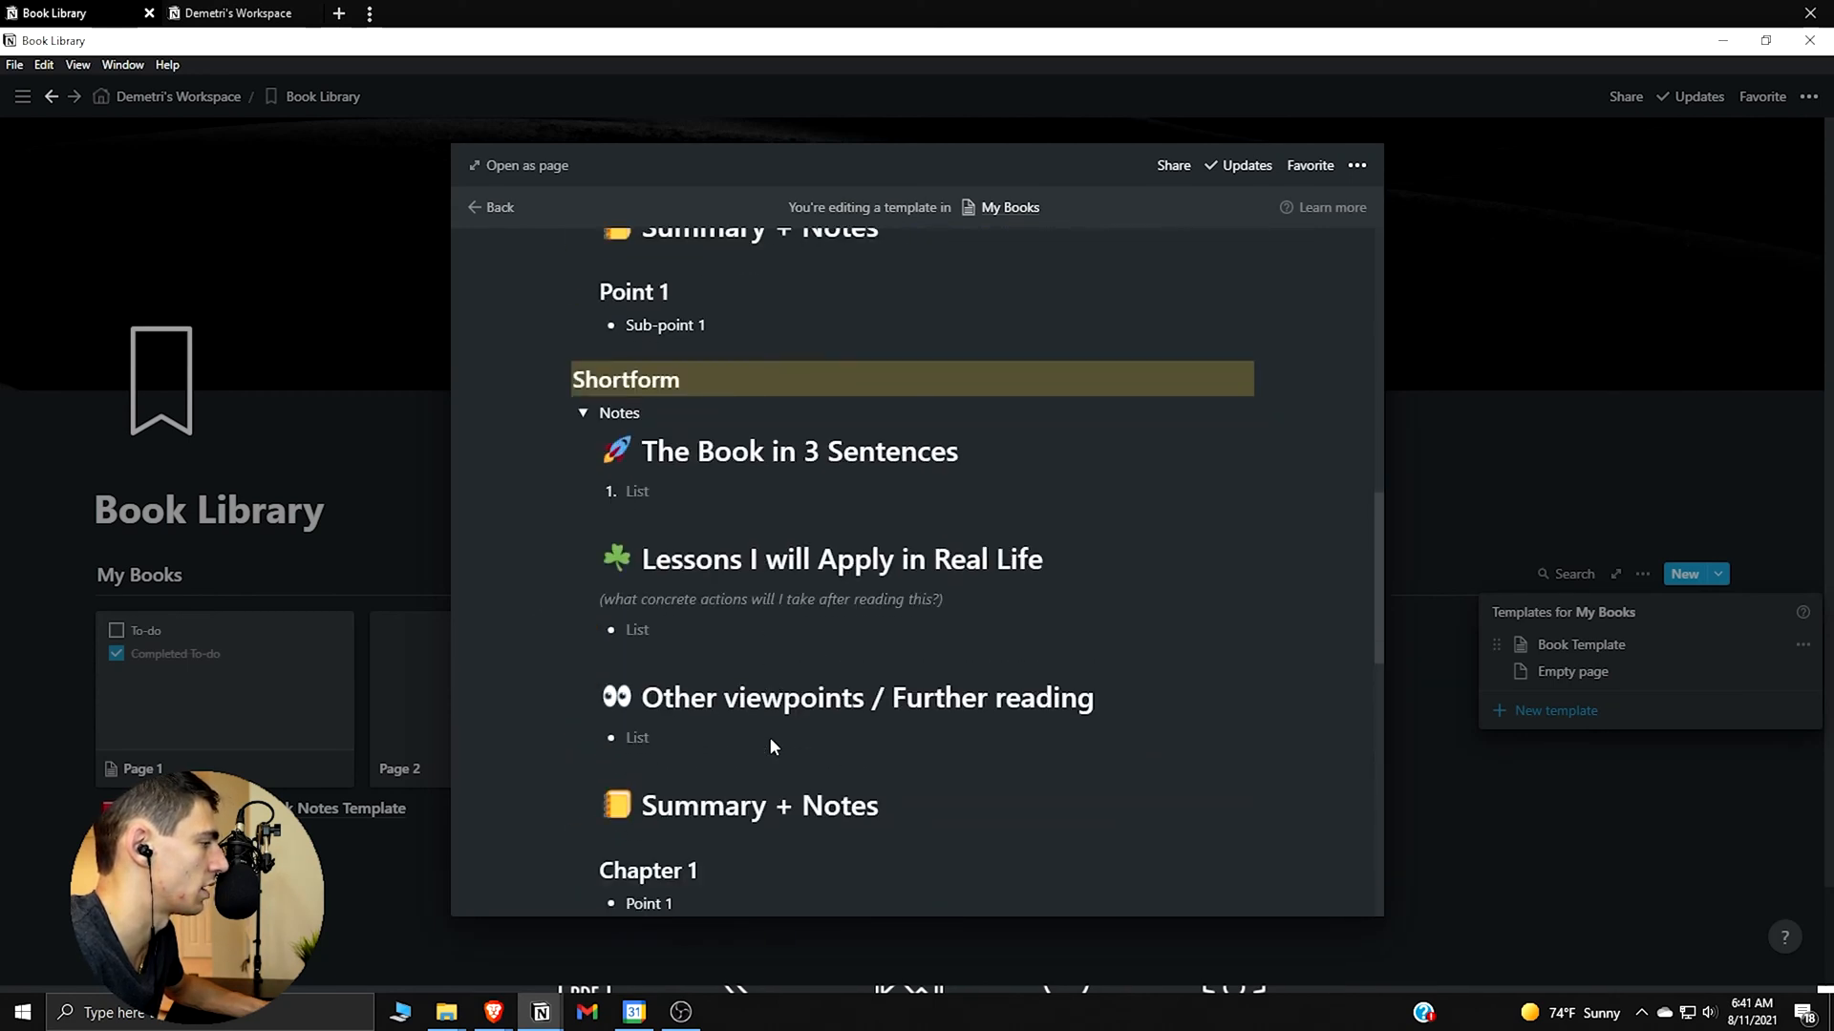
scroll(down, 3)
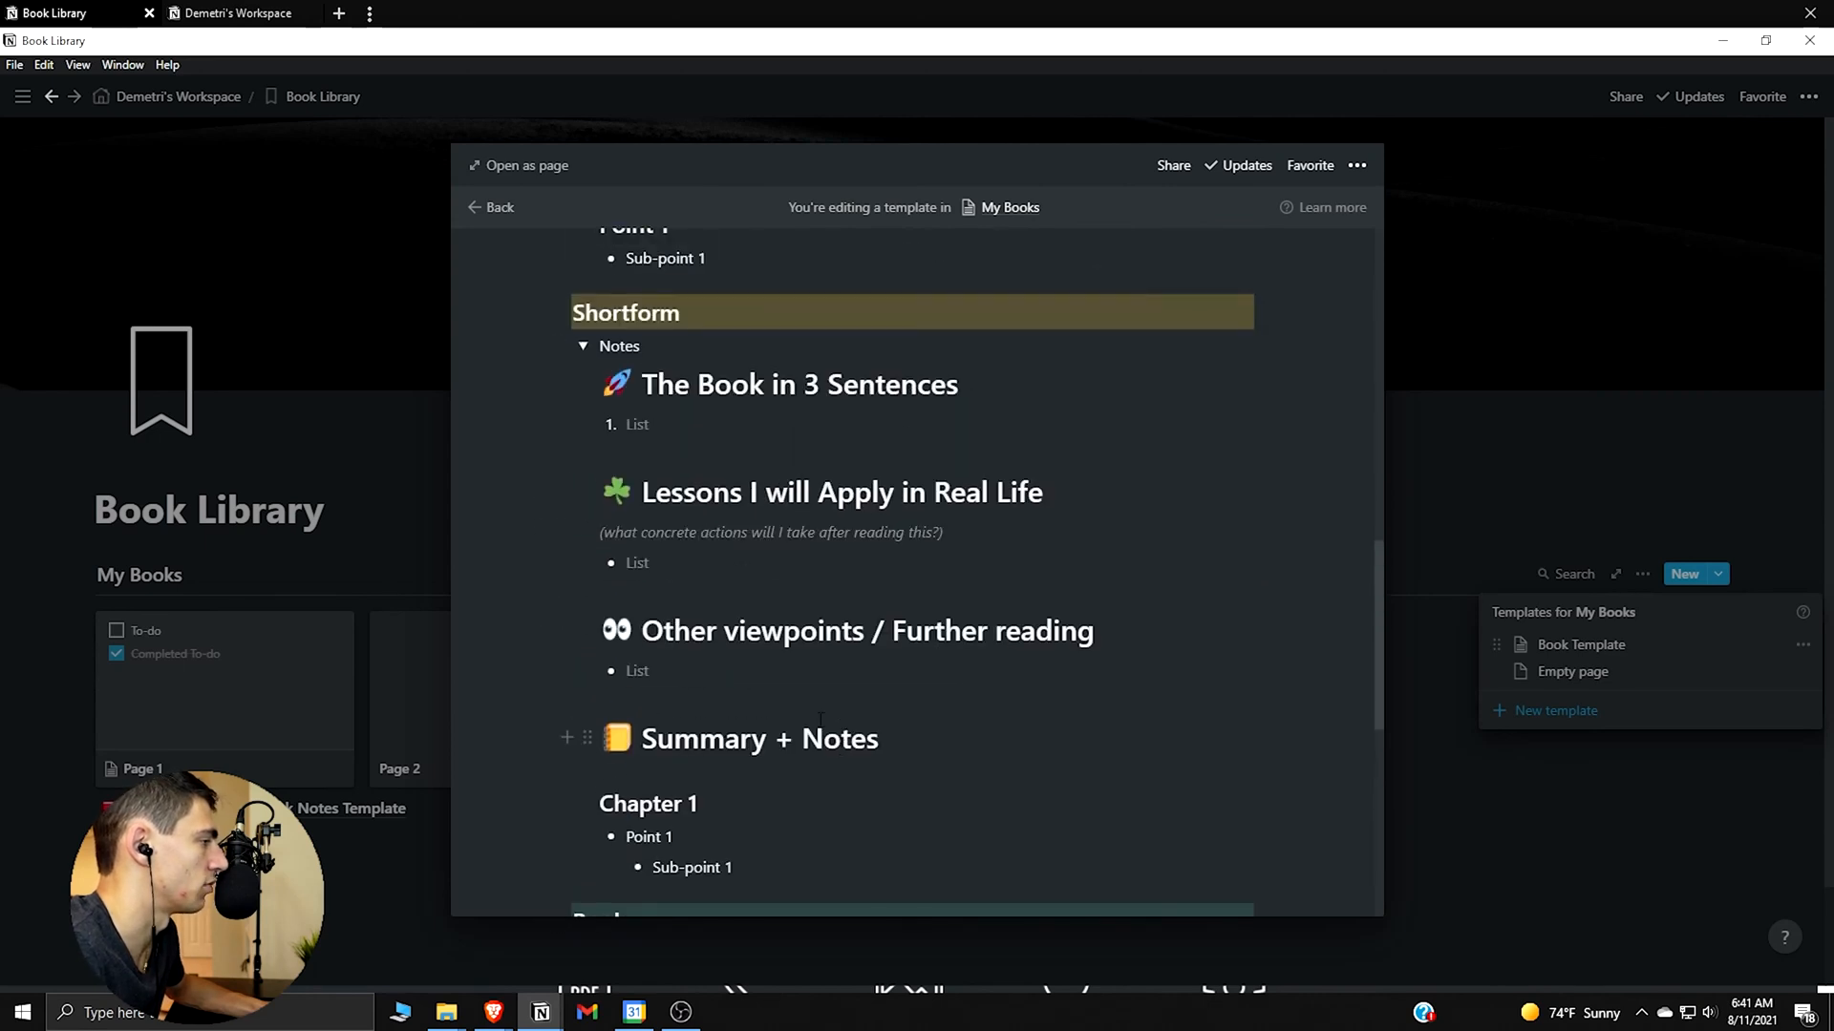
scroll(down, 3)
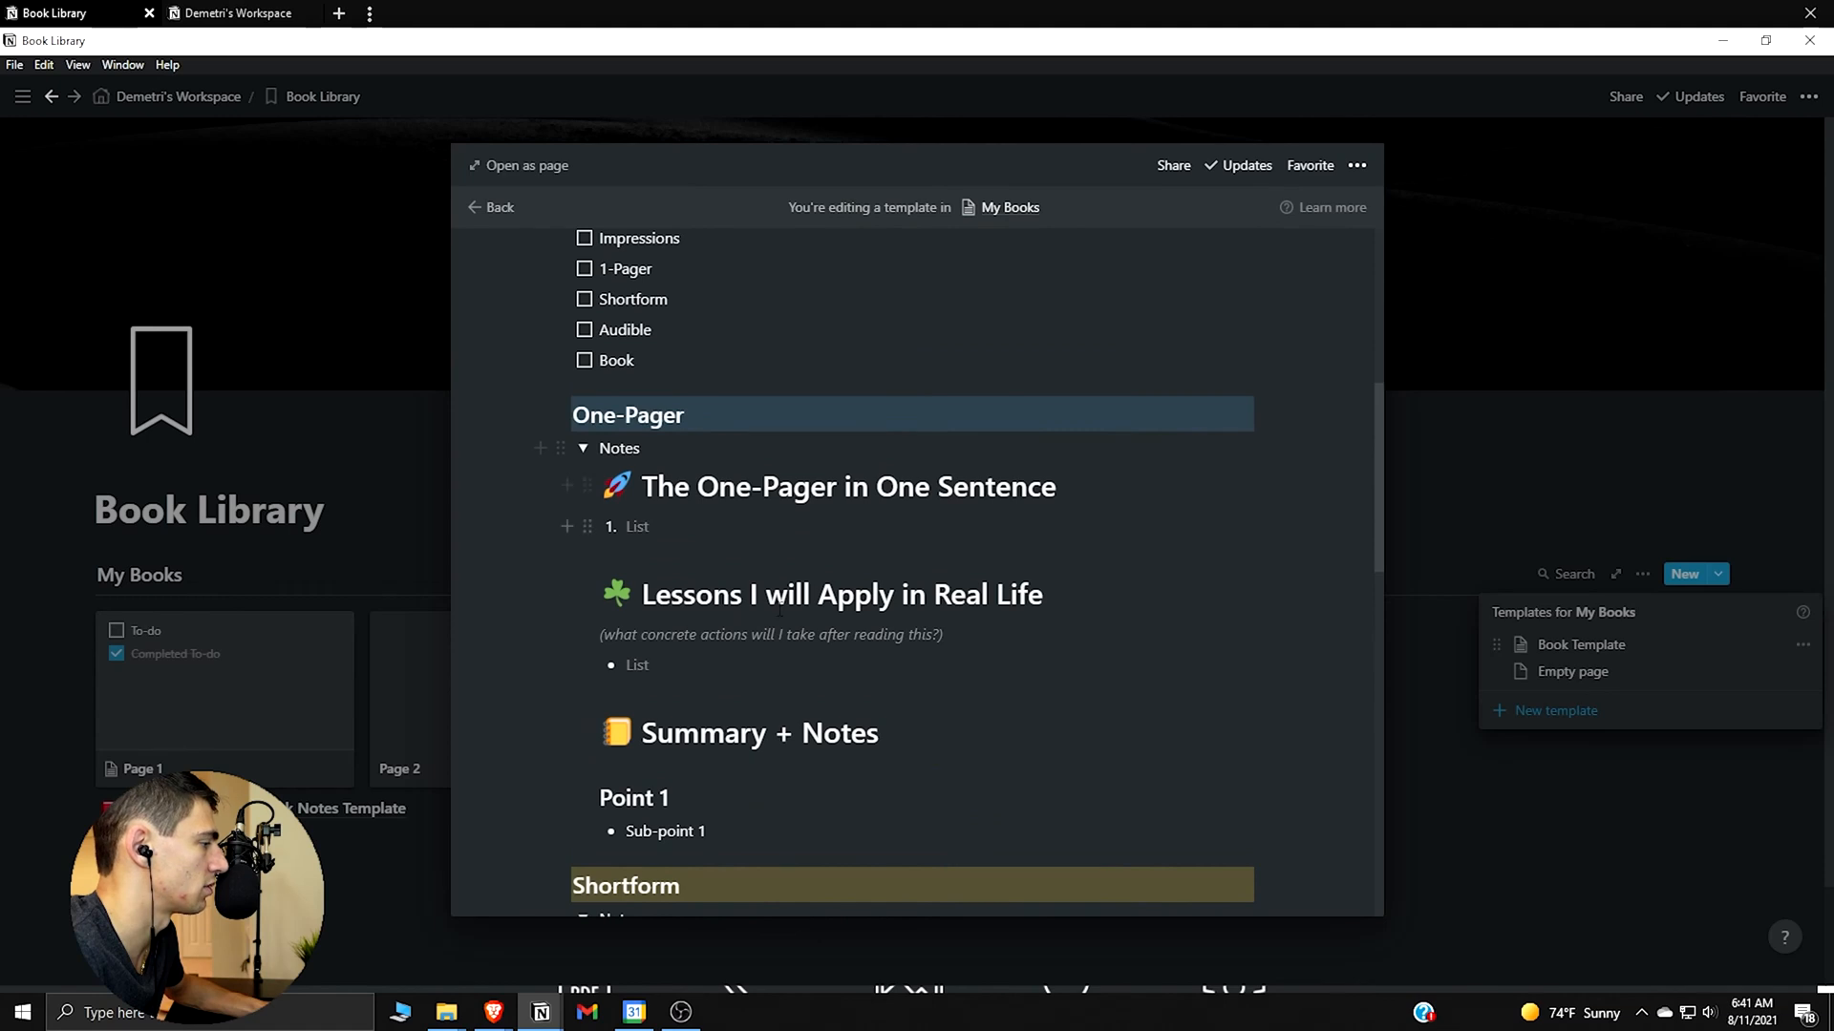
scroll(down, 3)
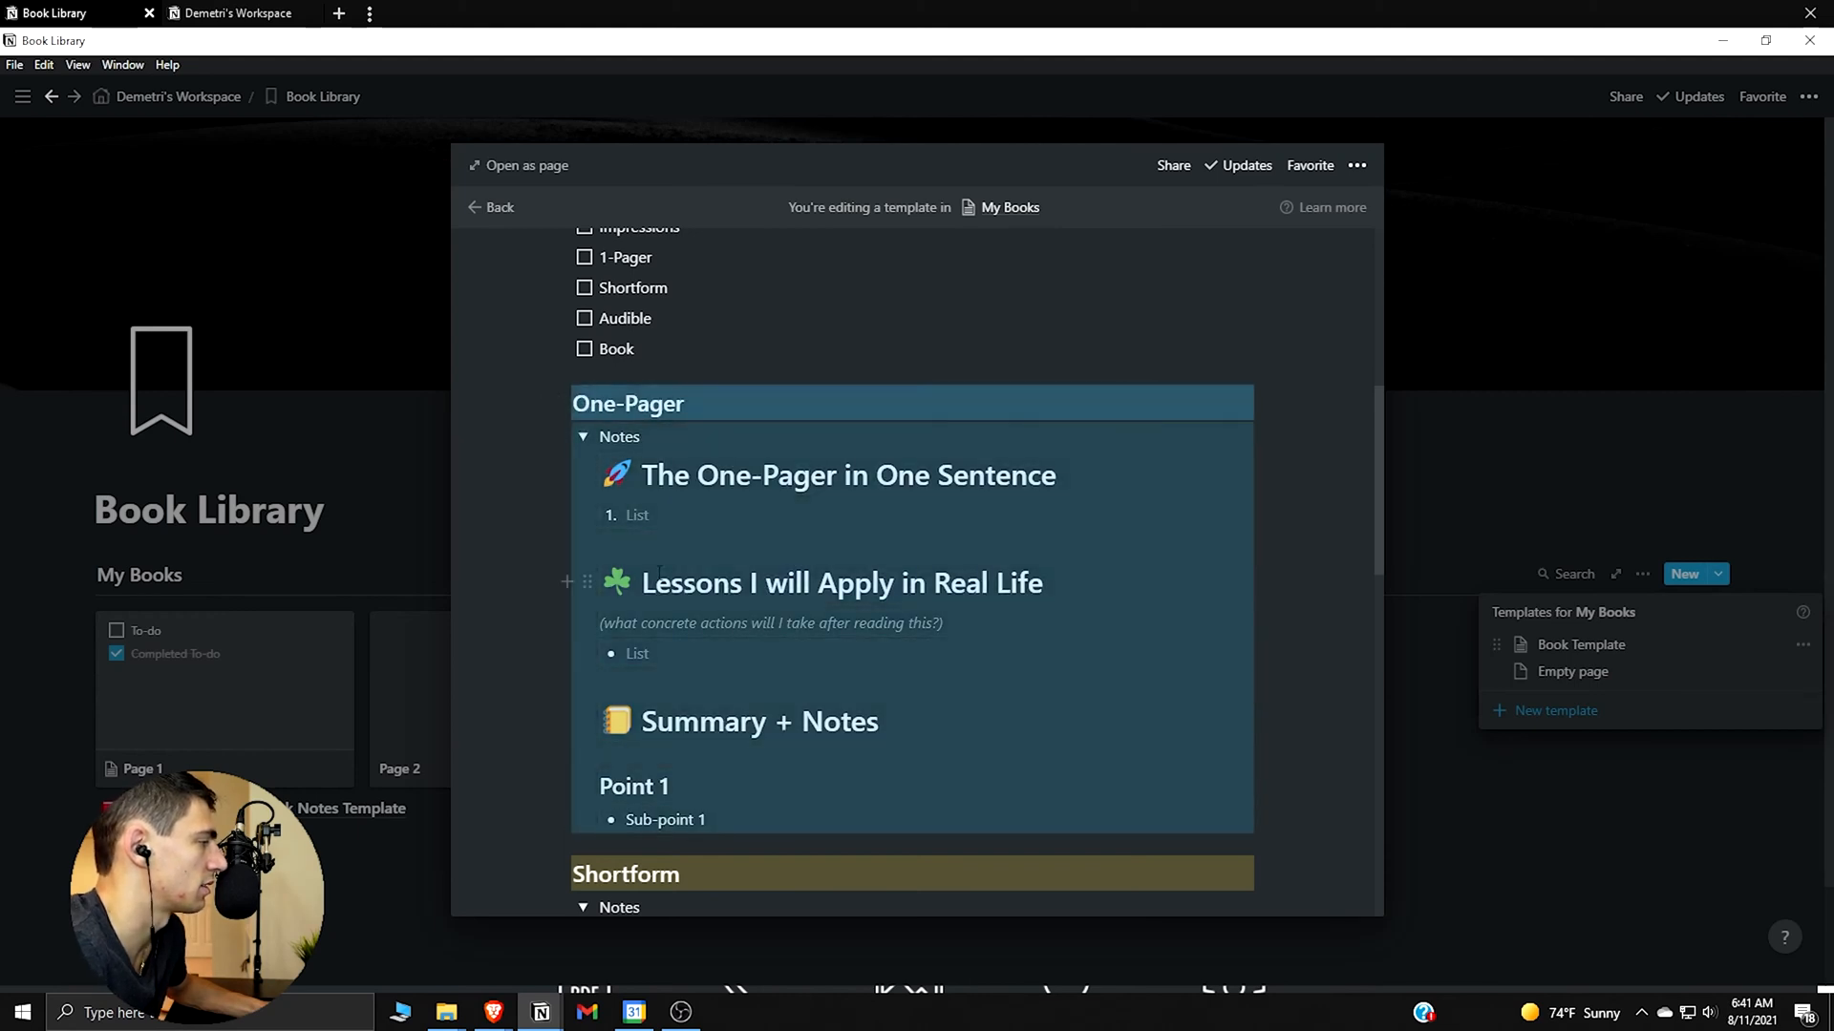
scroll(down, 3)
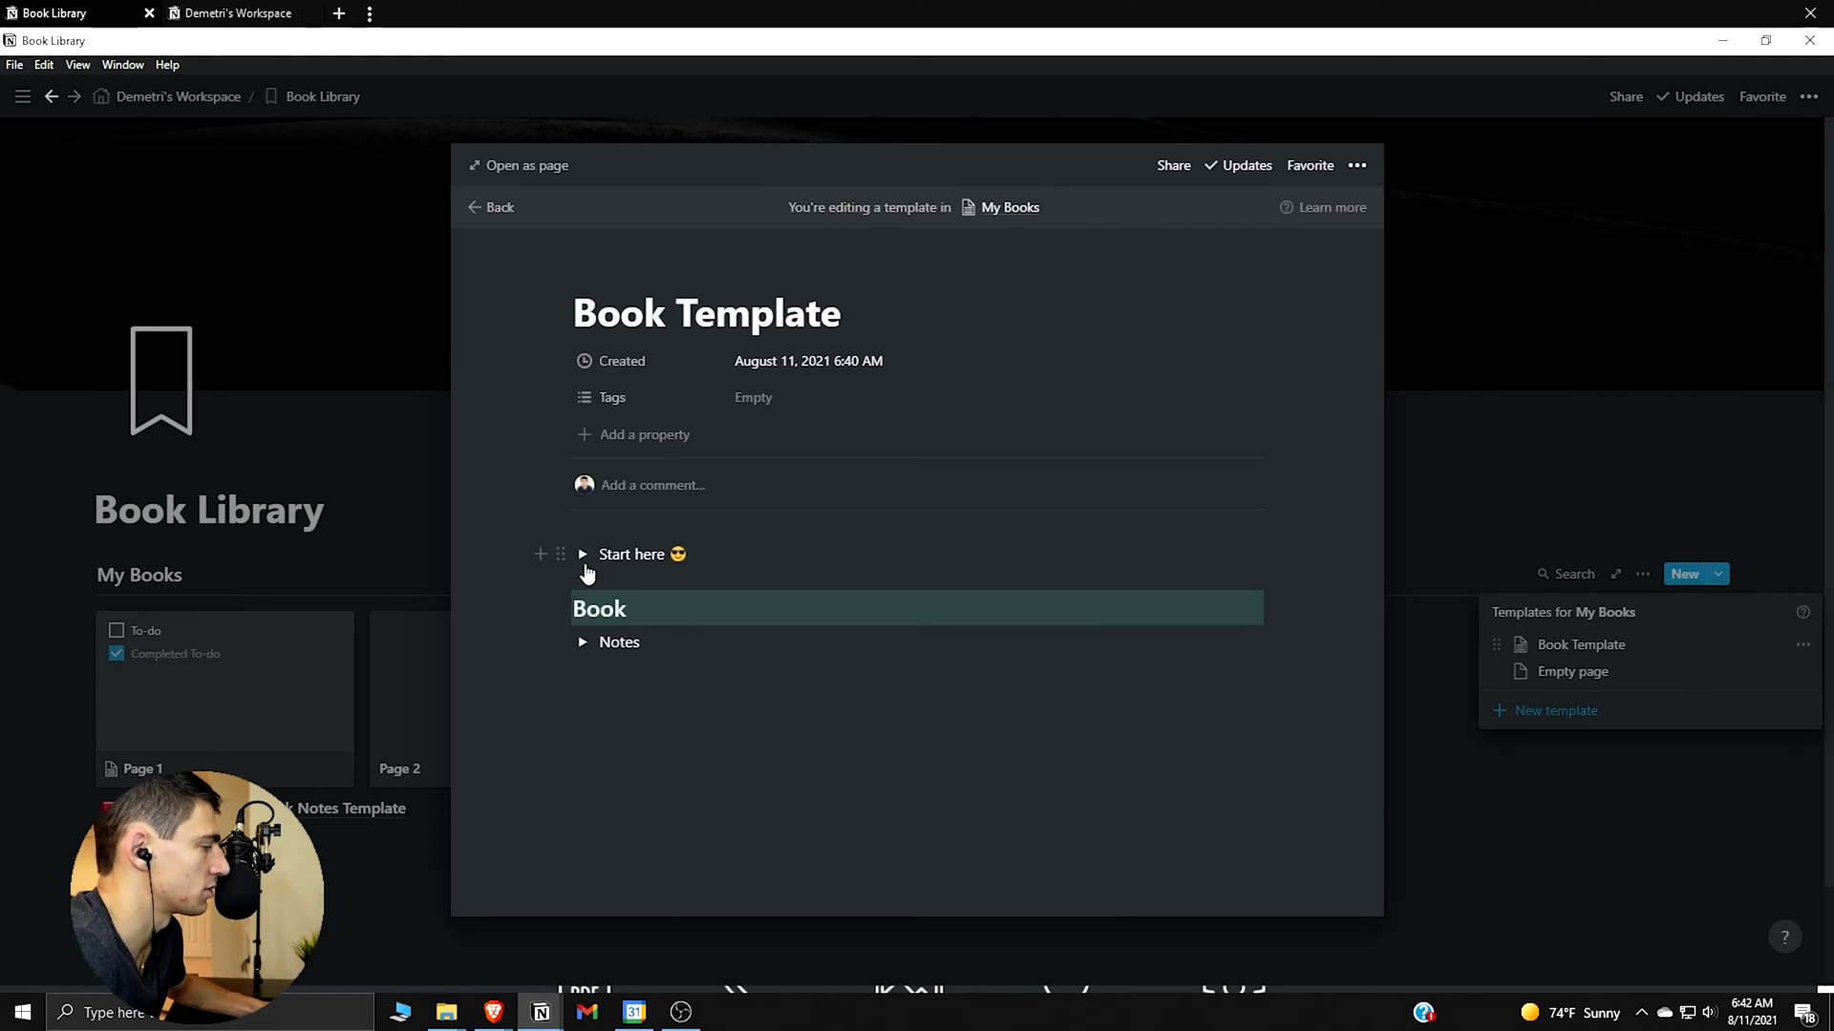
Expand and collapse the Start here toggle to check its contents
click(580, 554)
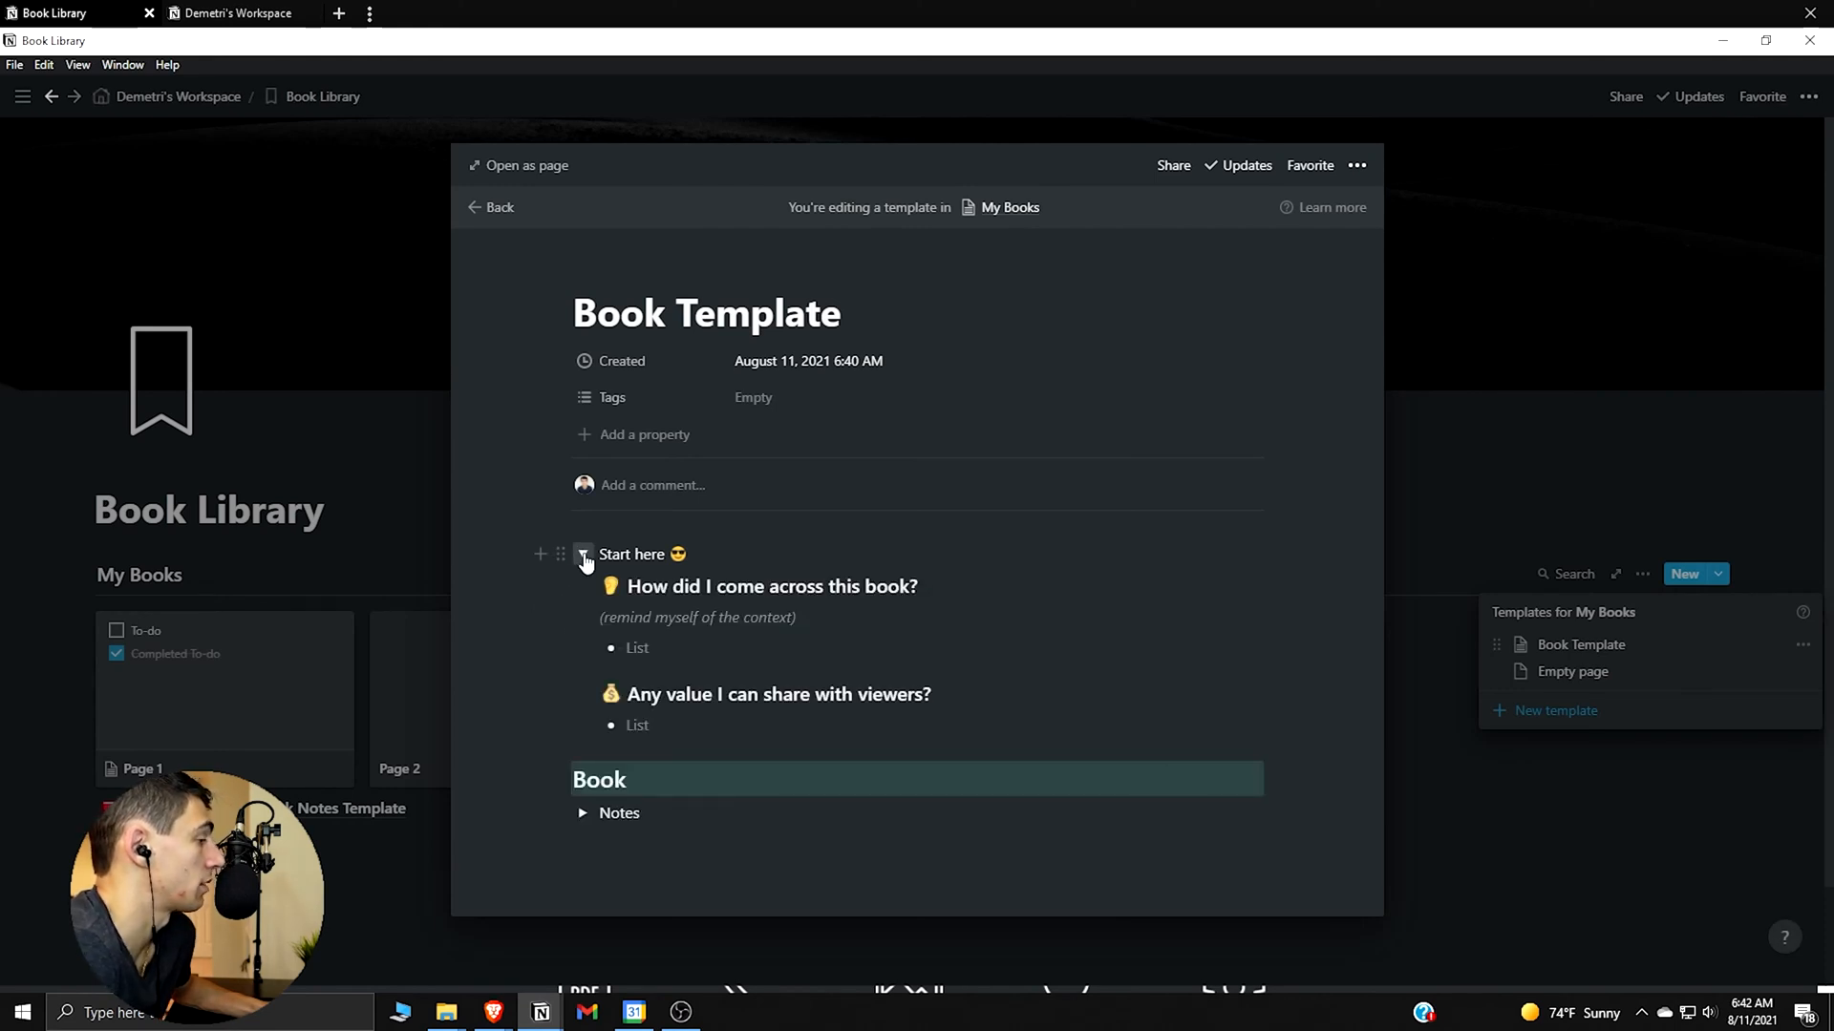
click(583, 554)
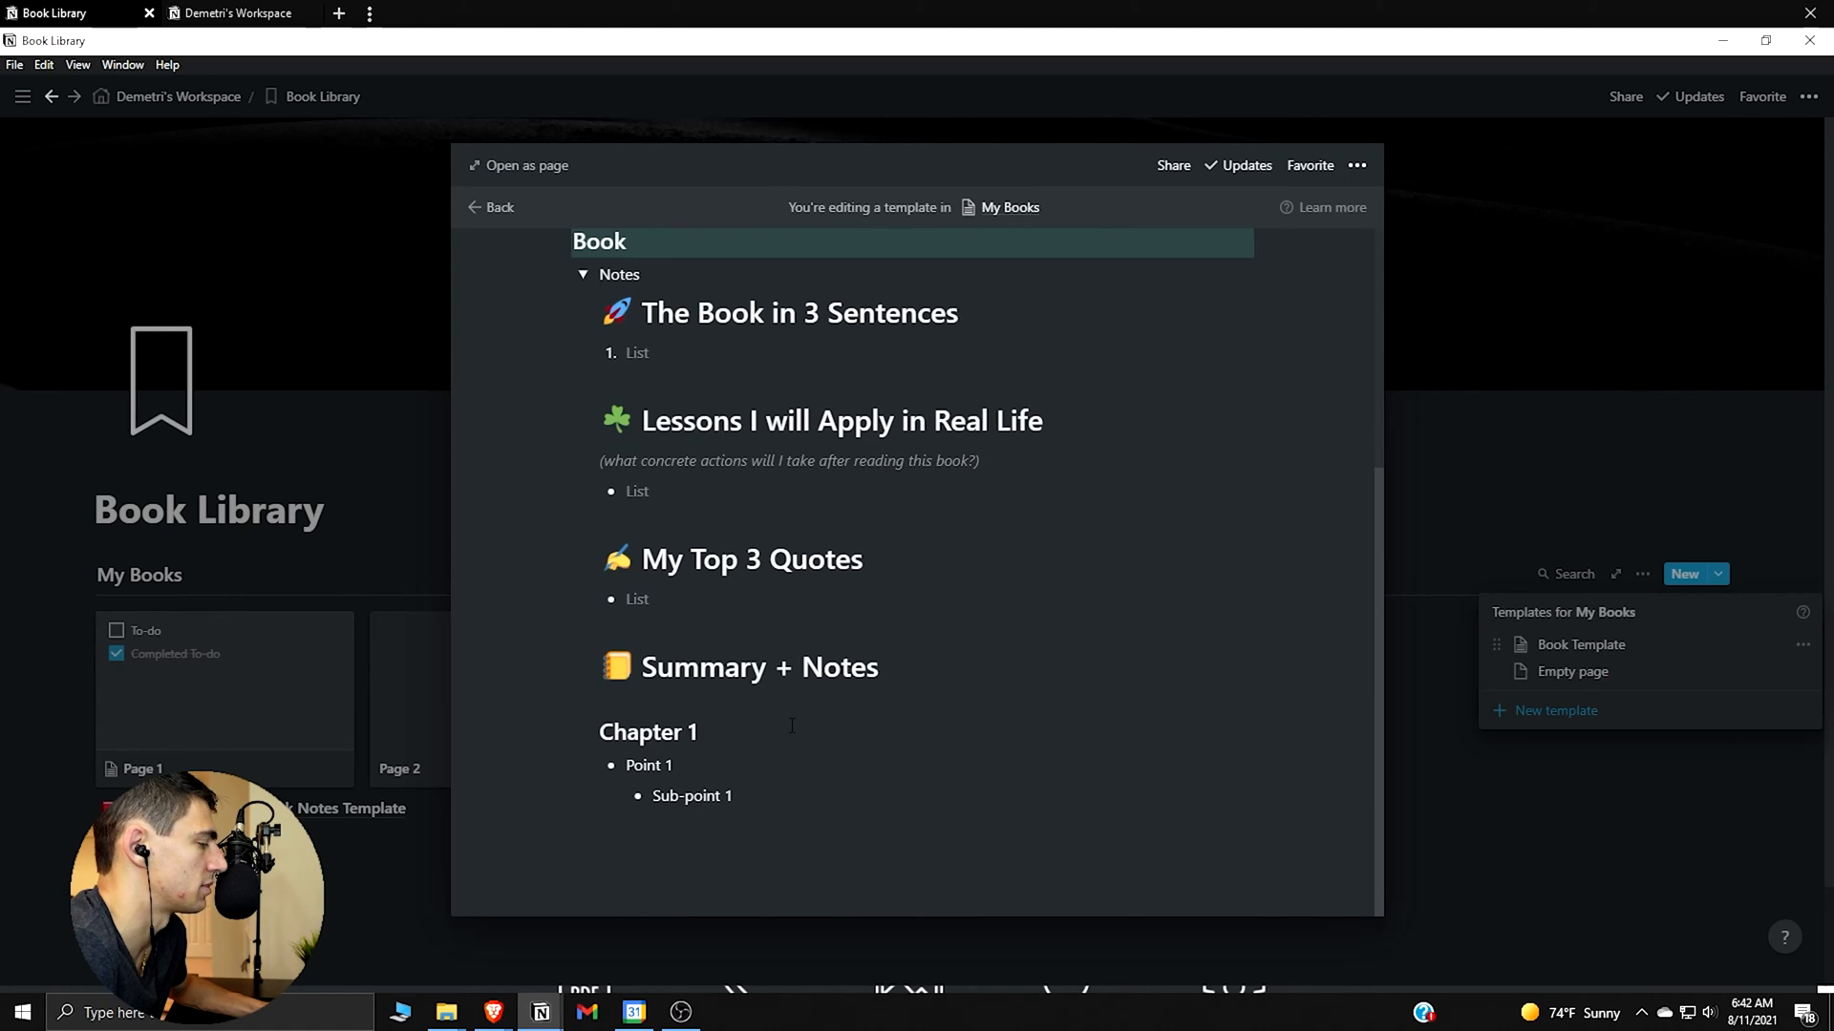
mouse_move(785, 737)
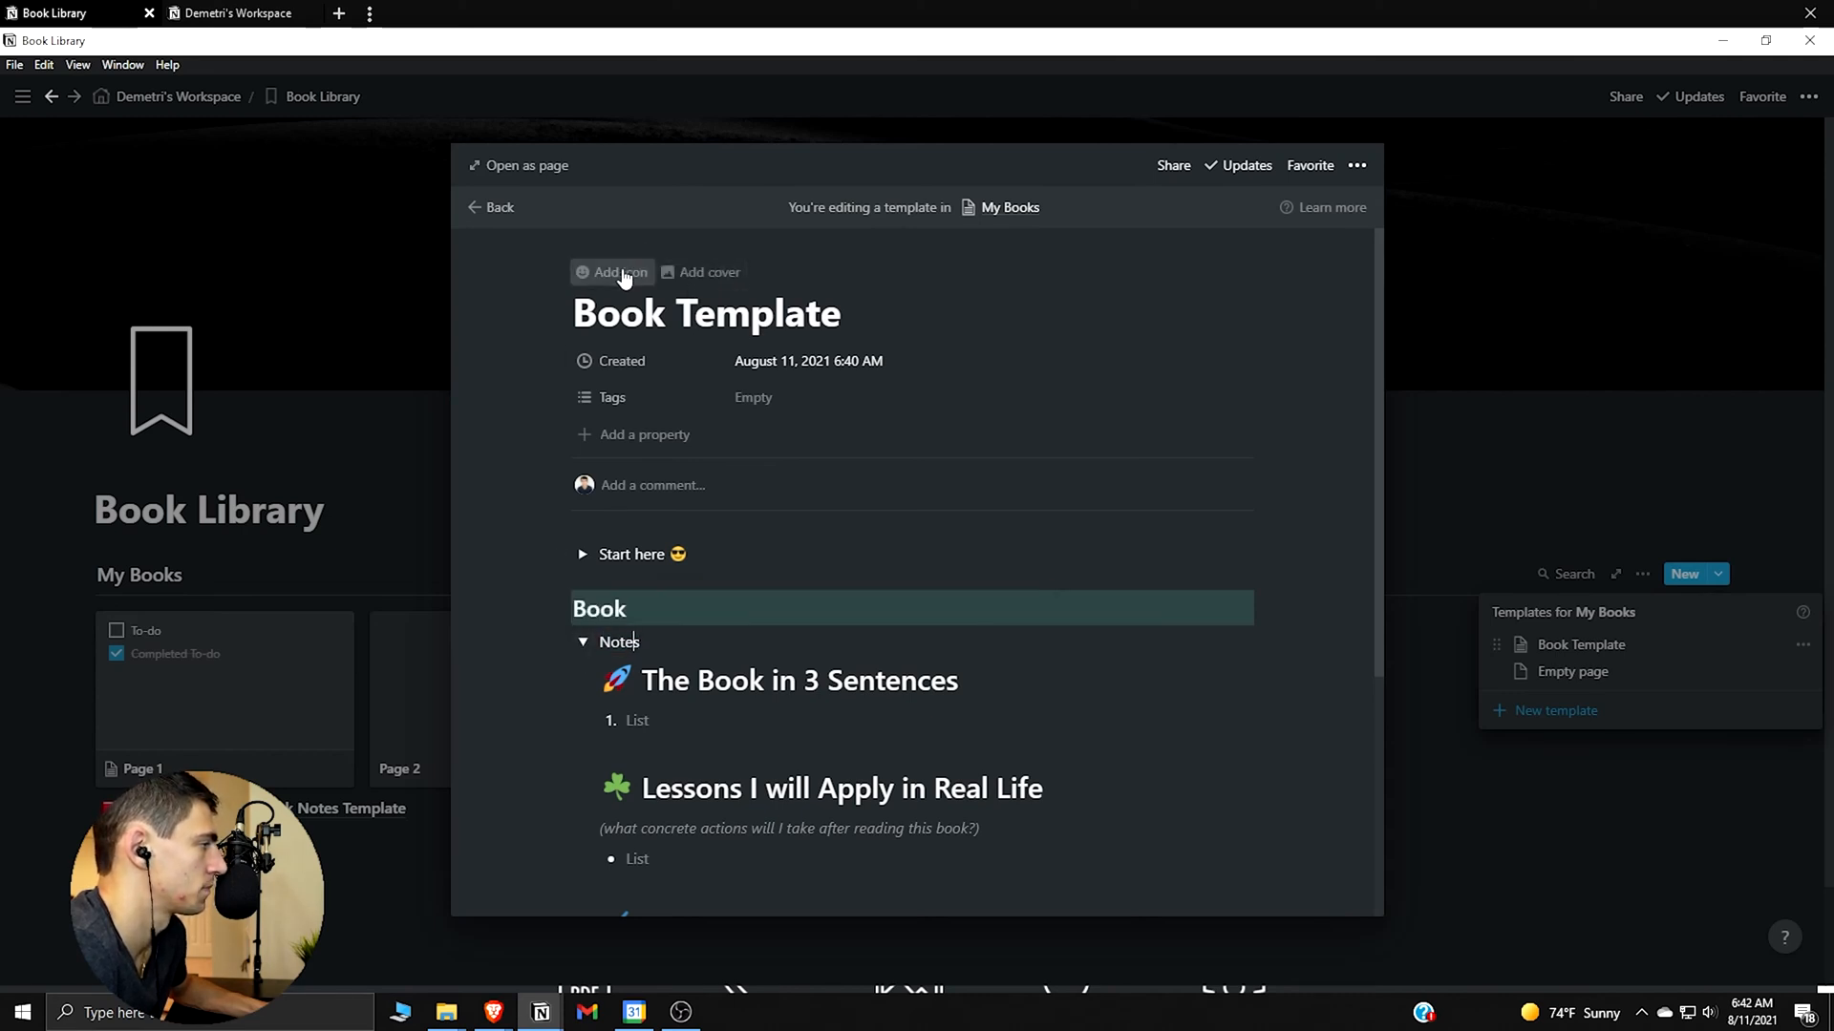
Give Book Template a white book icon from the icons8 image link
click(611, 271)
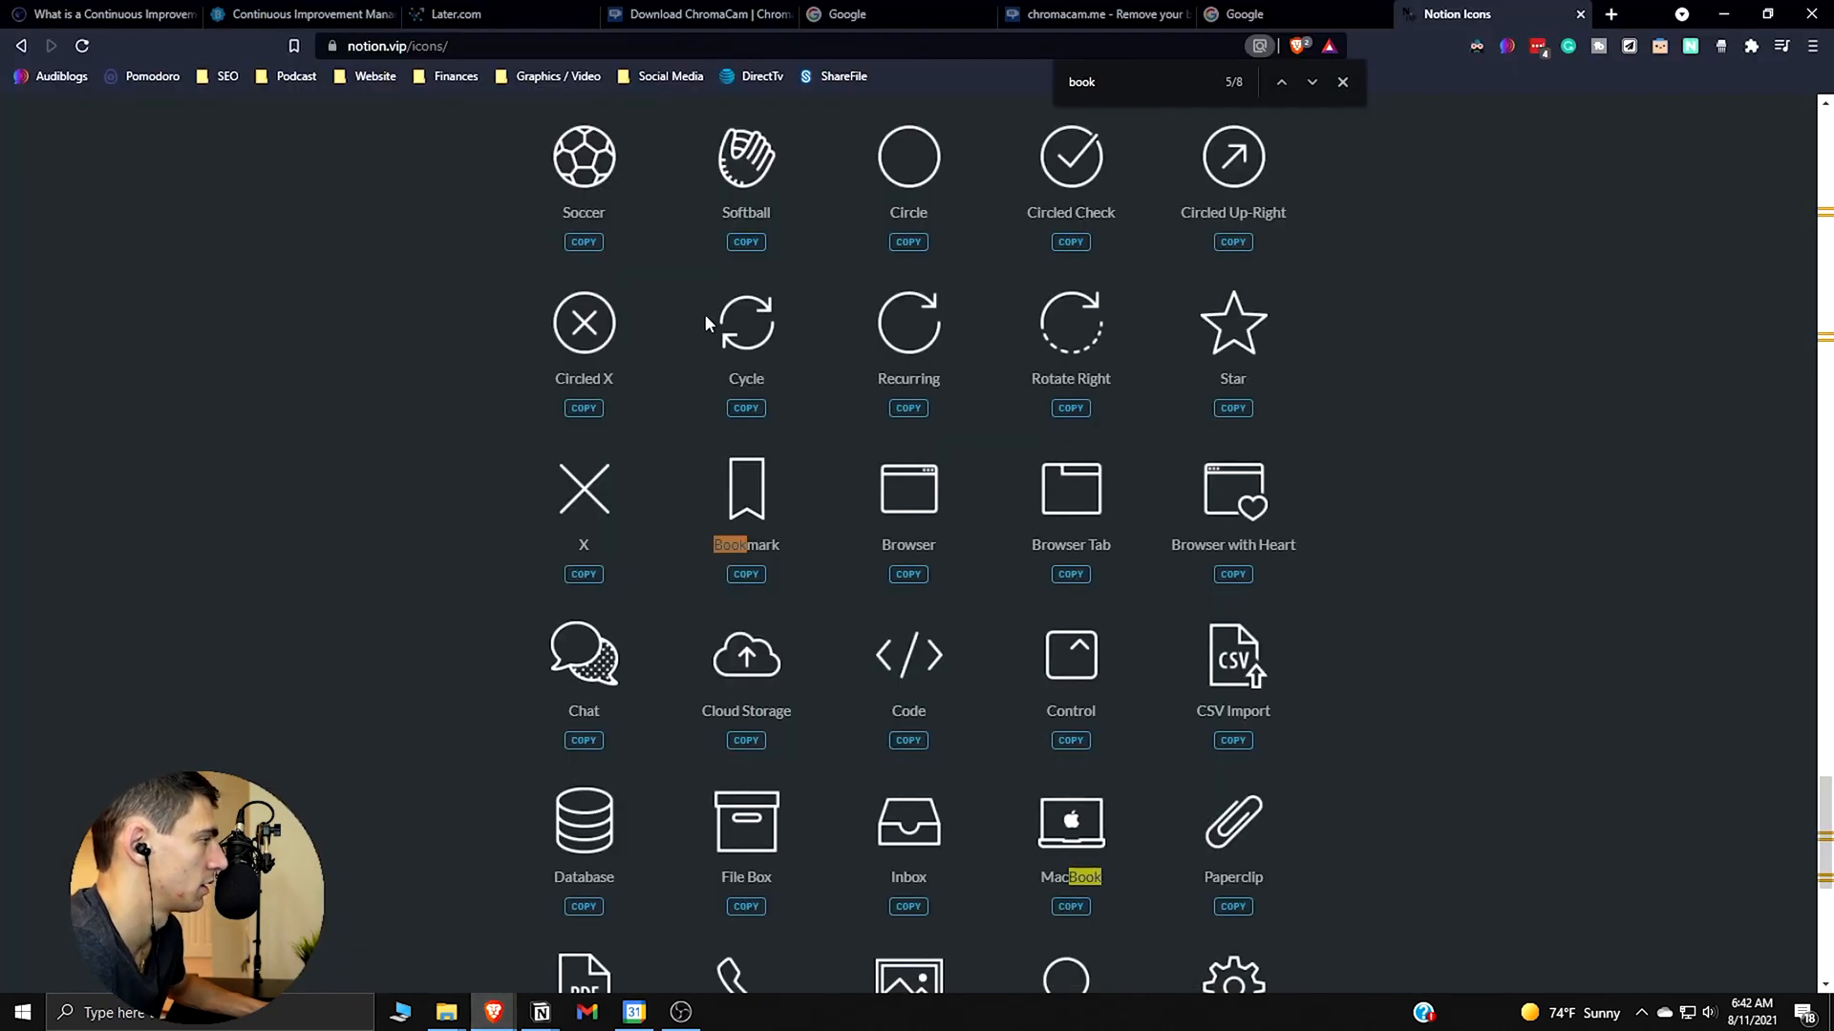
scroll(down, 3)
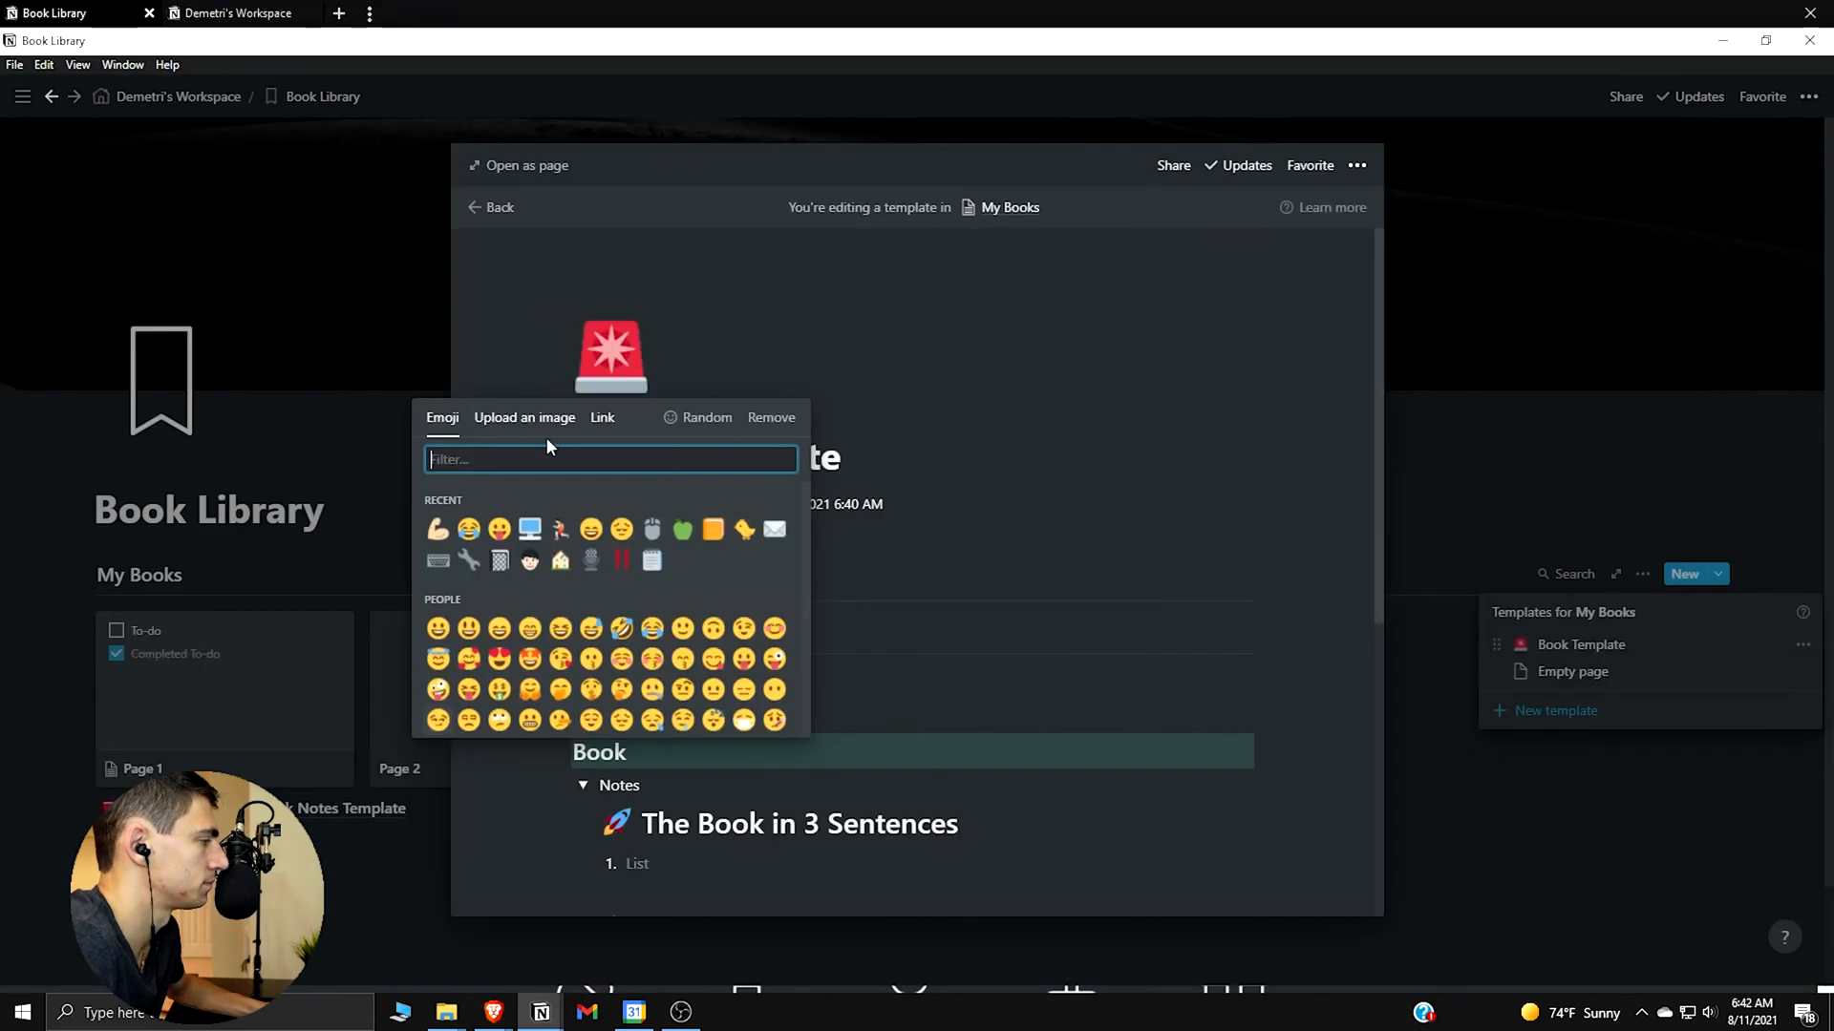
click(602, 416)
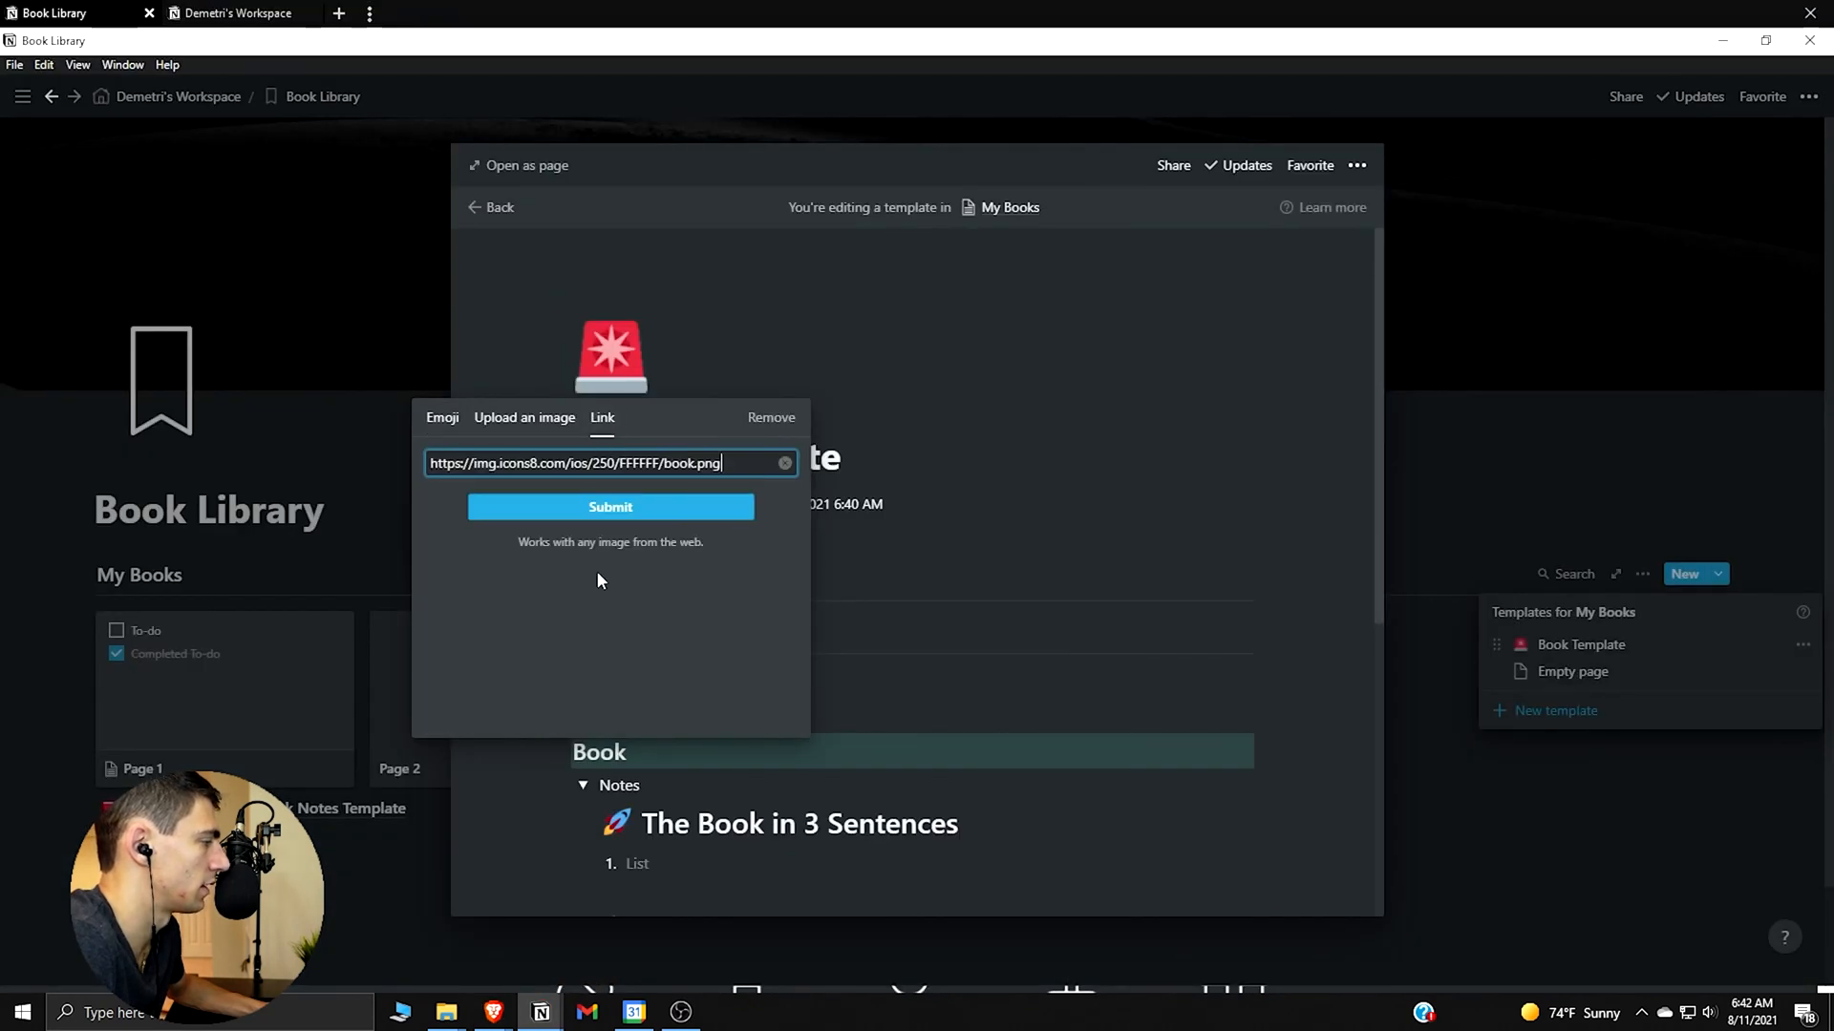
click(611, 508)
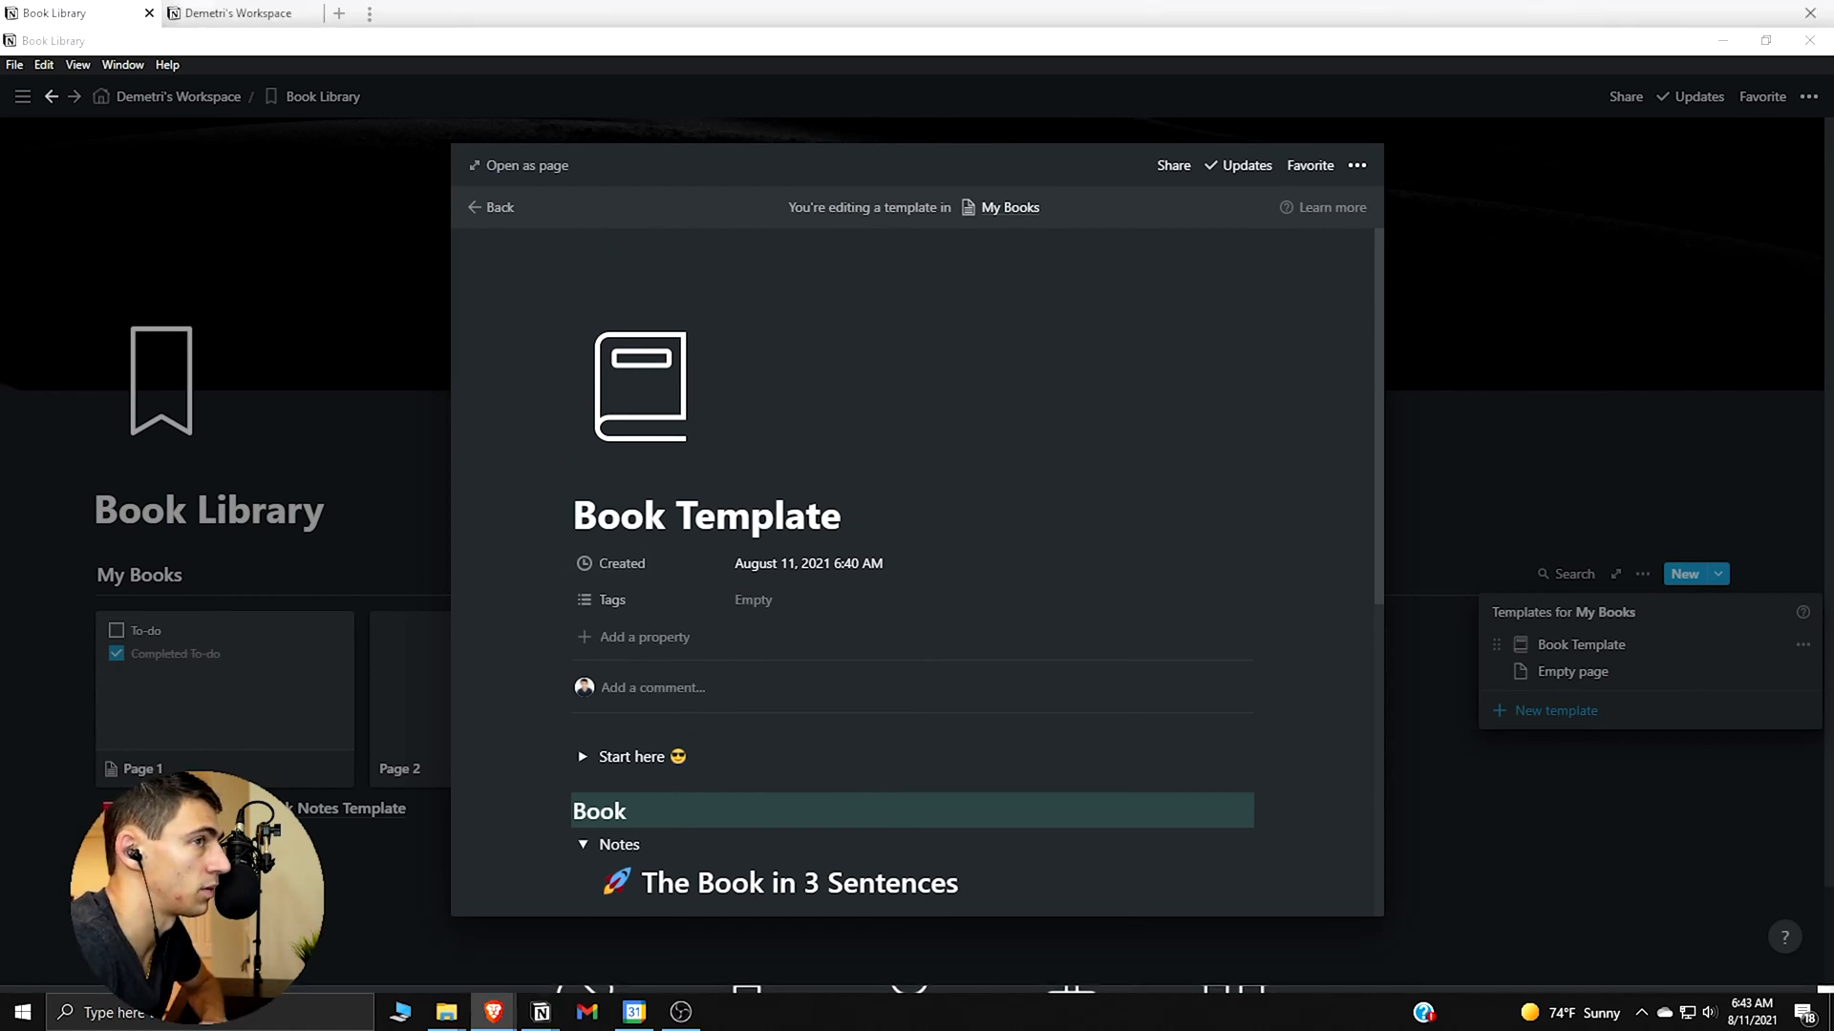
mouse_move(623, 584)
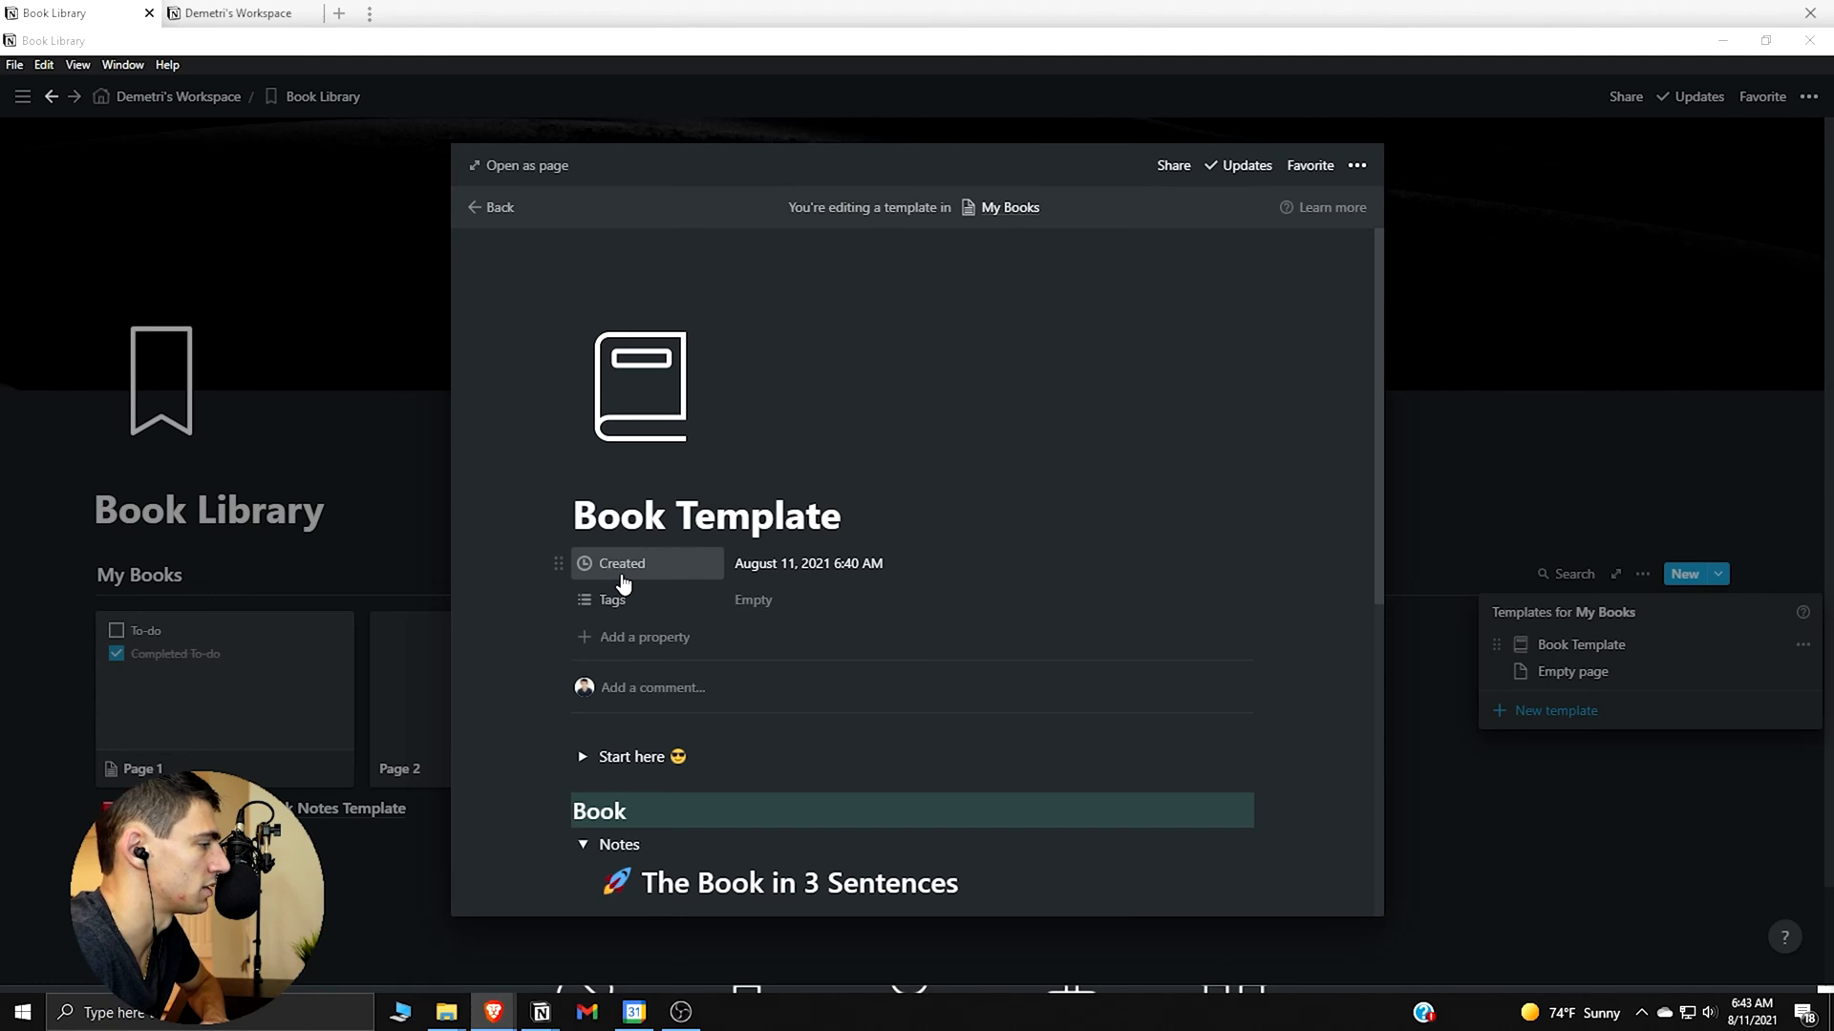
Delete the Created property from Book Template
click(621, 563)
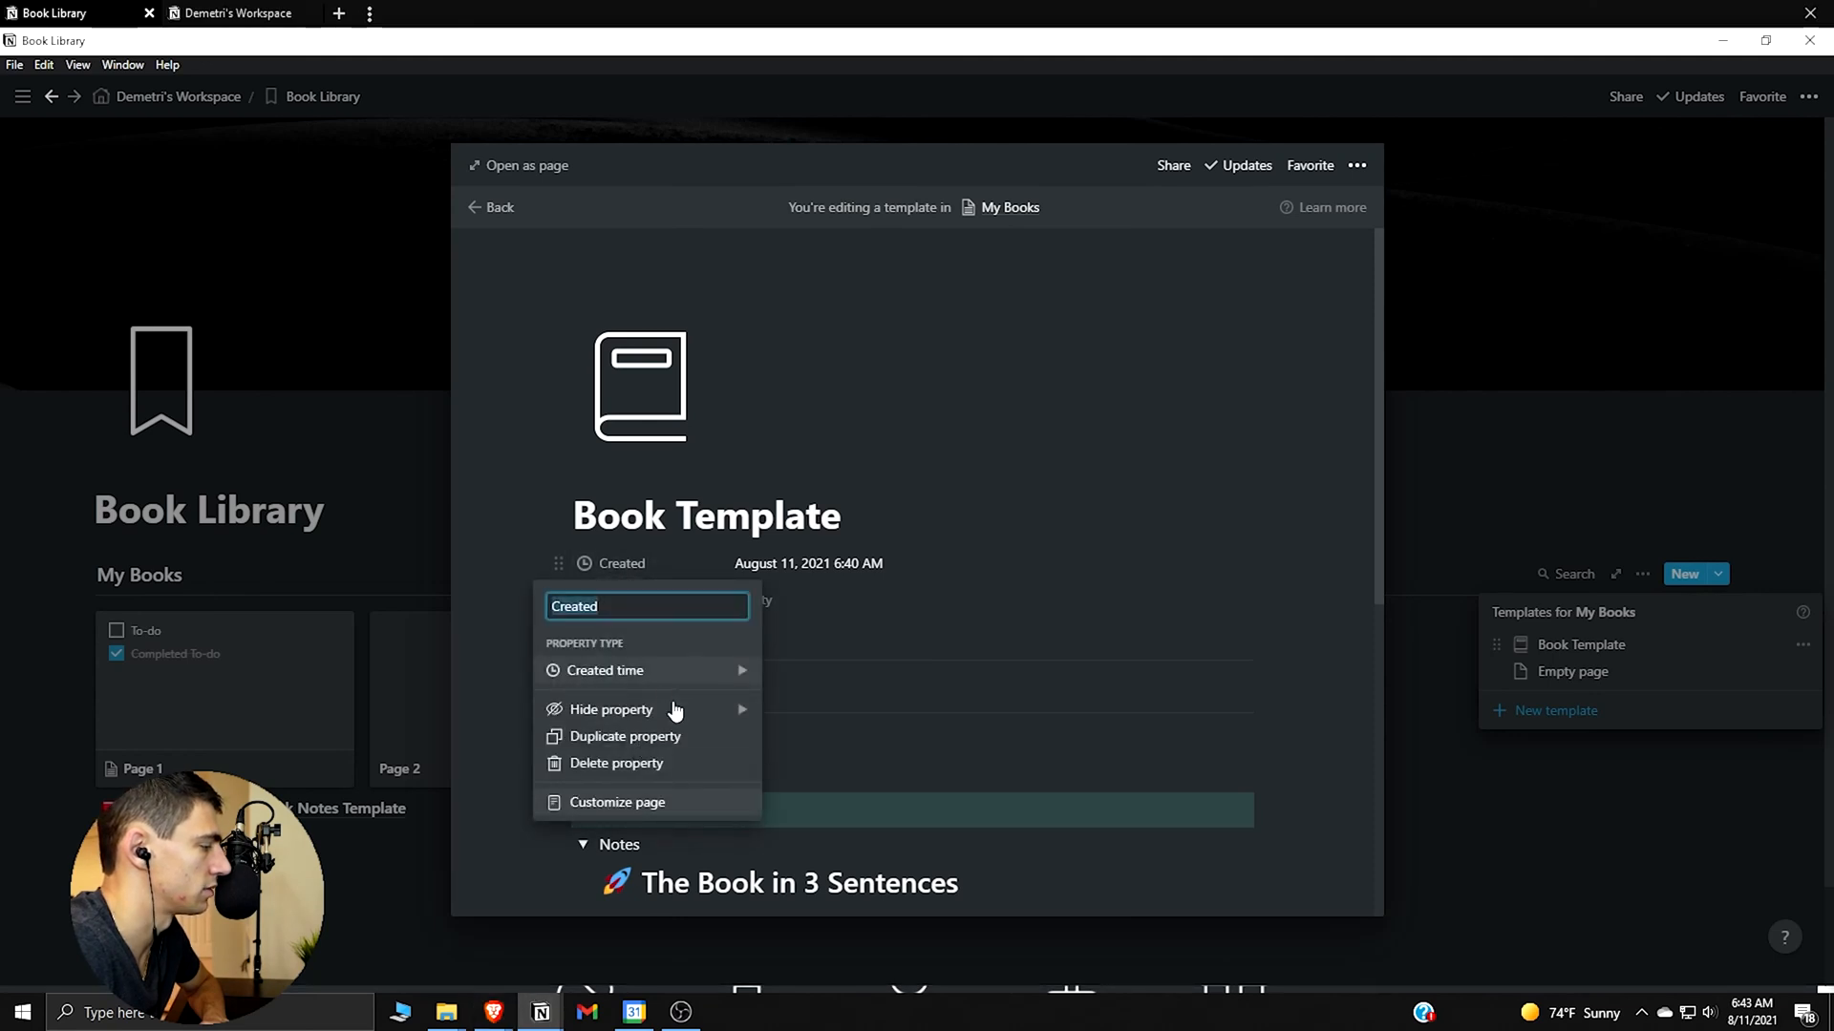
click(615, 764)
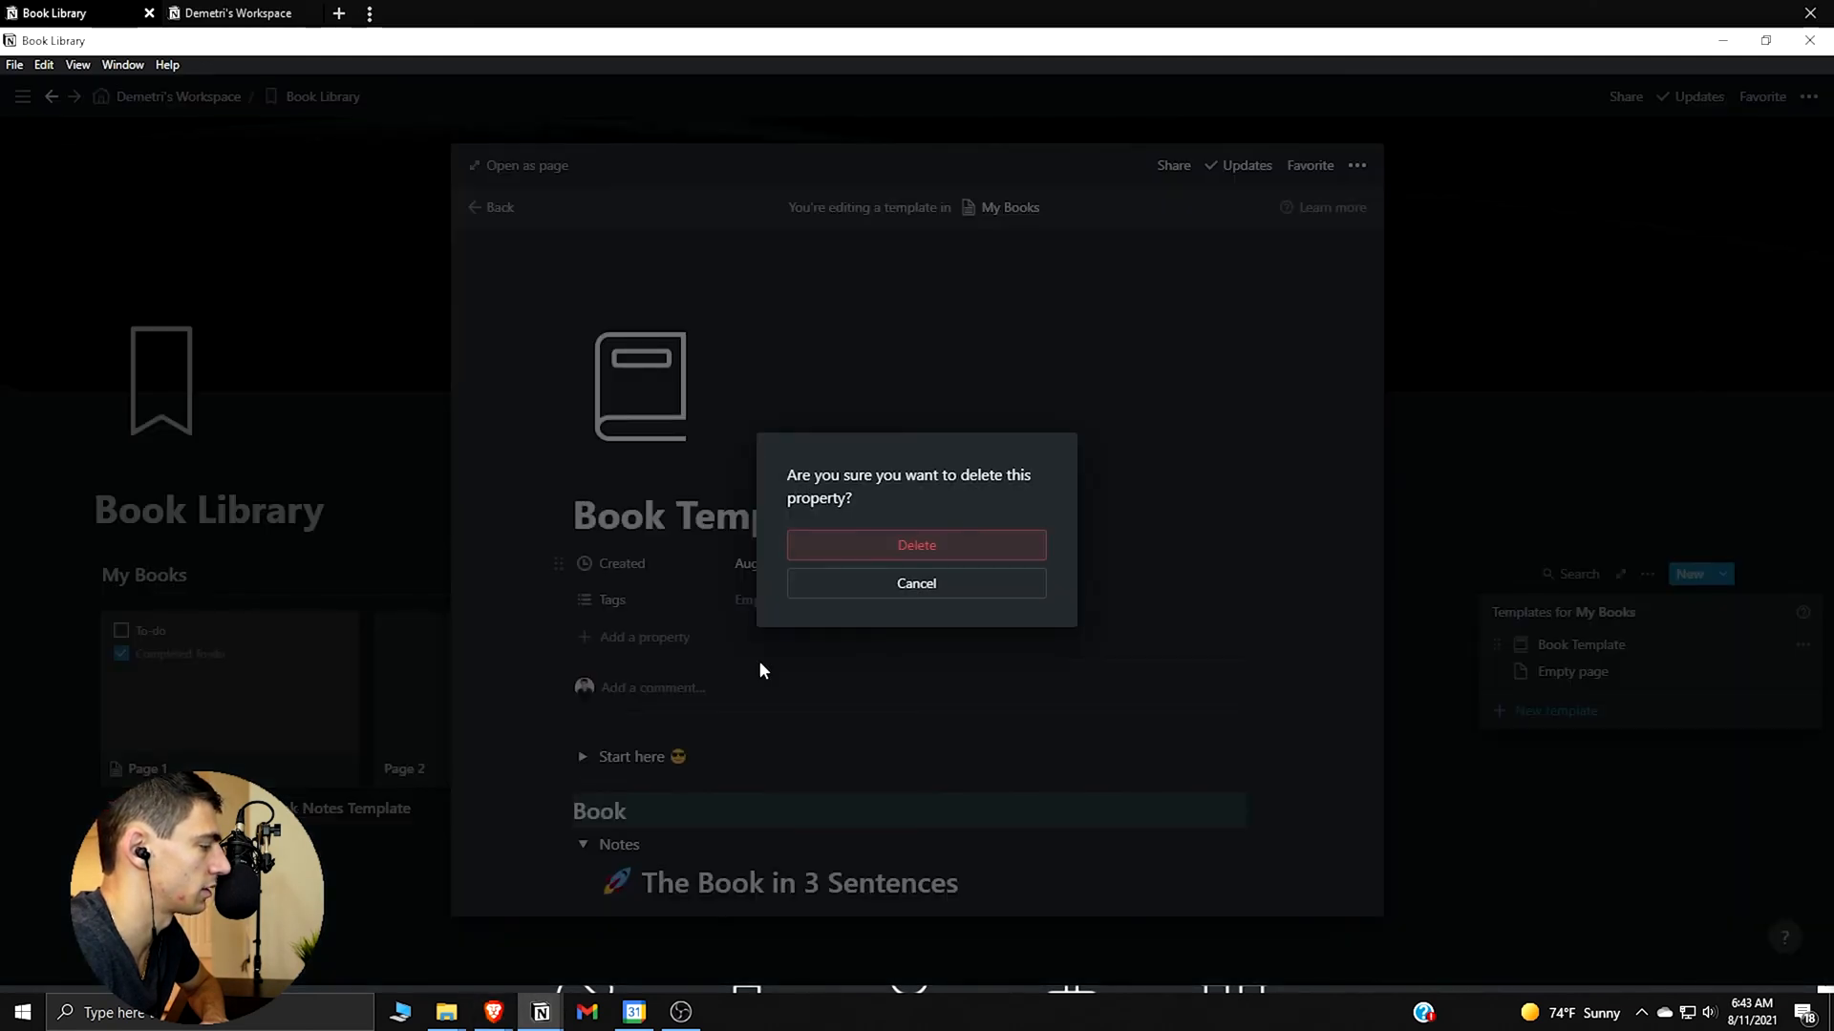
click(917, 546)
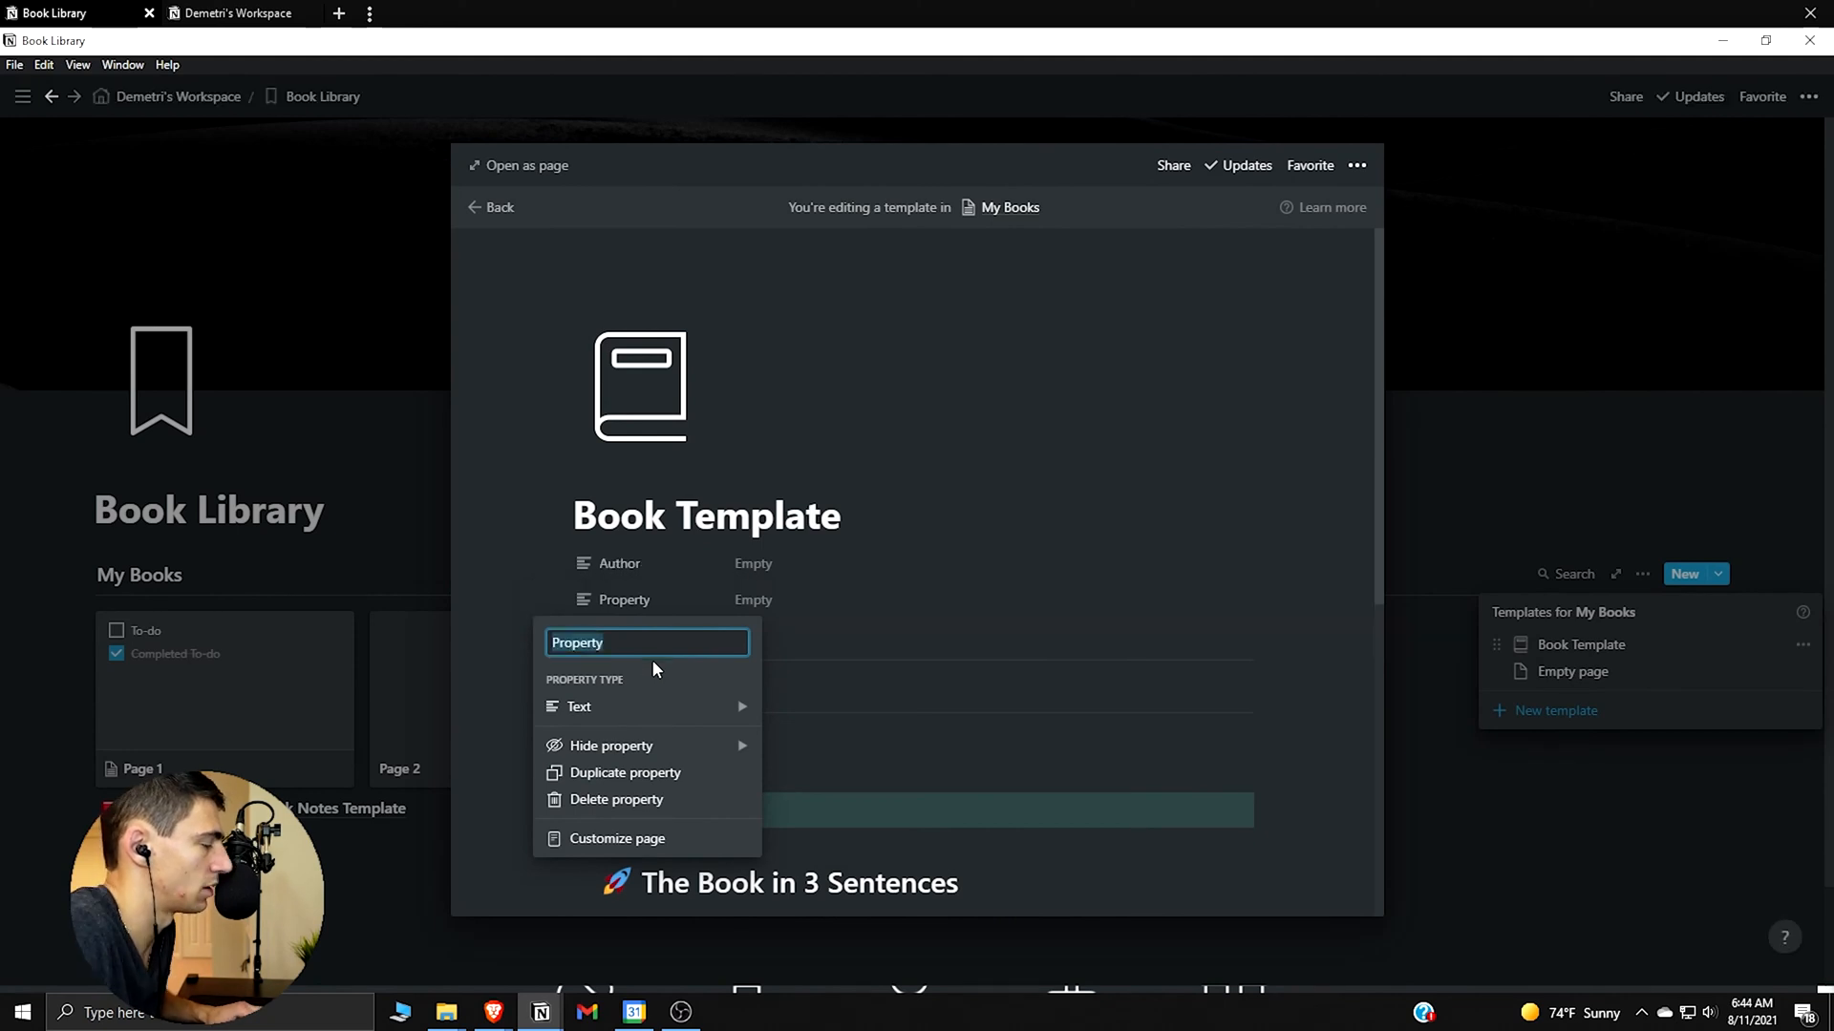
Make the new property a select type named Genre
click(579, 707)
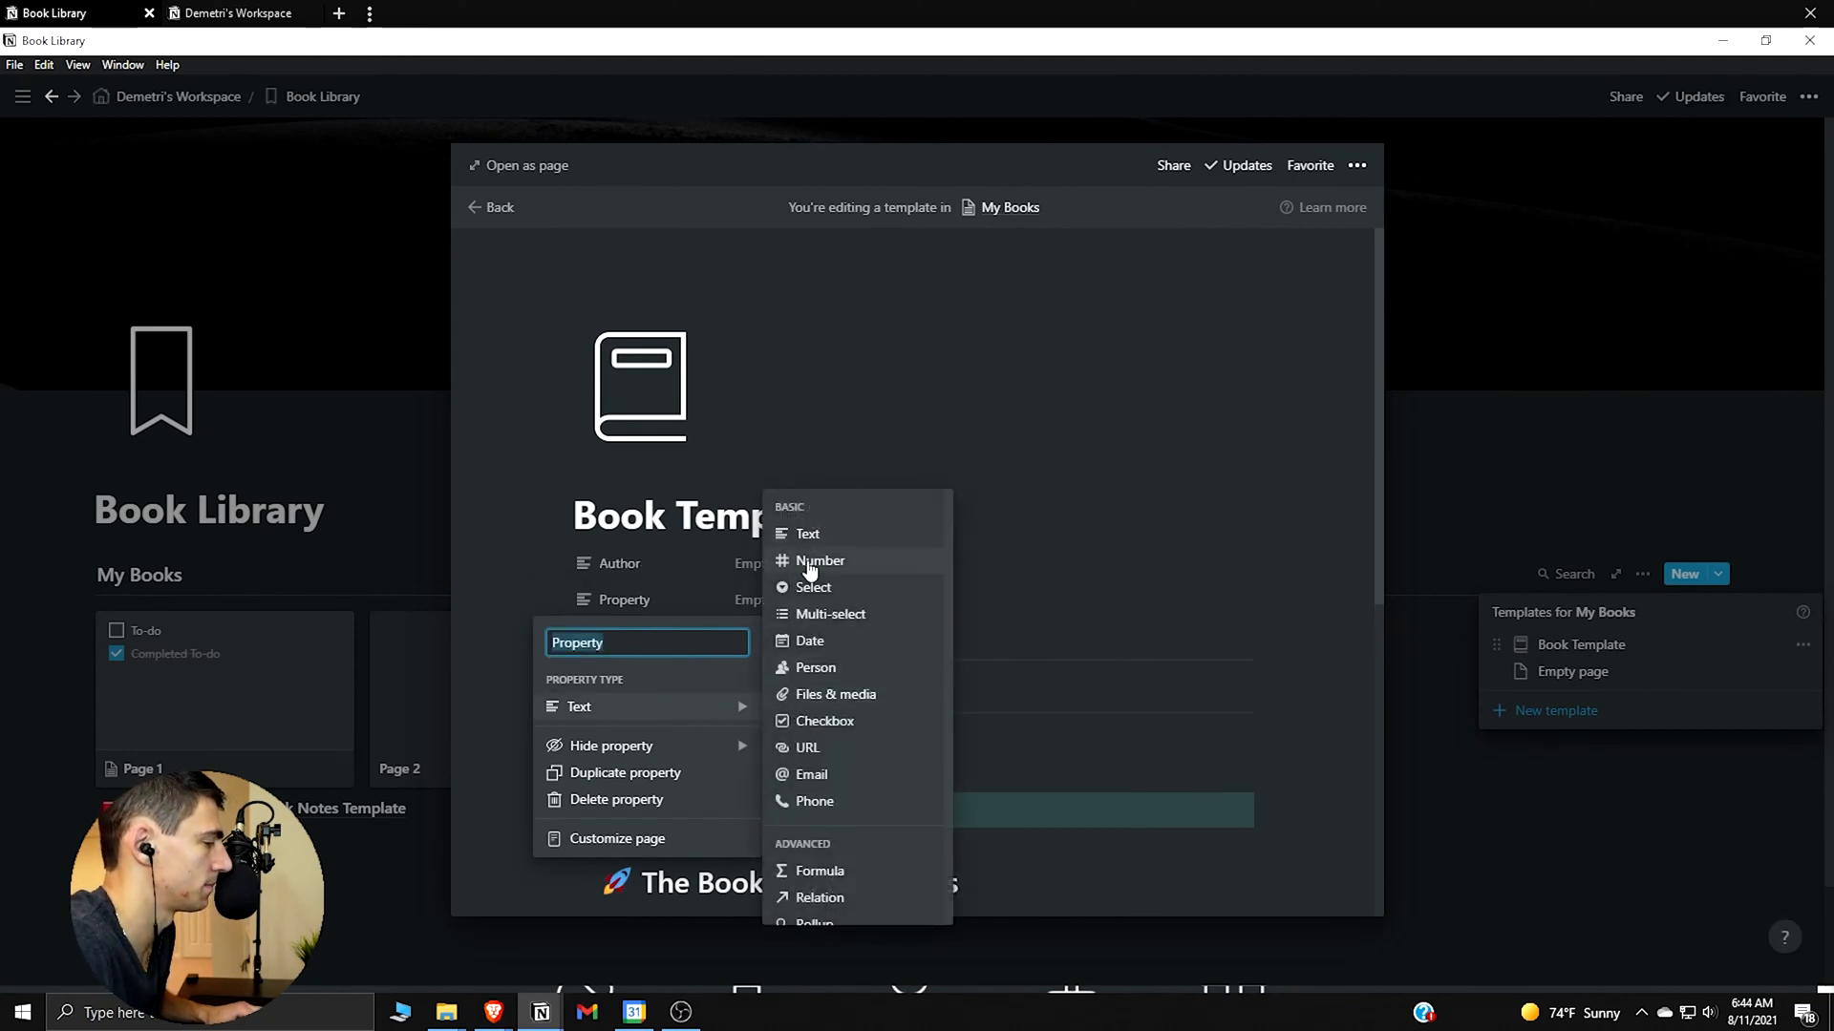
click(814, 589)
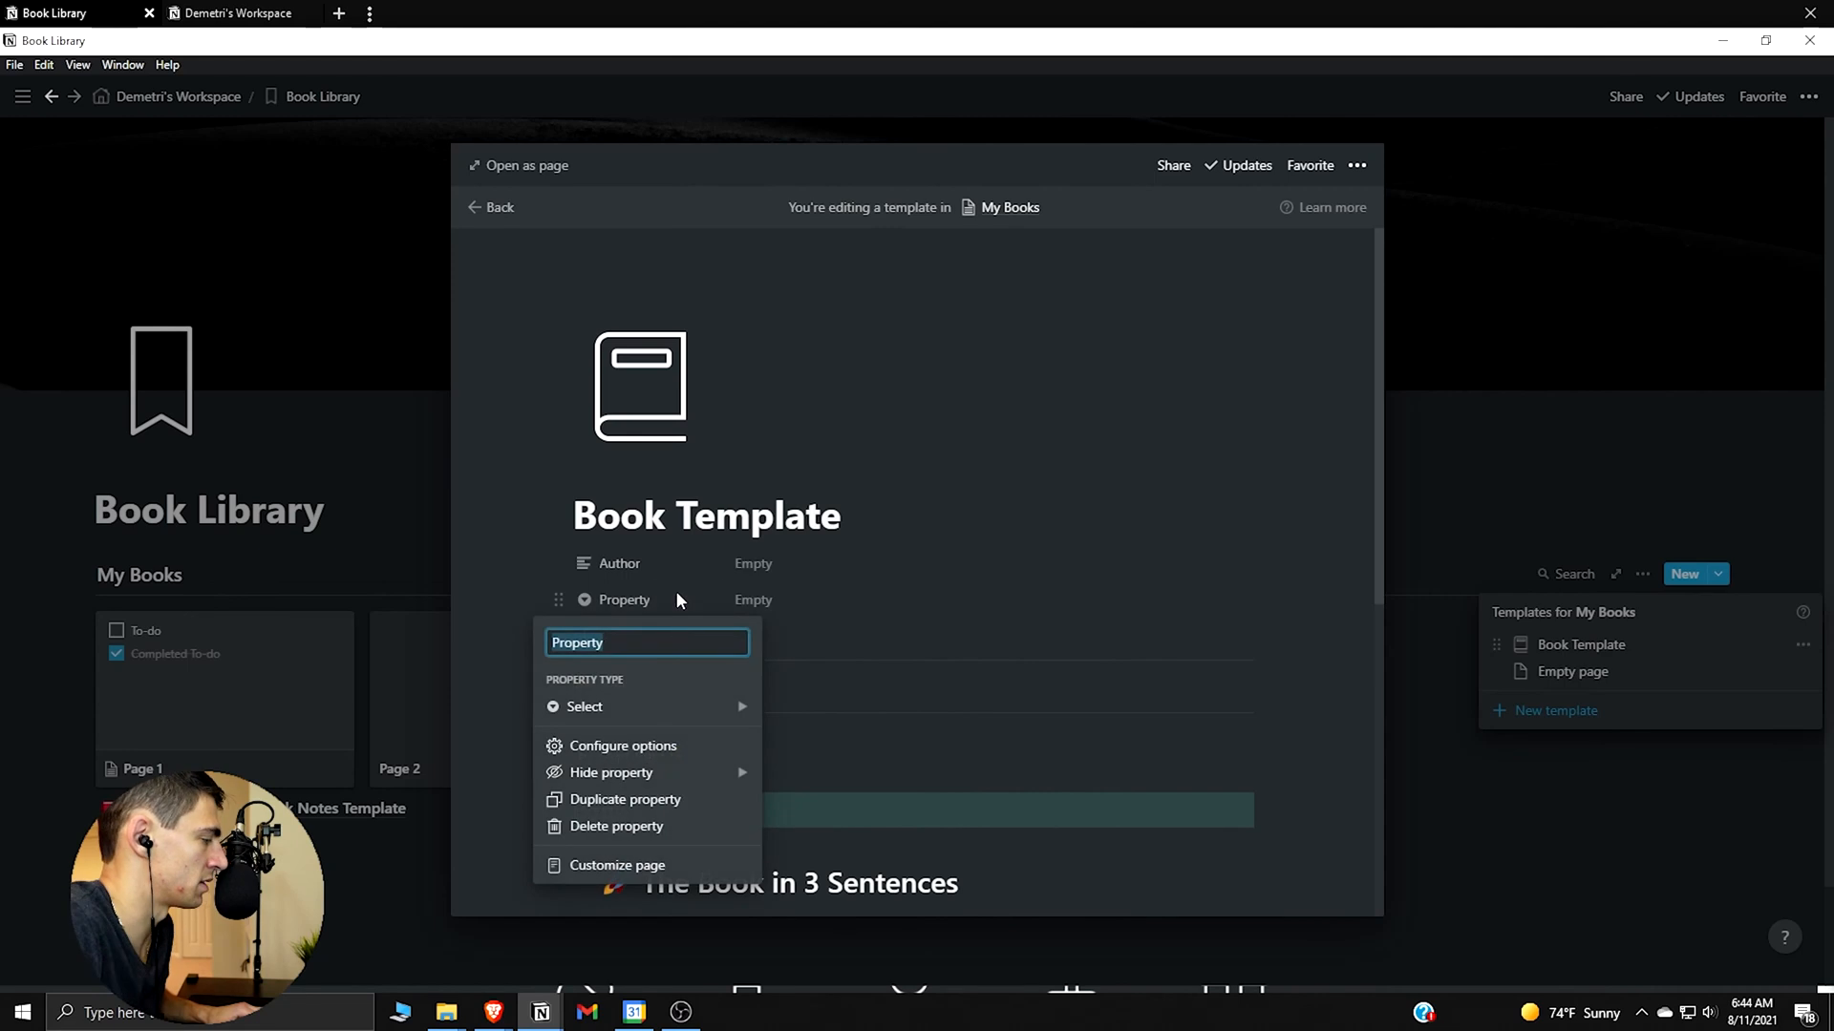
text(Genr)
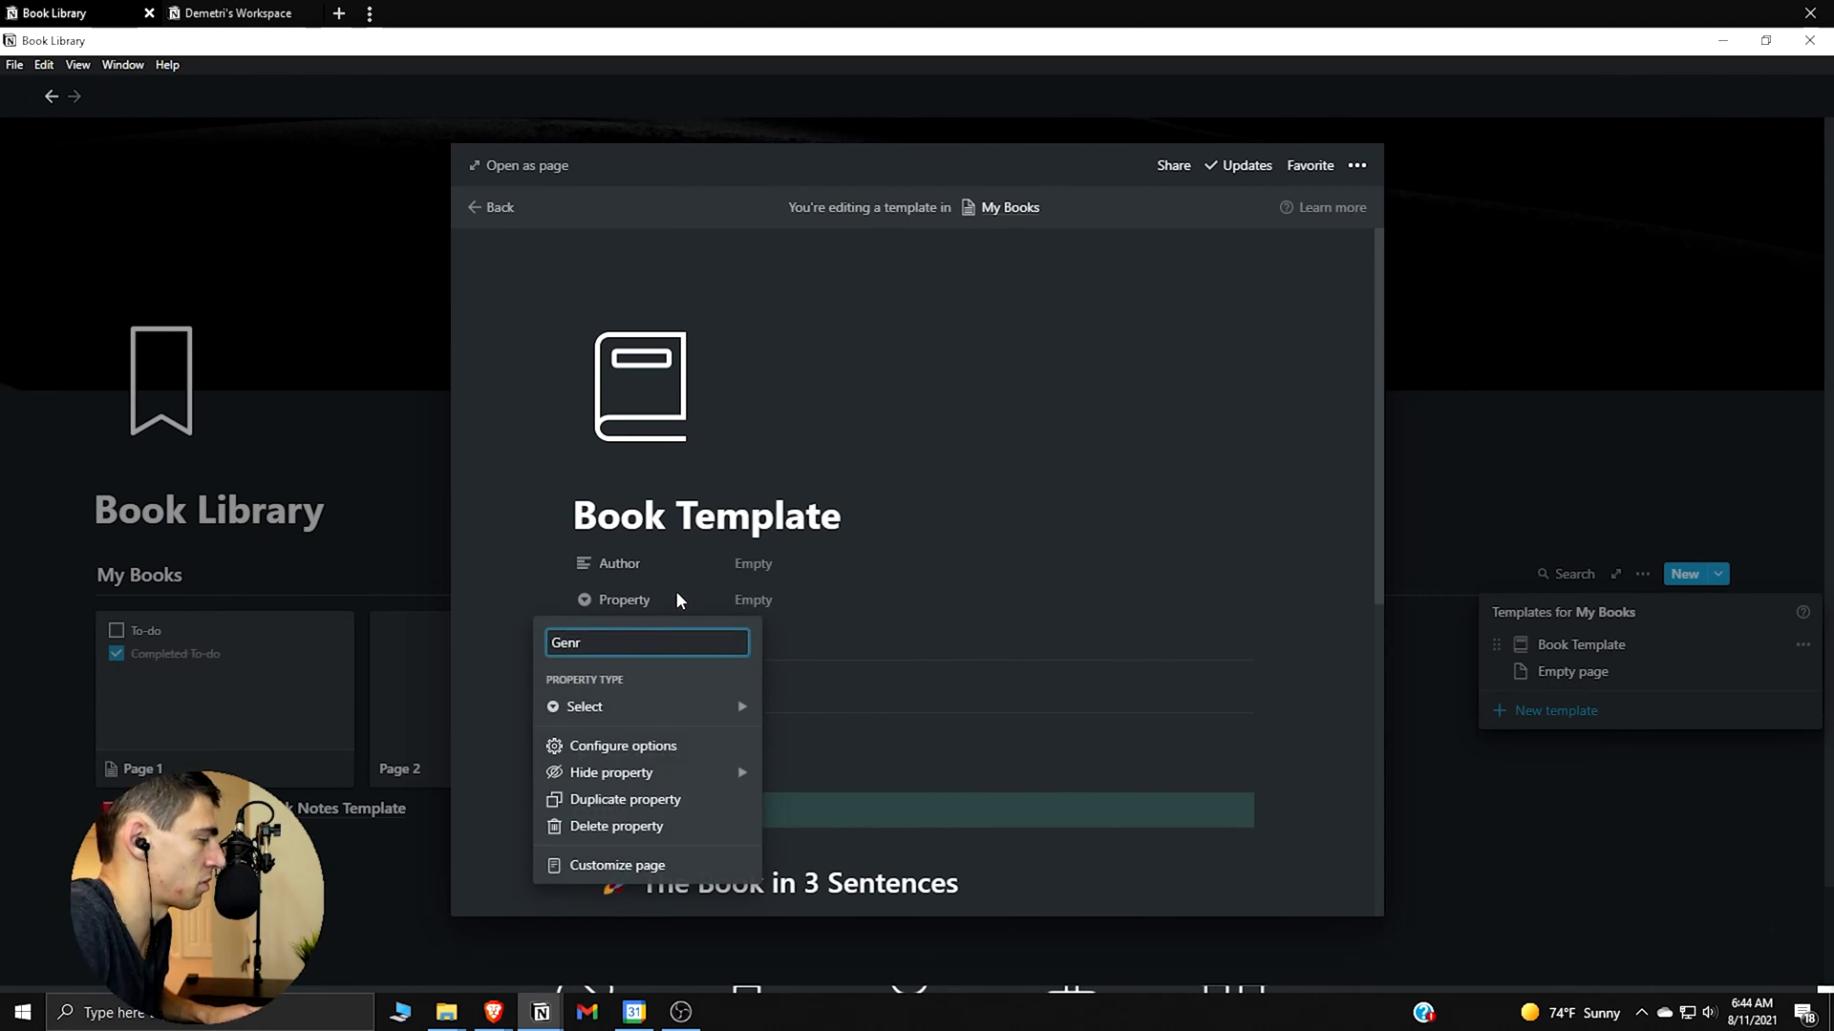
text(e)
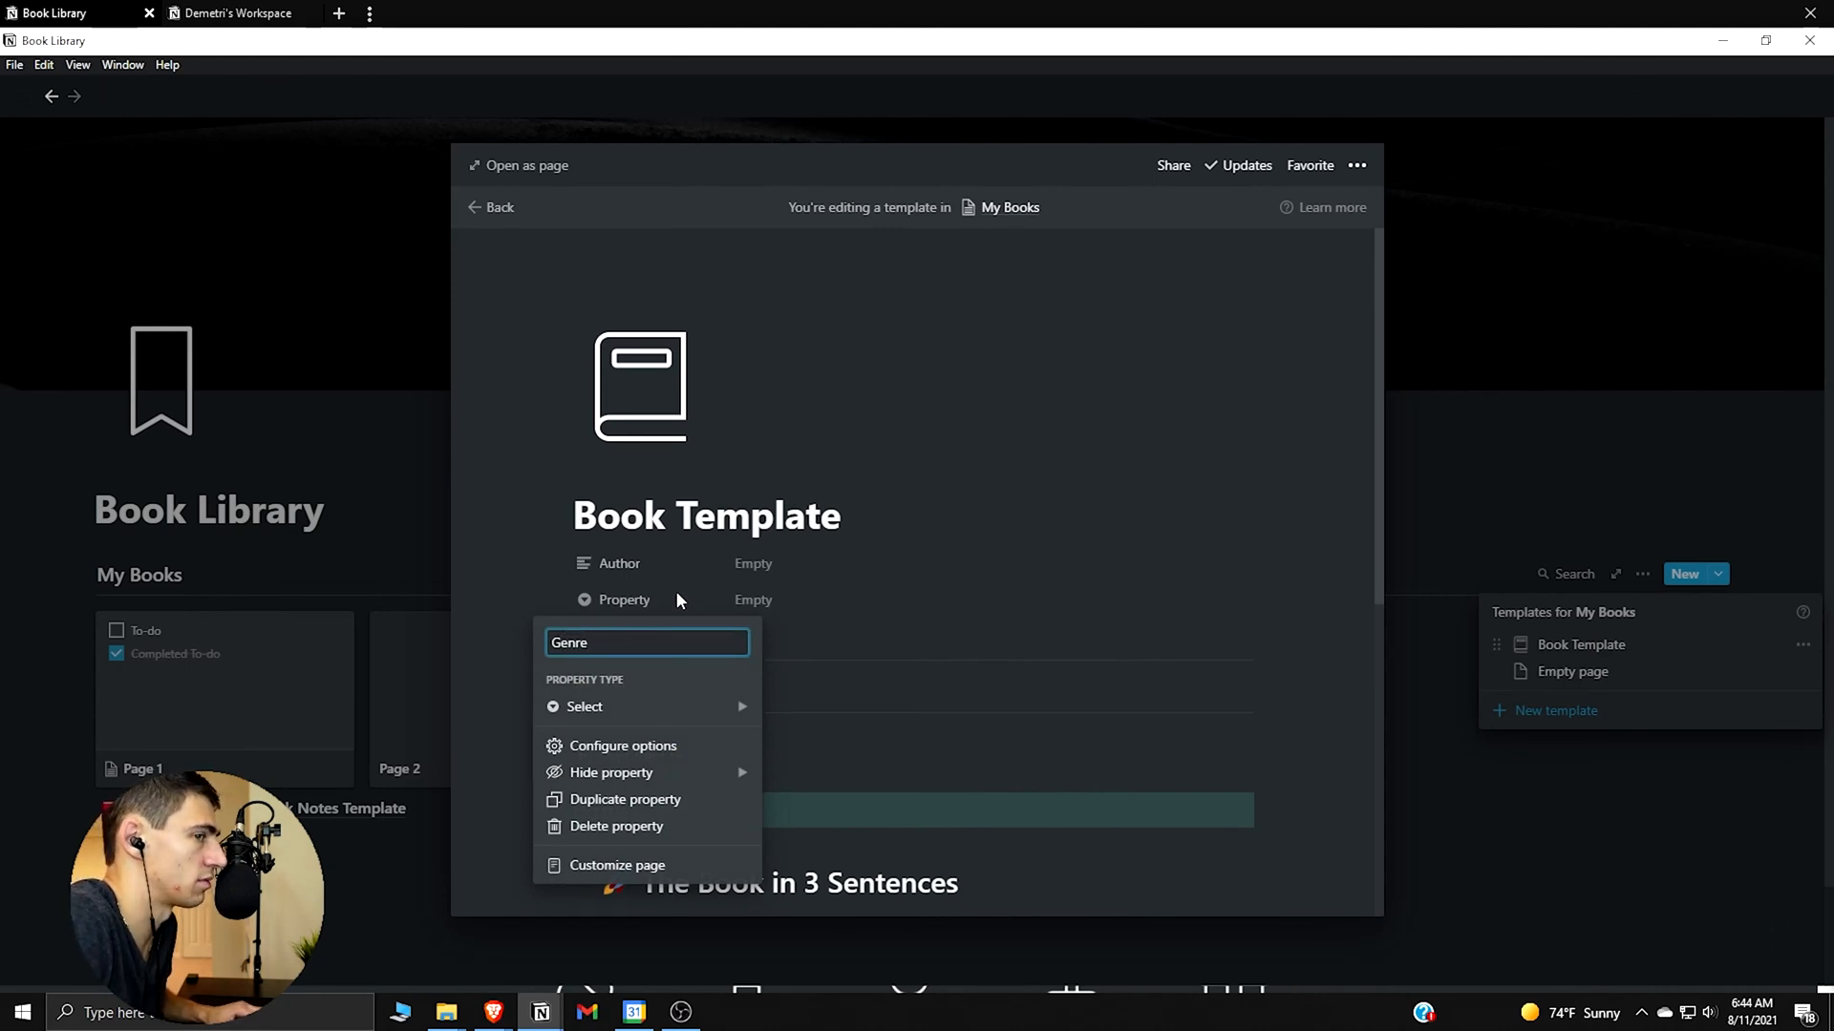
key(Enter)
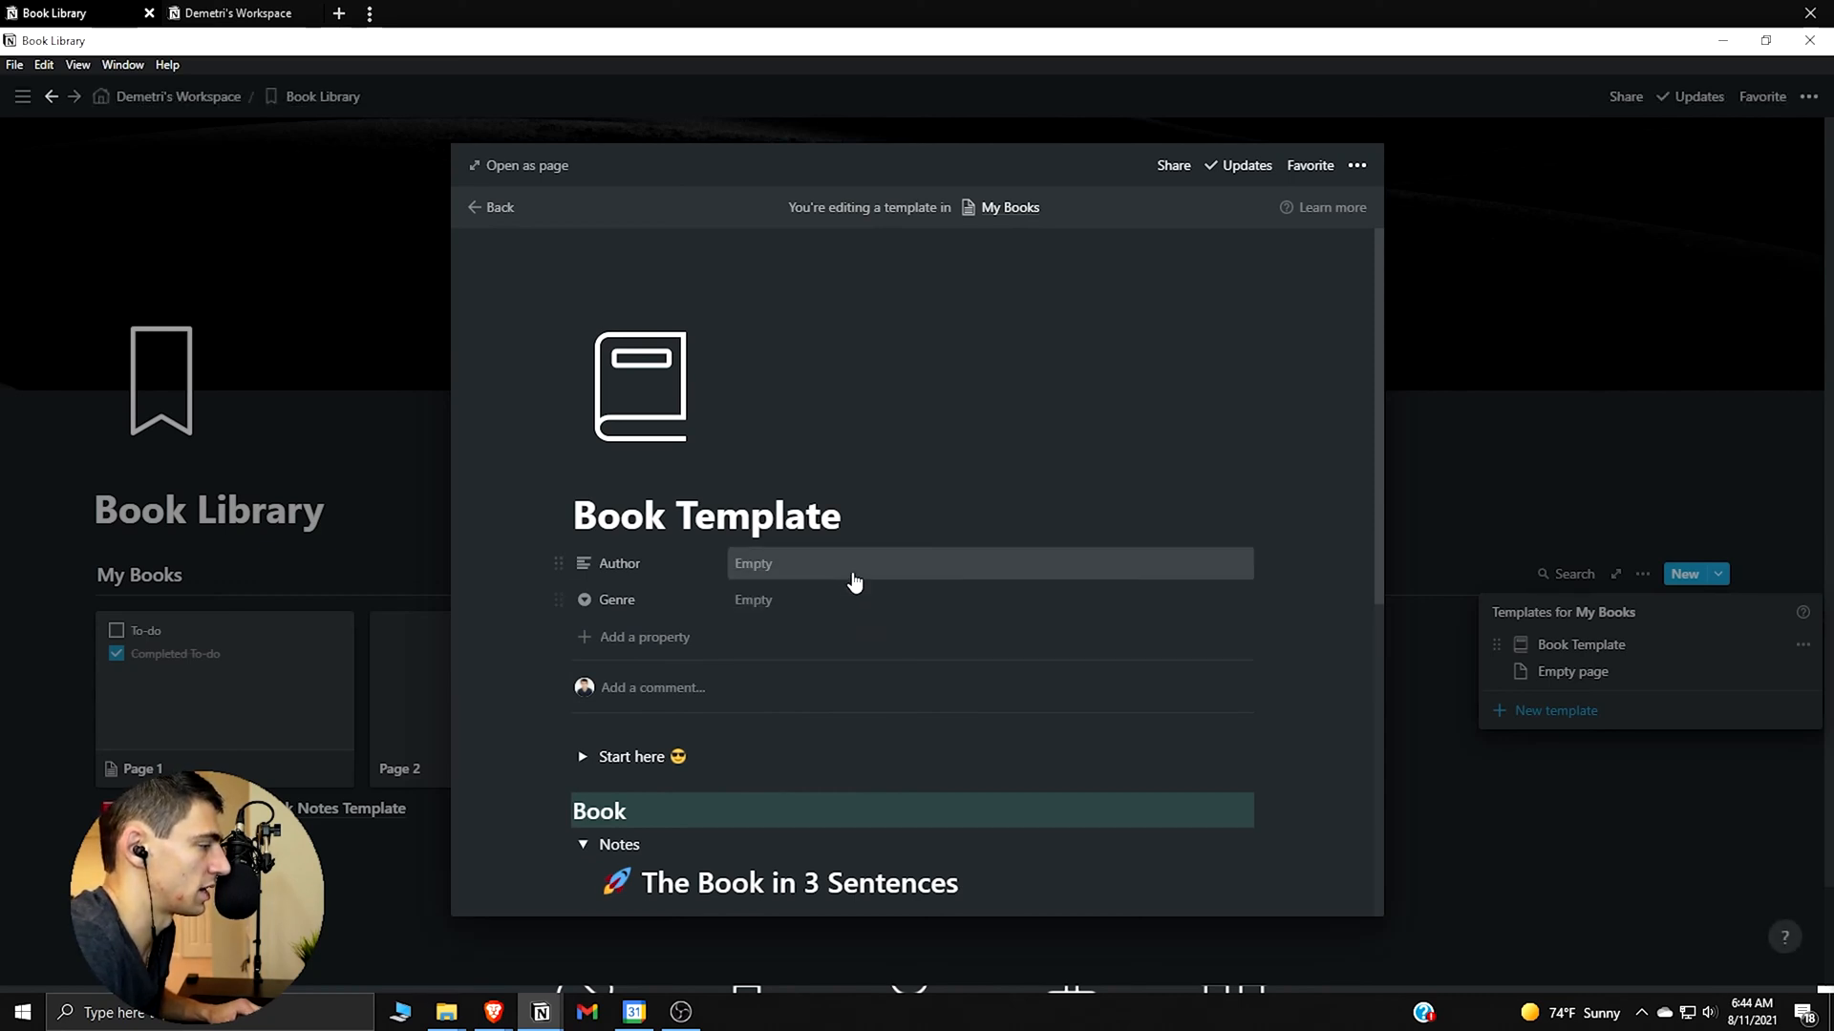
Add Genre options Philosophy, Personal Finance, Self-Improvement, Productivity and Business, then add another property
click(781, 600)
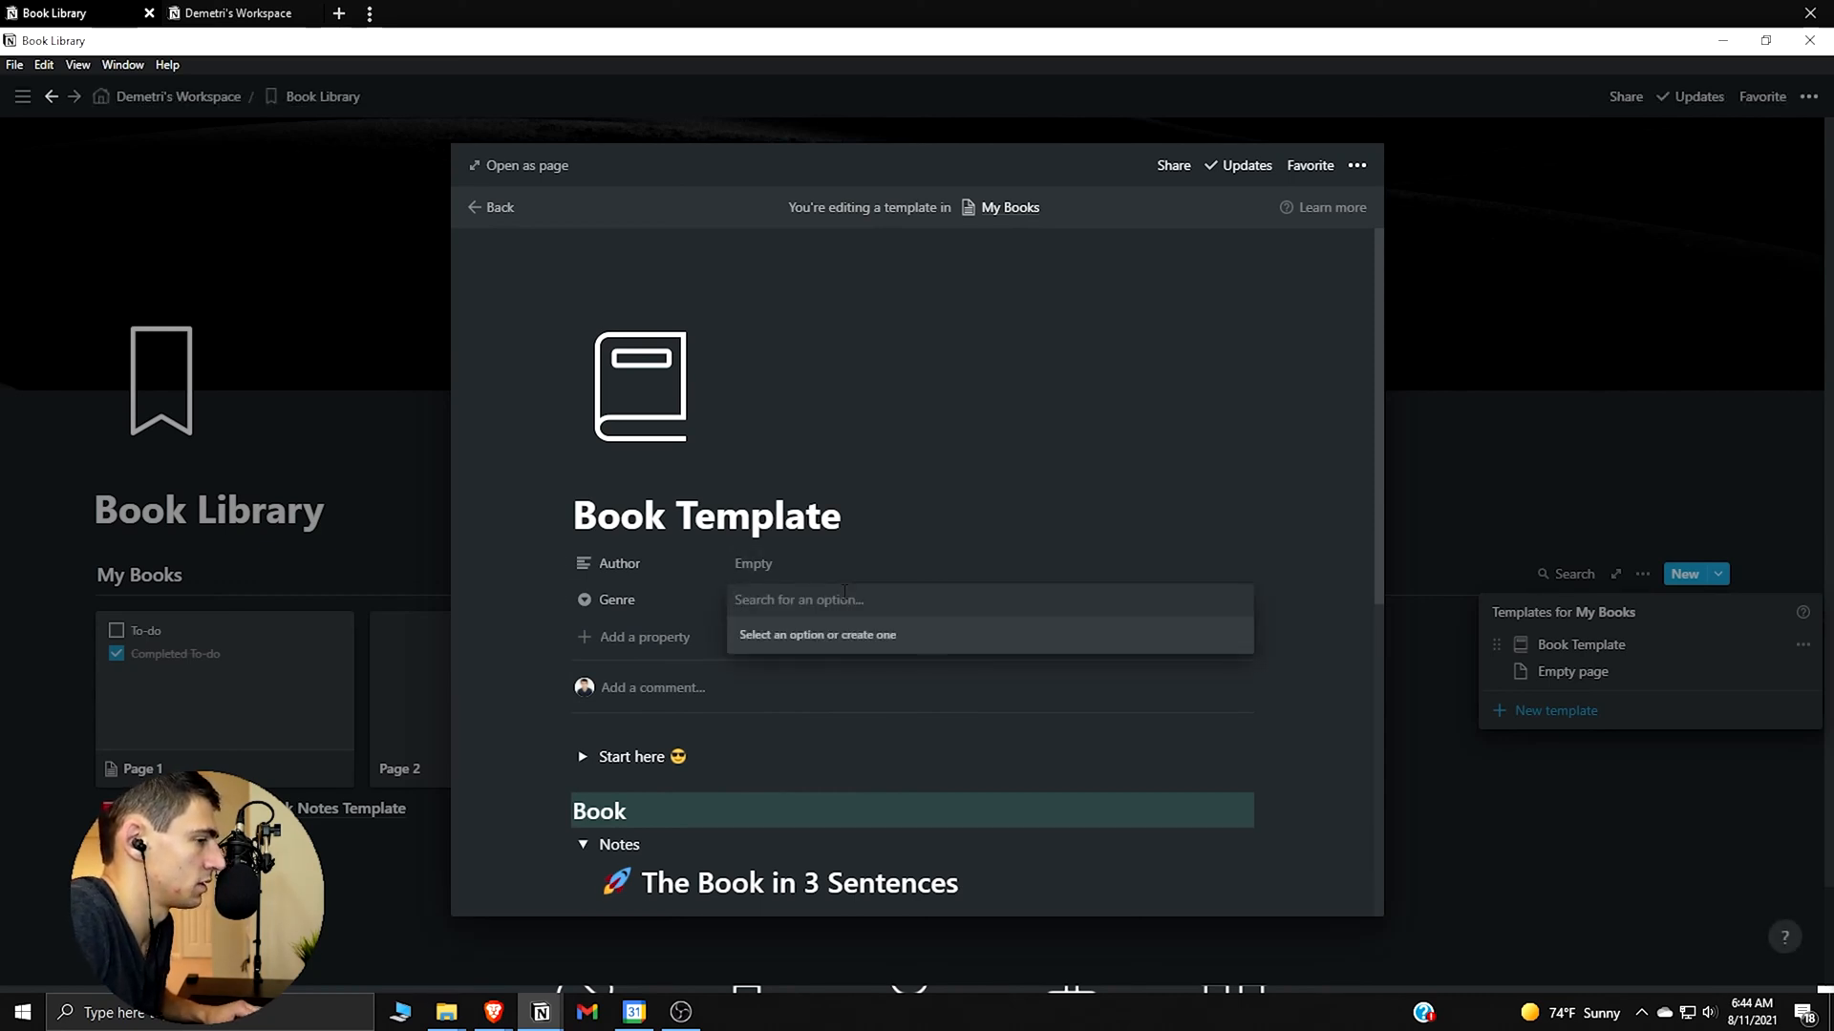
text(Philo)
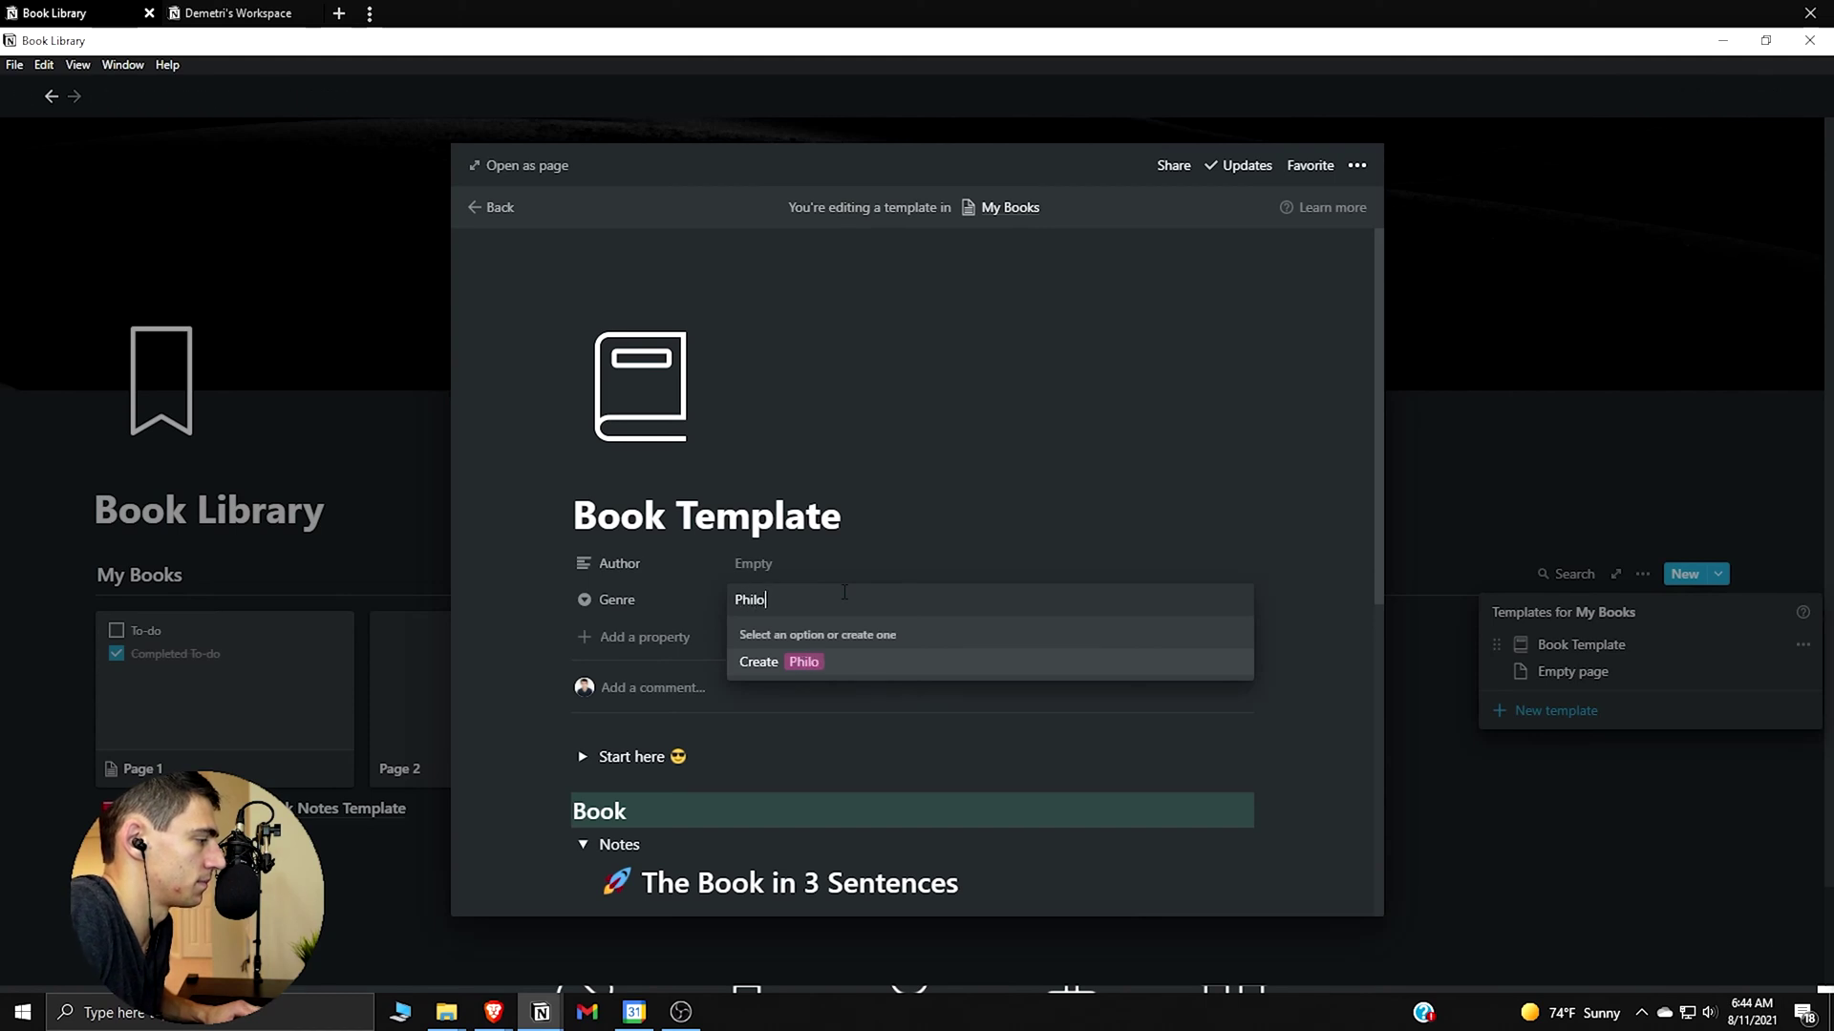
click(780, 661)
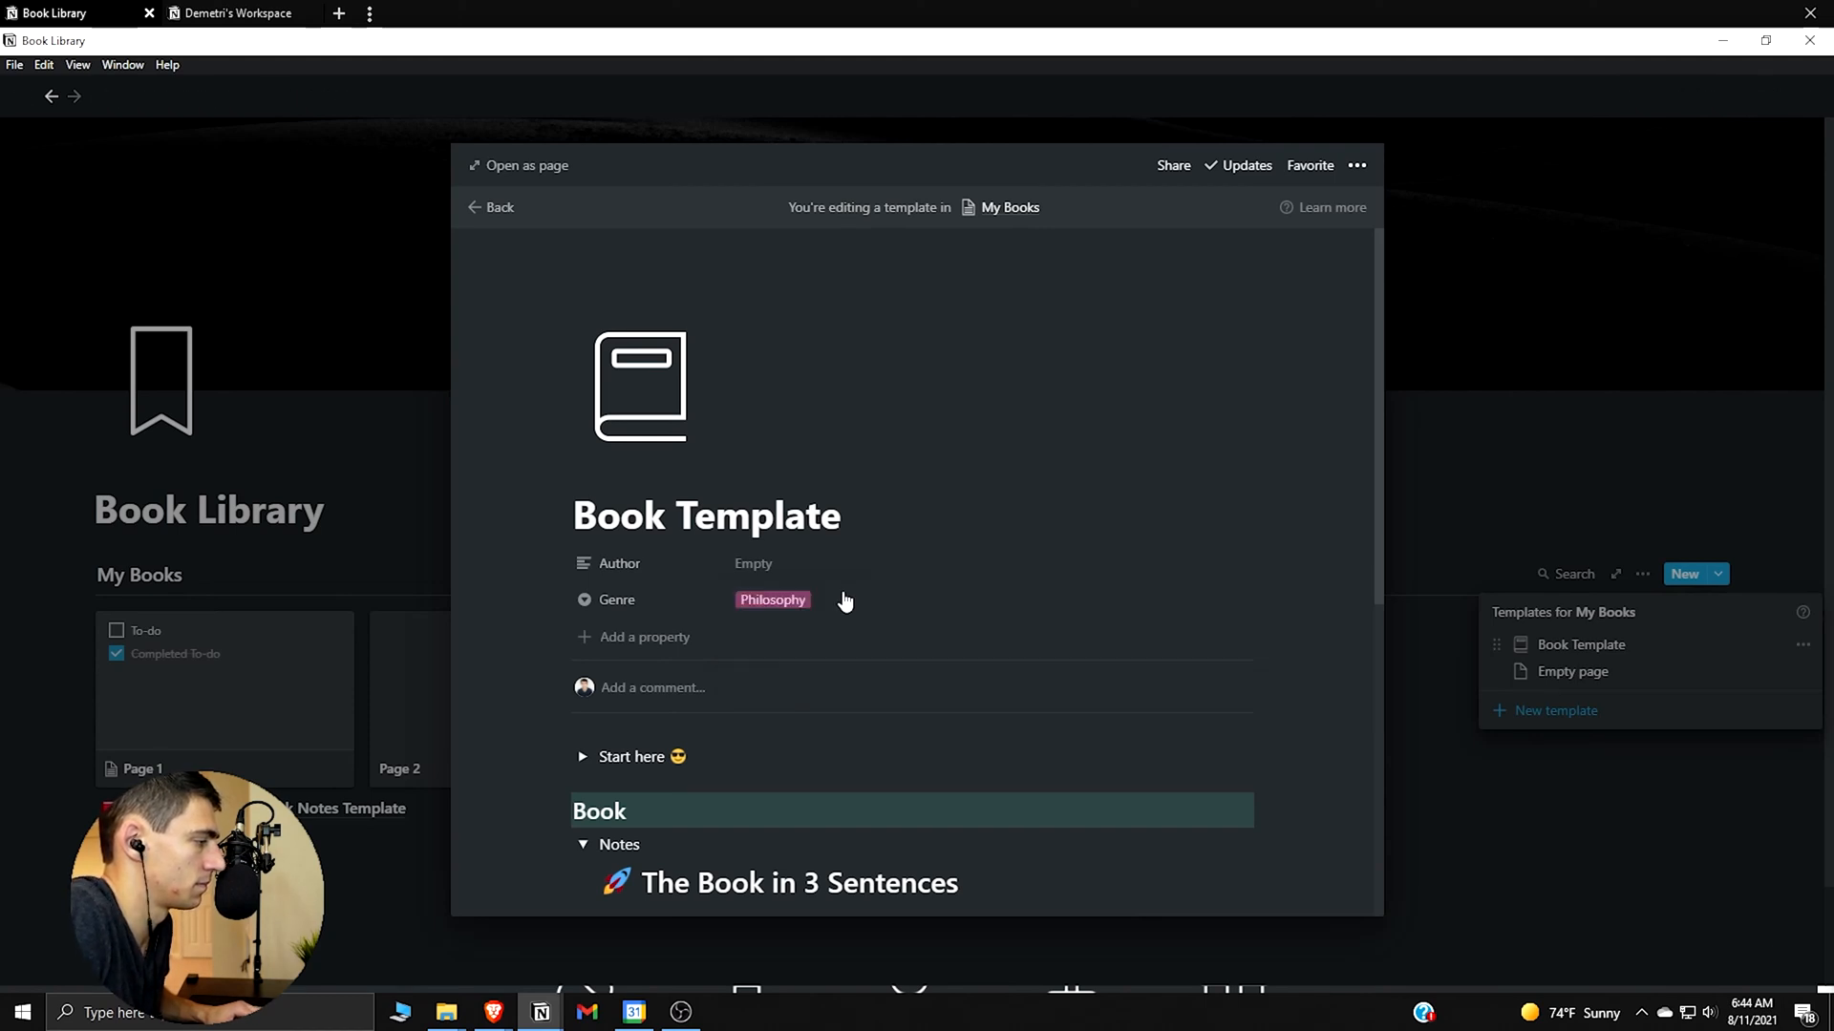
text(Finan)
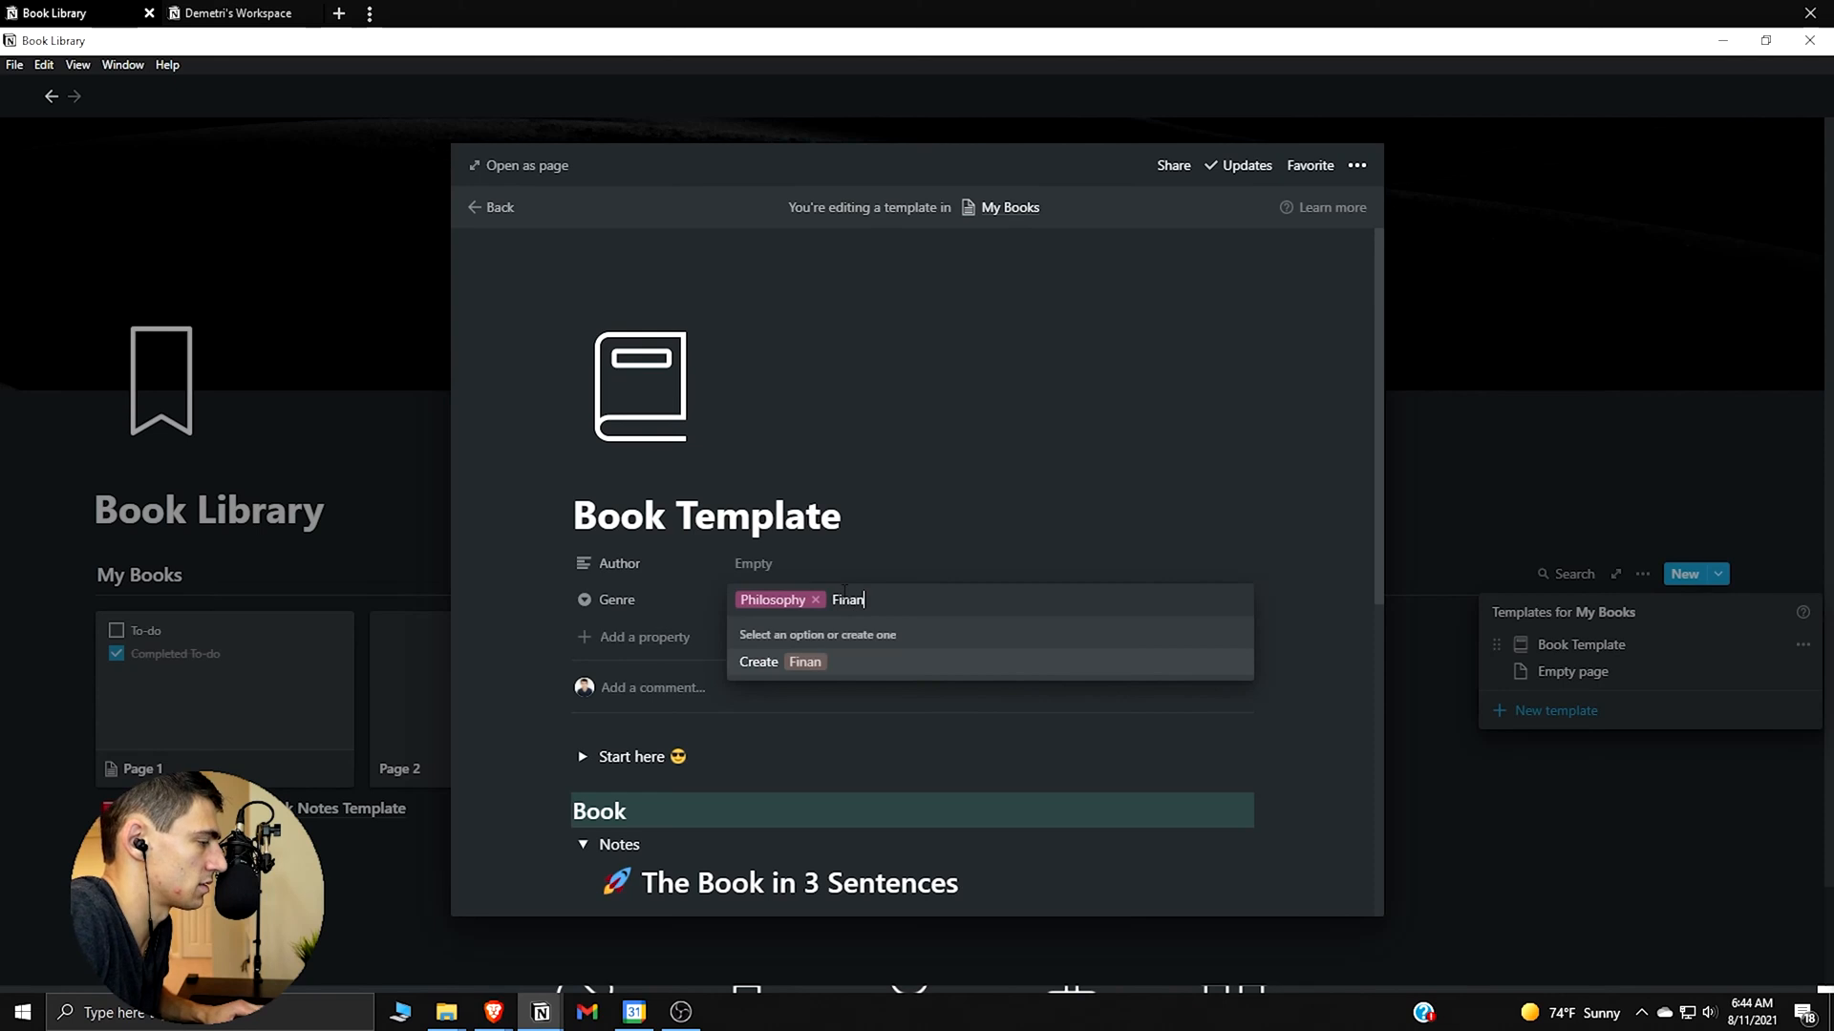
text(Personal)
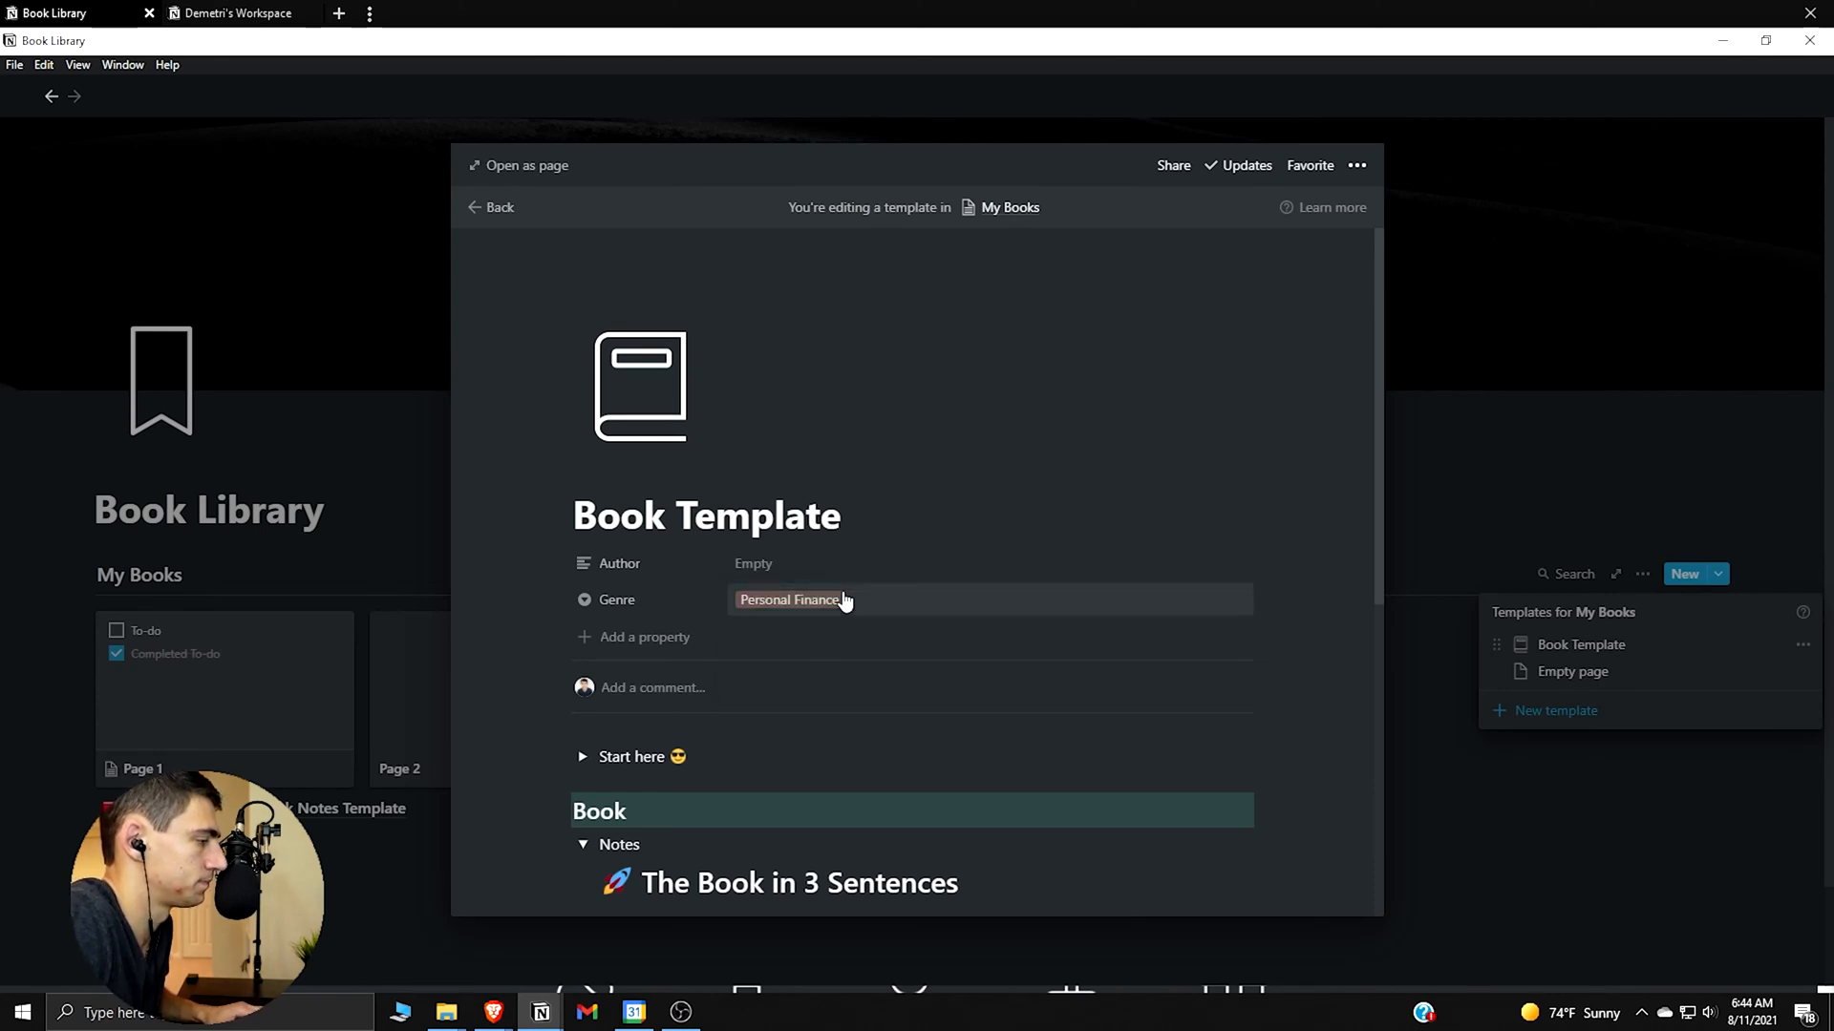
text(Self-)
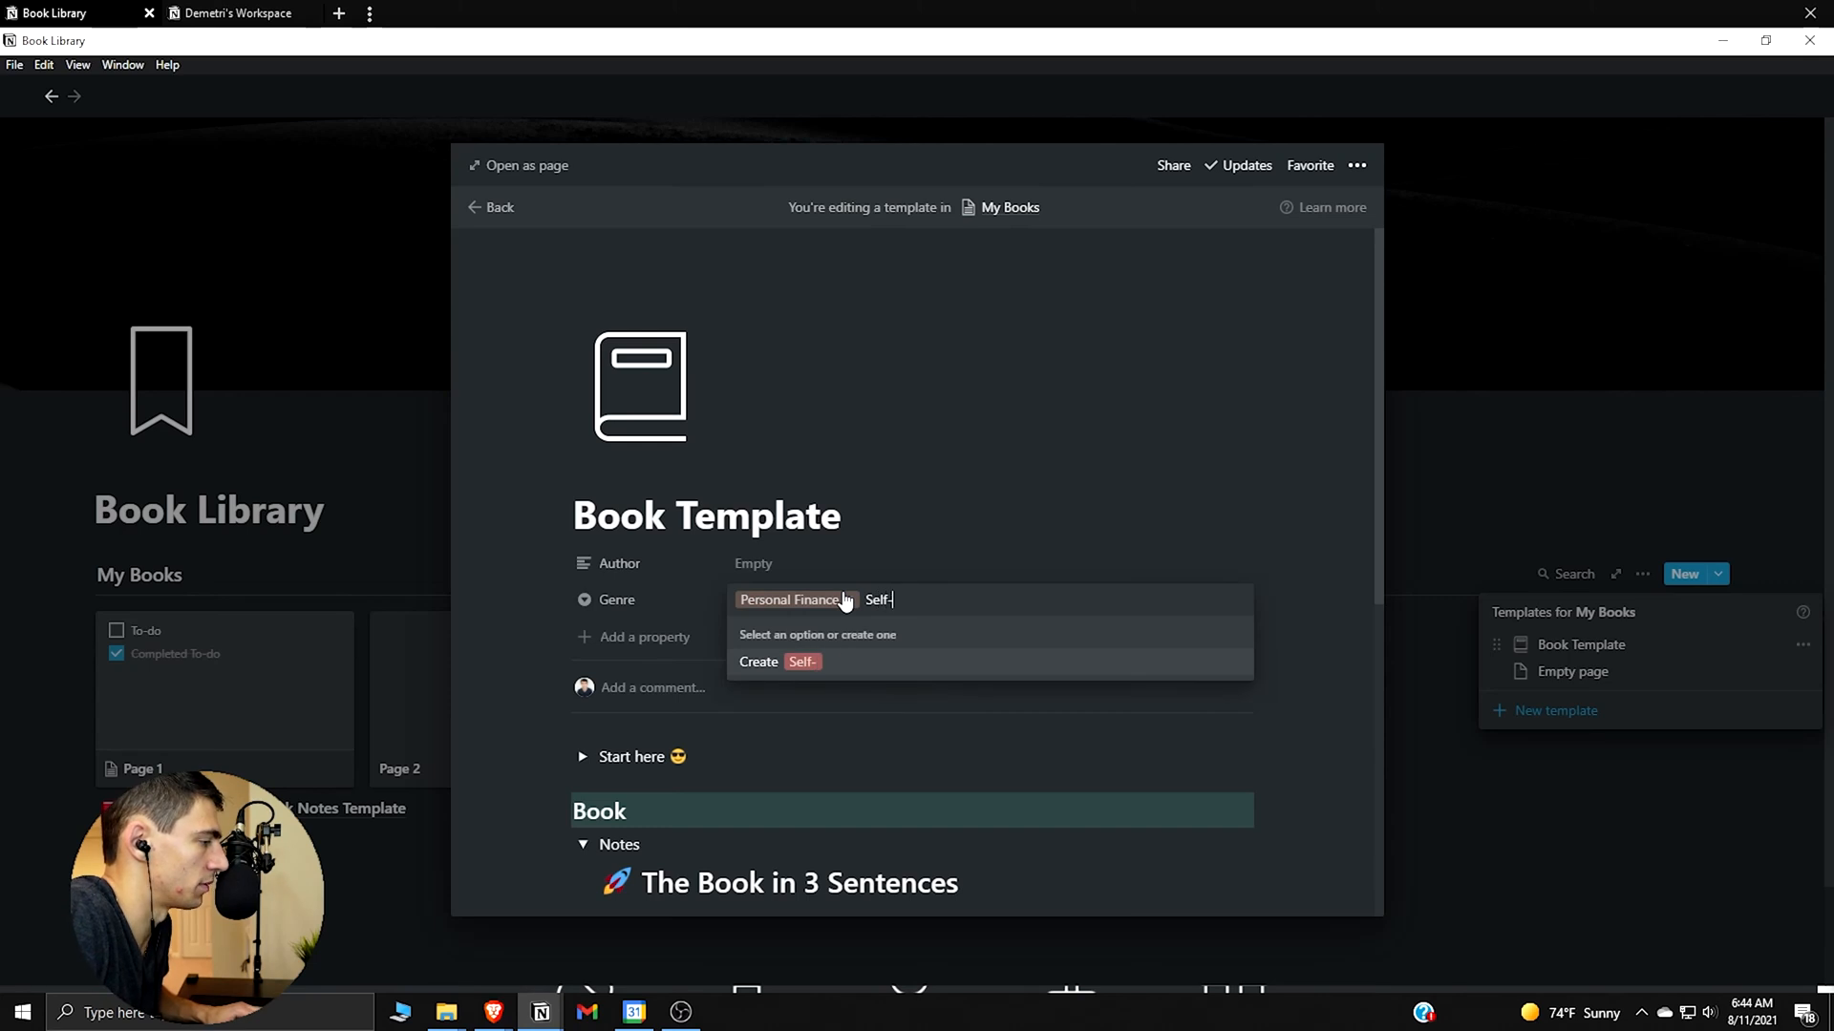
text(Improvement)
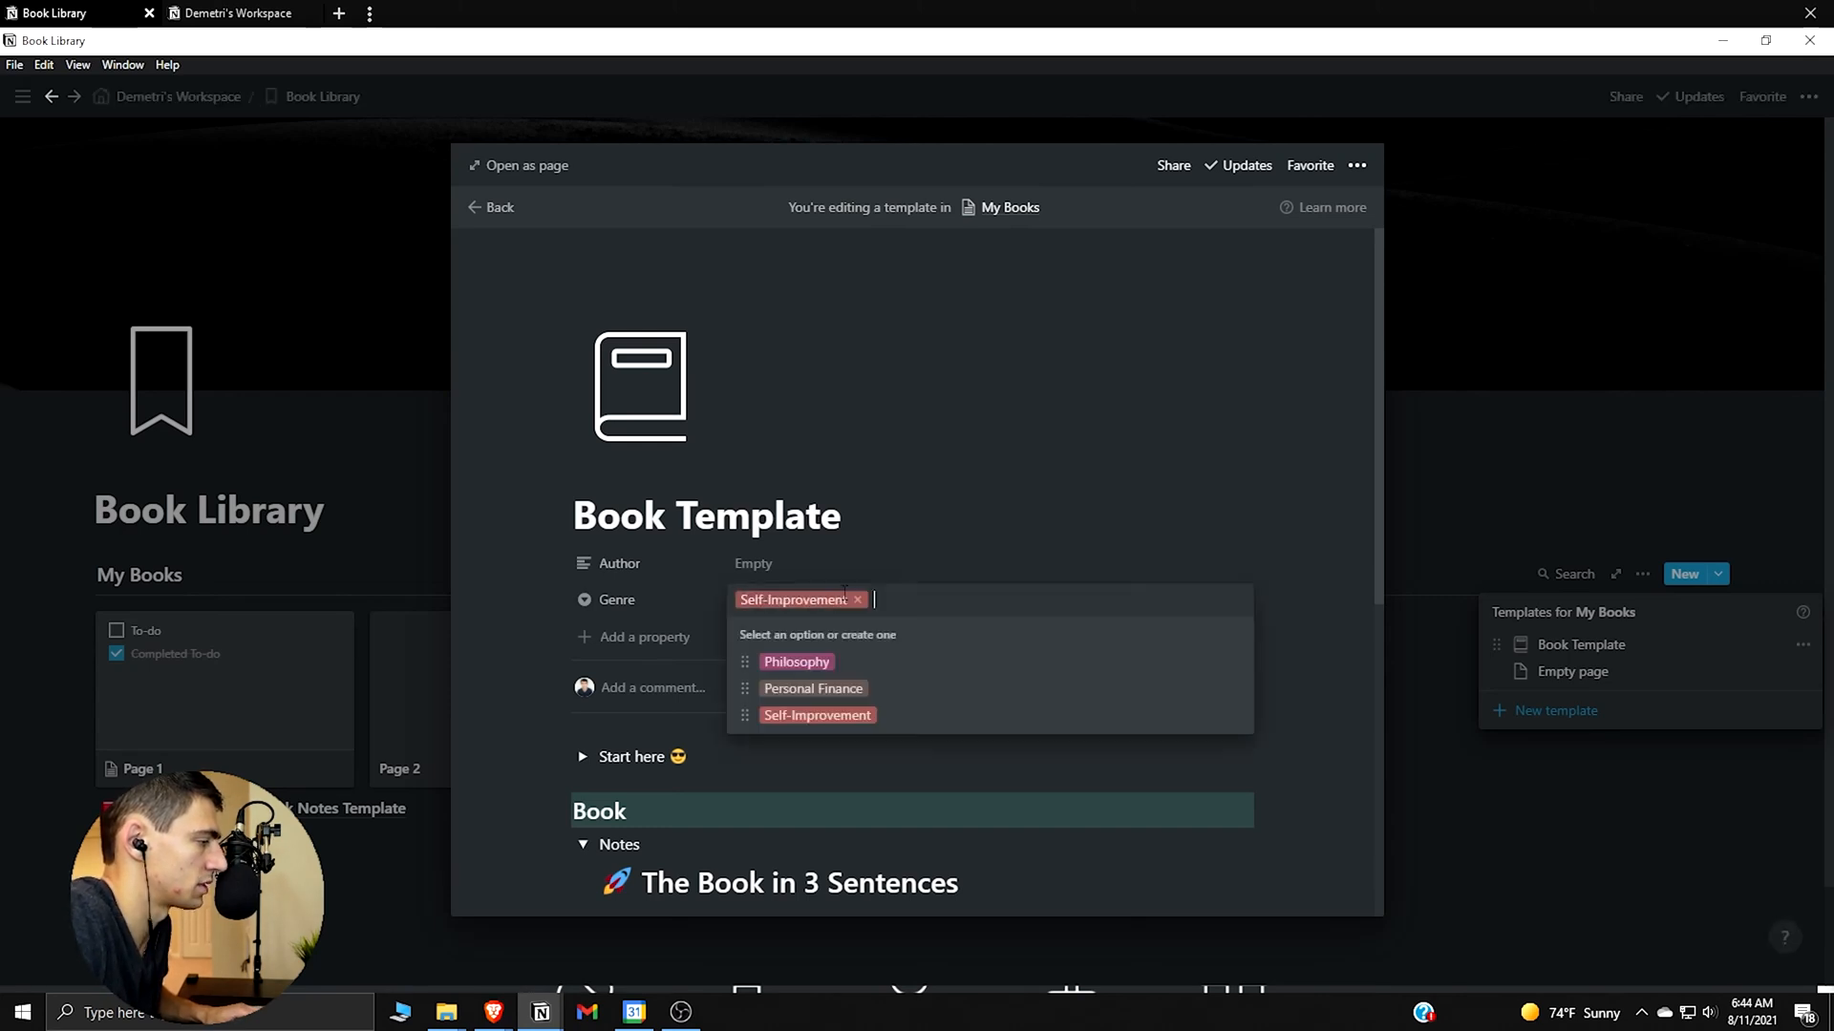
text(Productivity)
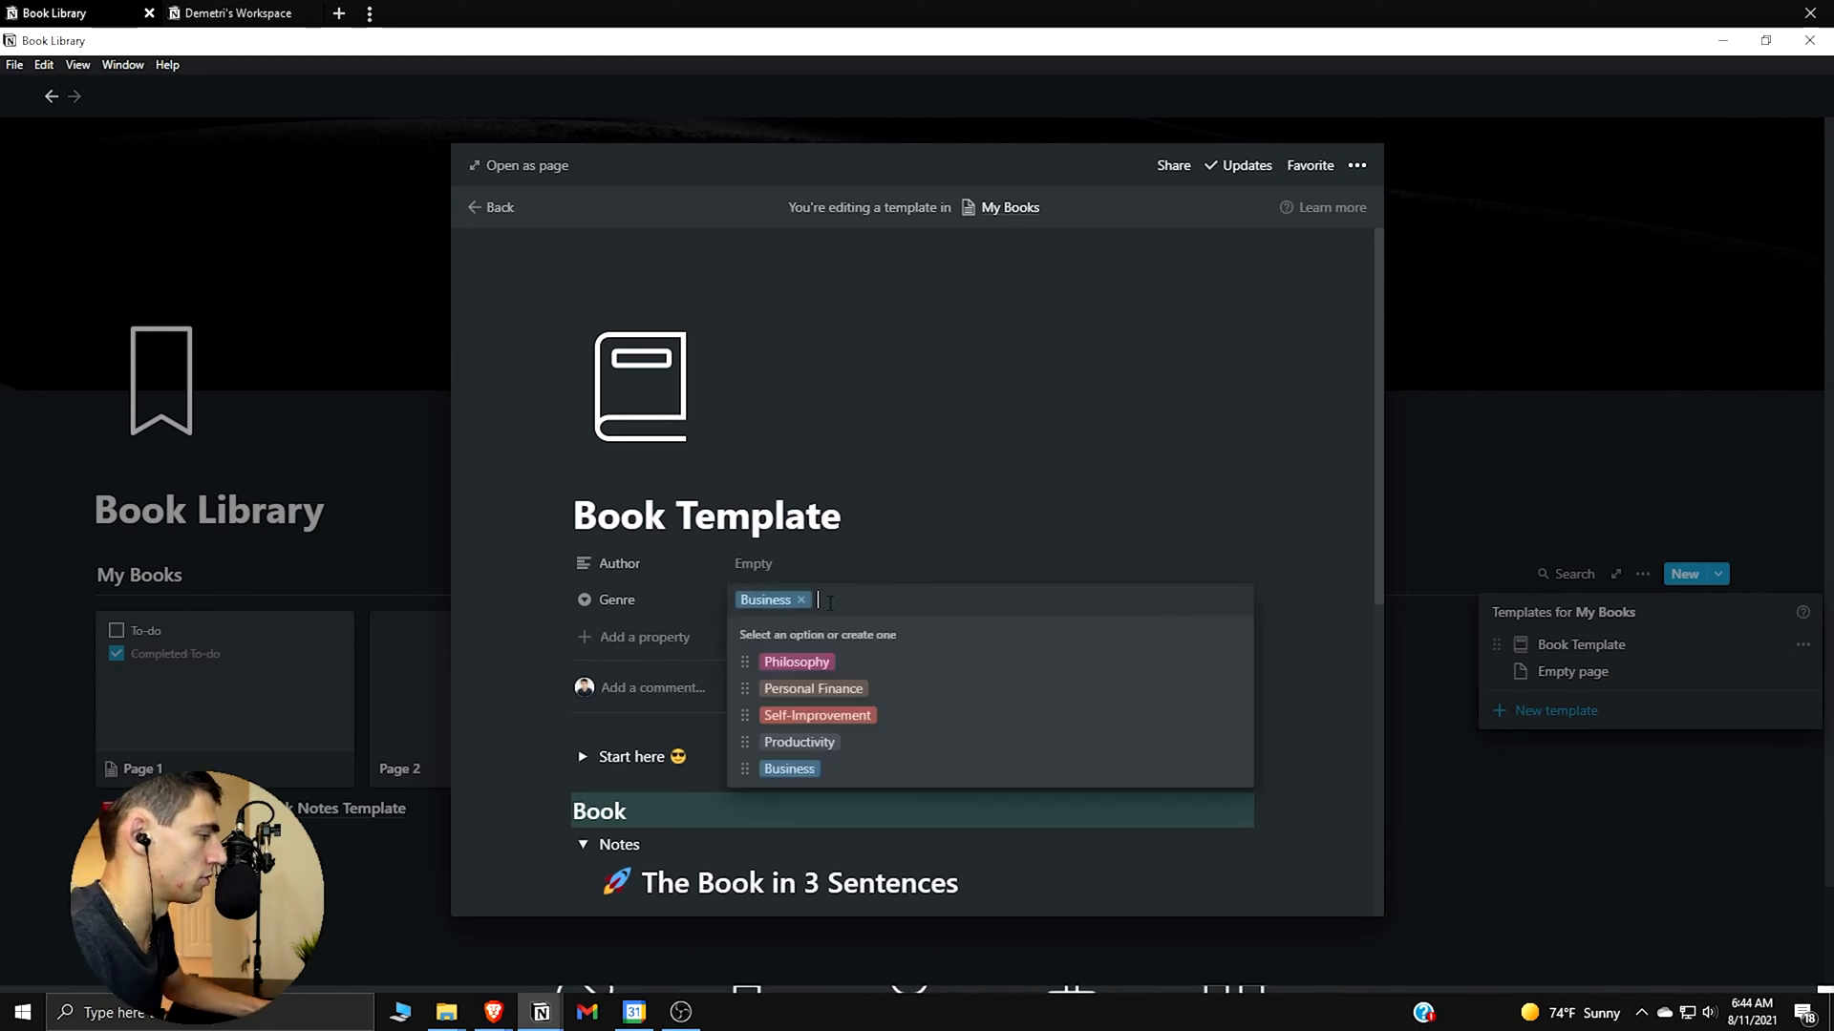
click(800, 600)
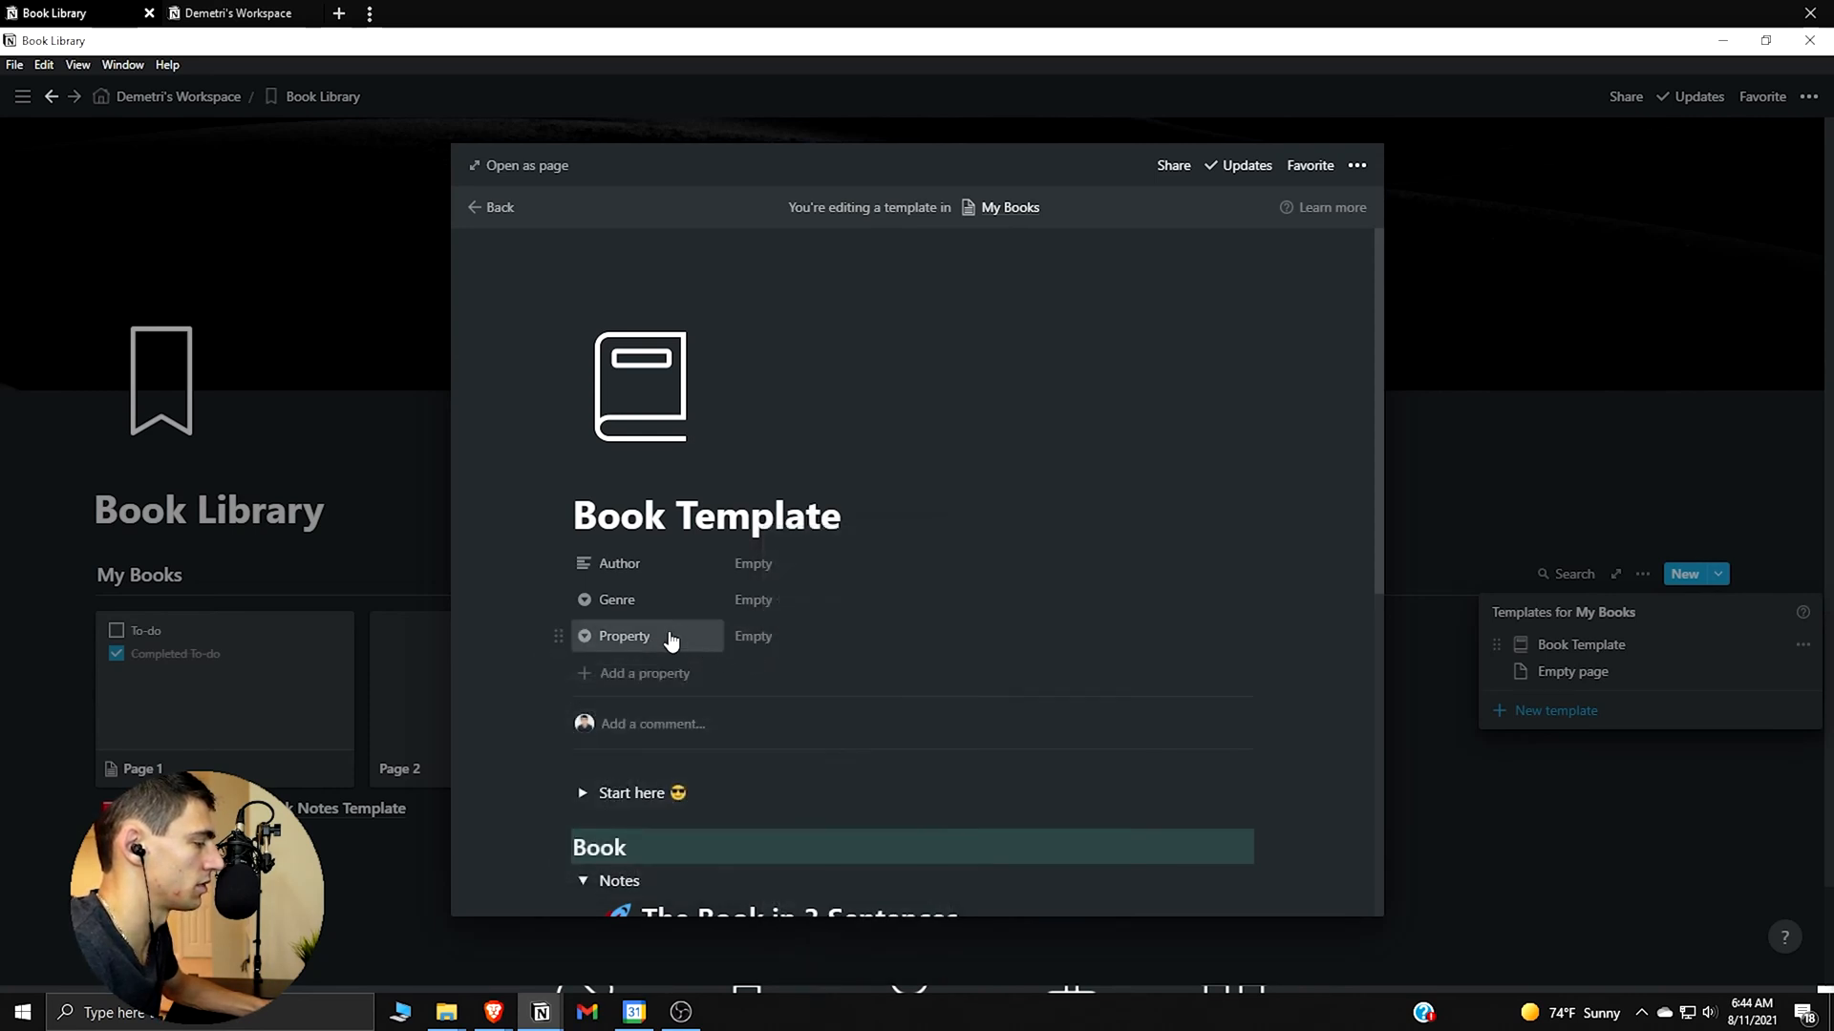
Name the property Status with To Be Read, Reading and Finished tags, To Be Read in default colour
click(622, 636)
text(Status)
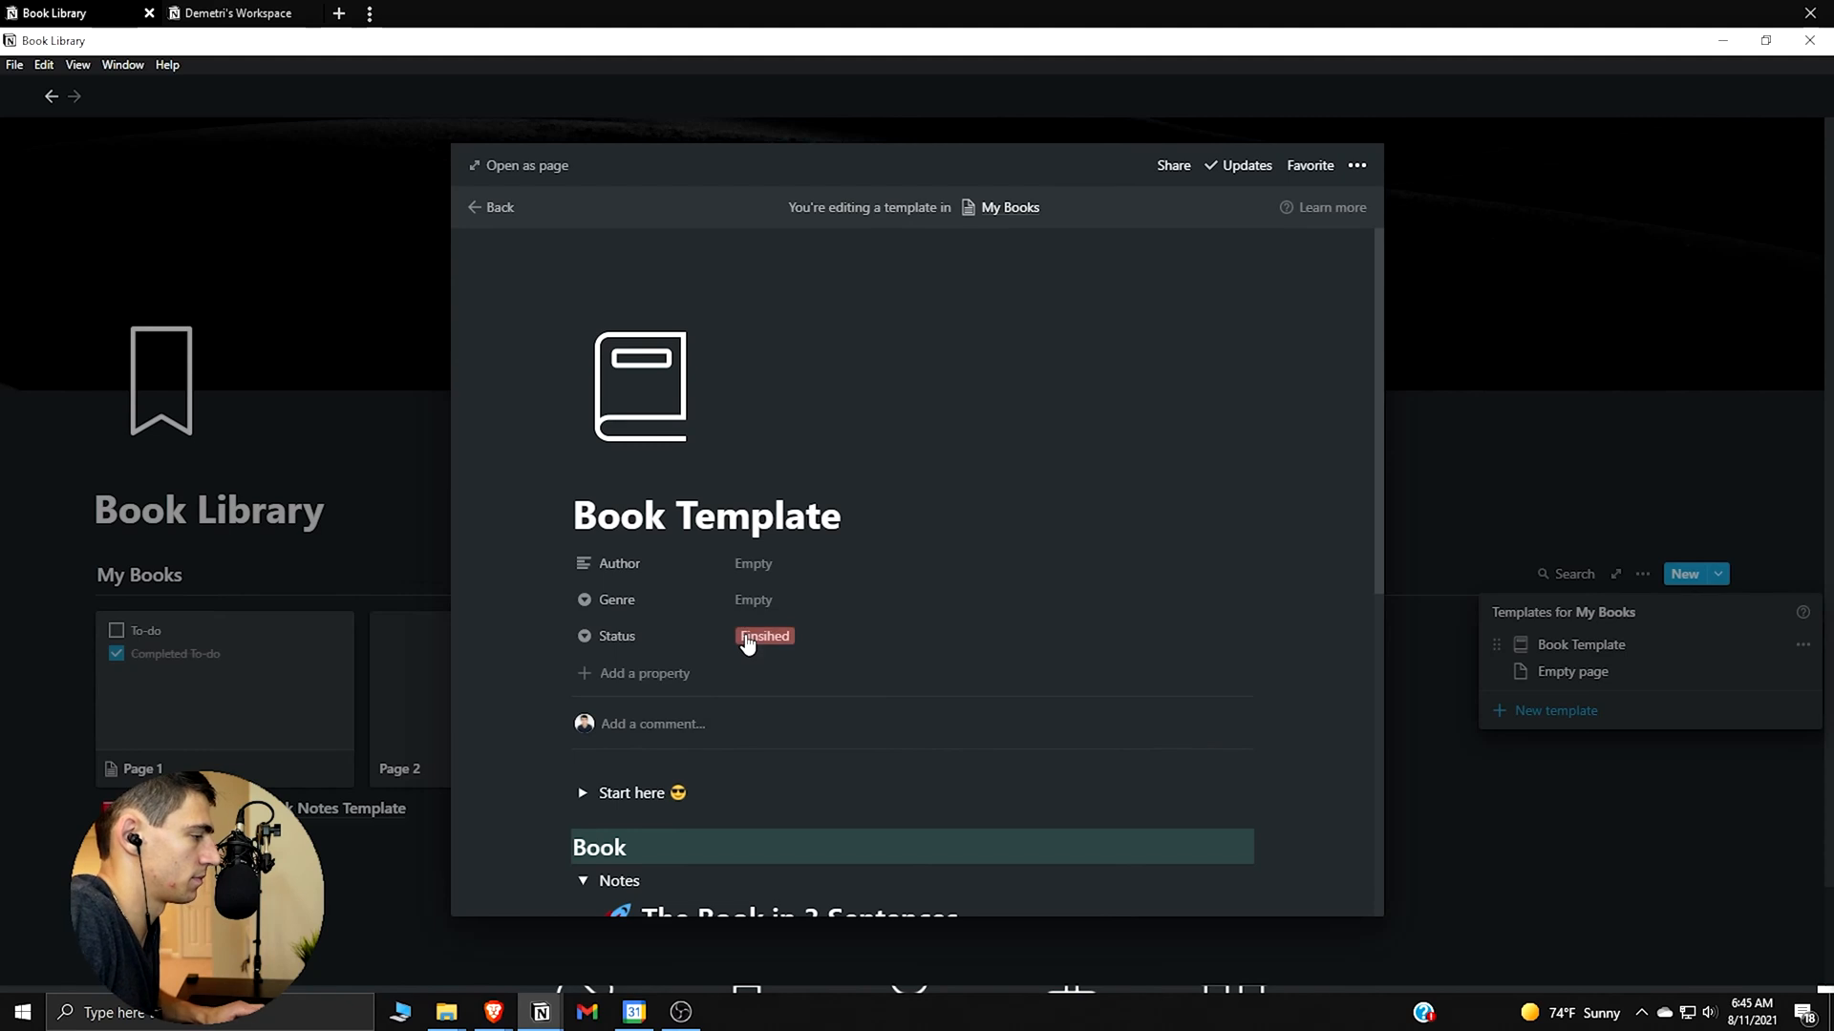
text(To Be Read)
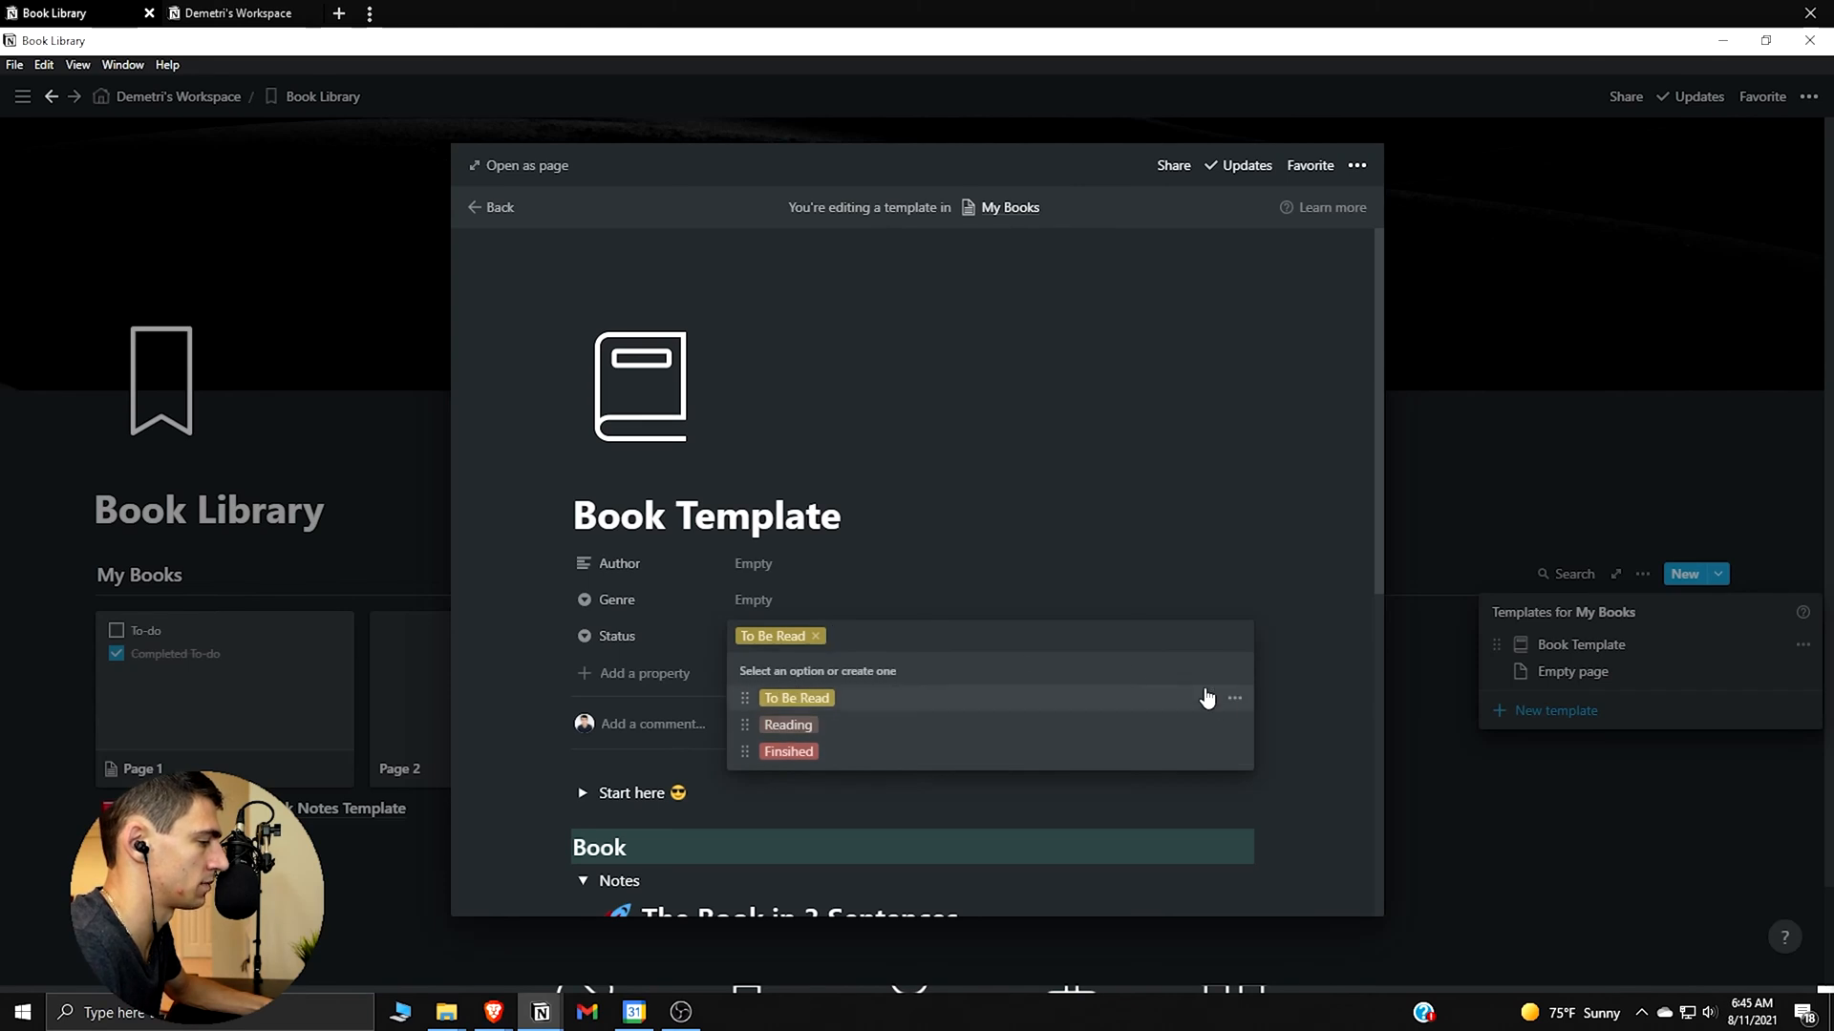
click(1234, 697)
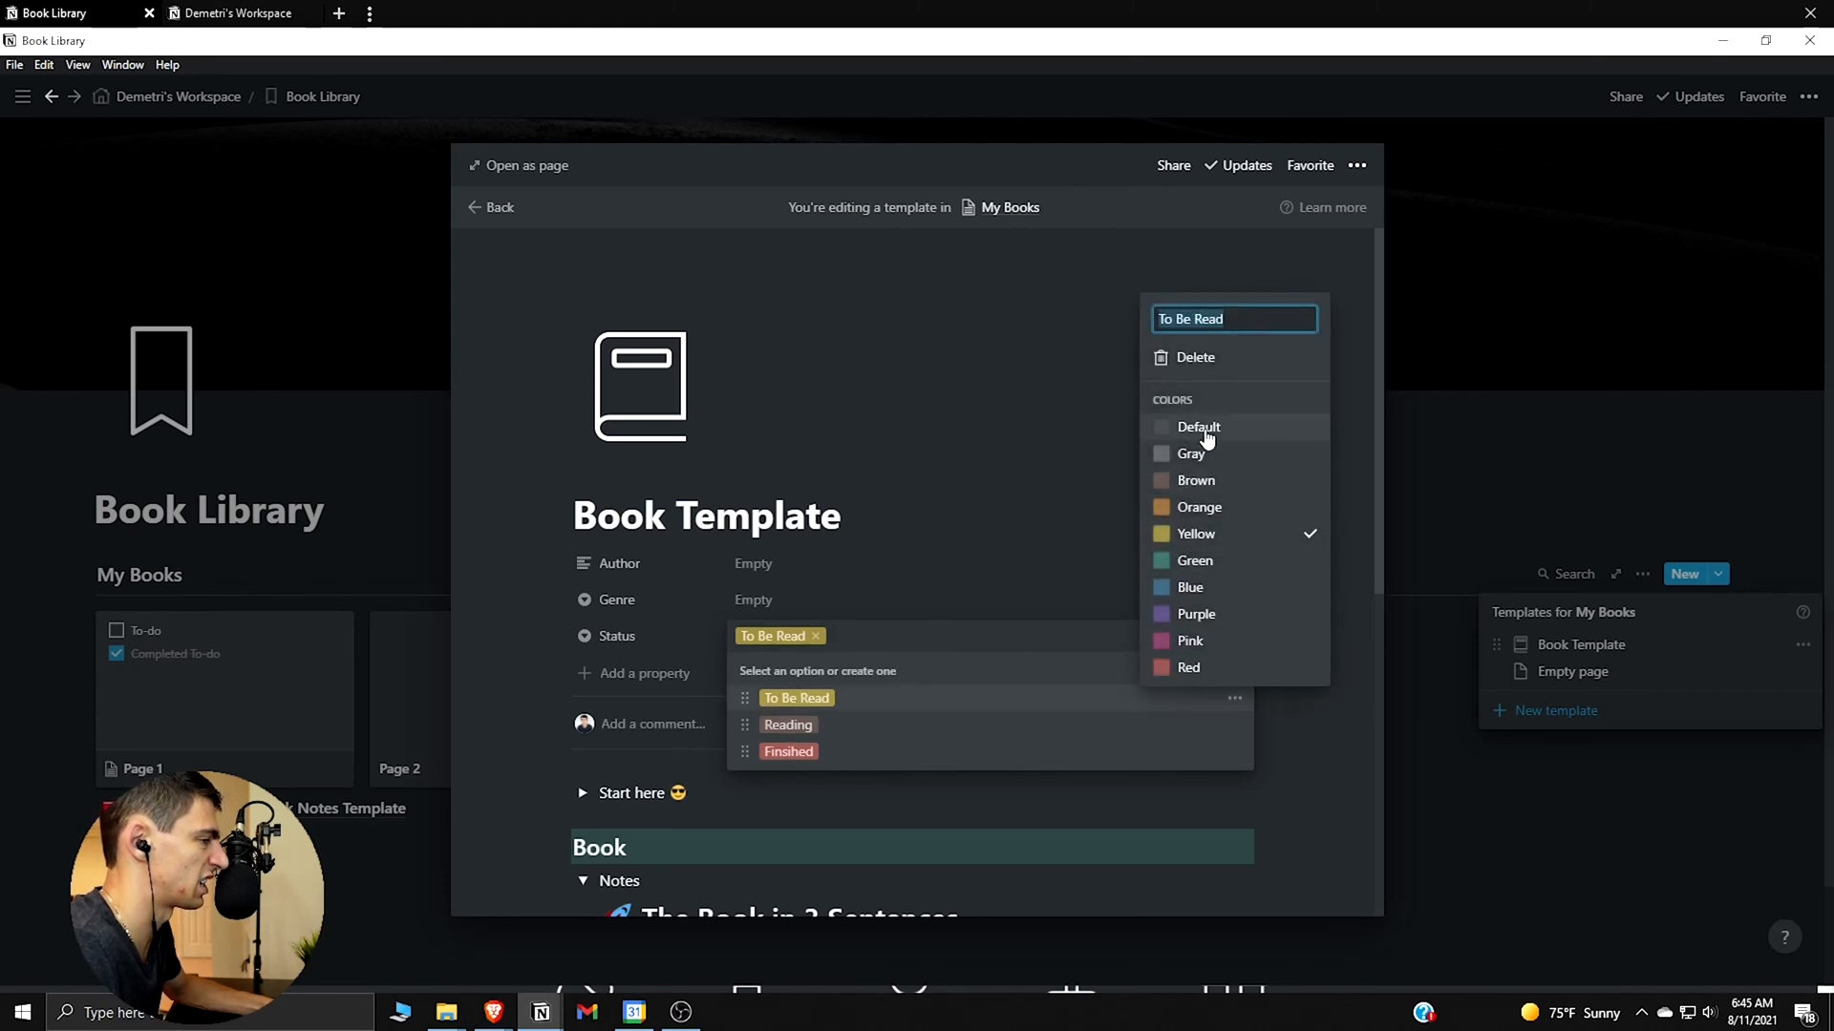
click(1190, 455)
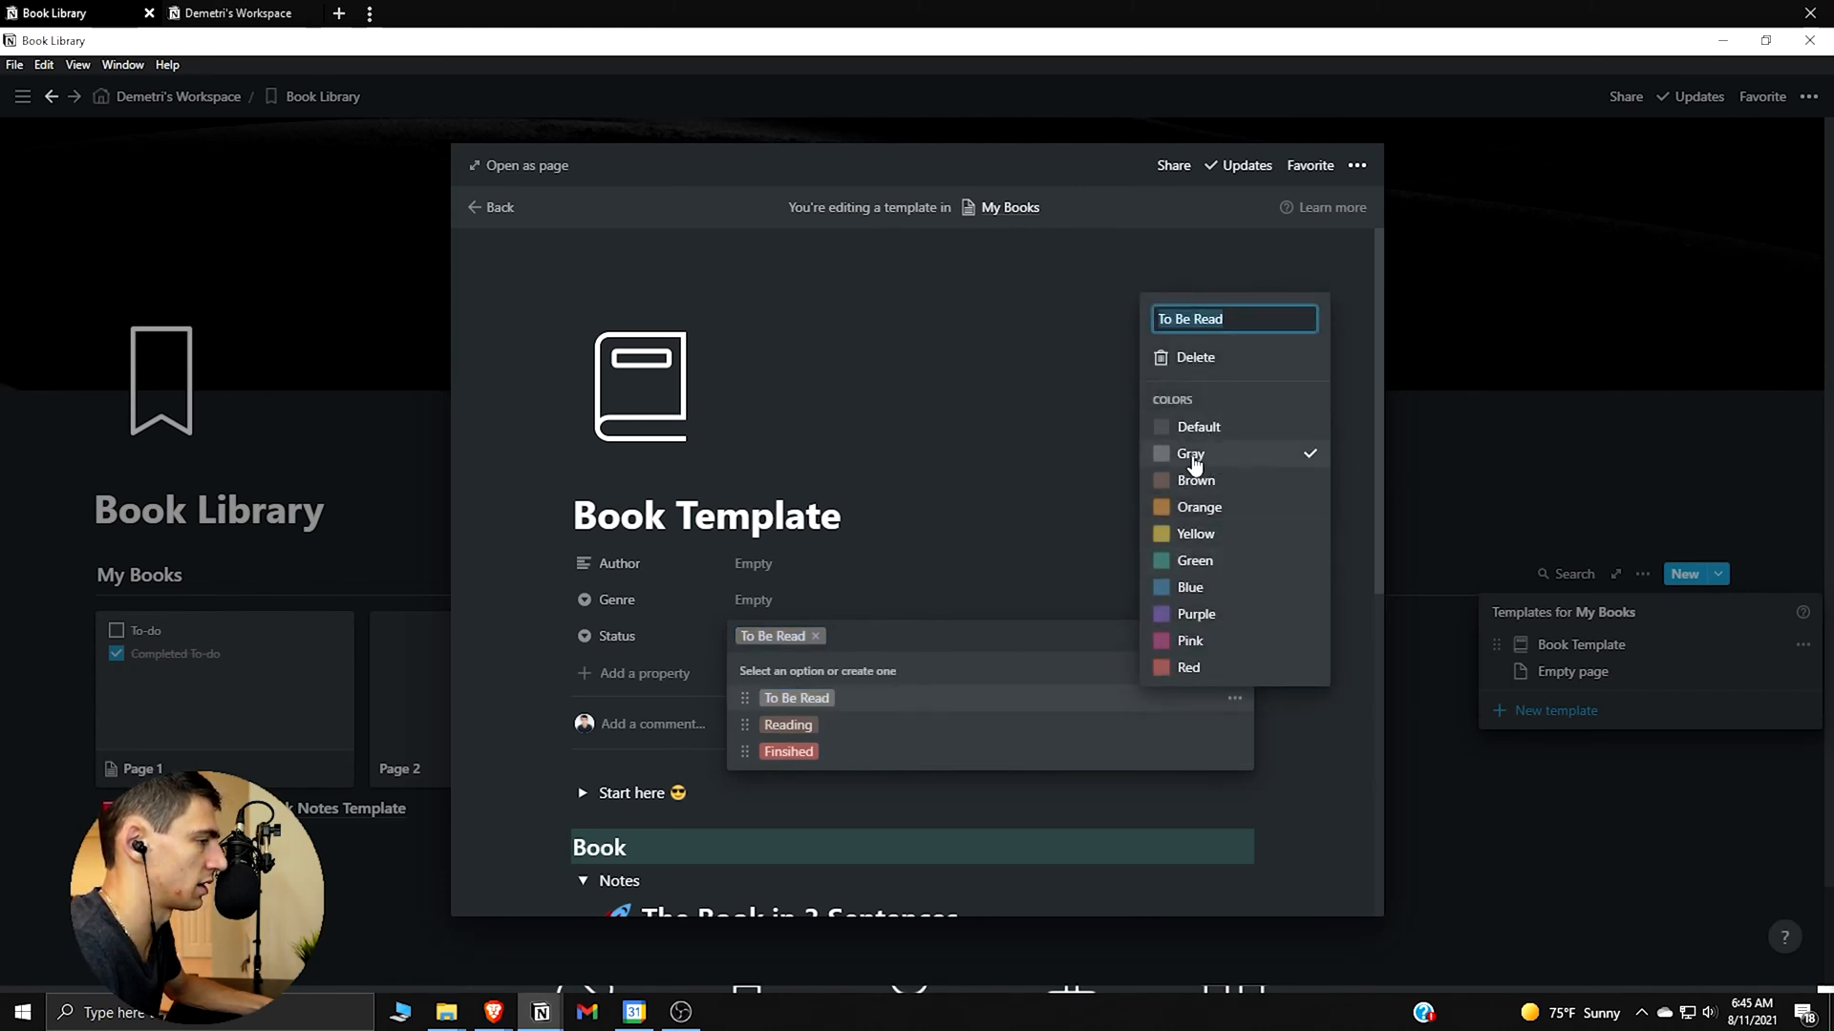
click(1200, 428)
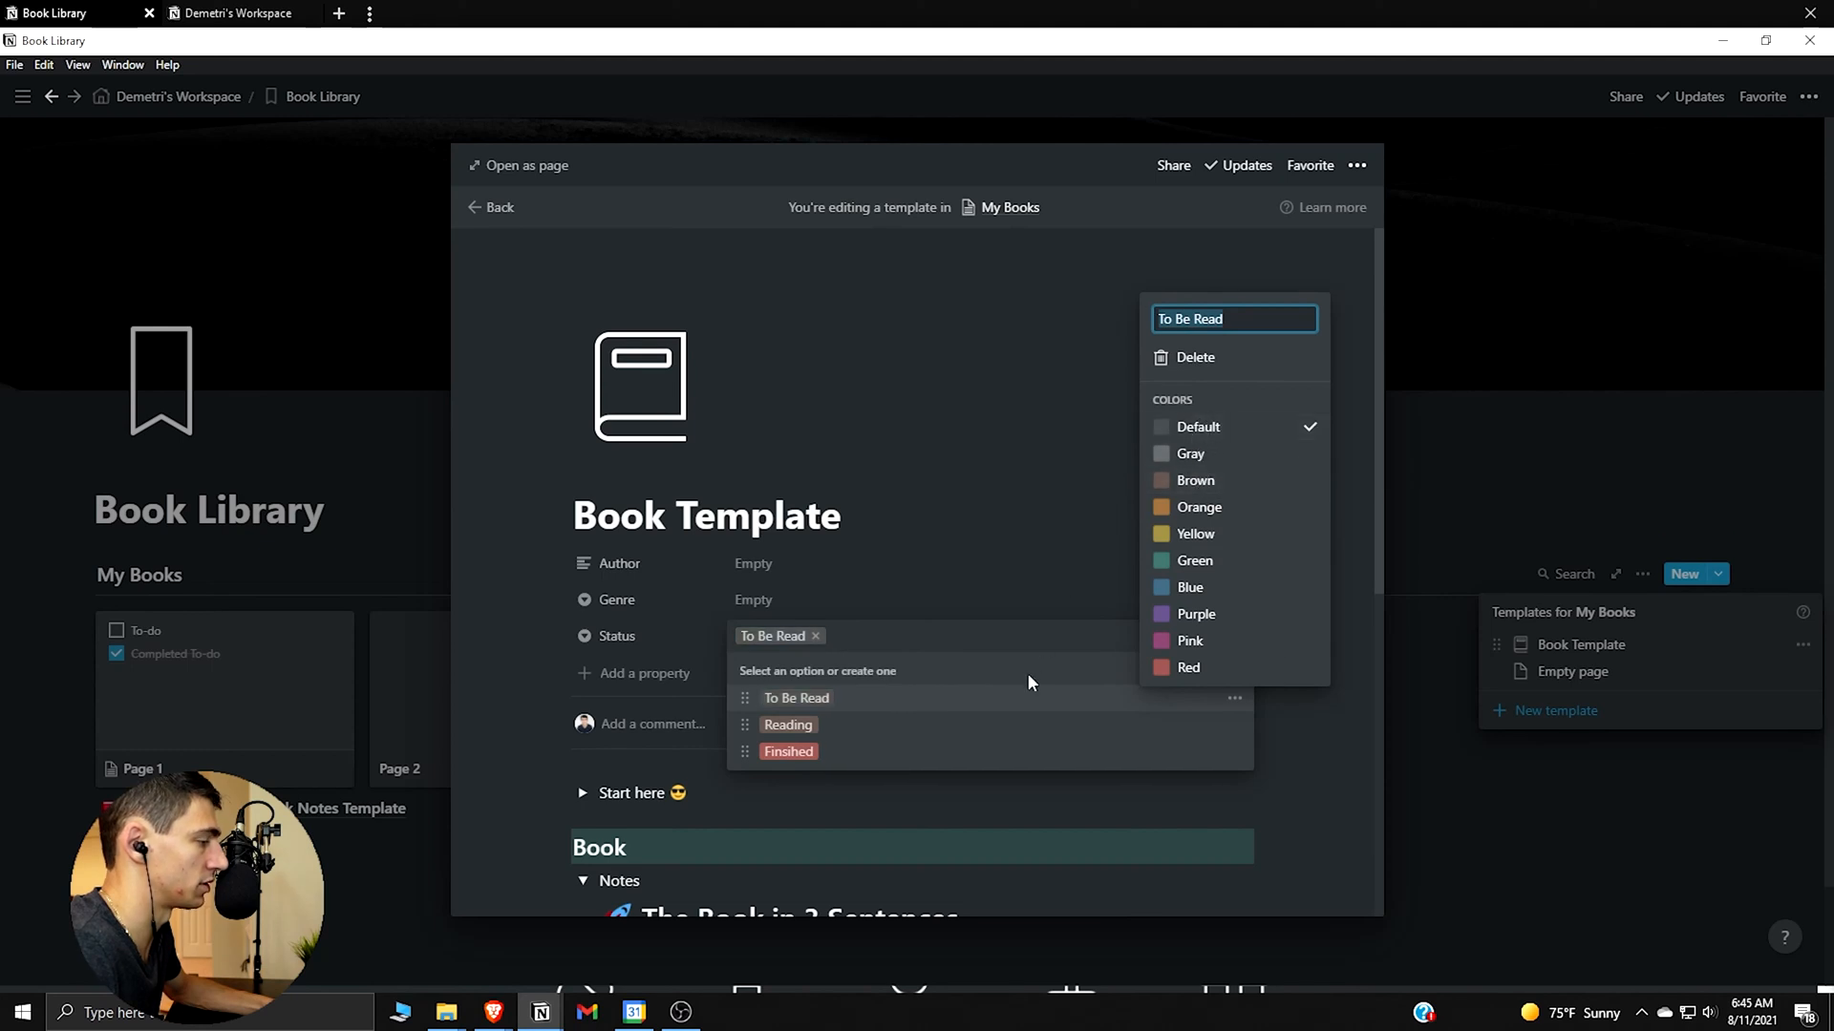
click(787, 726)
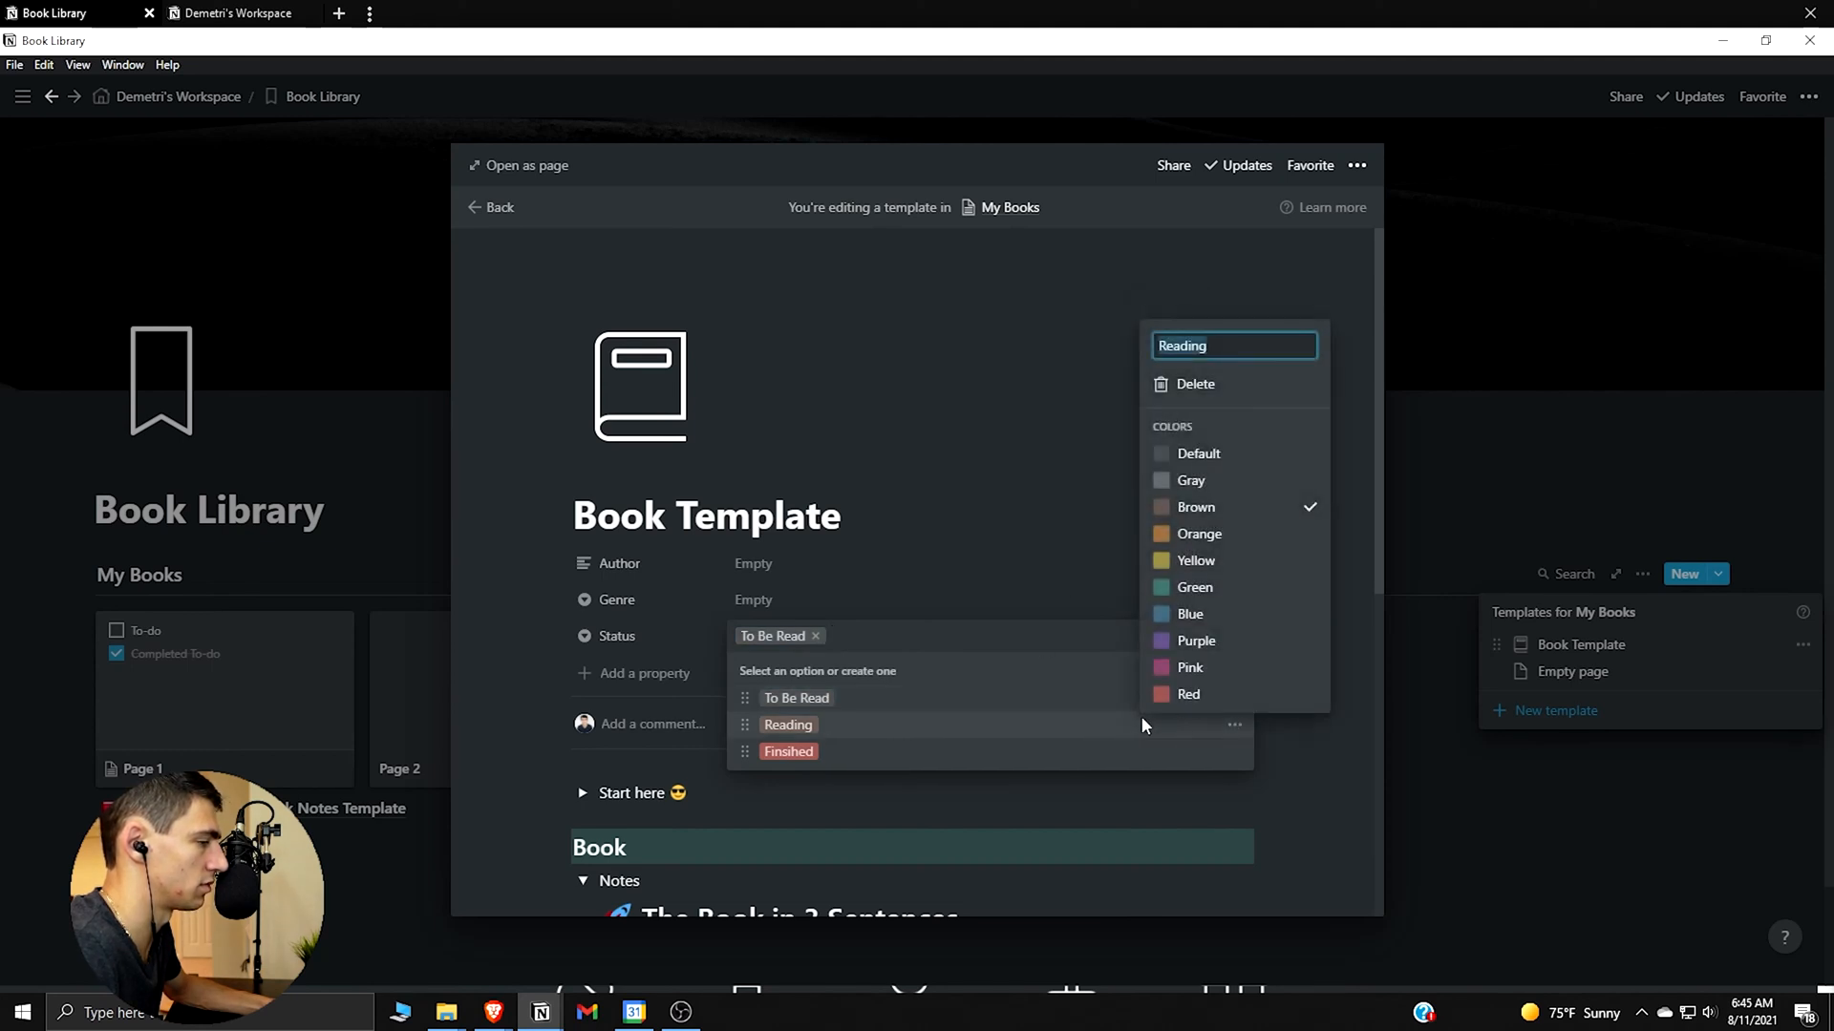
click(787, 753)
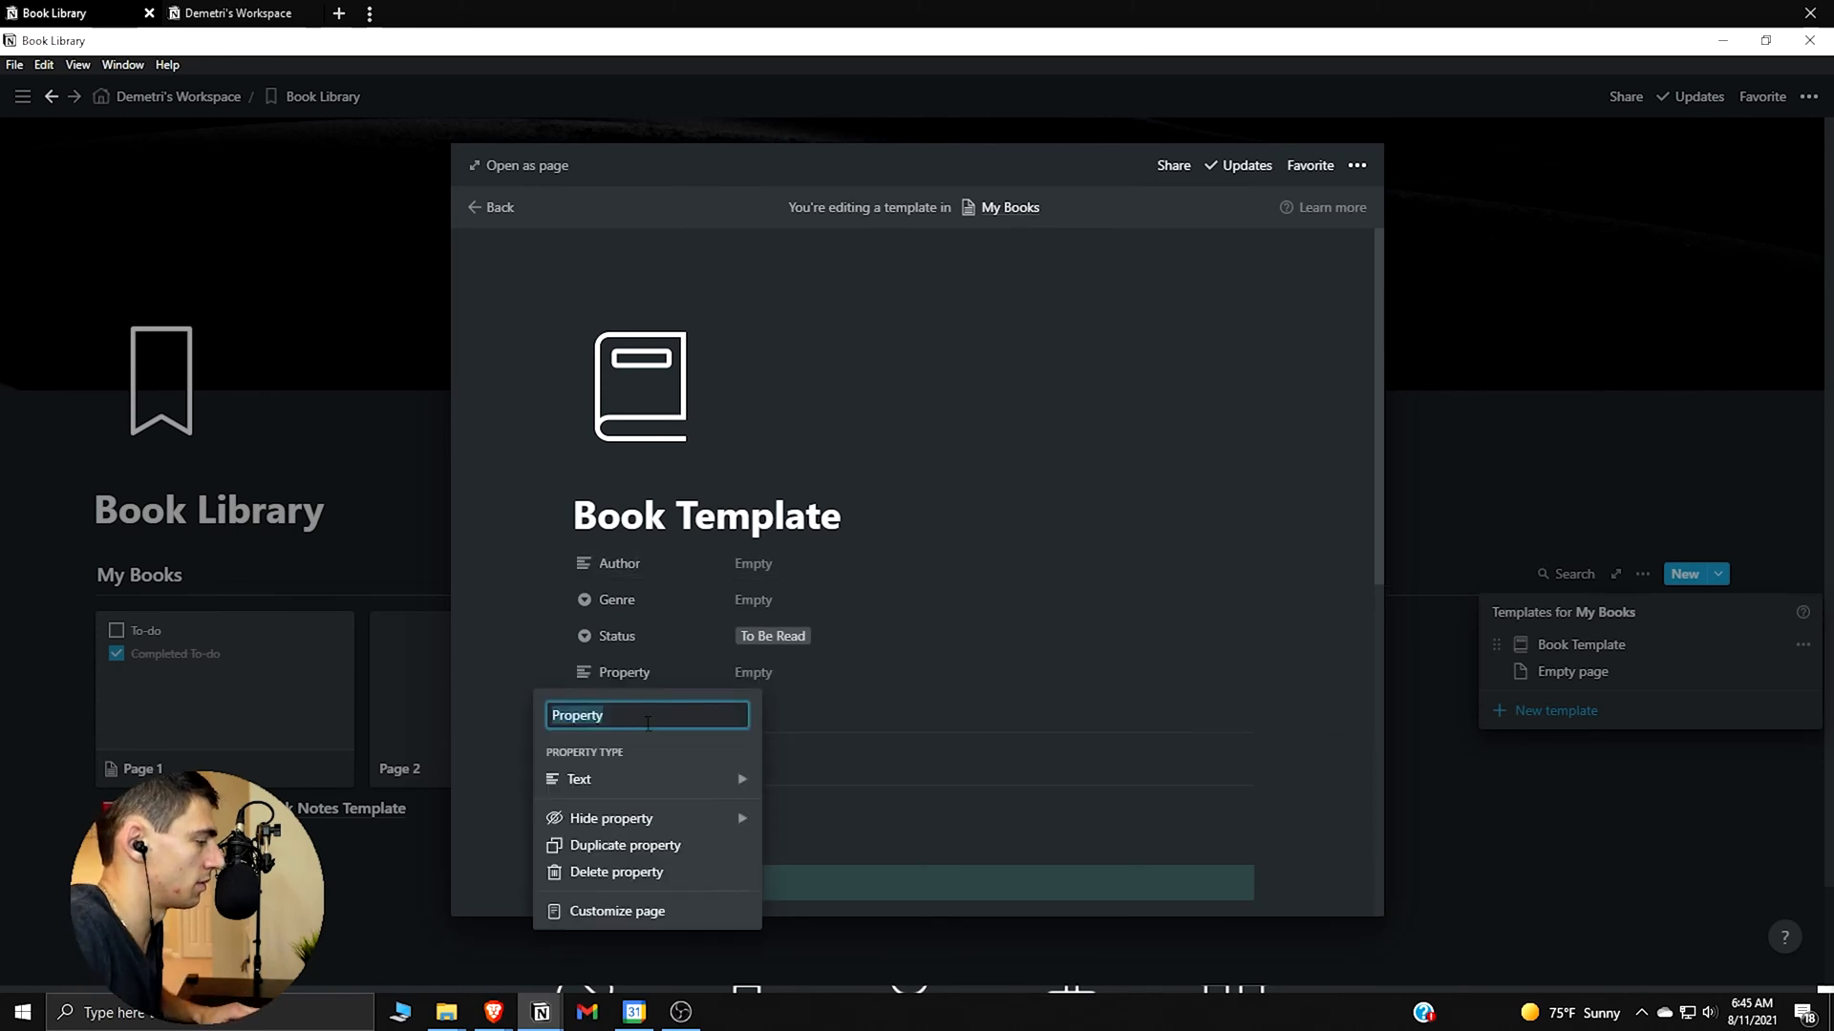
Make Cover a Files & media property, then add Date Started, Date Finished and Rating (8/10)
text(Cover)
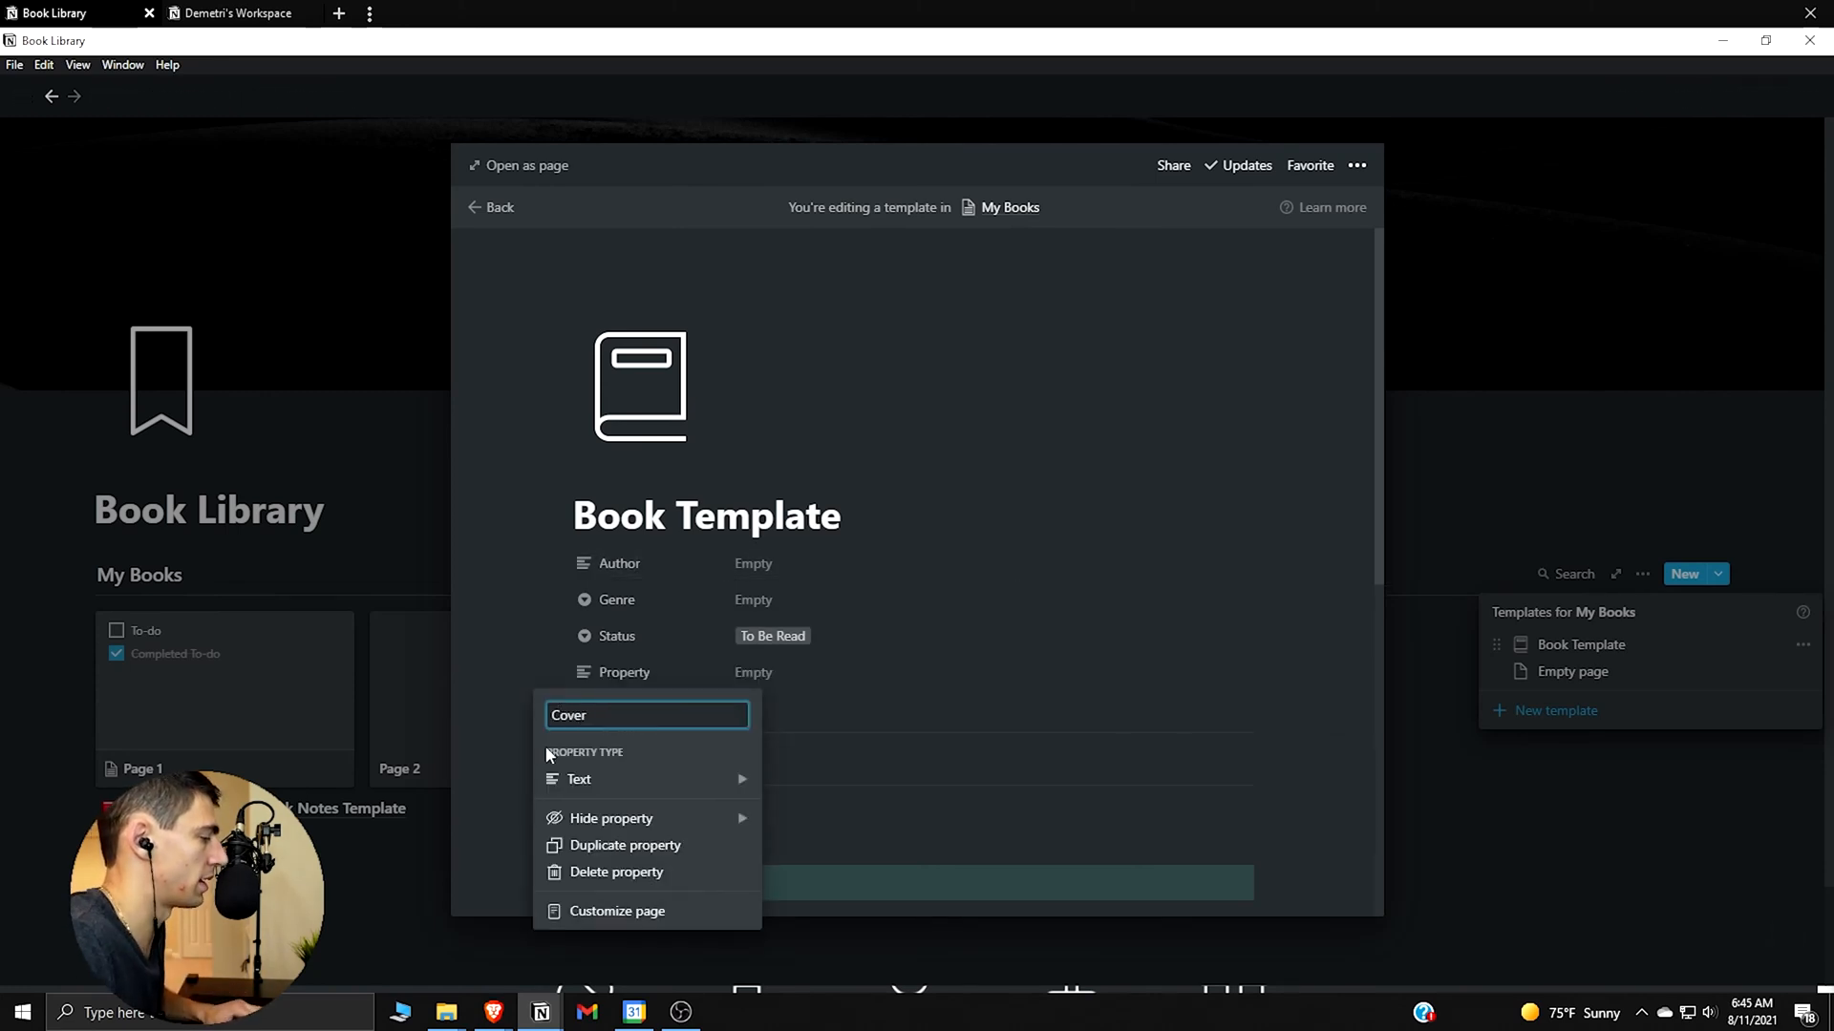
click(821, 750)
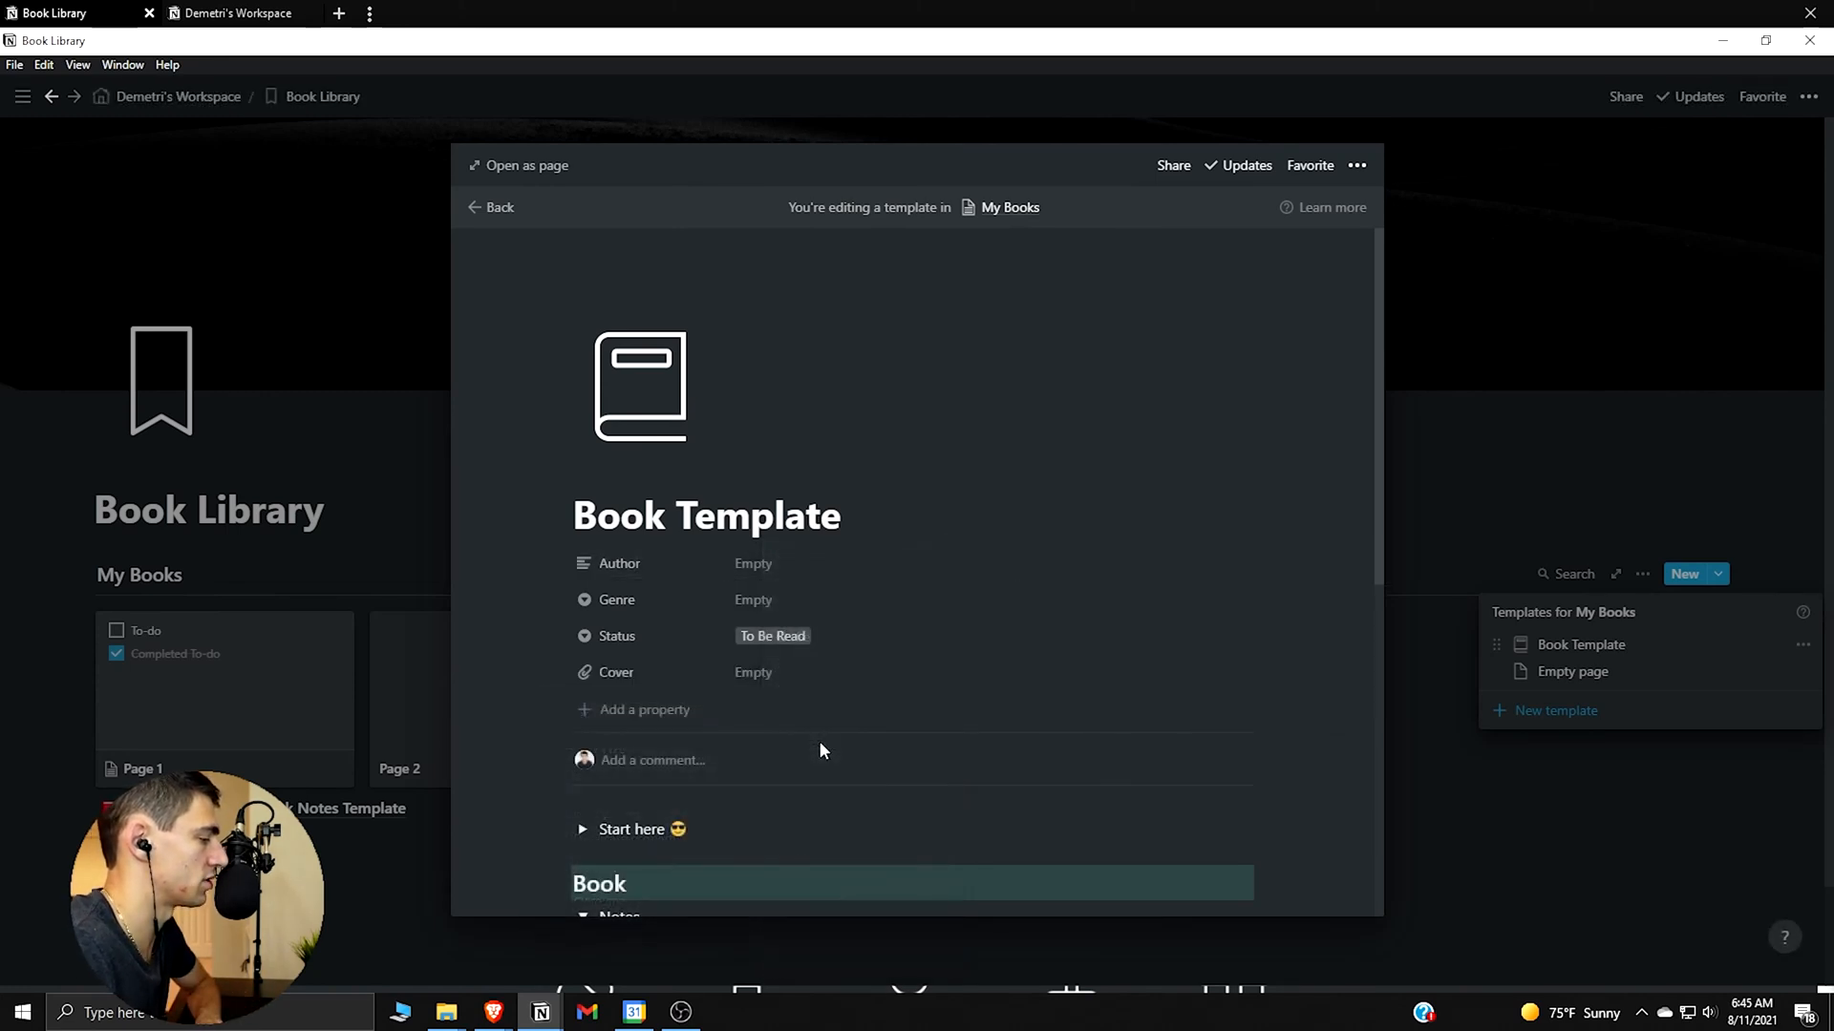
mouse_move(684, 714)
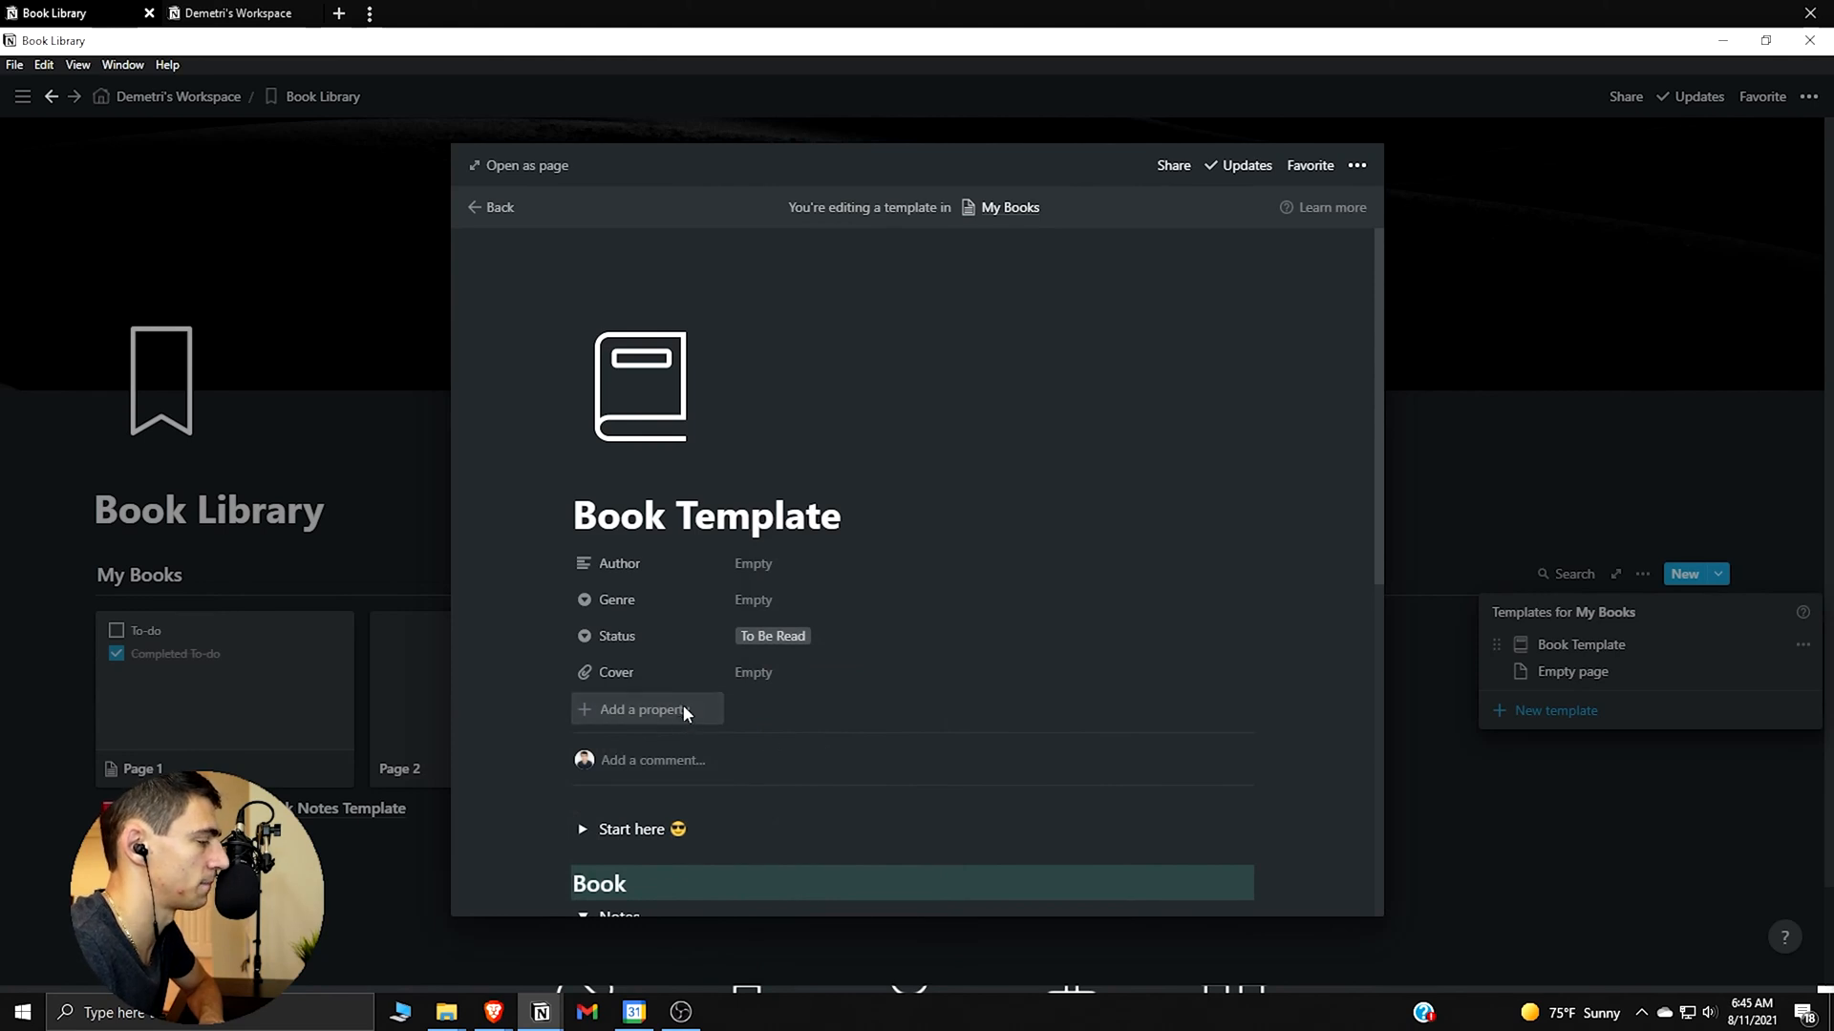
click(639, 709)
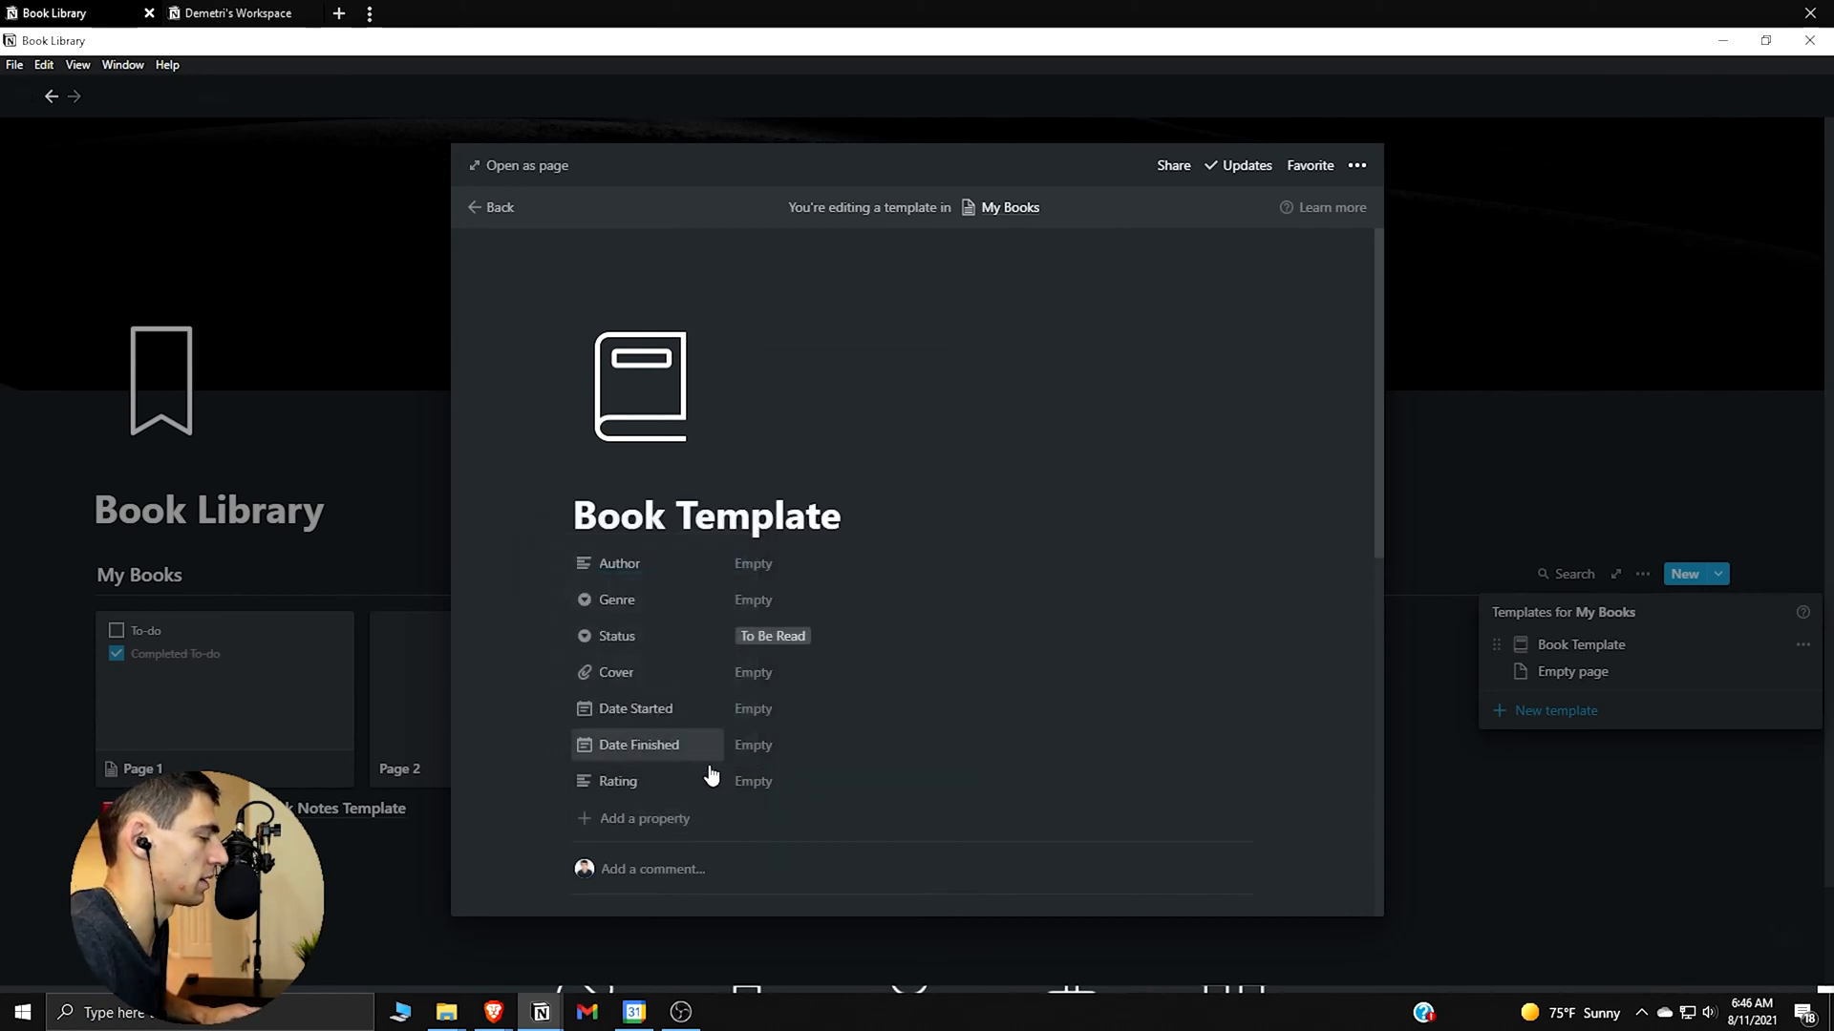
click(752, 782)
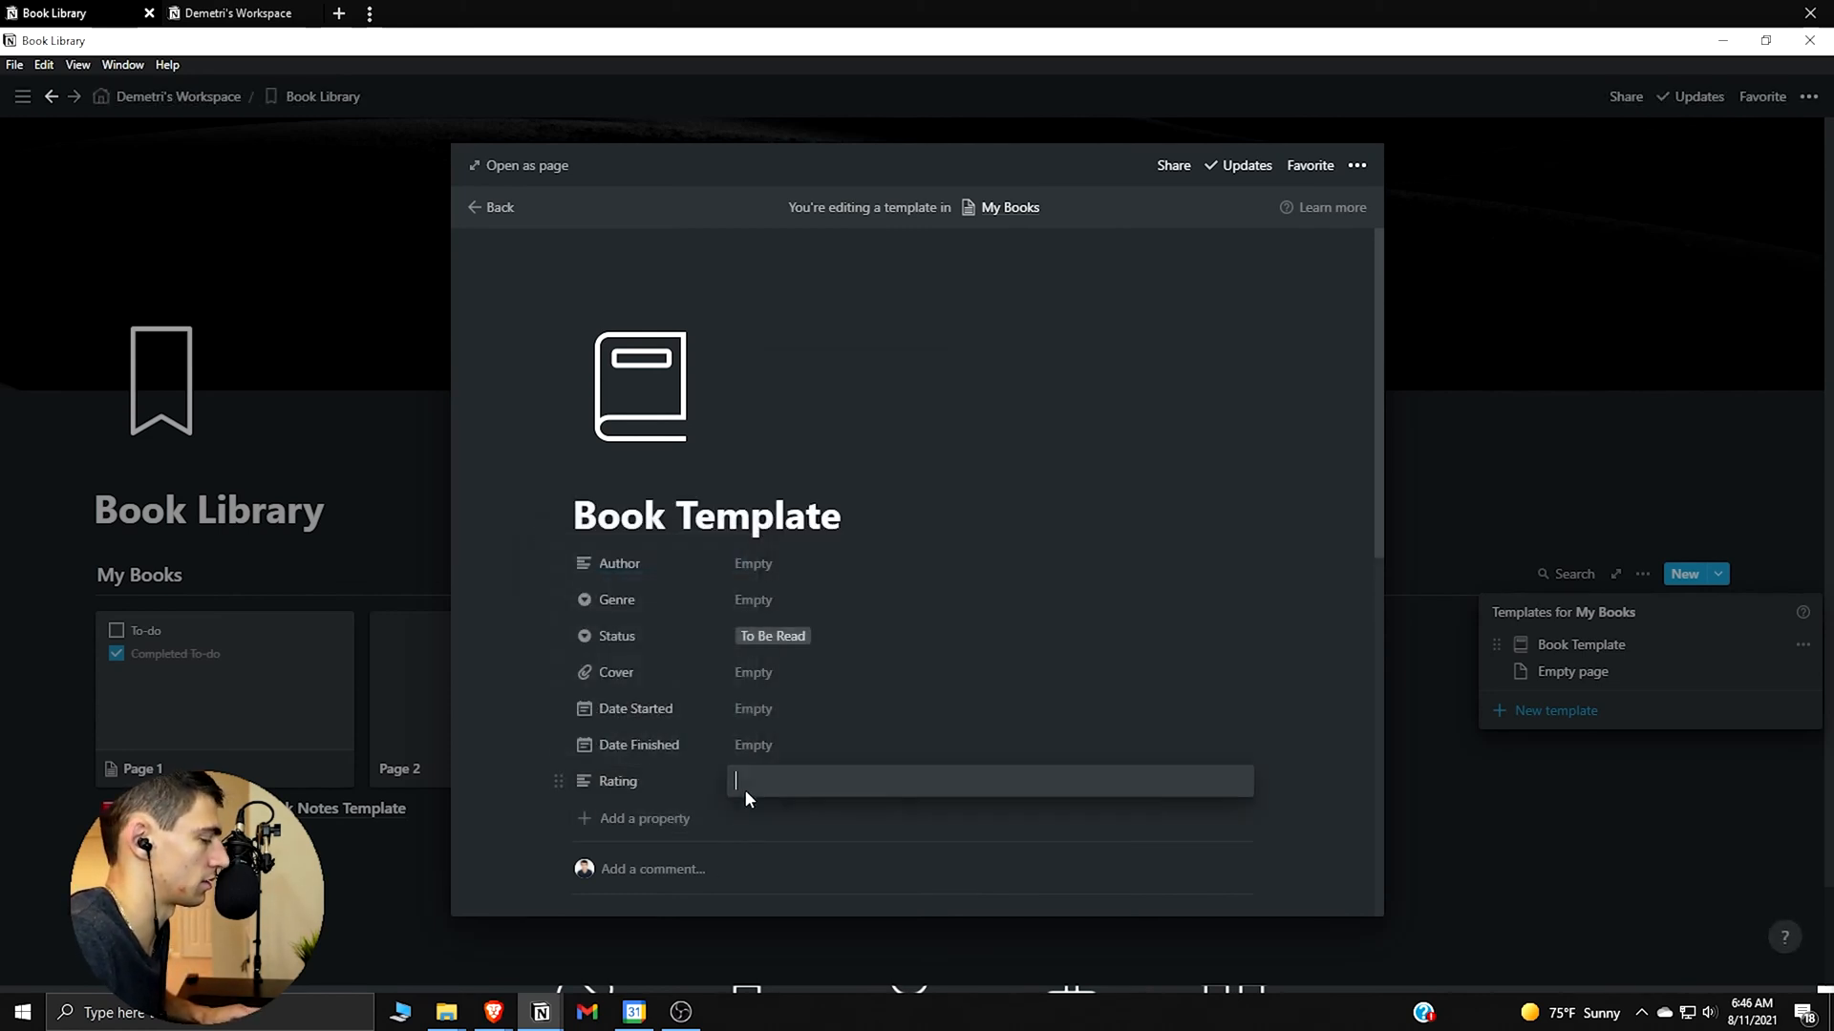
text(8/10)
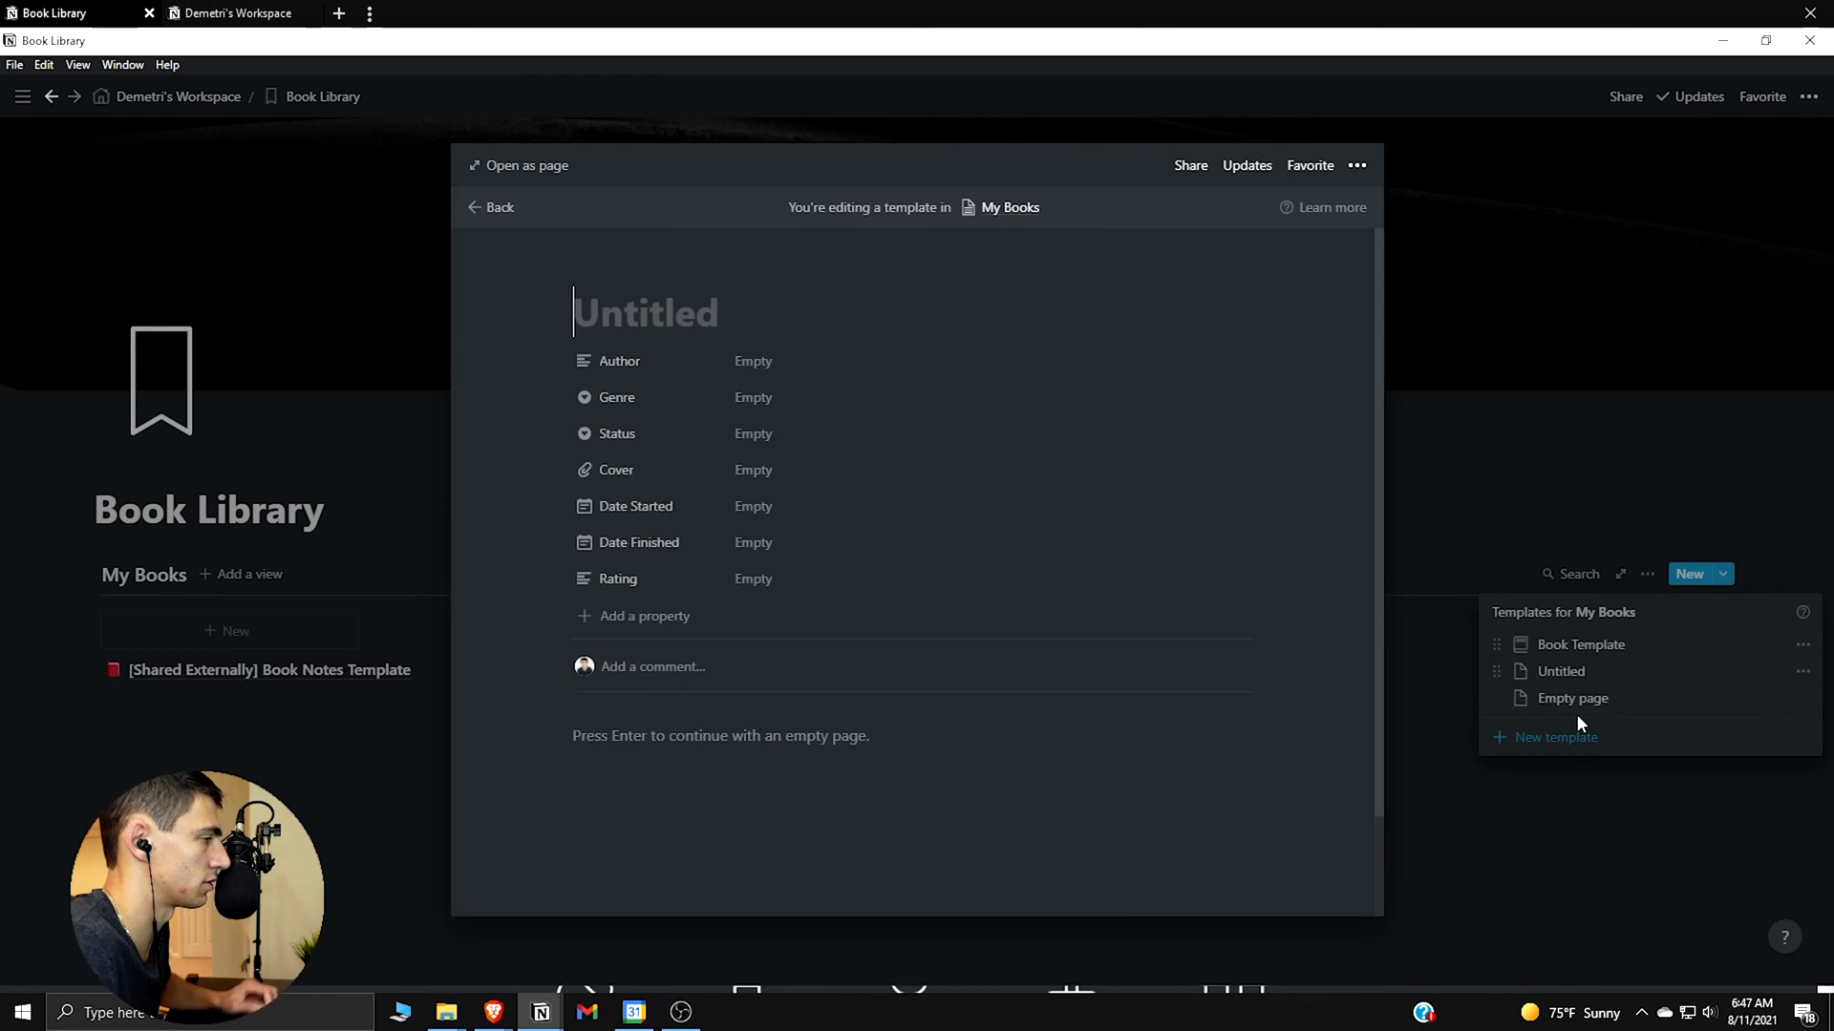
text(Jeff Su Template)
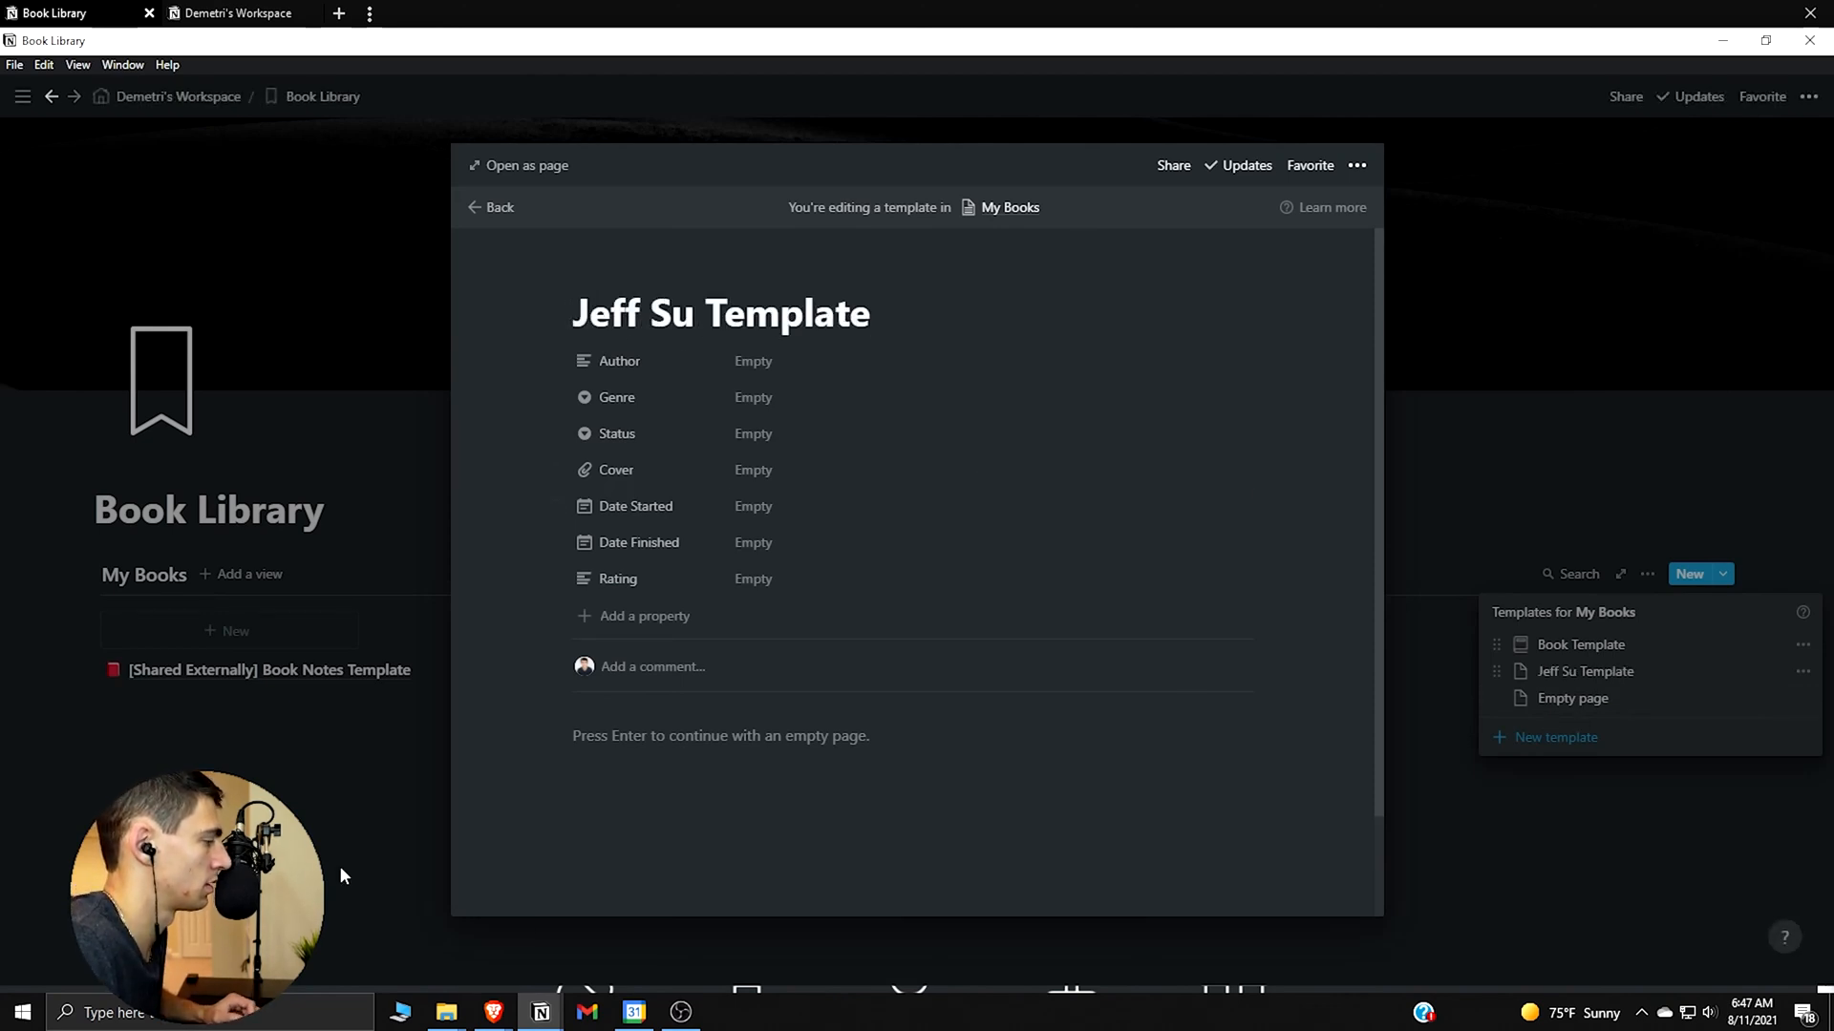
click(269, 671)
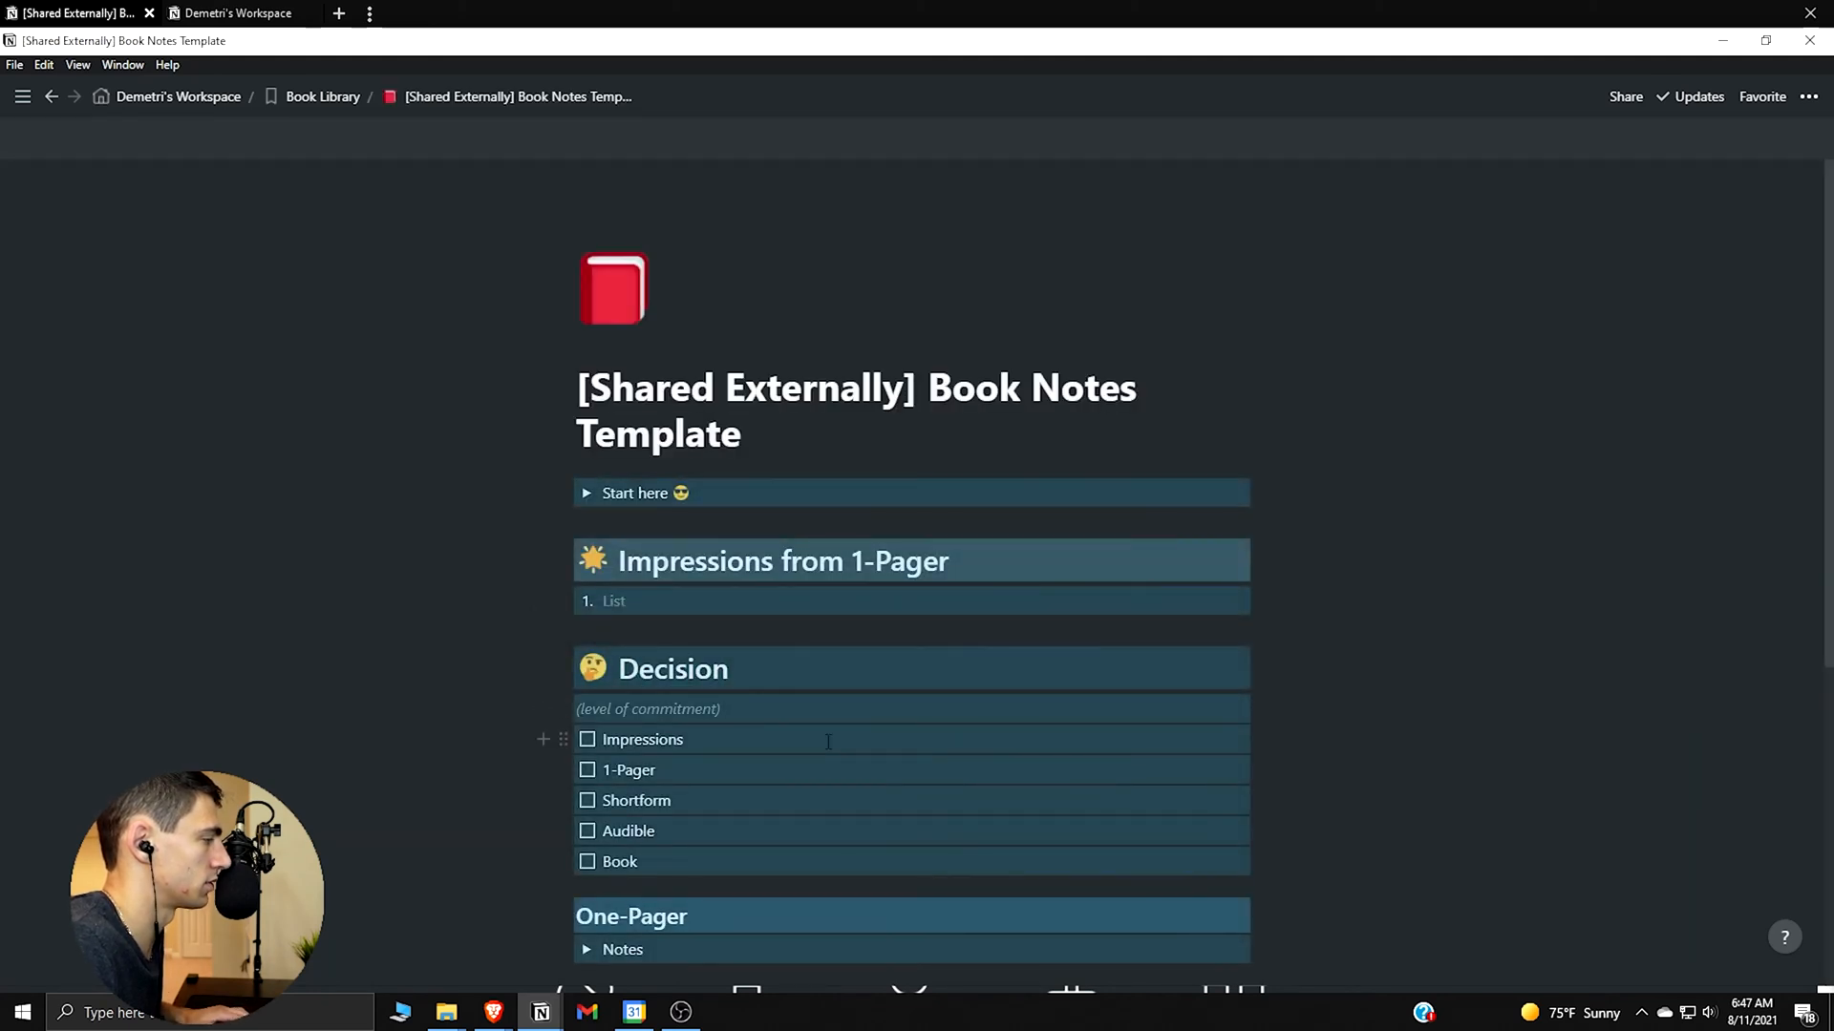
click(322, 96)
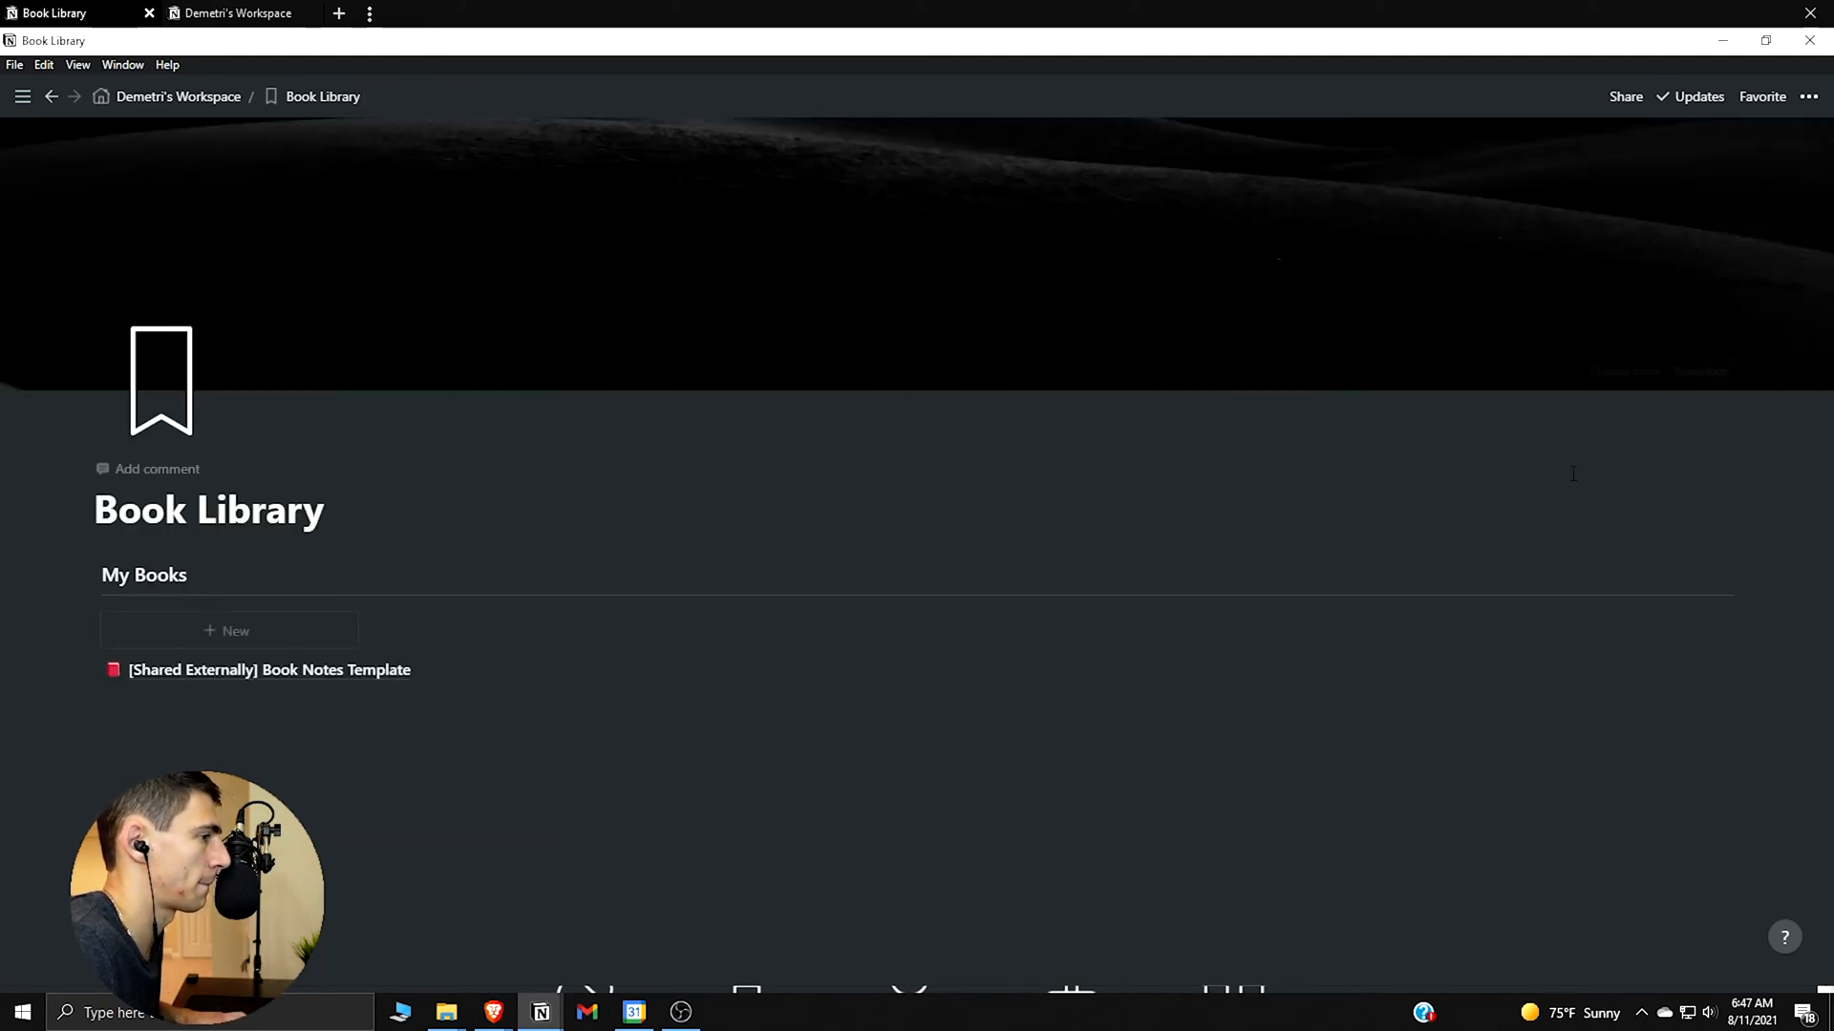
Reopen the second My Books template from the templates list and start its body text
click(1723, 573)
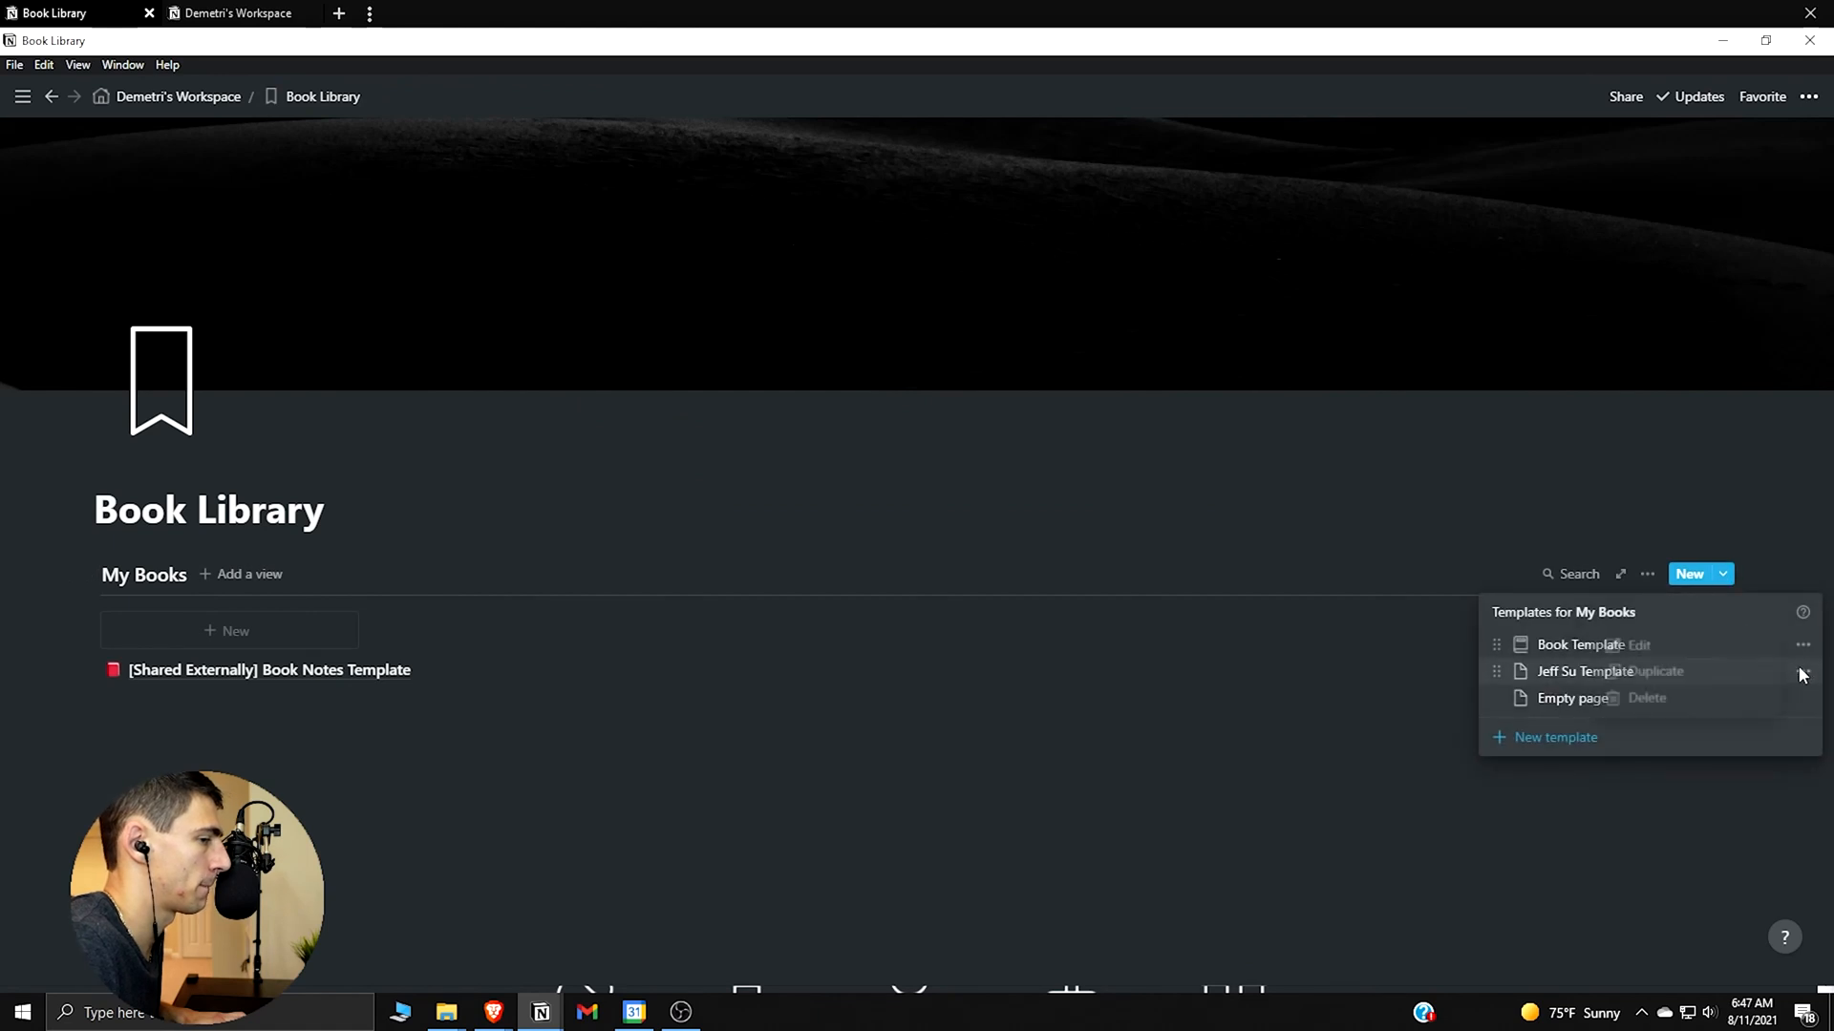
click(1586, 671)
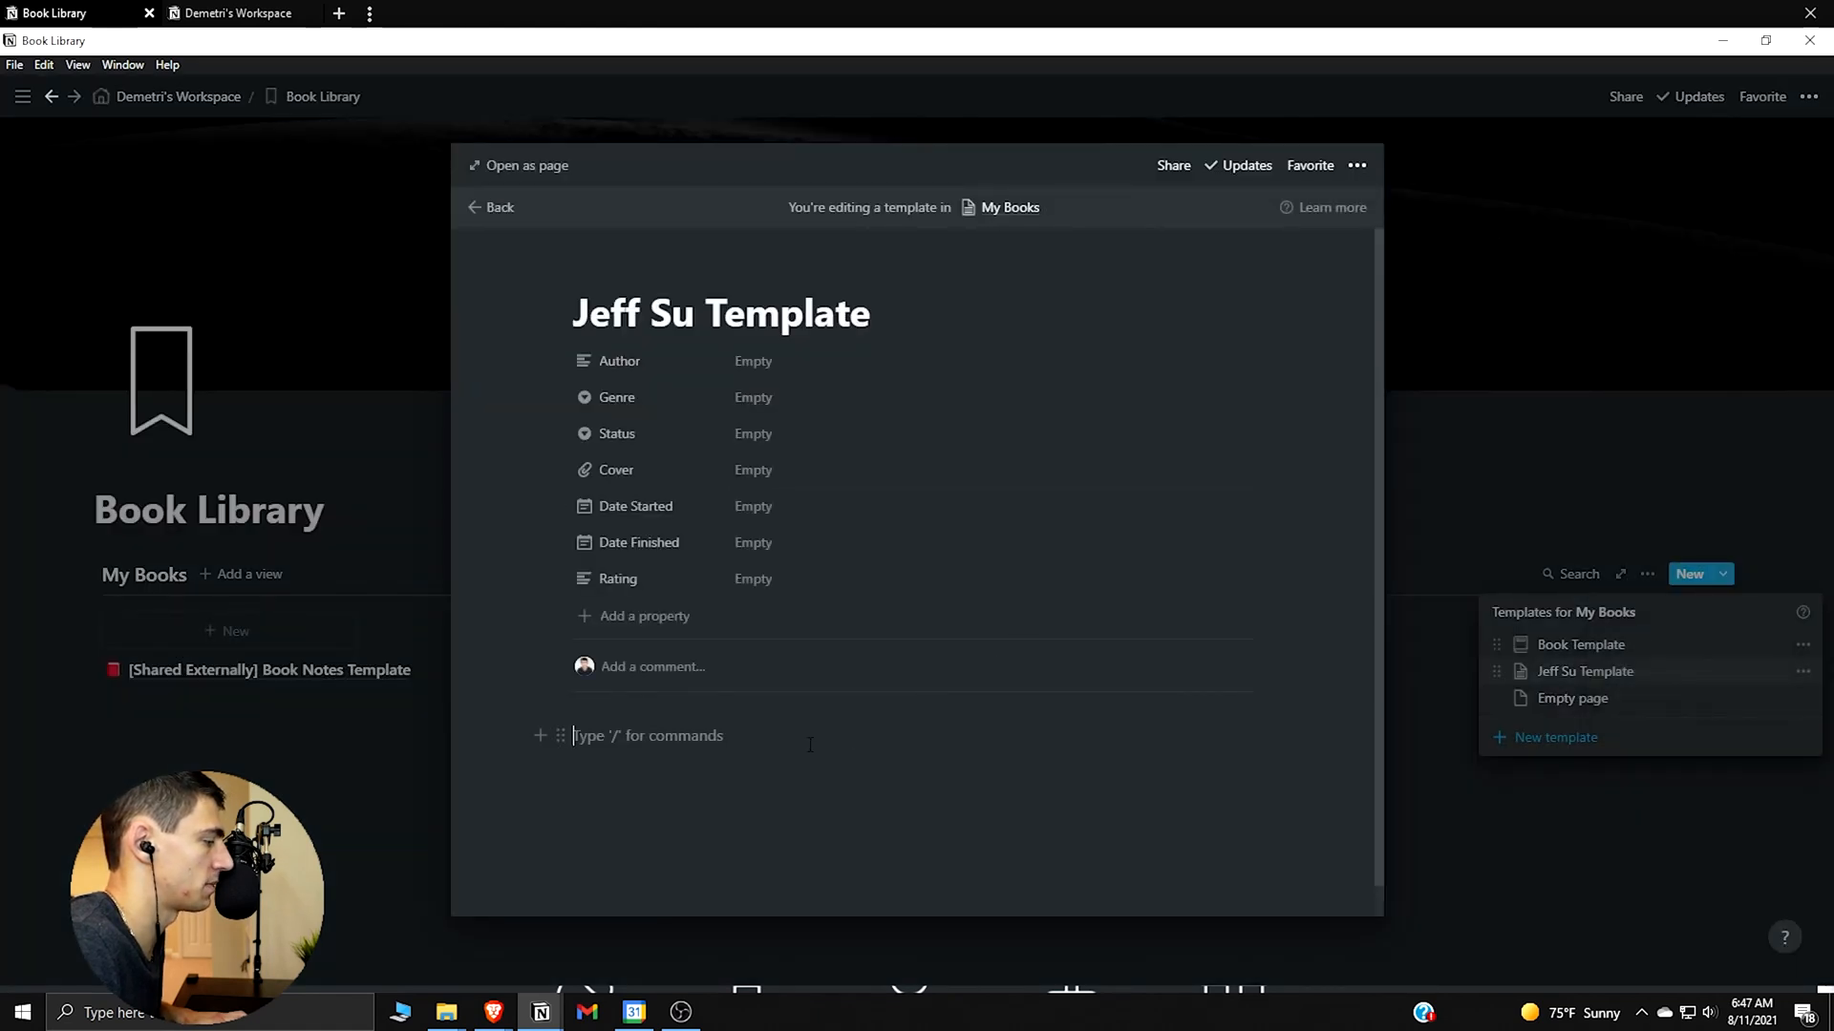
click(489, 207)
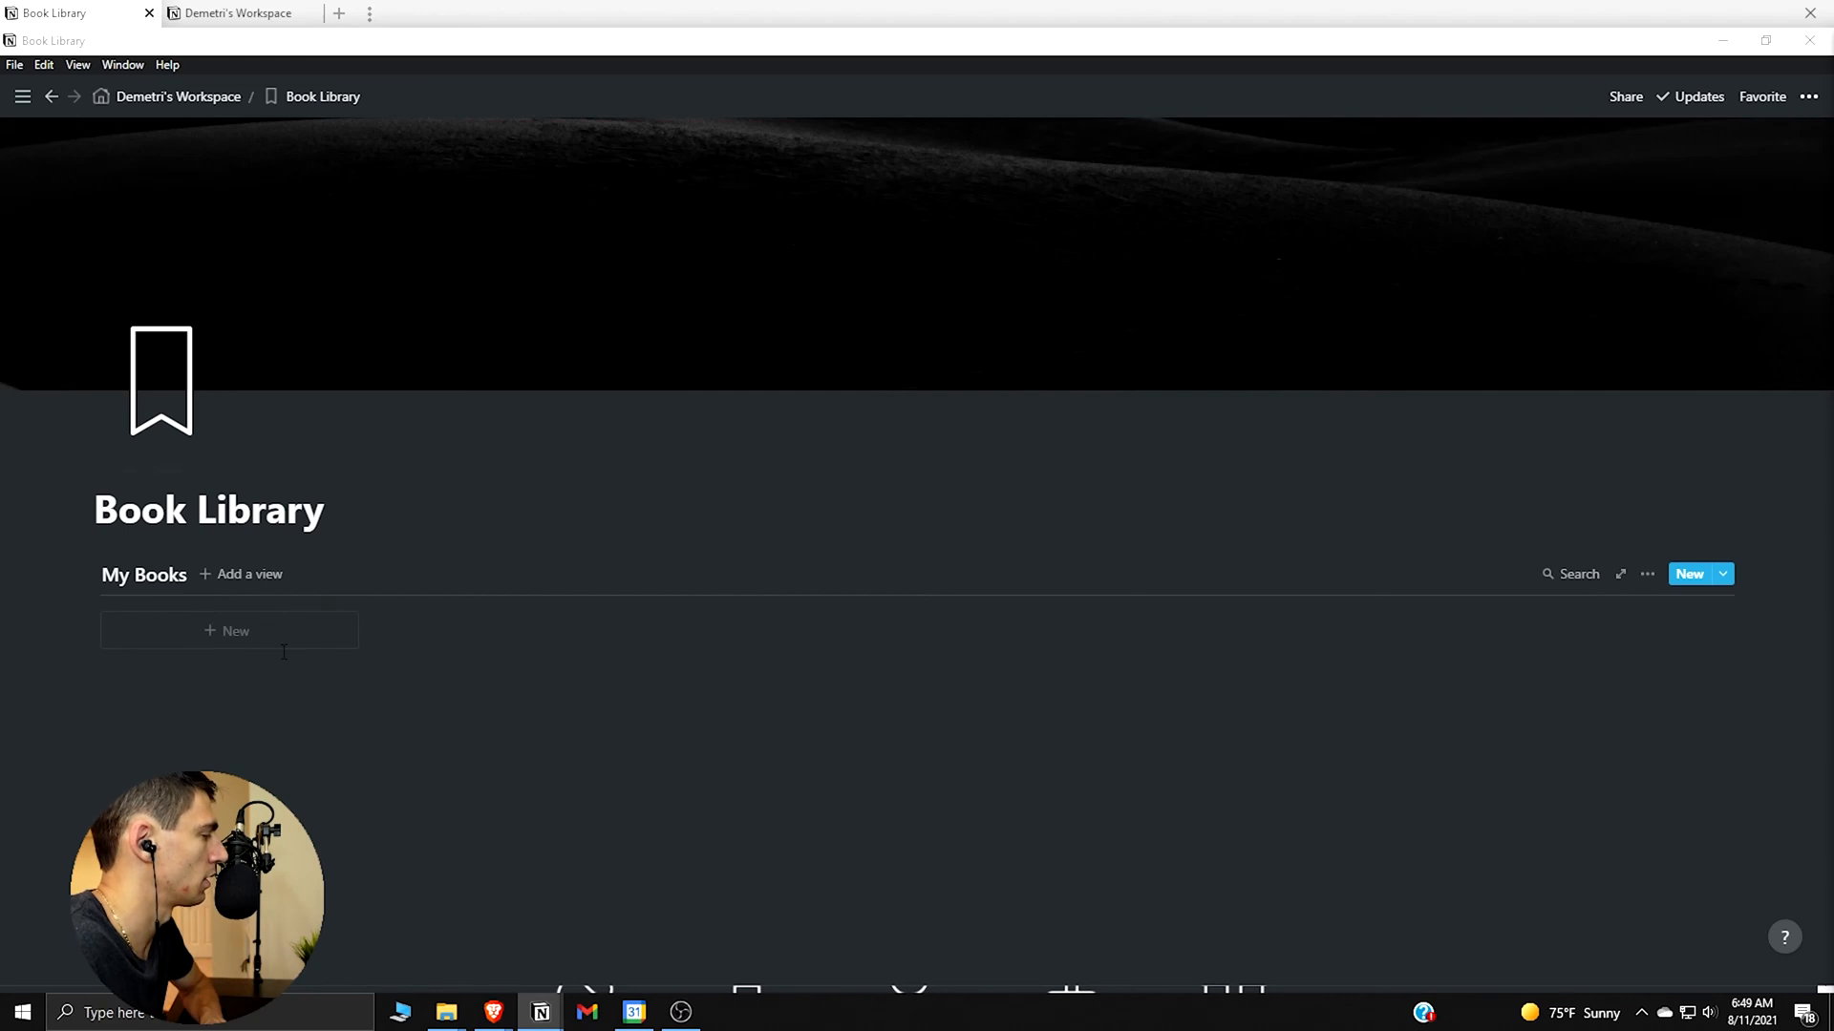
Create The 4-Hour Work Week entry by Tim Ferris with the Business genre
click(229, 630)
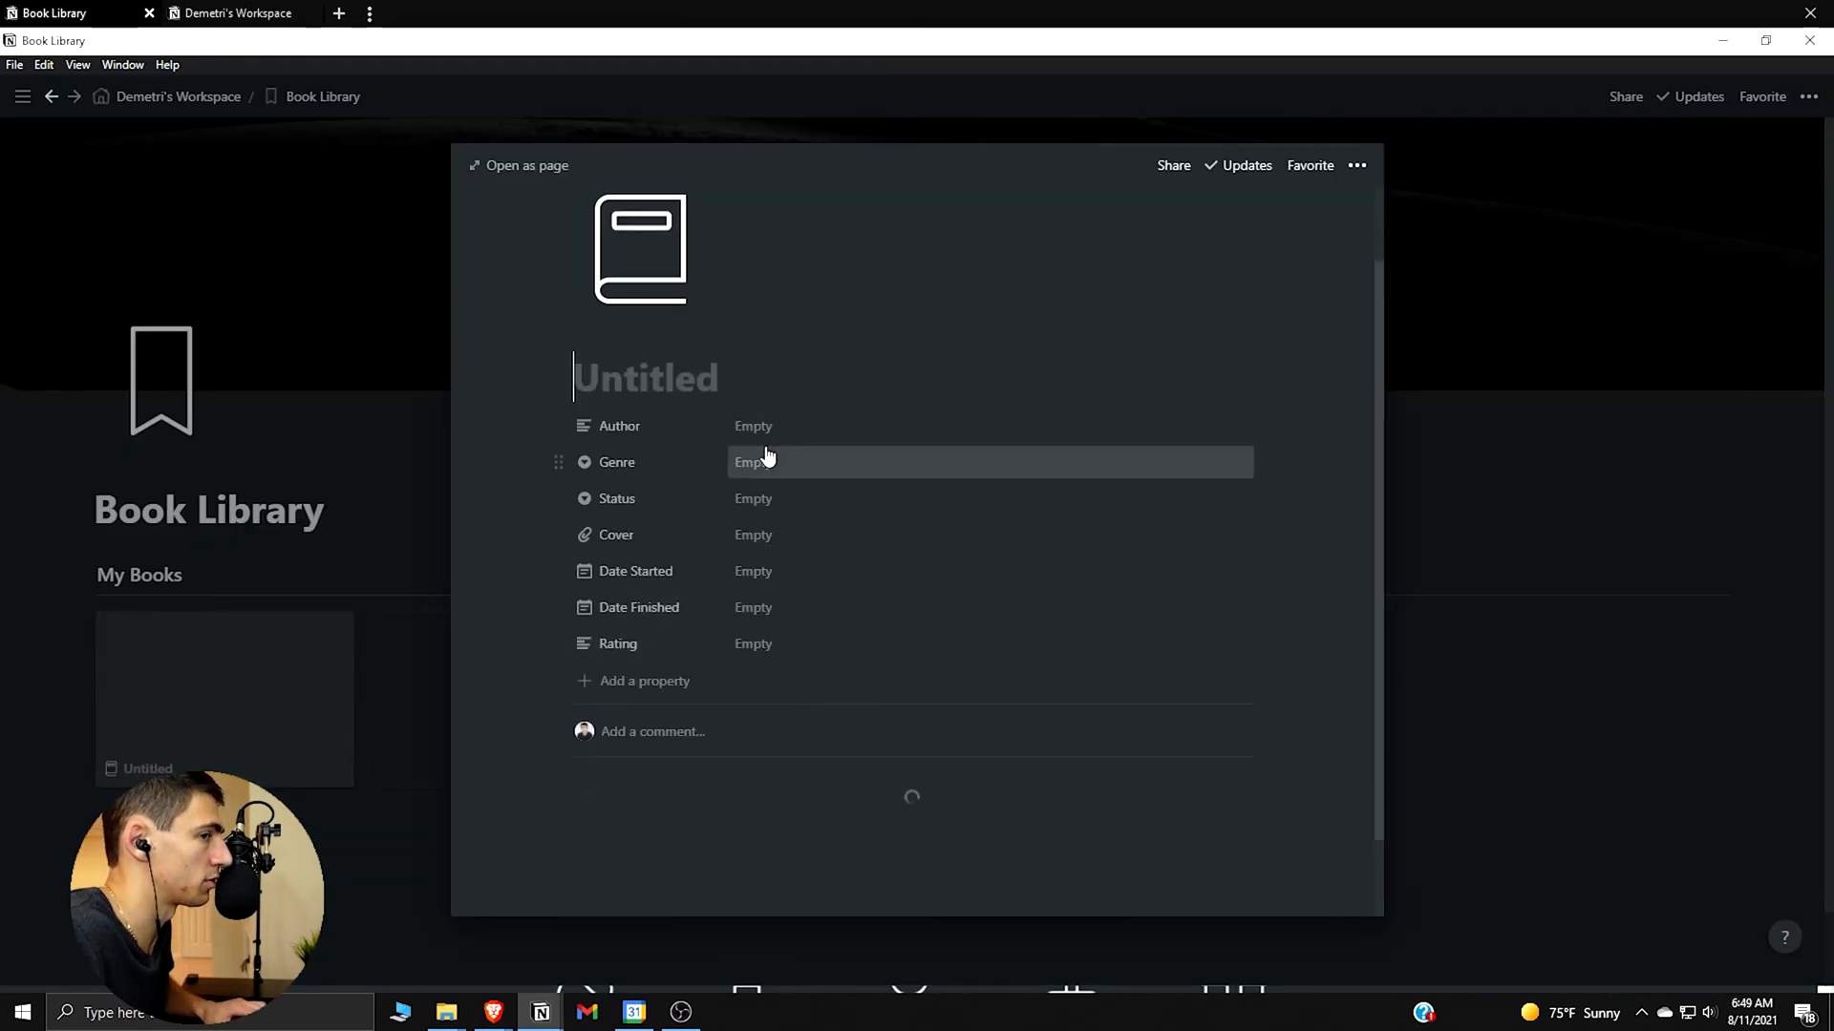
text(The 4-)
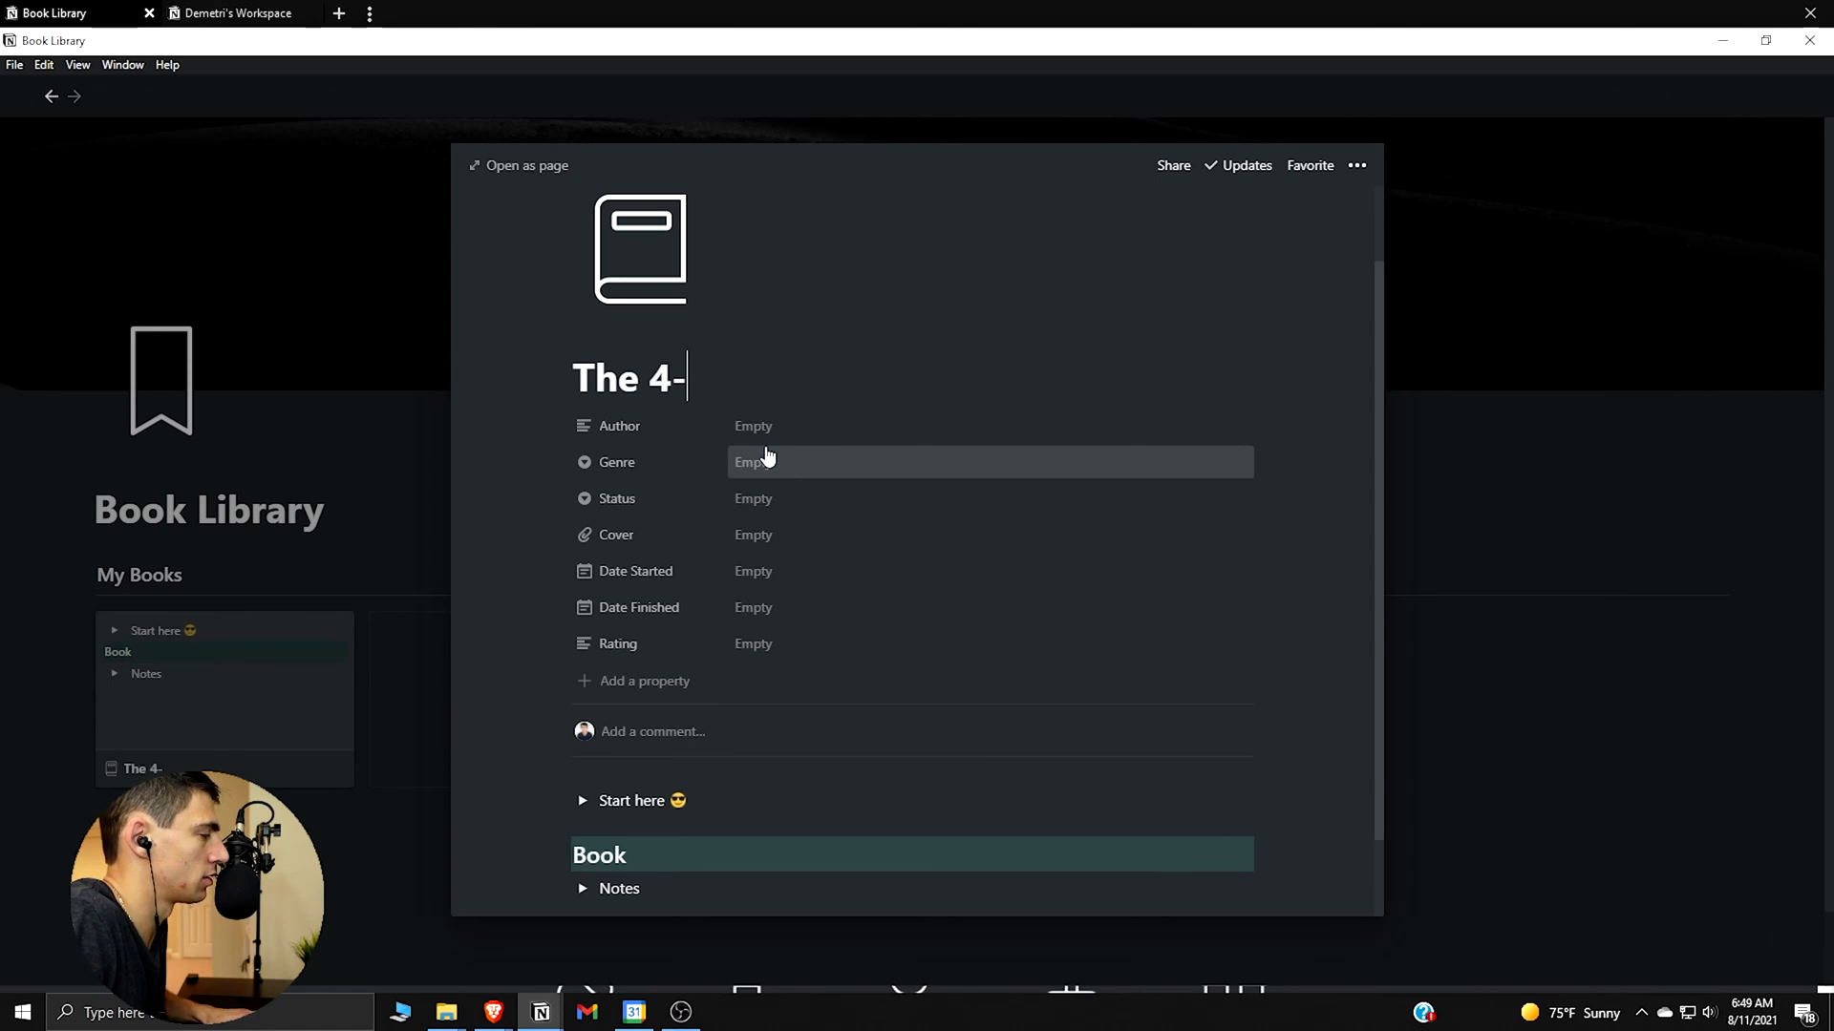
text(Hour Work Week)
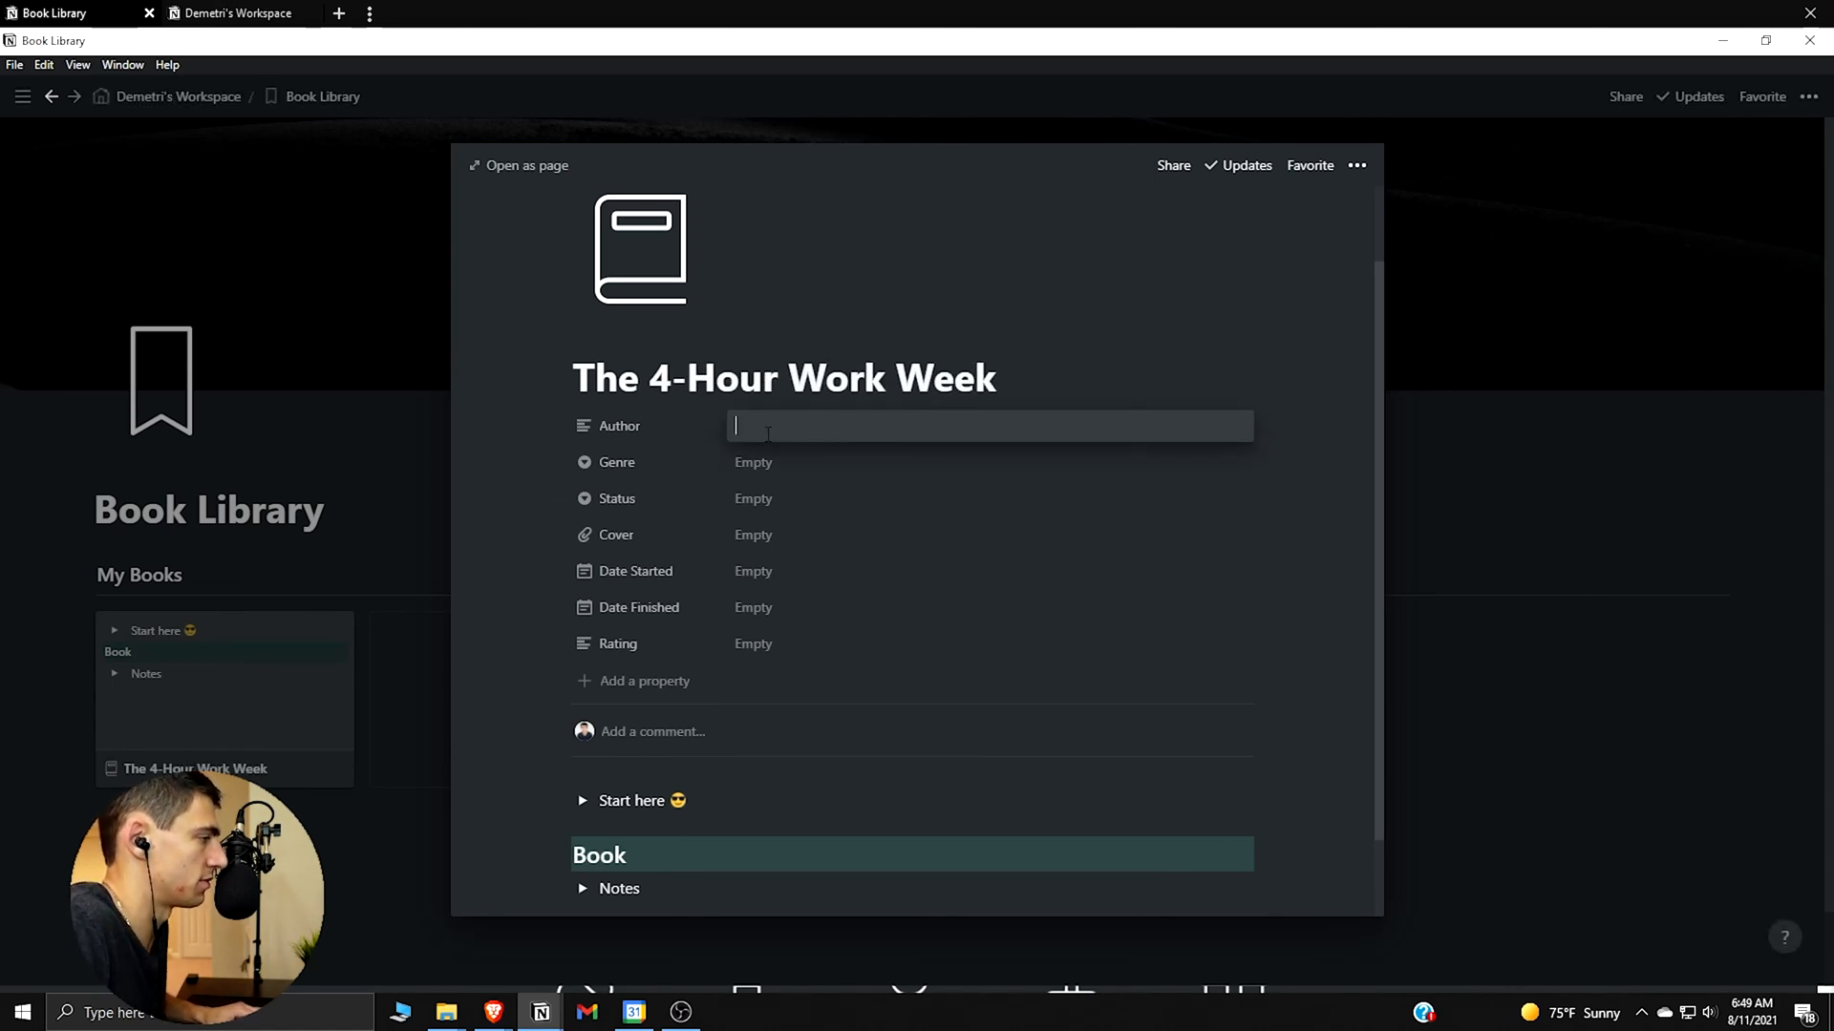
text(Tim Ferris)
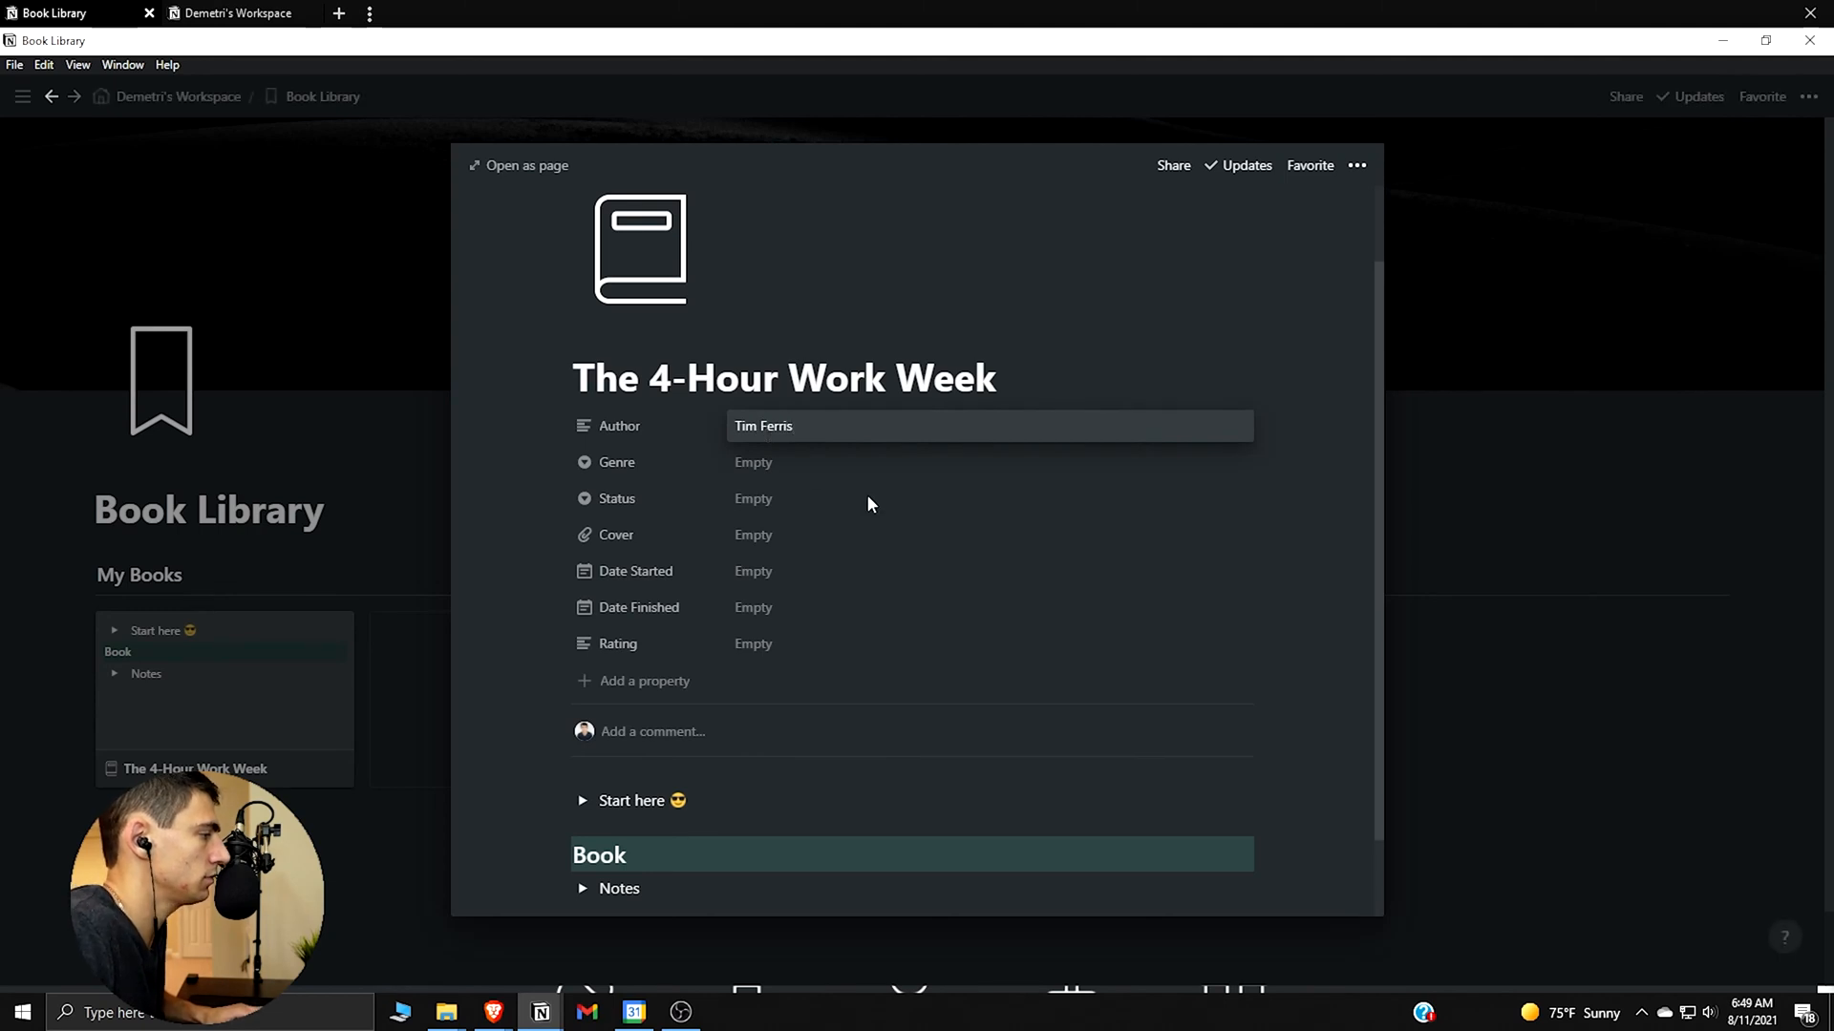
click(790, 462)
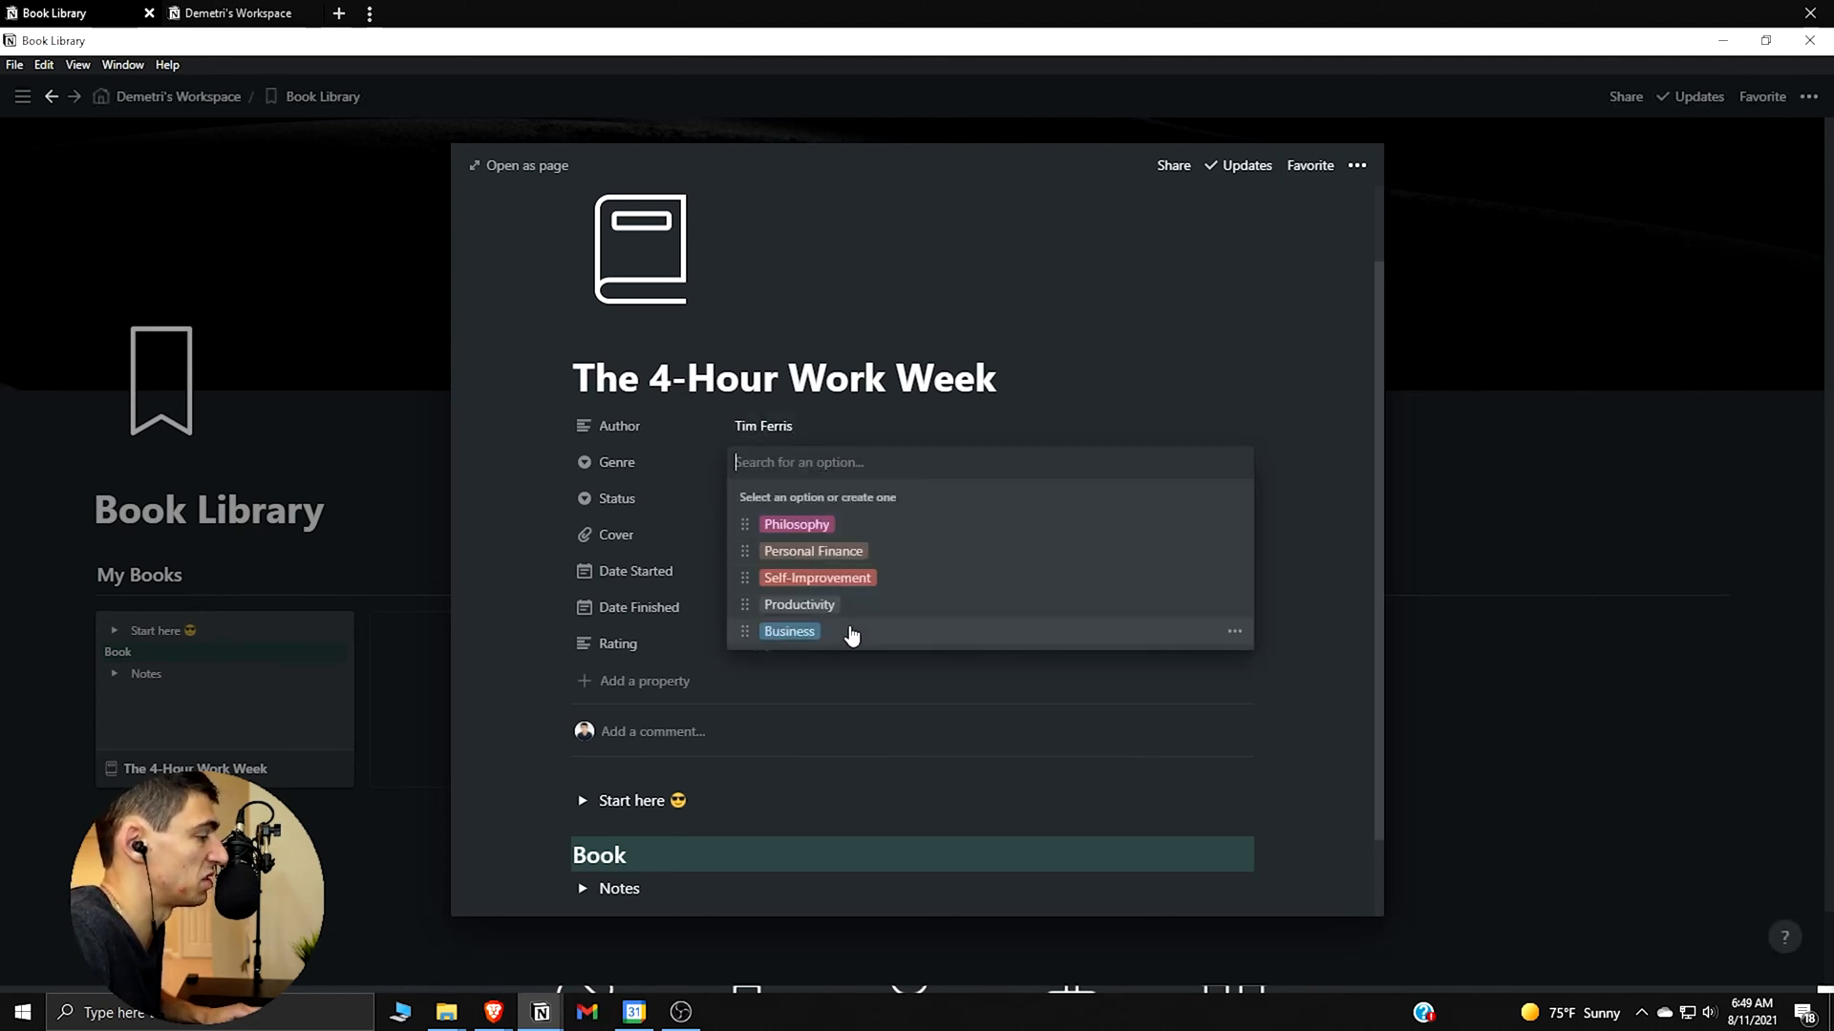
click(788, 630)
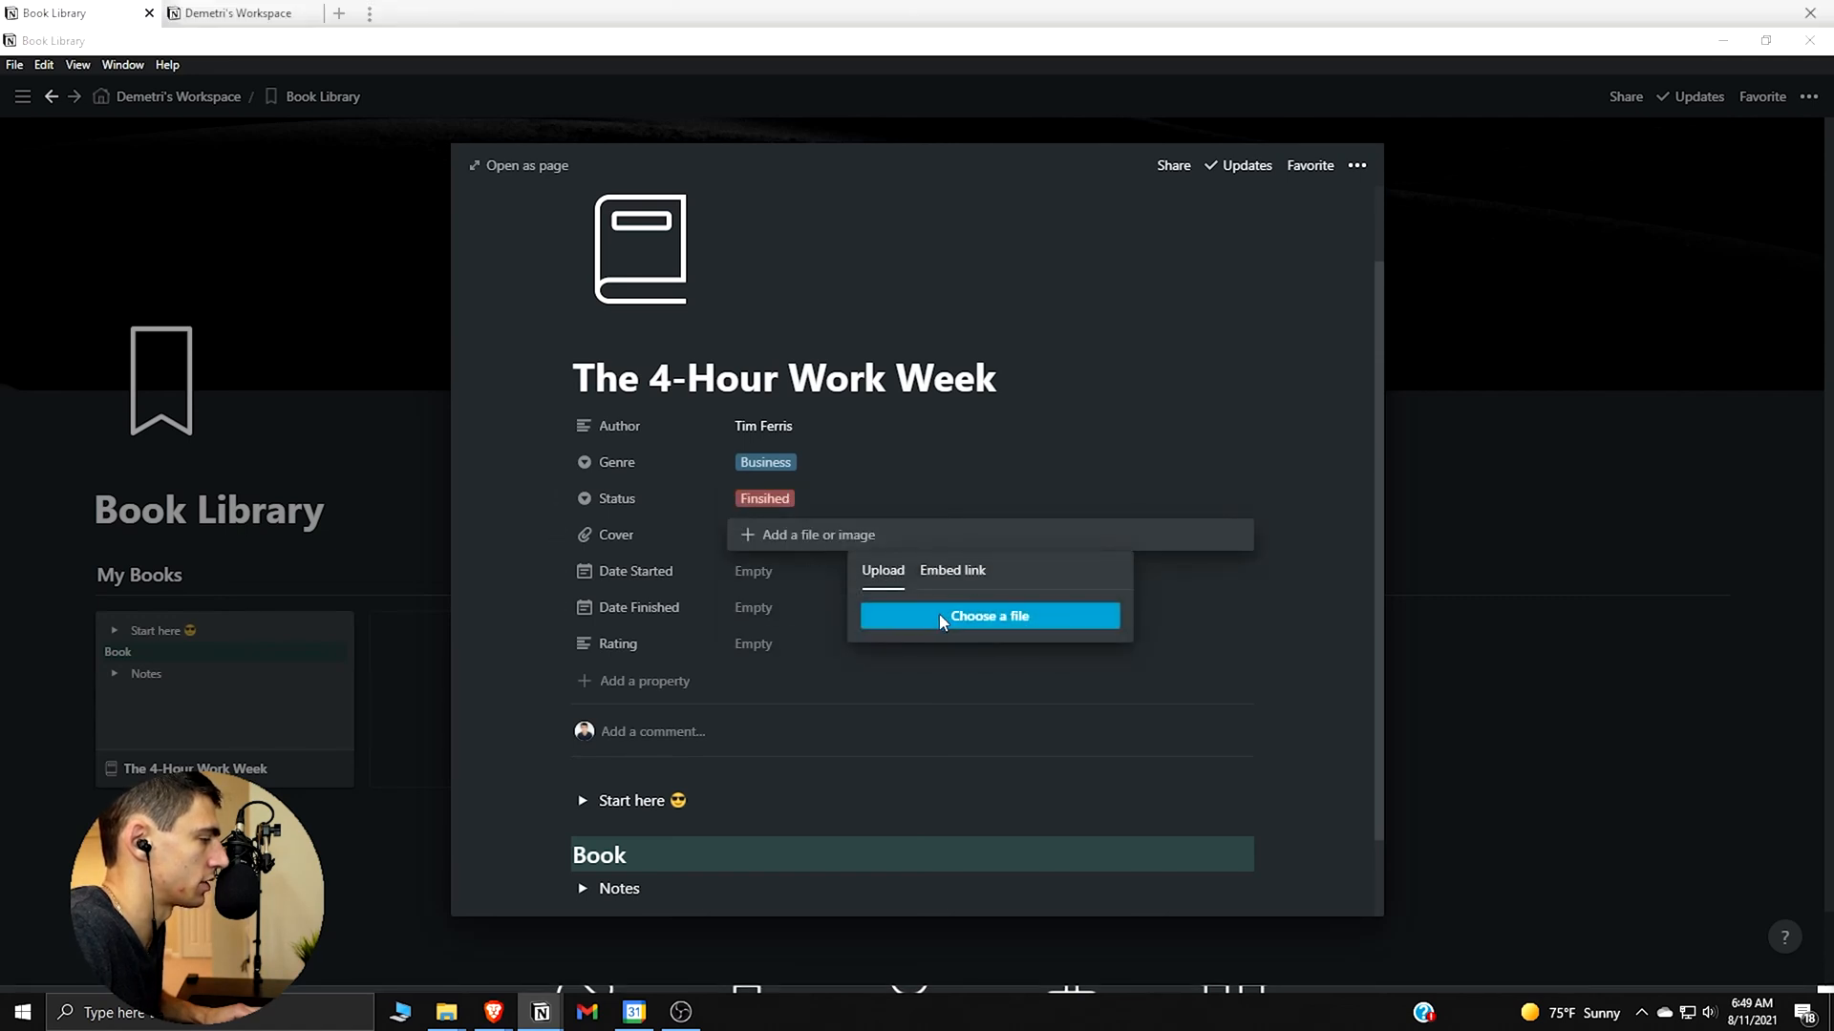
Upload its cover image, set start and finish dates, rate it 6.5 and return to the library
click(989, 615)
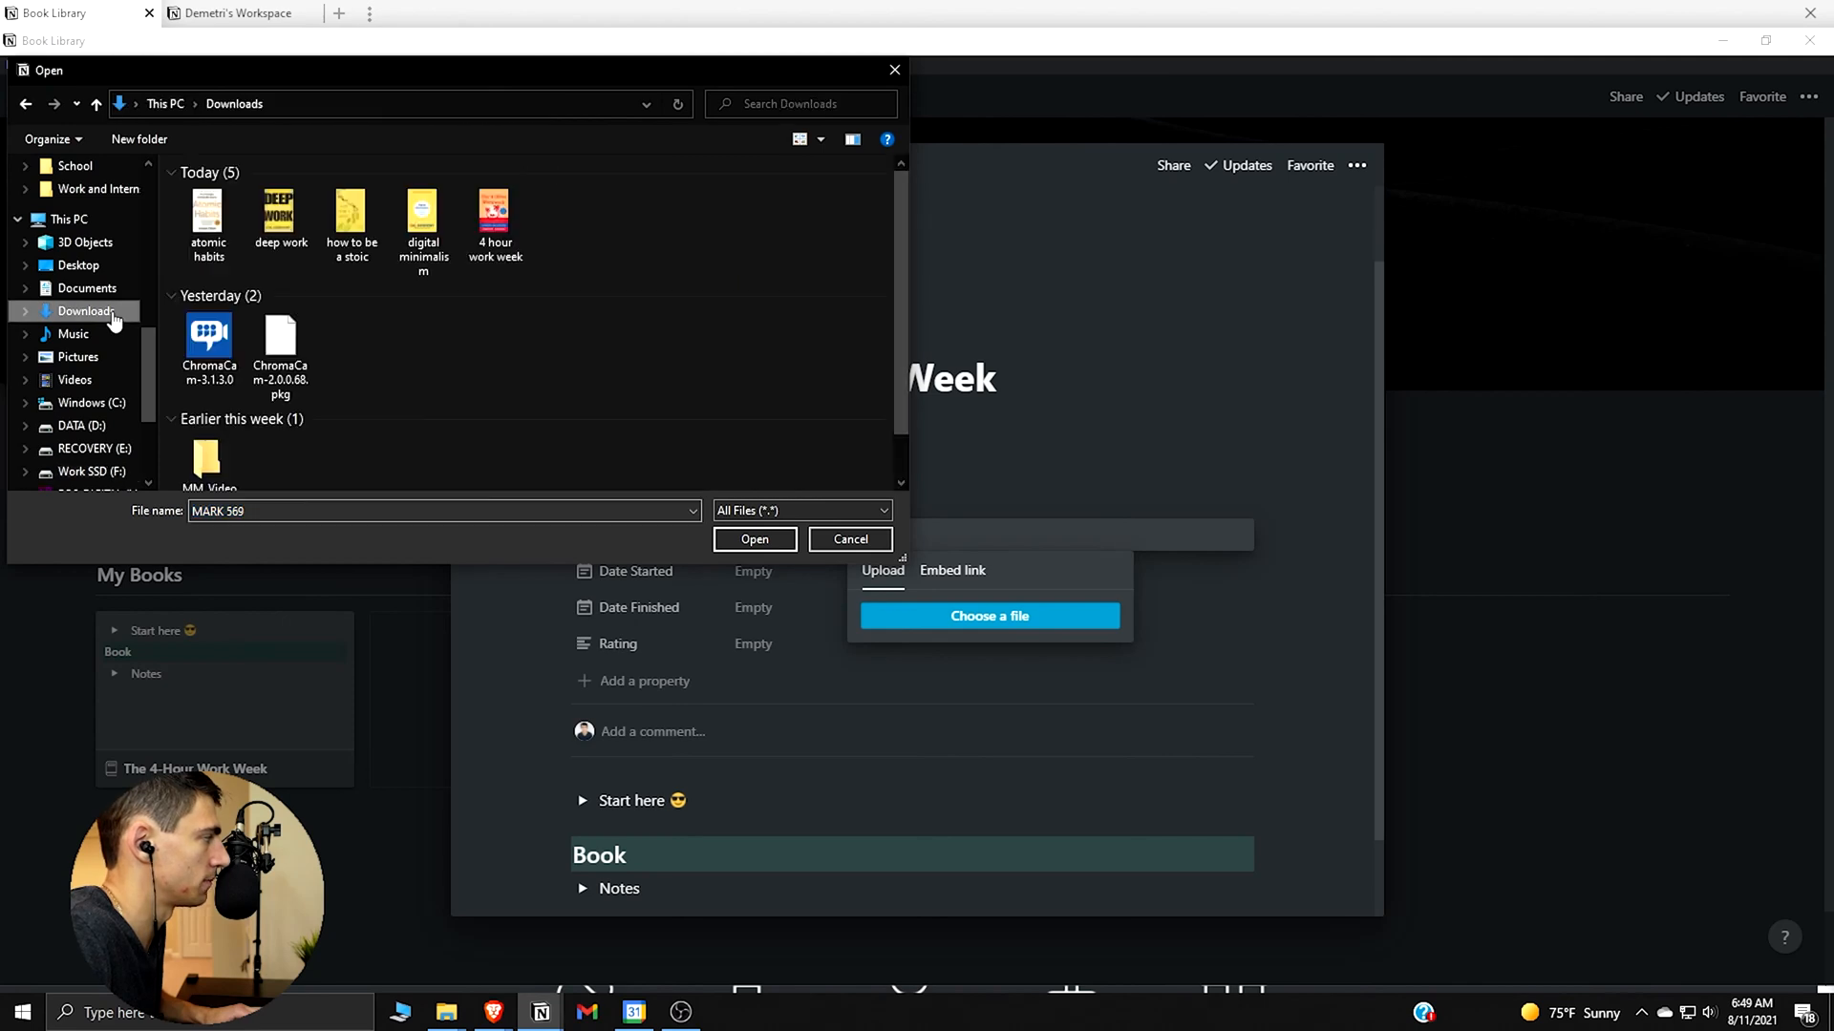
click(755, 539)
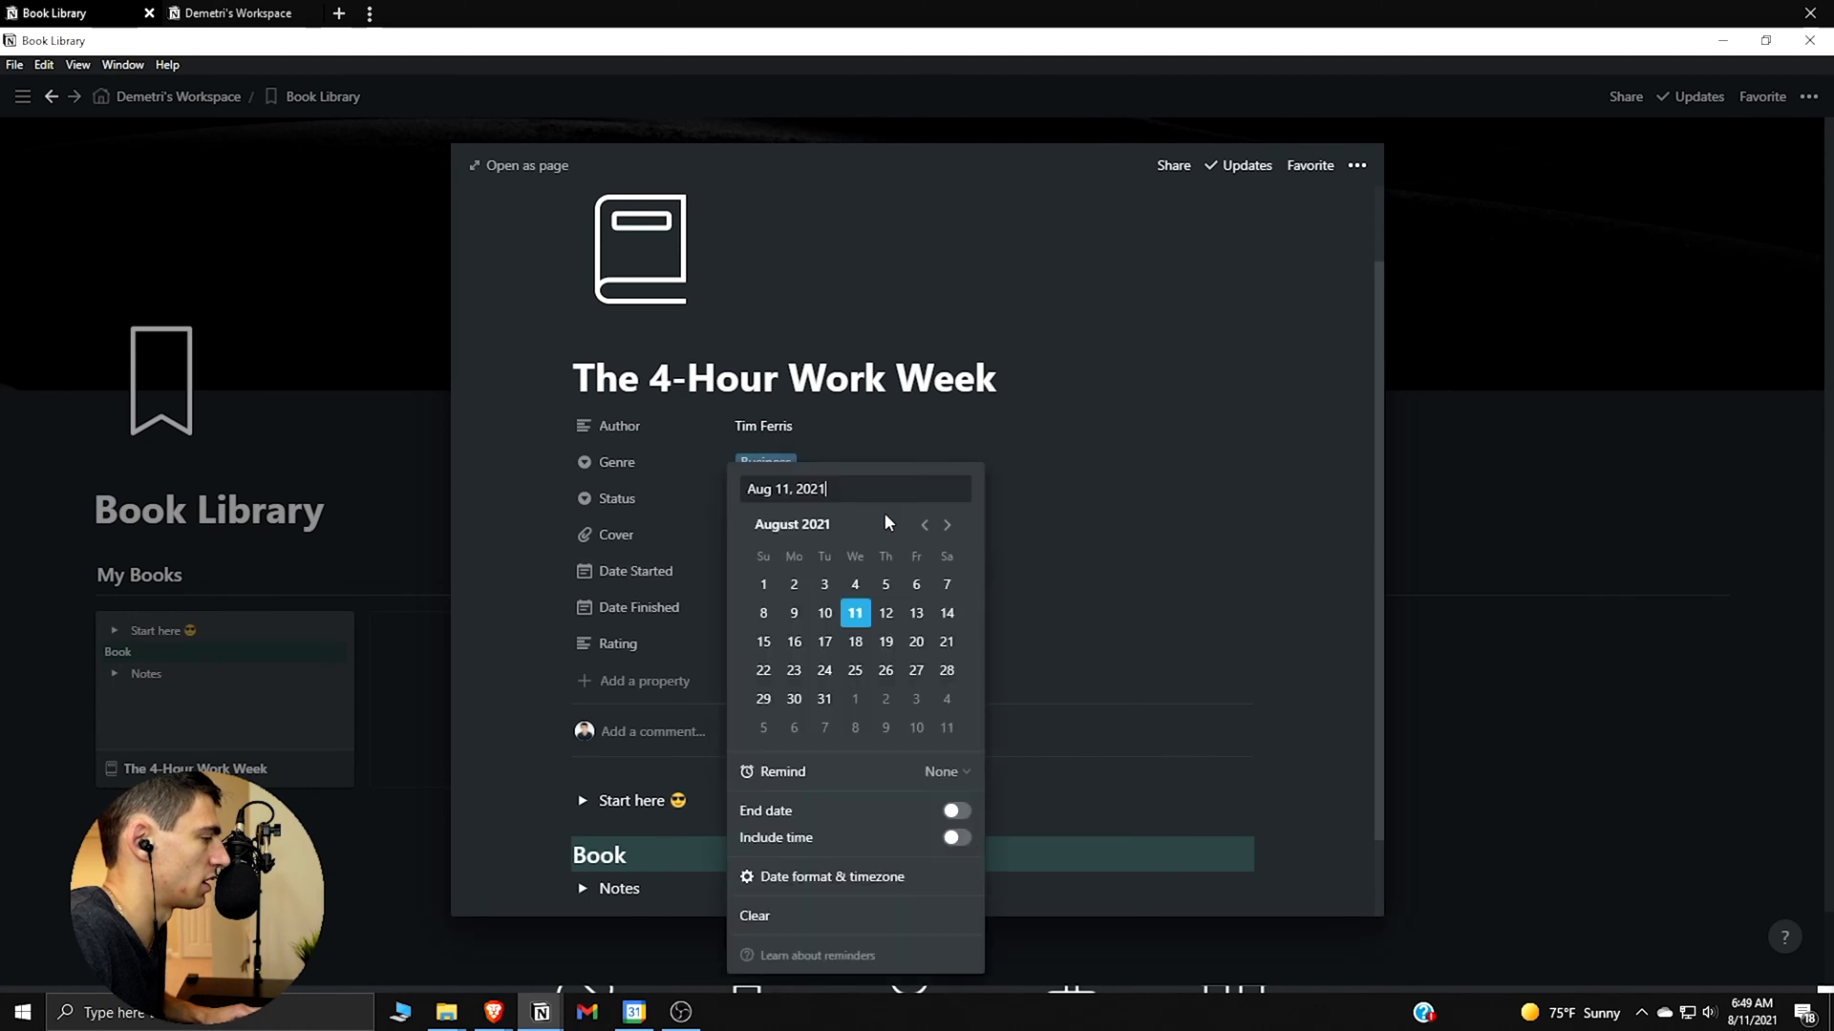
click(925, 526)
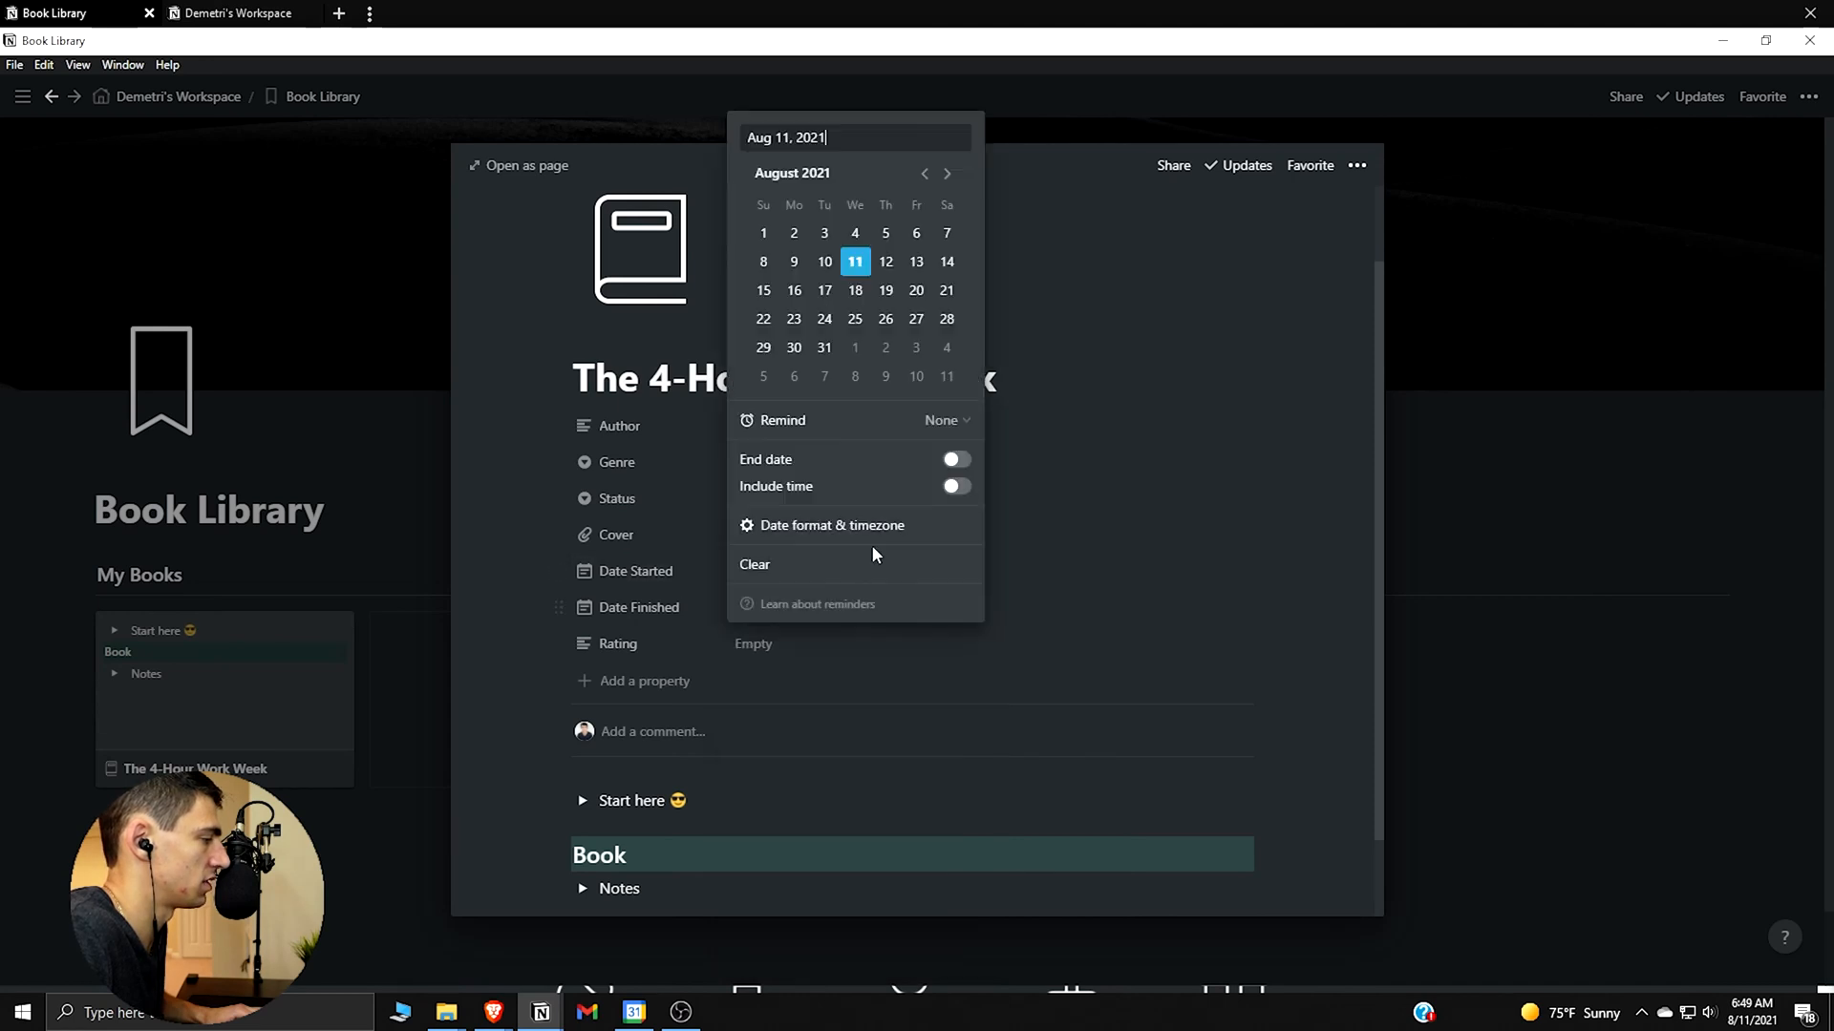
click(925, 172)
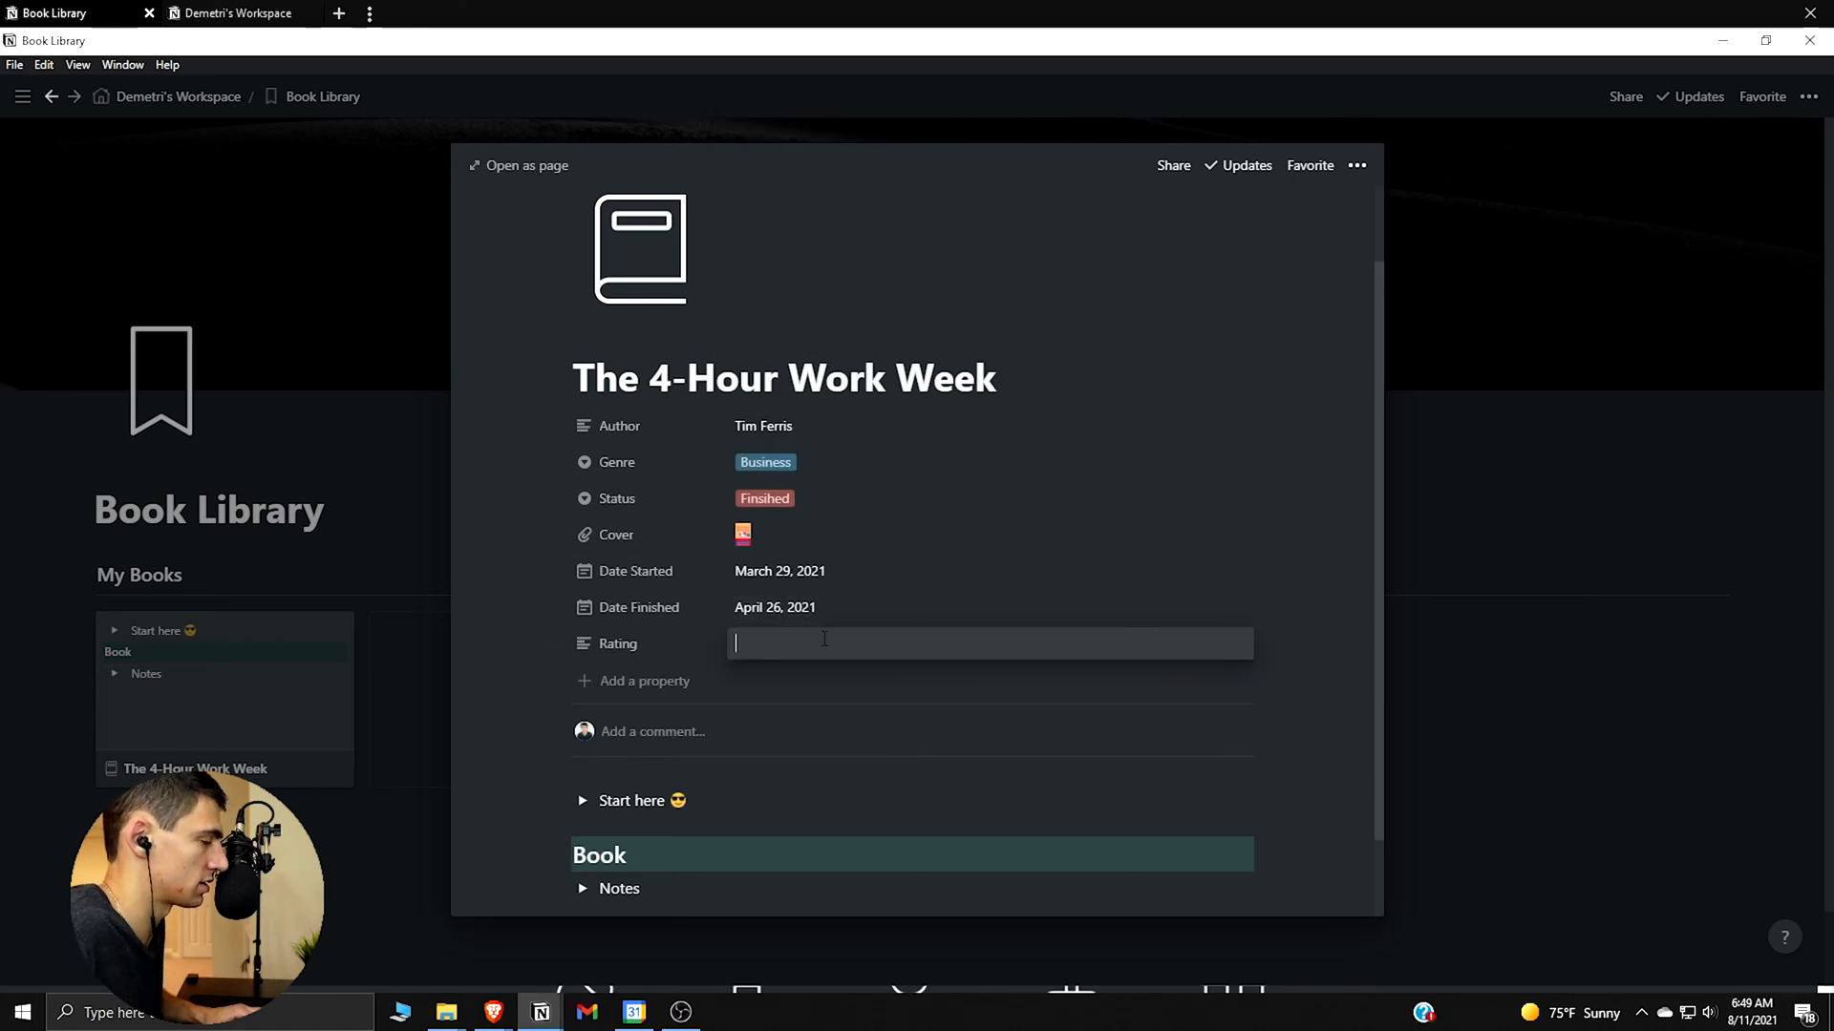
text(6.5)
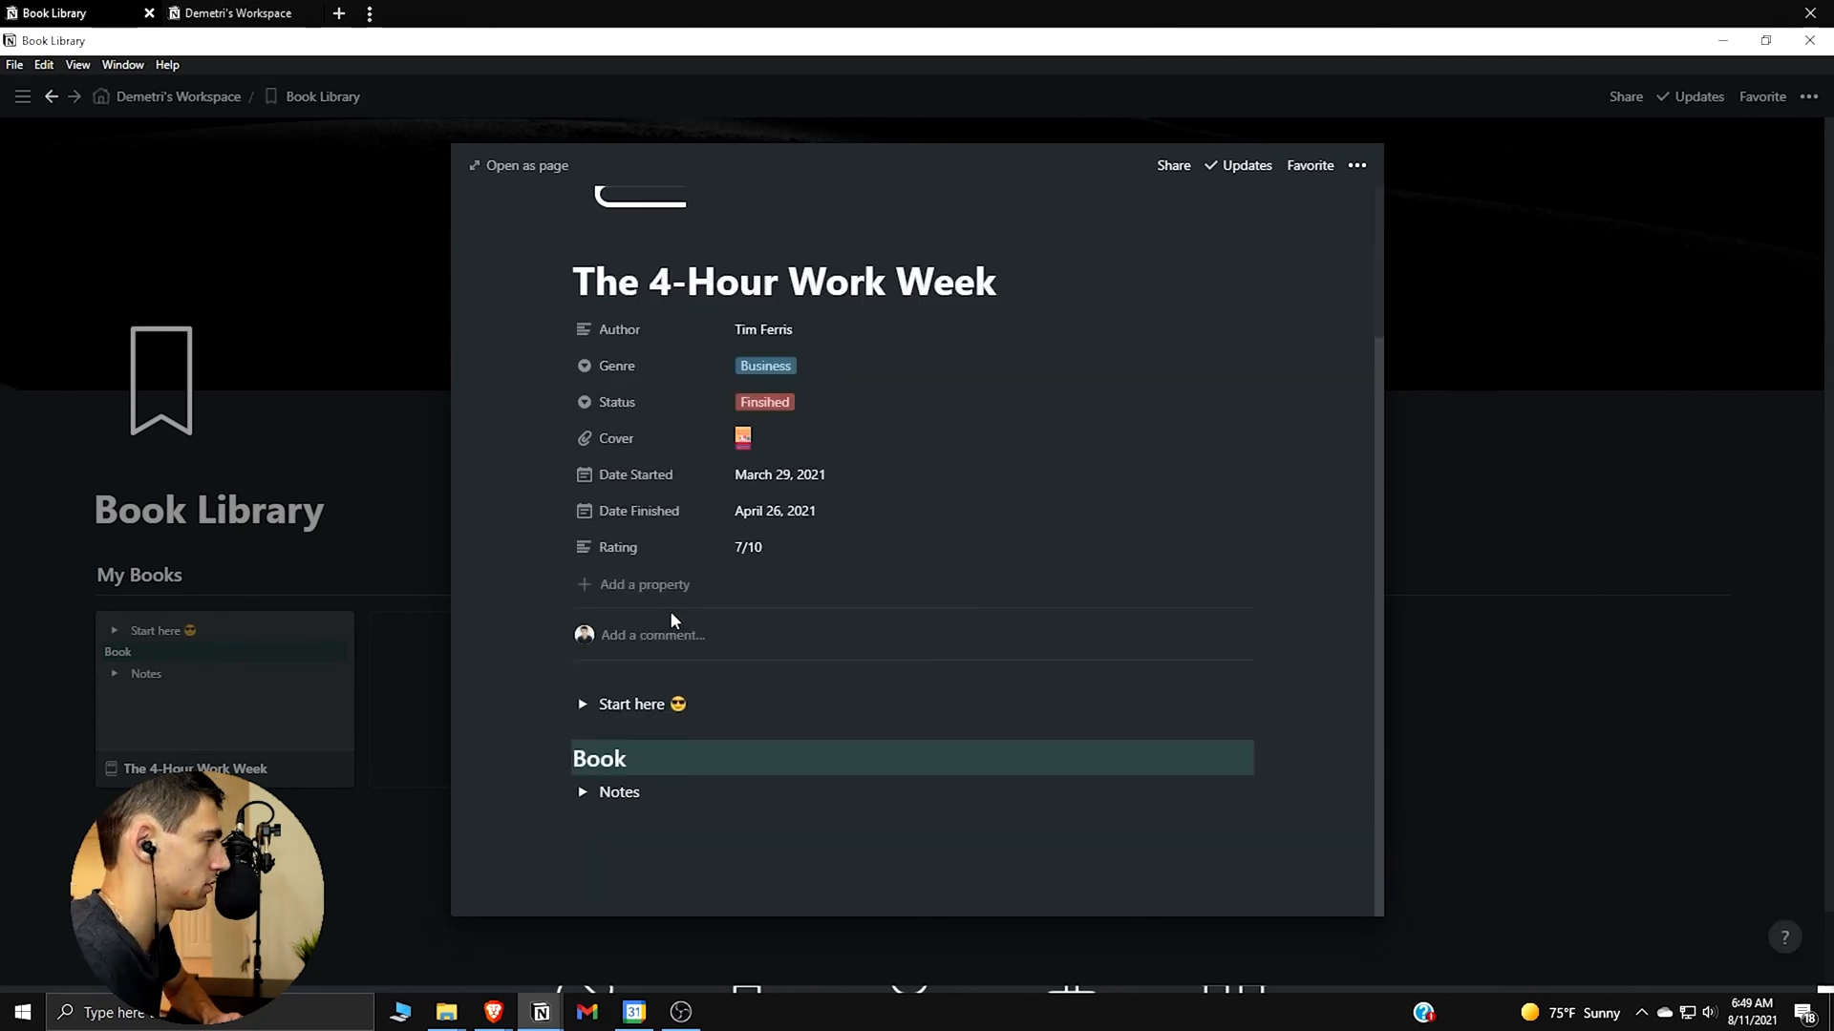
scroll(down, 3)
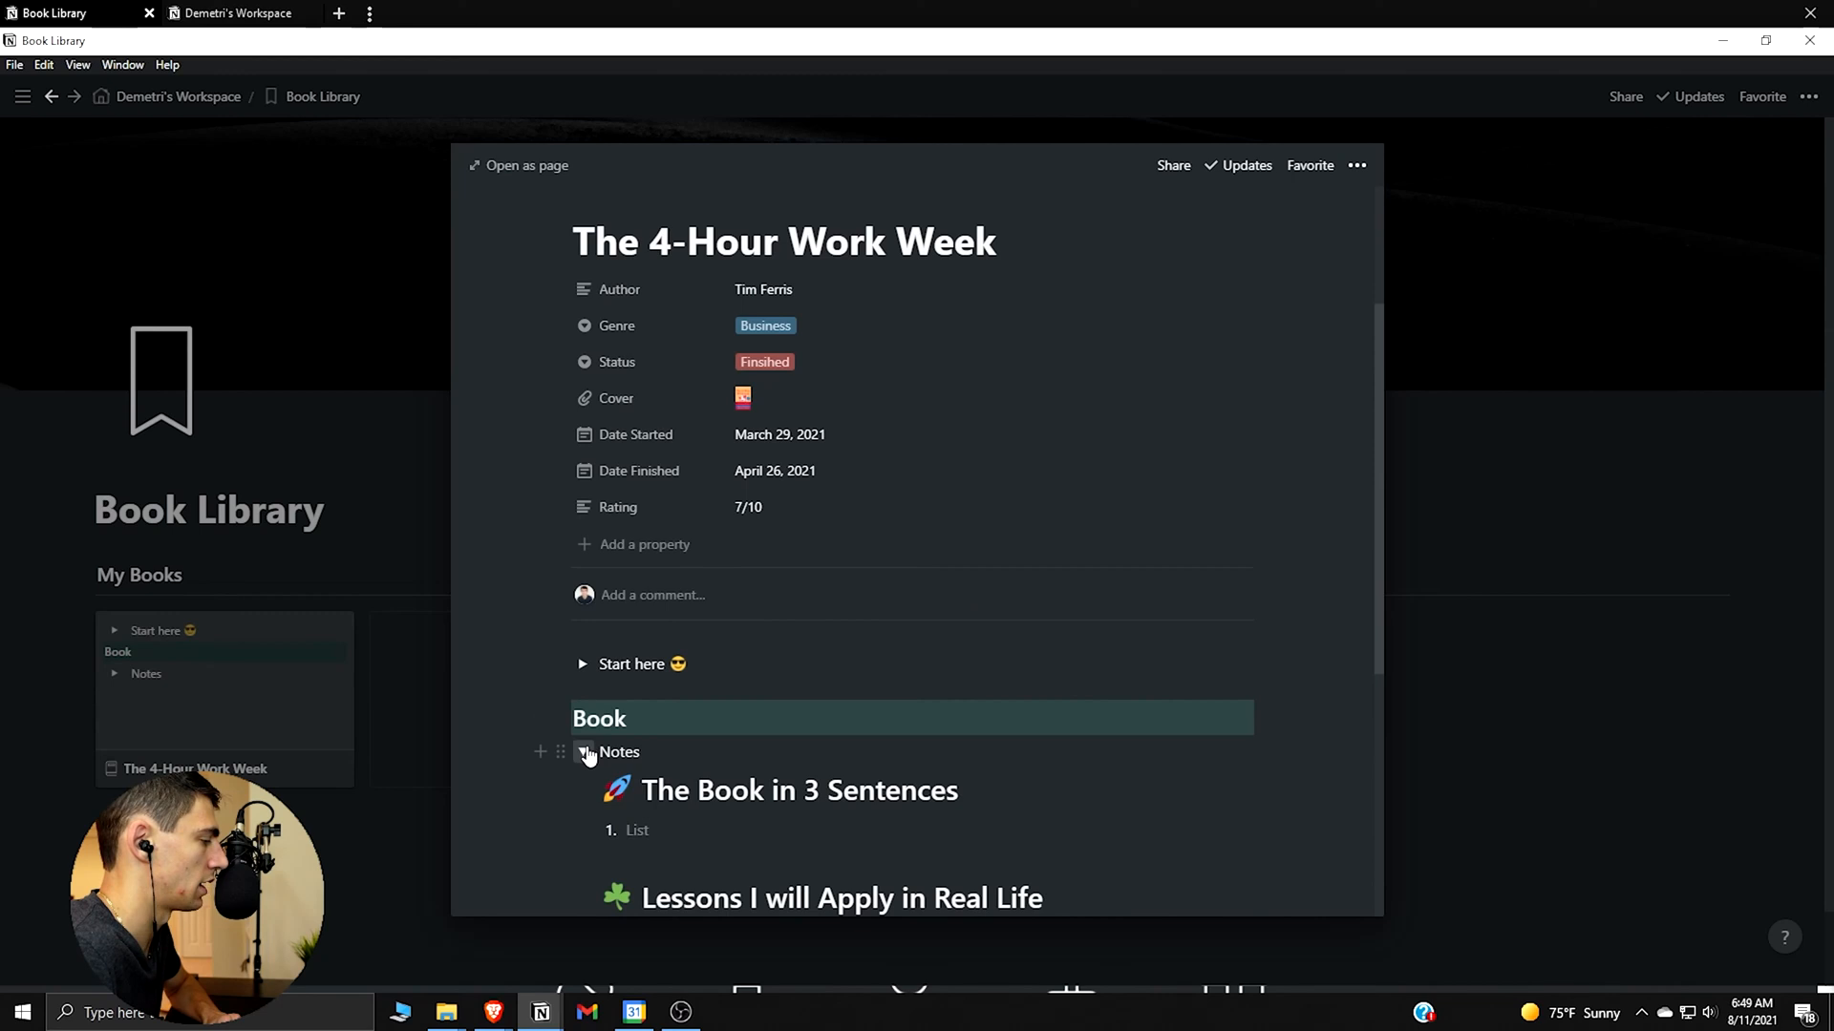
click(582, 752)
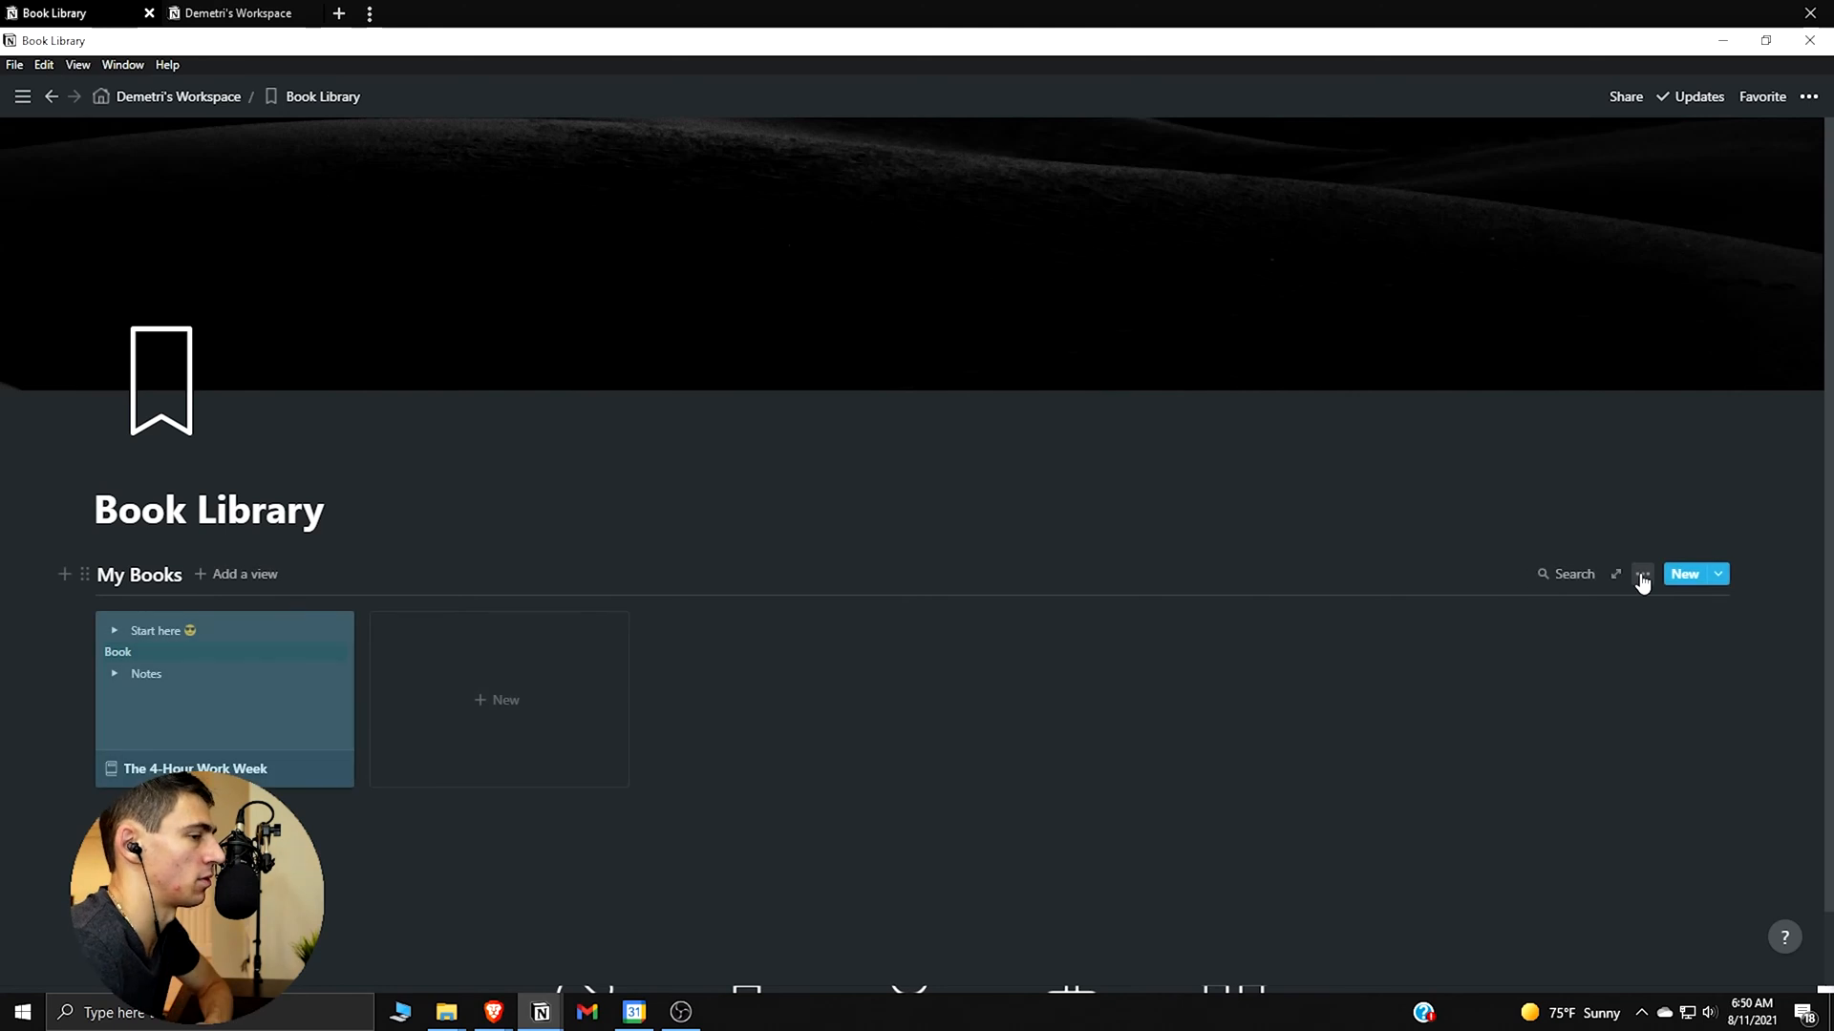
Set the gallery card preview to Cover, trying Small card size before settling on Medium
click(1643, 573)
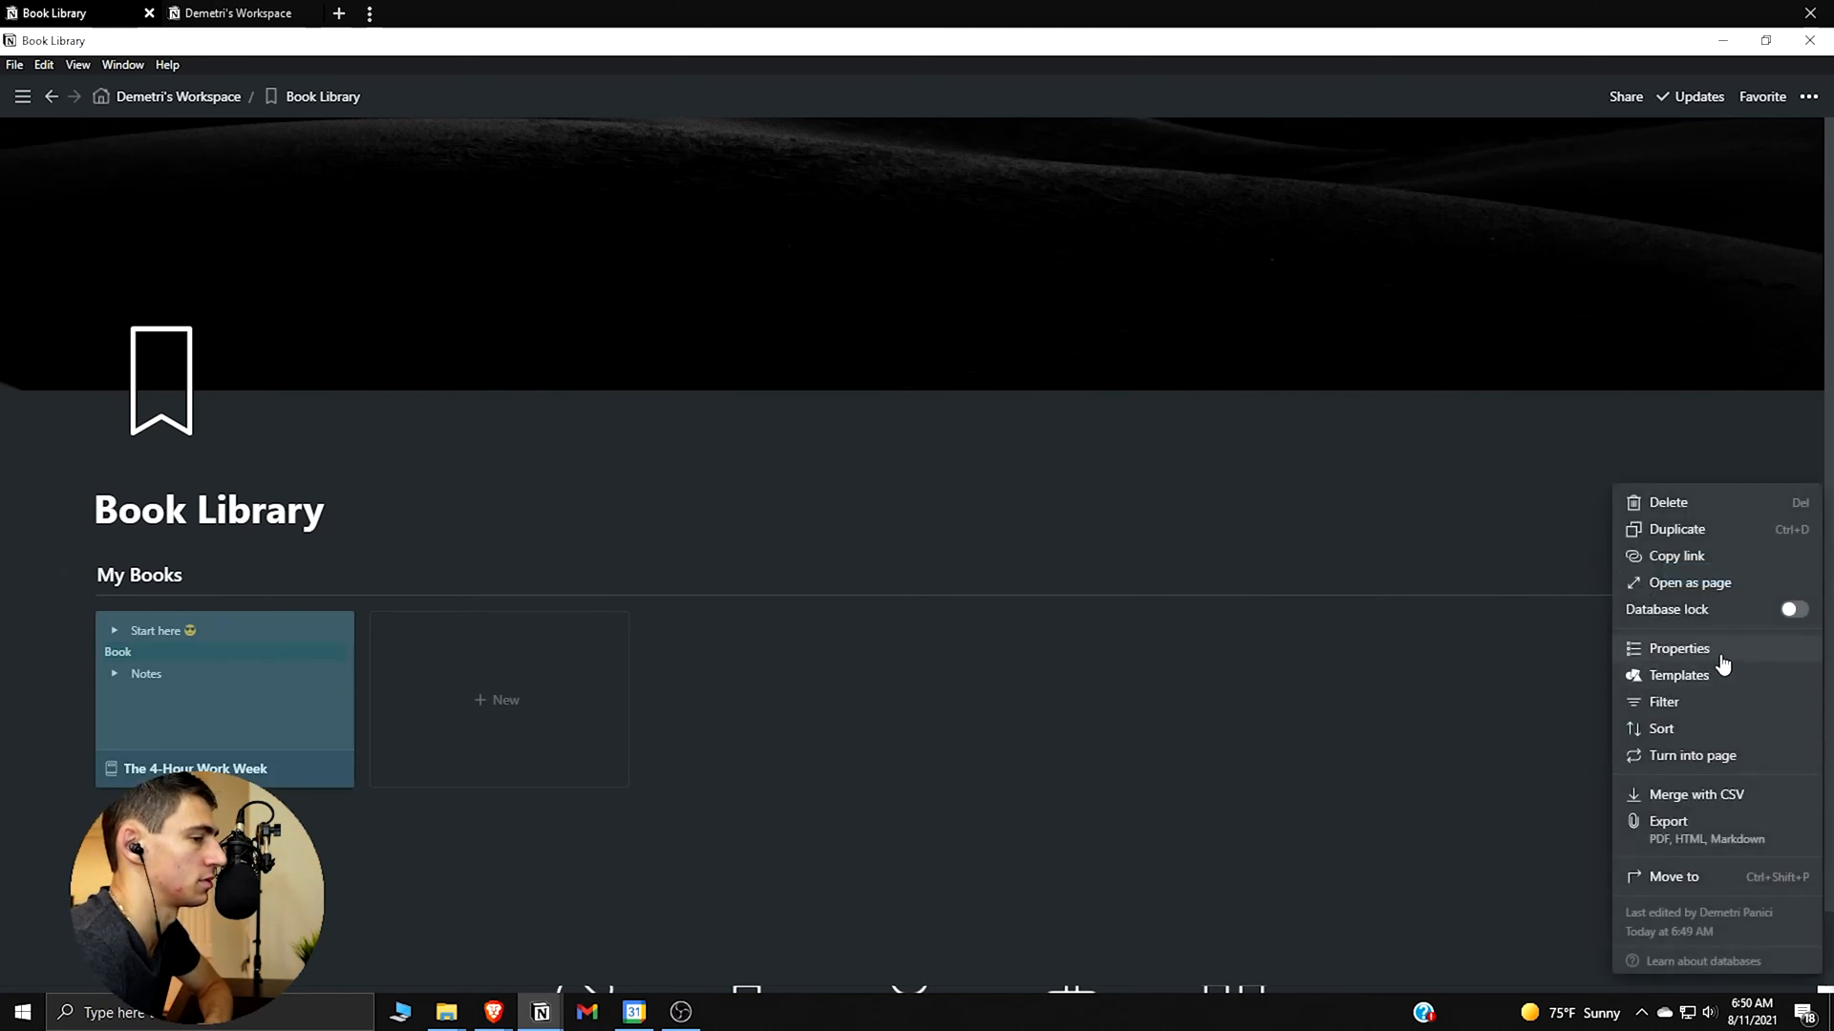
click(1677, 650)
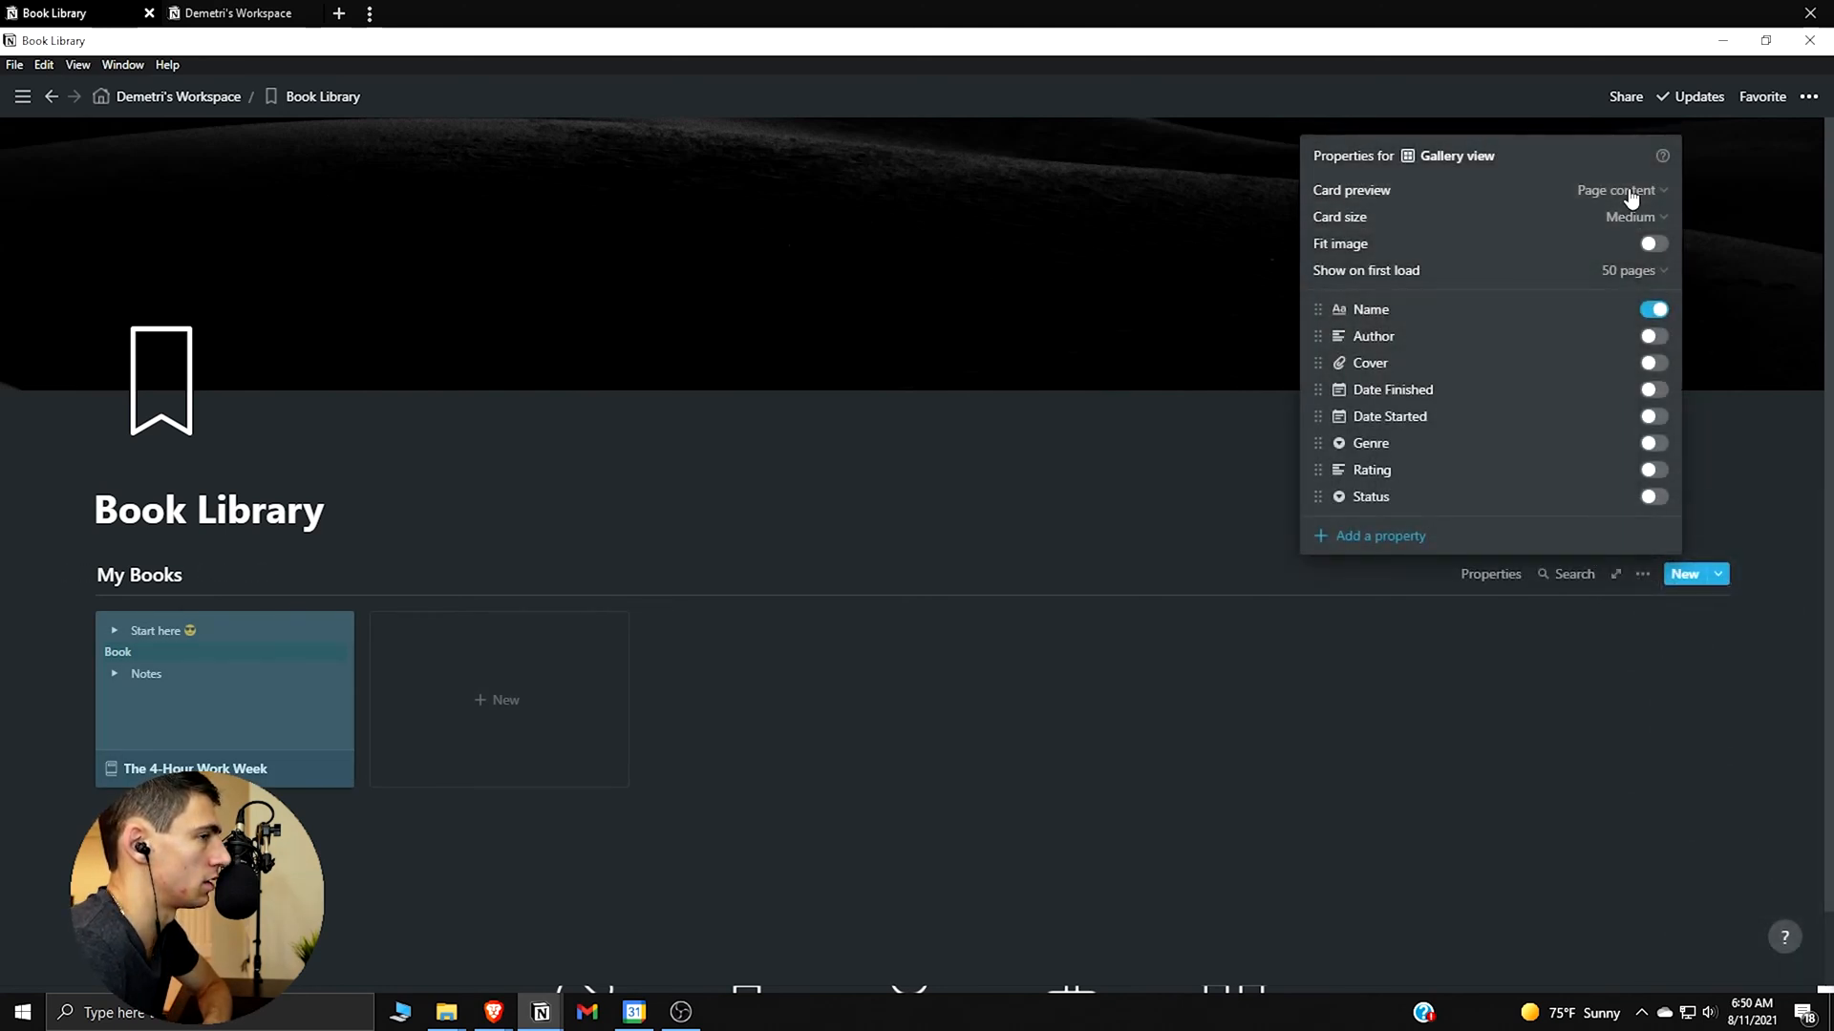
click(1616, 189)
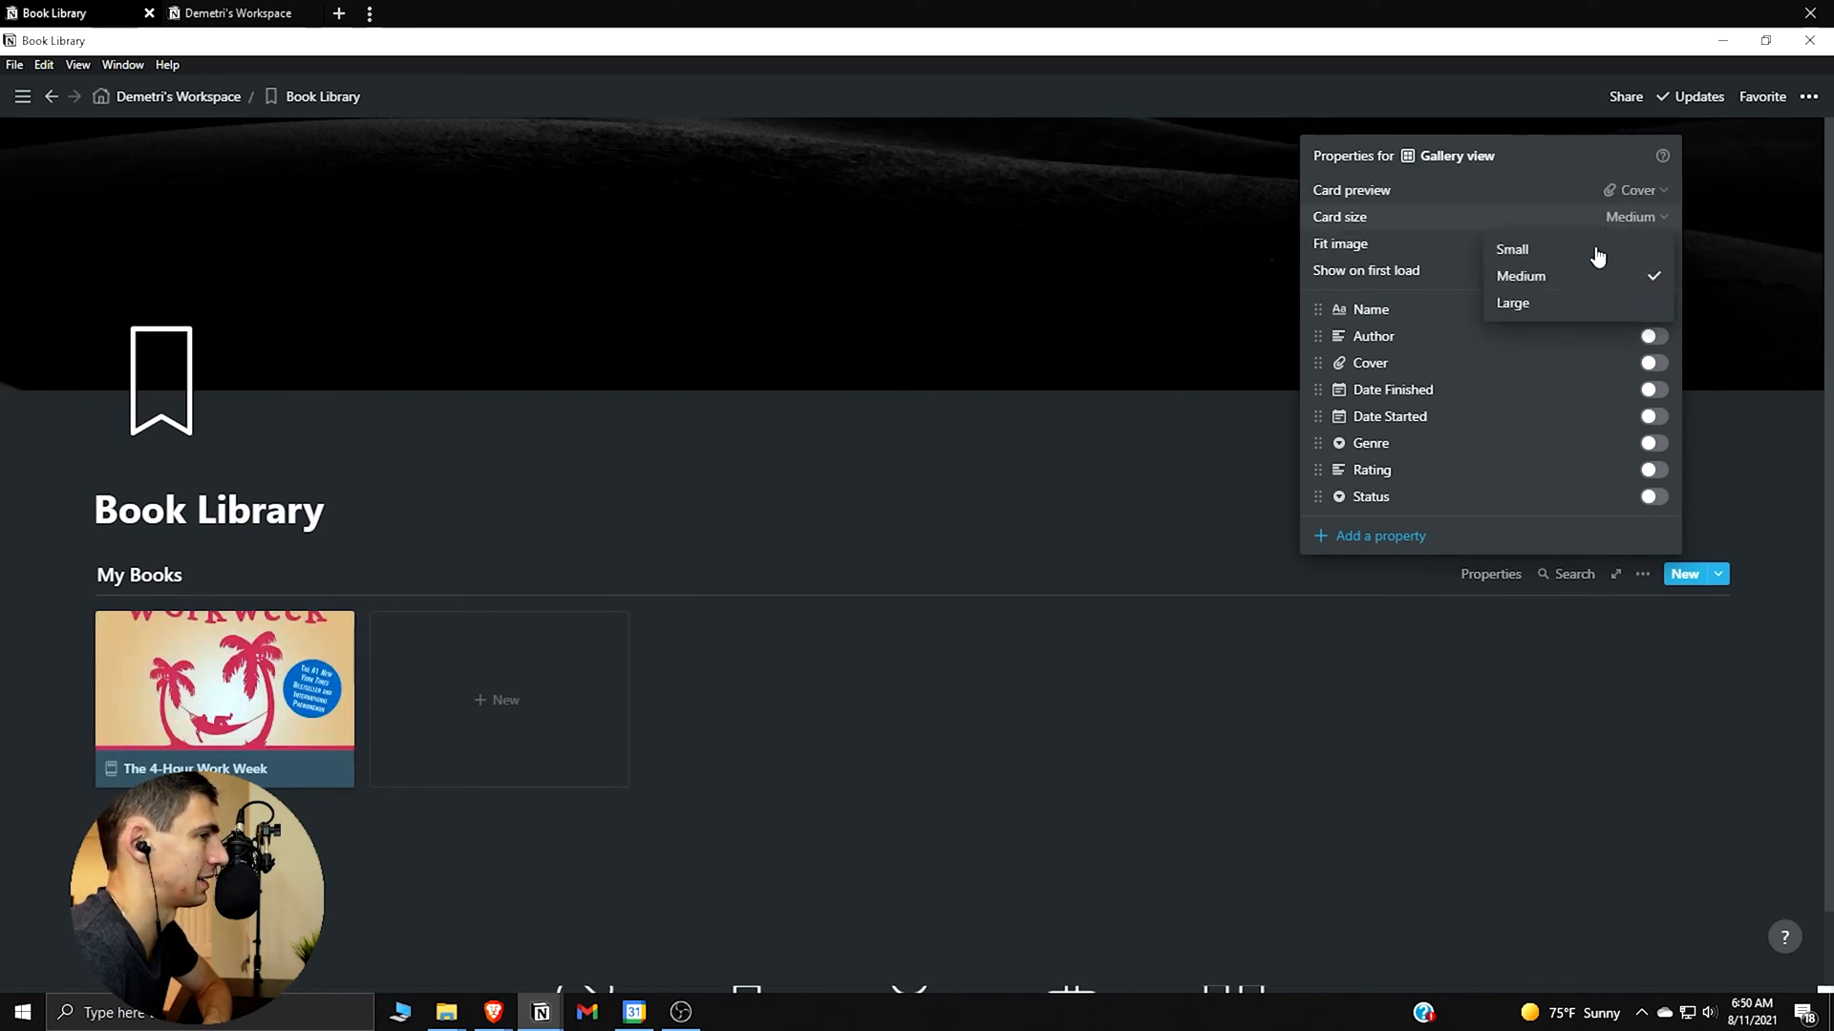
click(1512, 248)
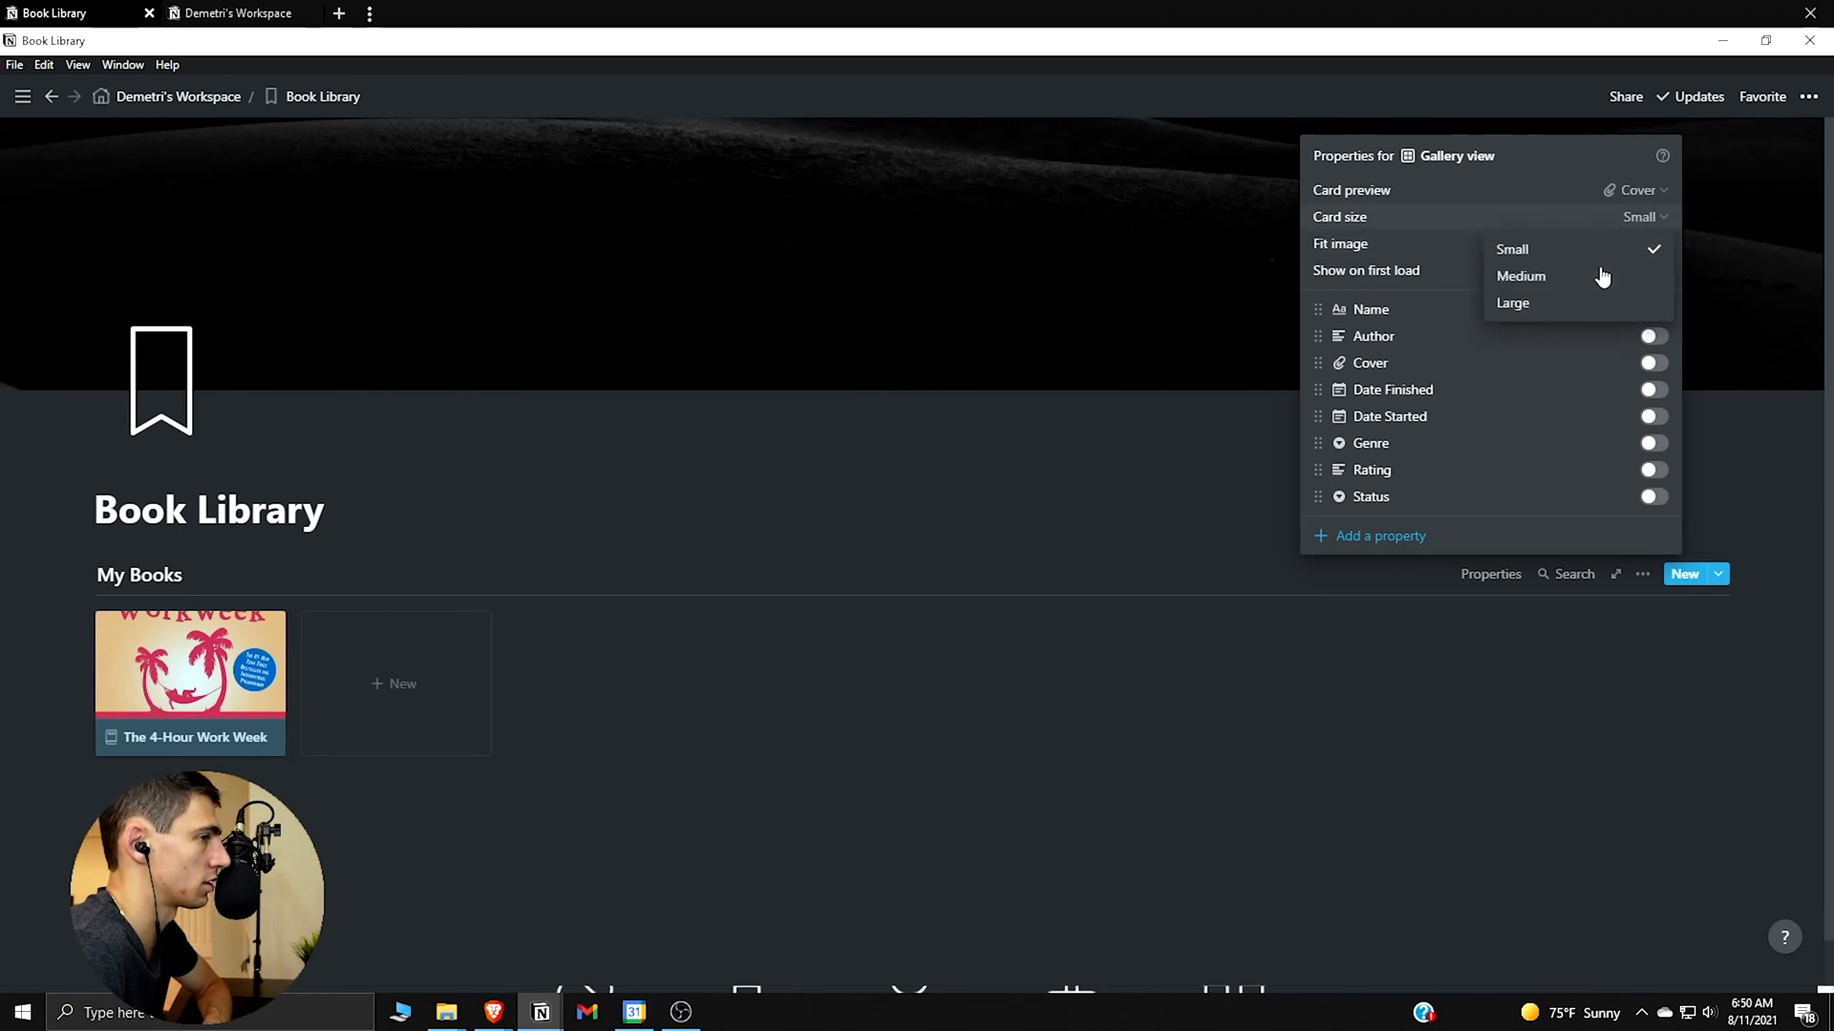
click(1520, 276)
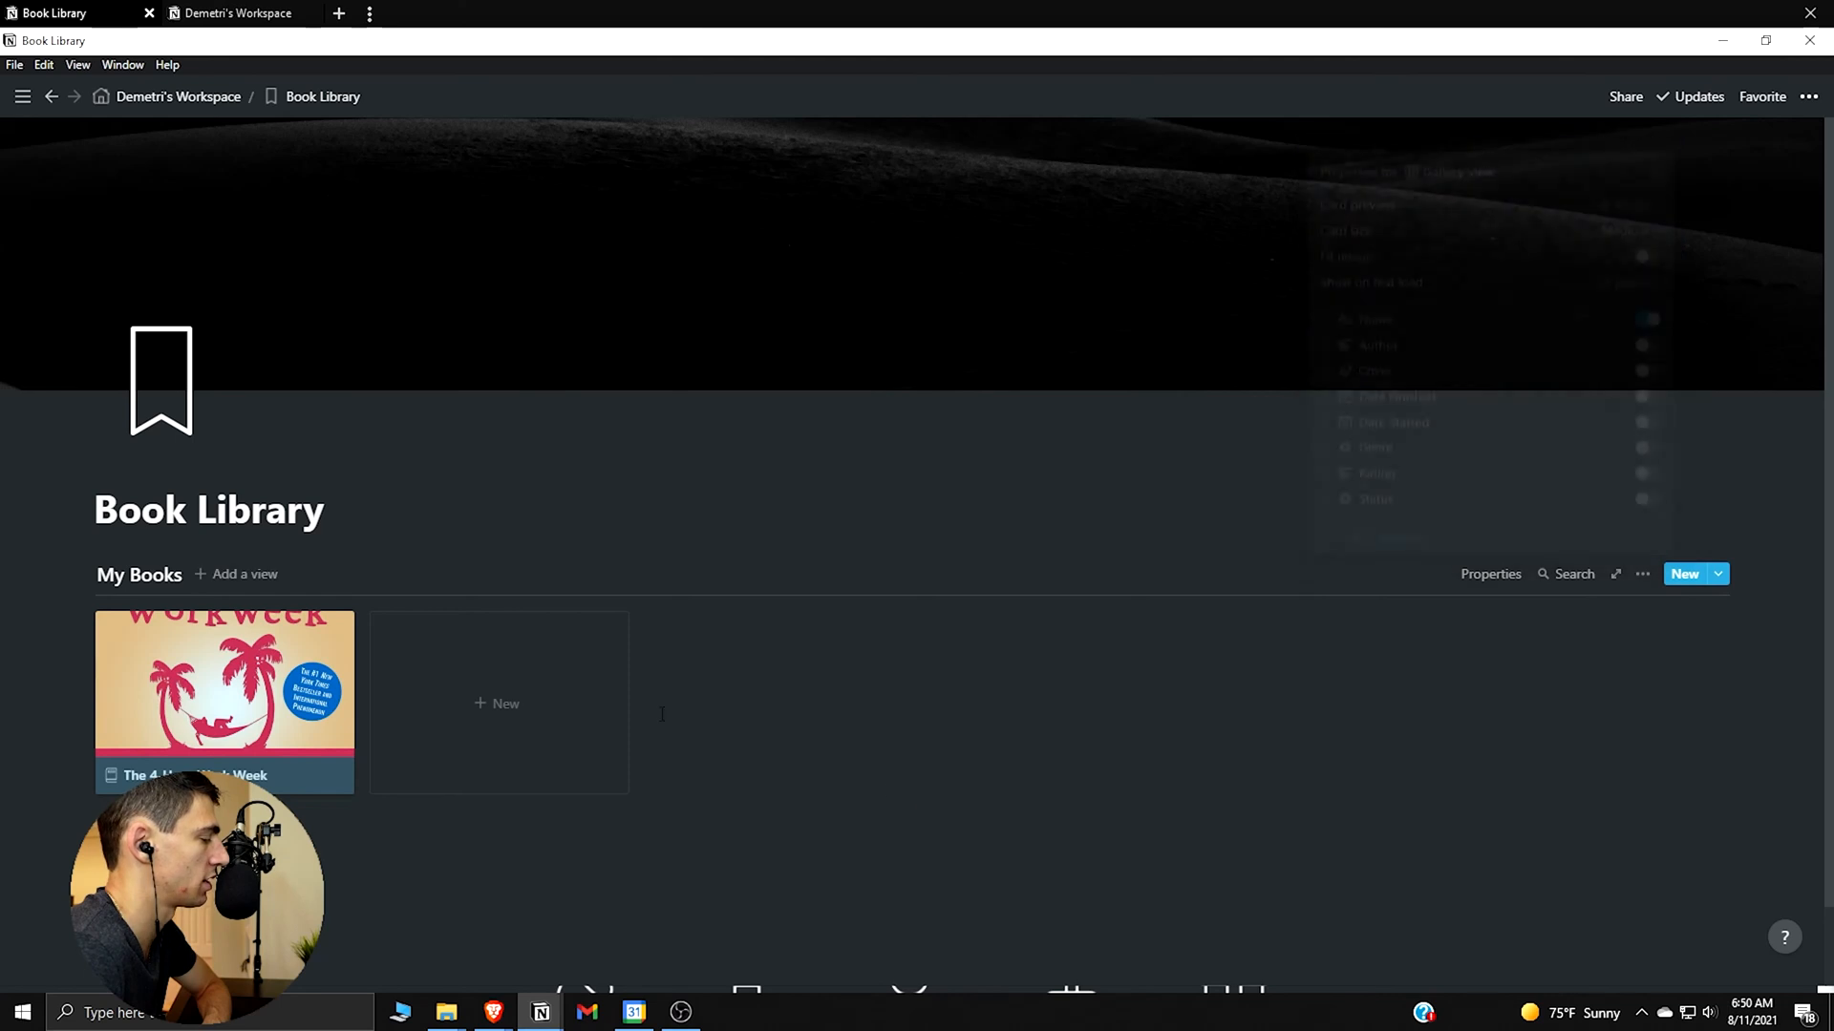
mouse_move(604, 722)
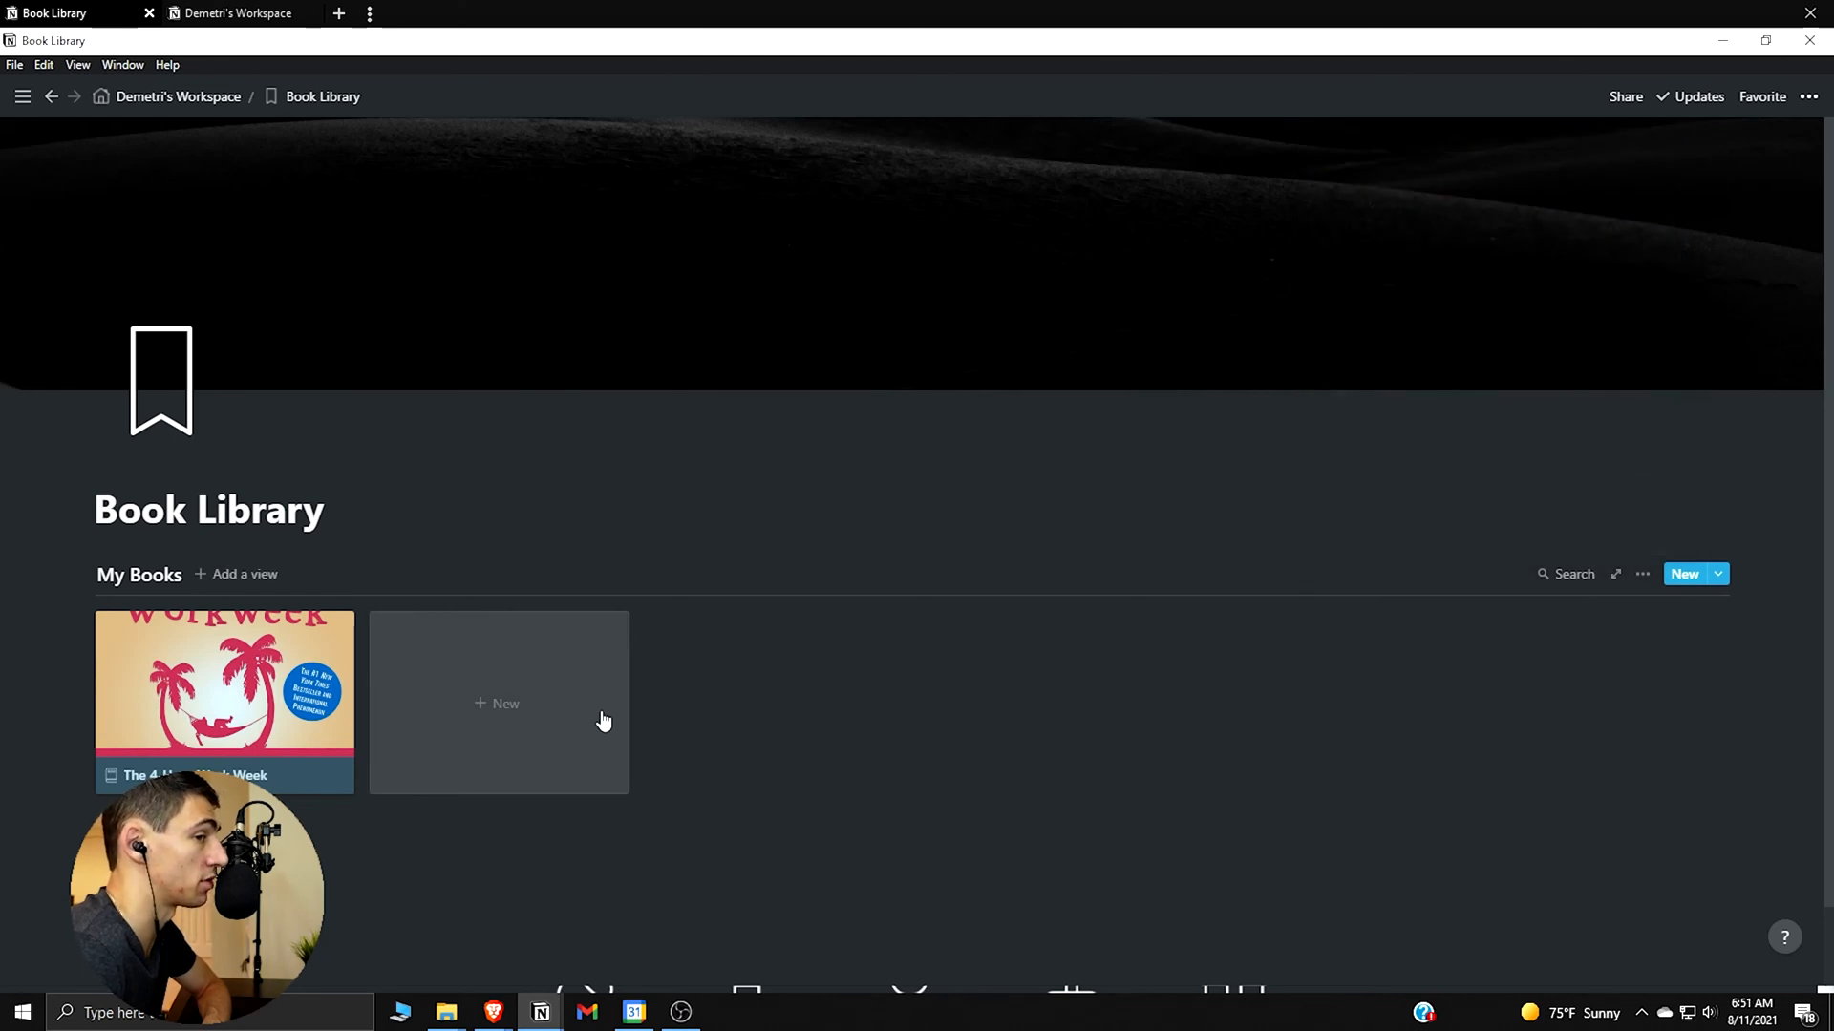
Add the remaining books: Digital Minimalism, How to be a Stoic, Deep Work and Atomic Habits
click(499, 703)
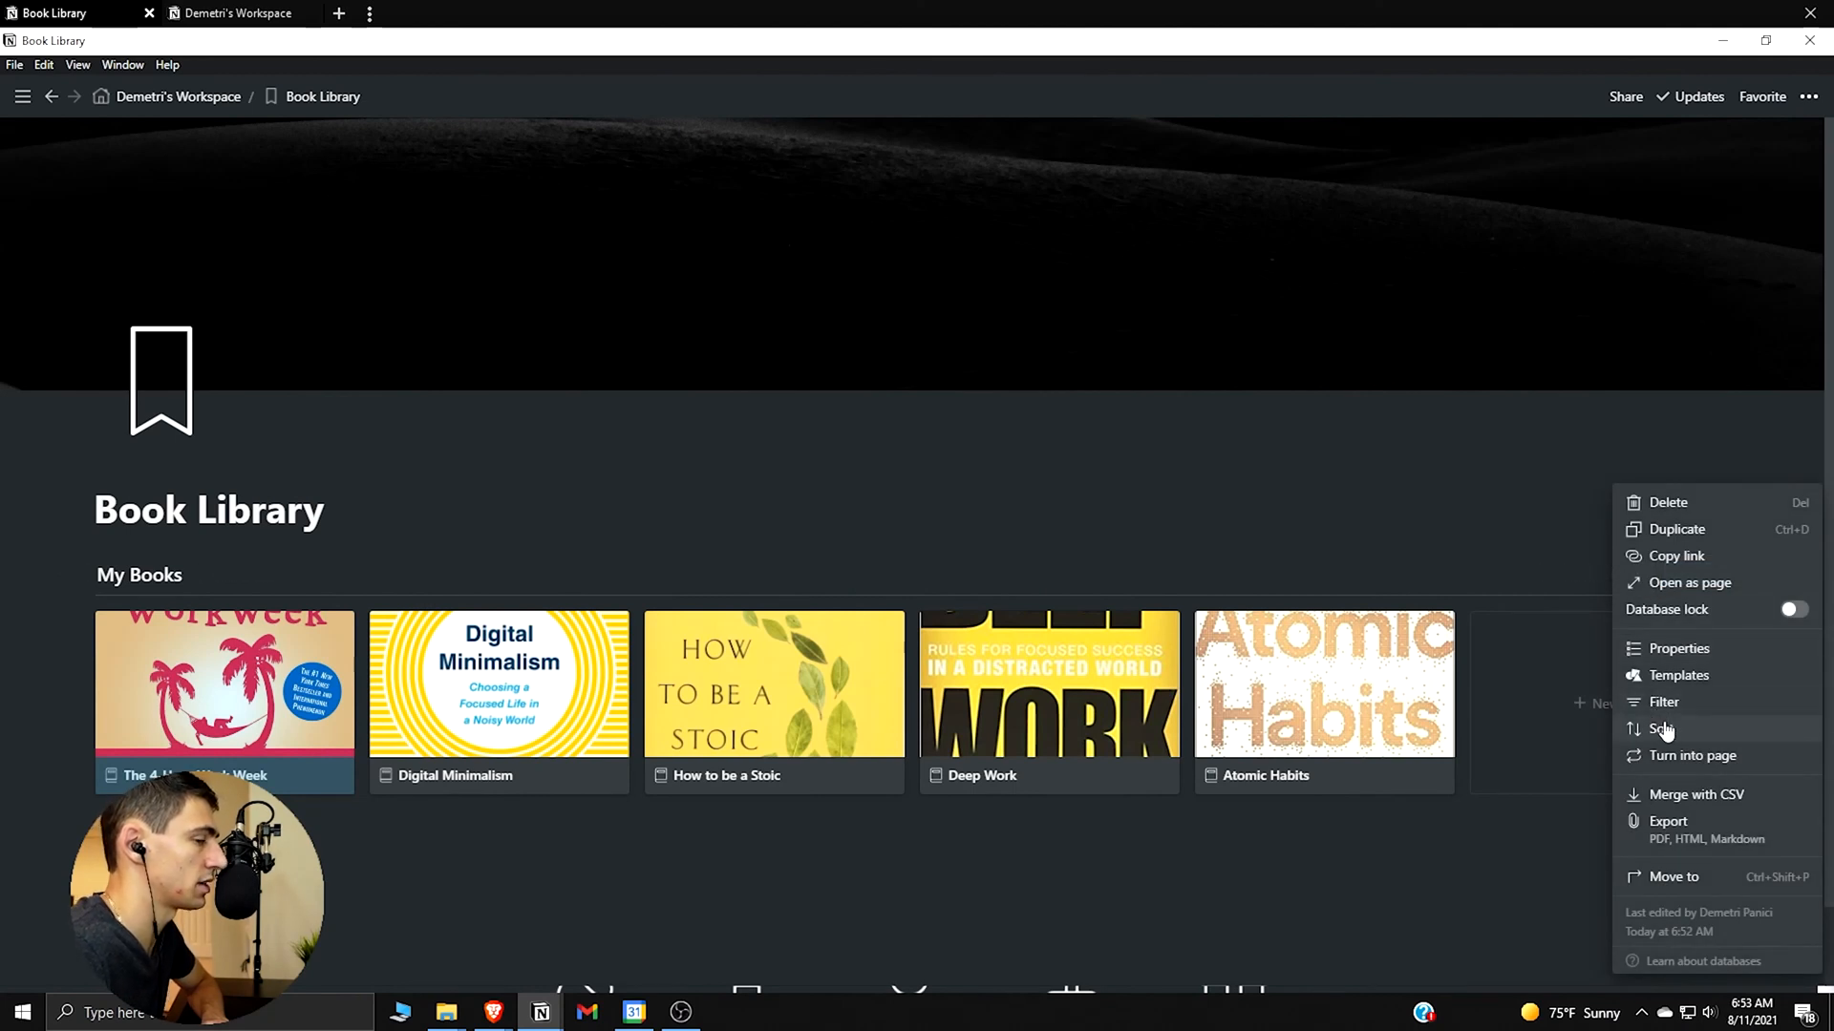
click(1661, 730)
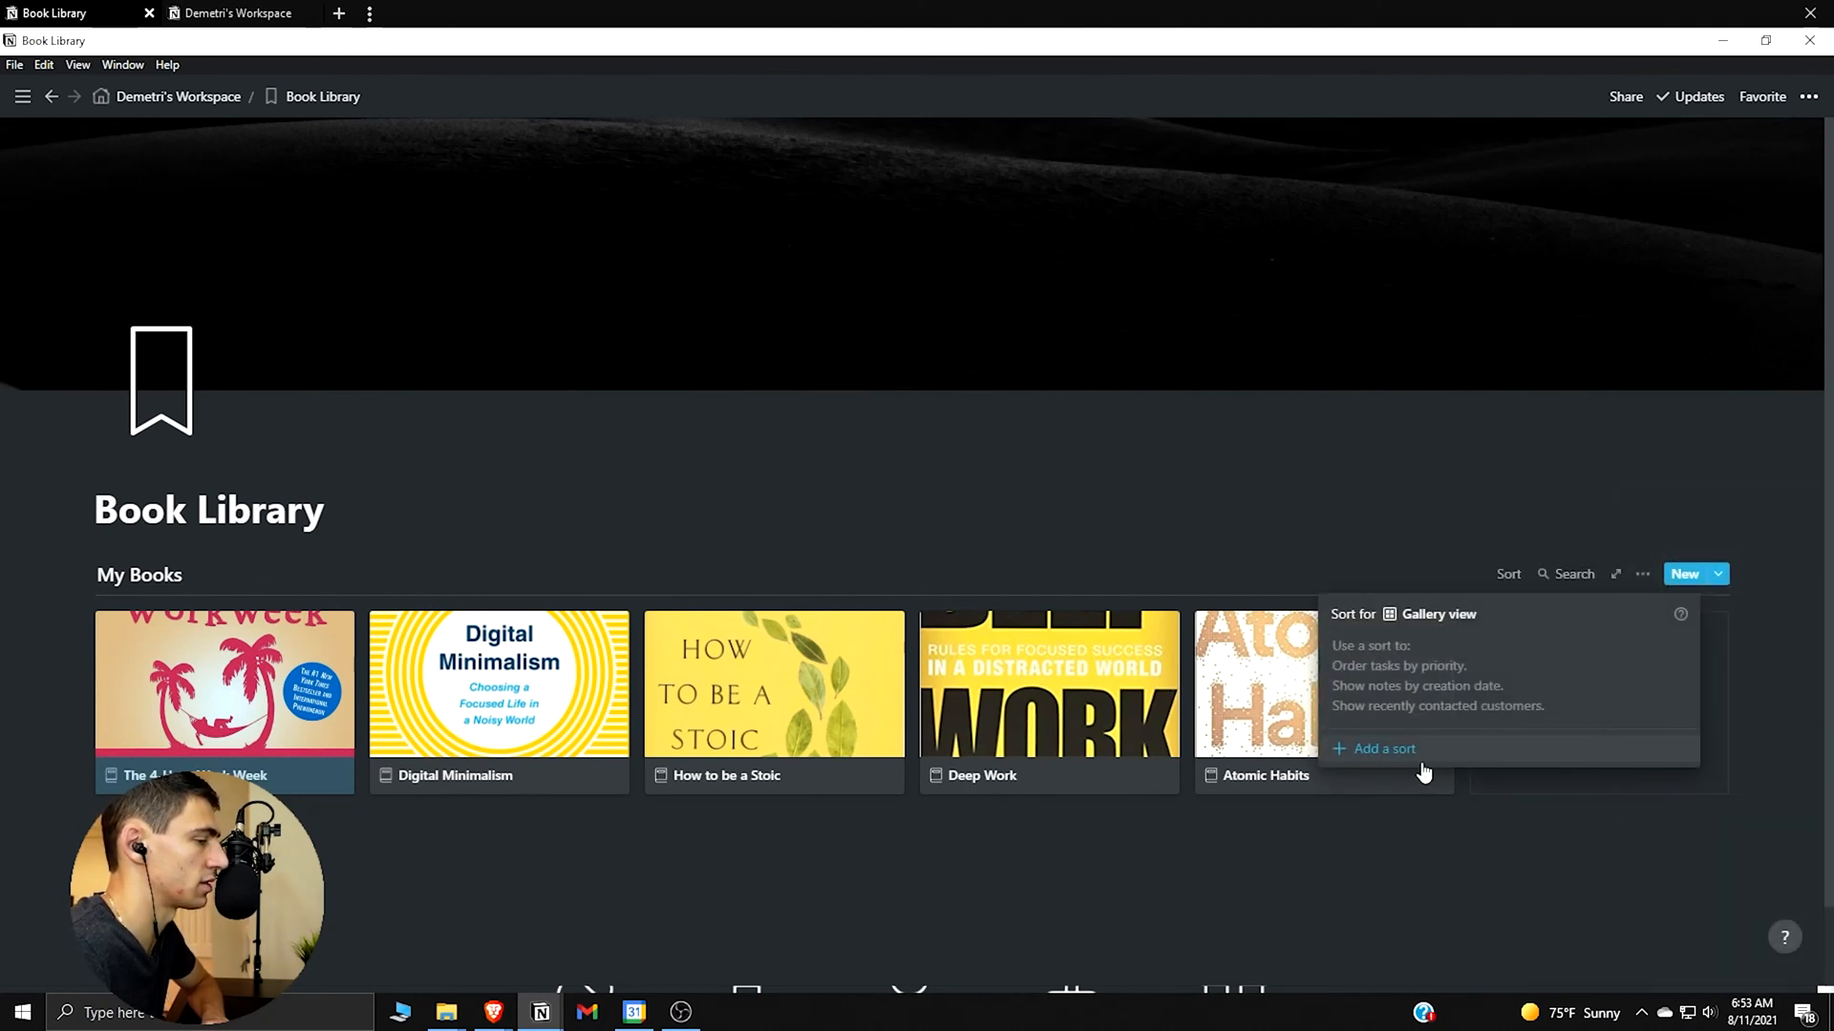
click(1383, 749)
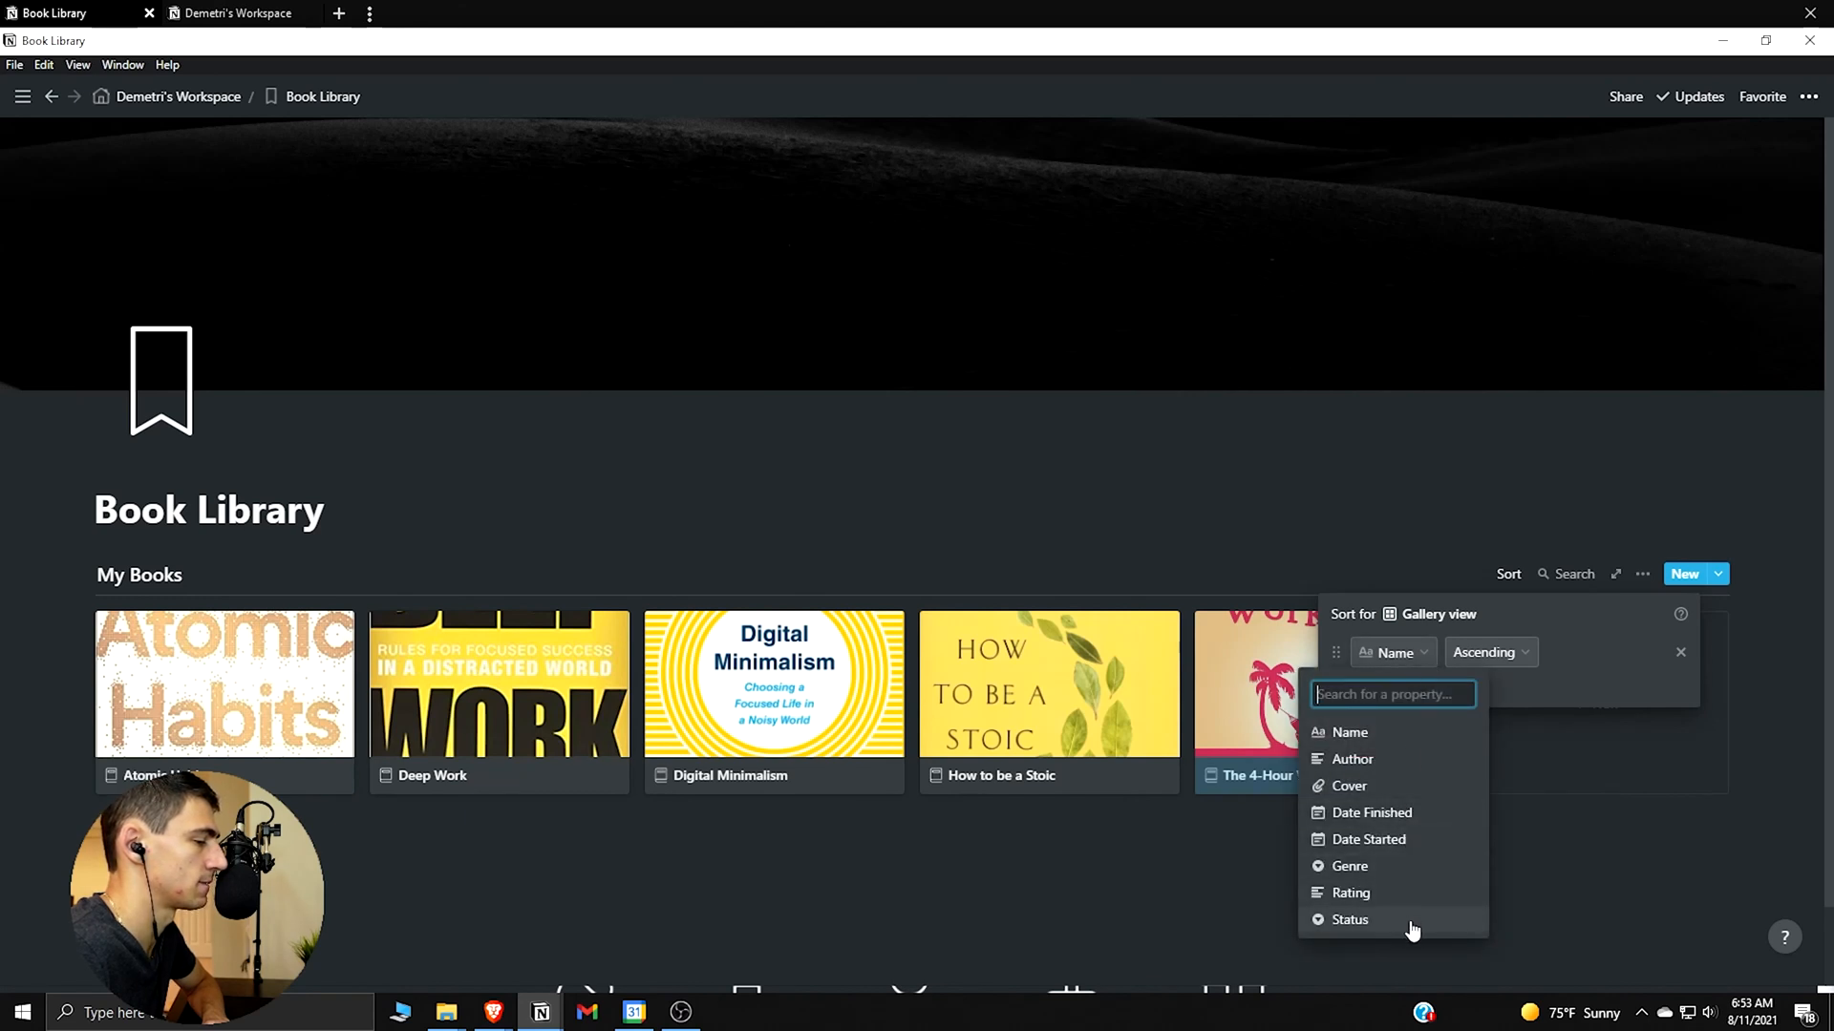
click(1349, 919)
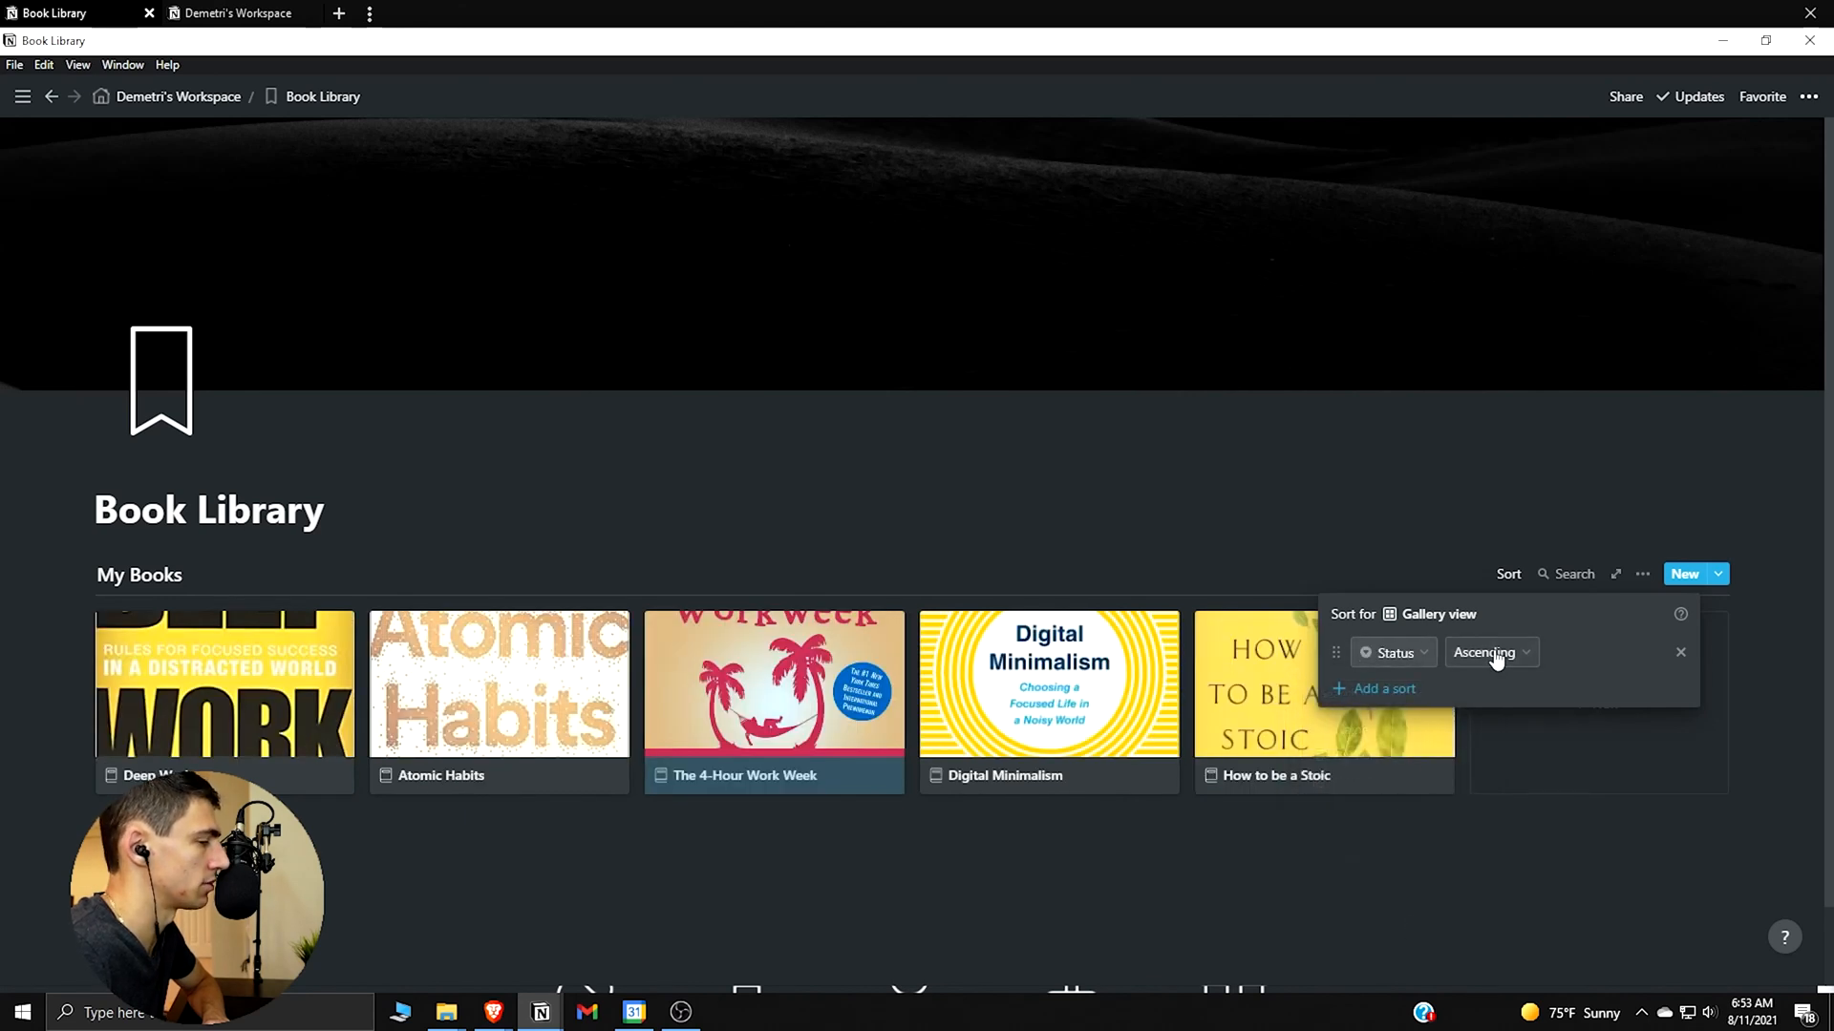
click(1490, 653)
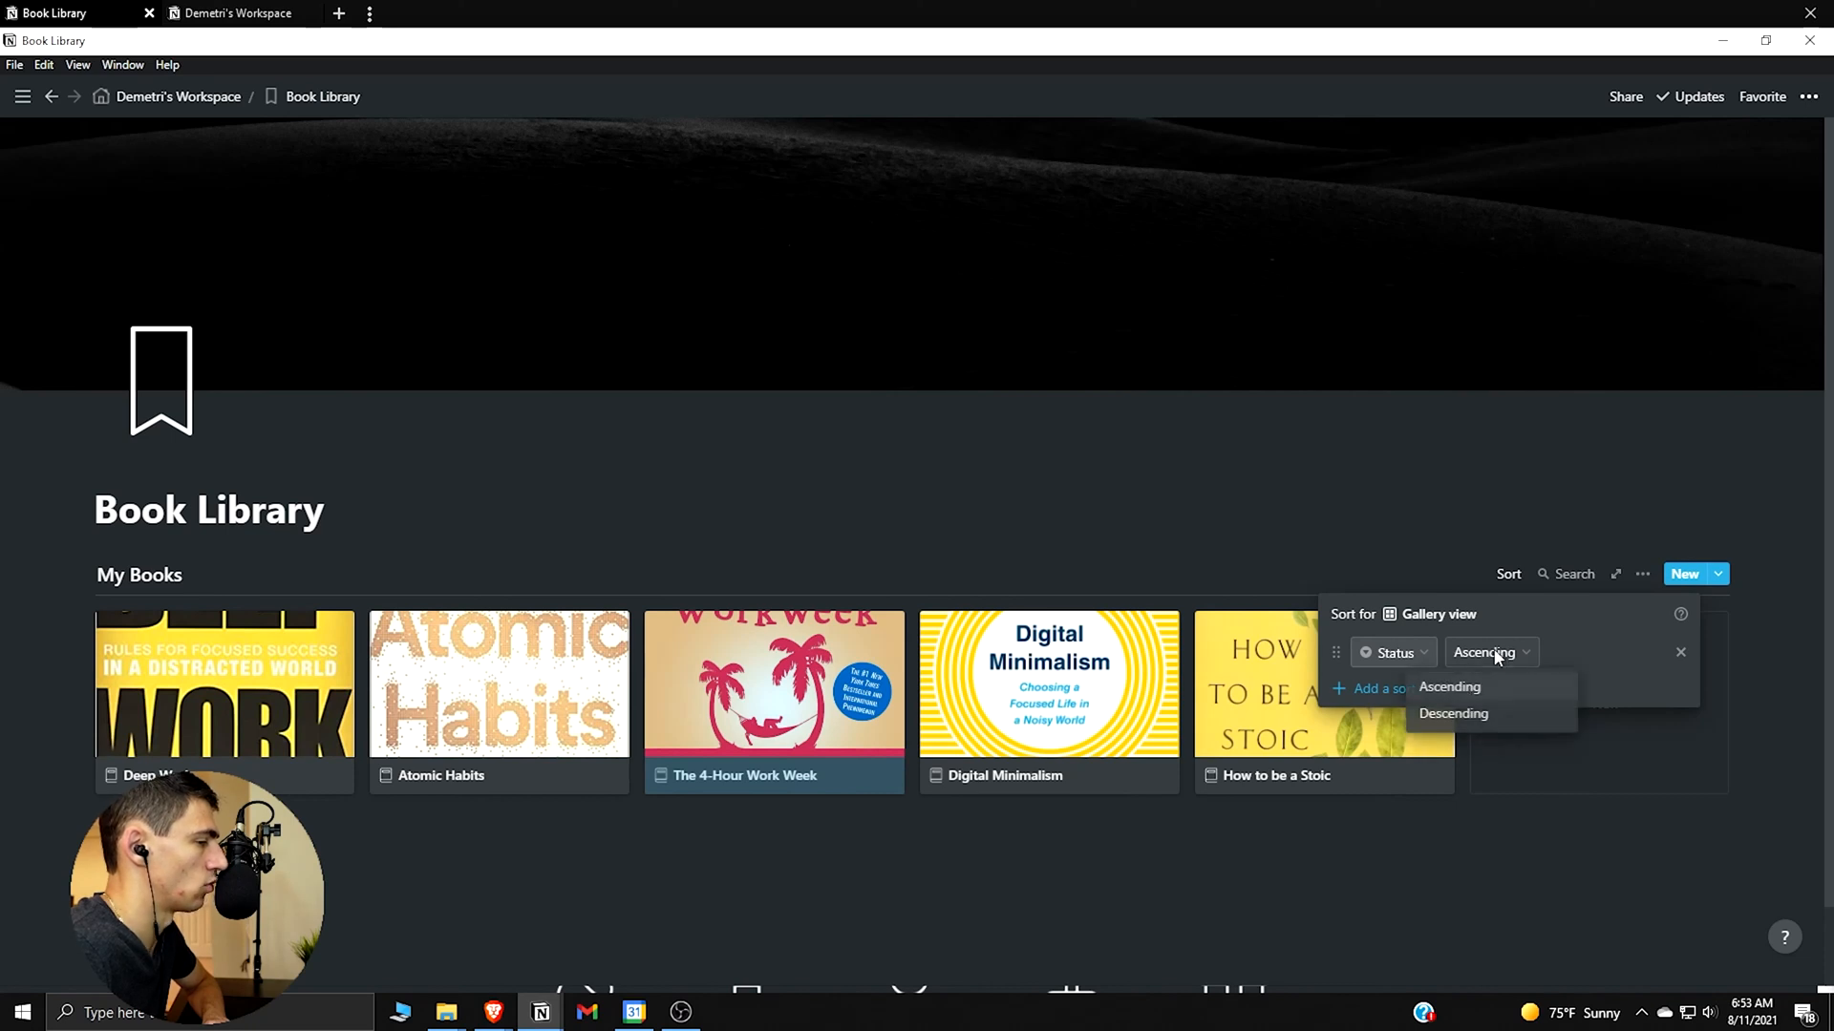
click(1451, 715)
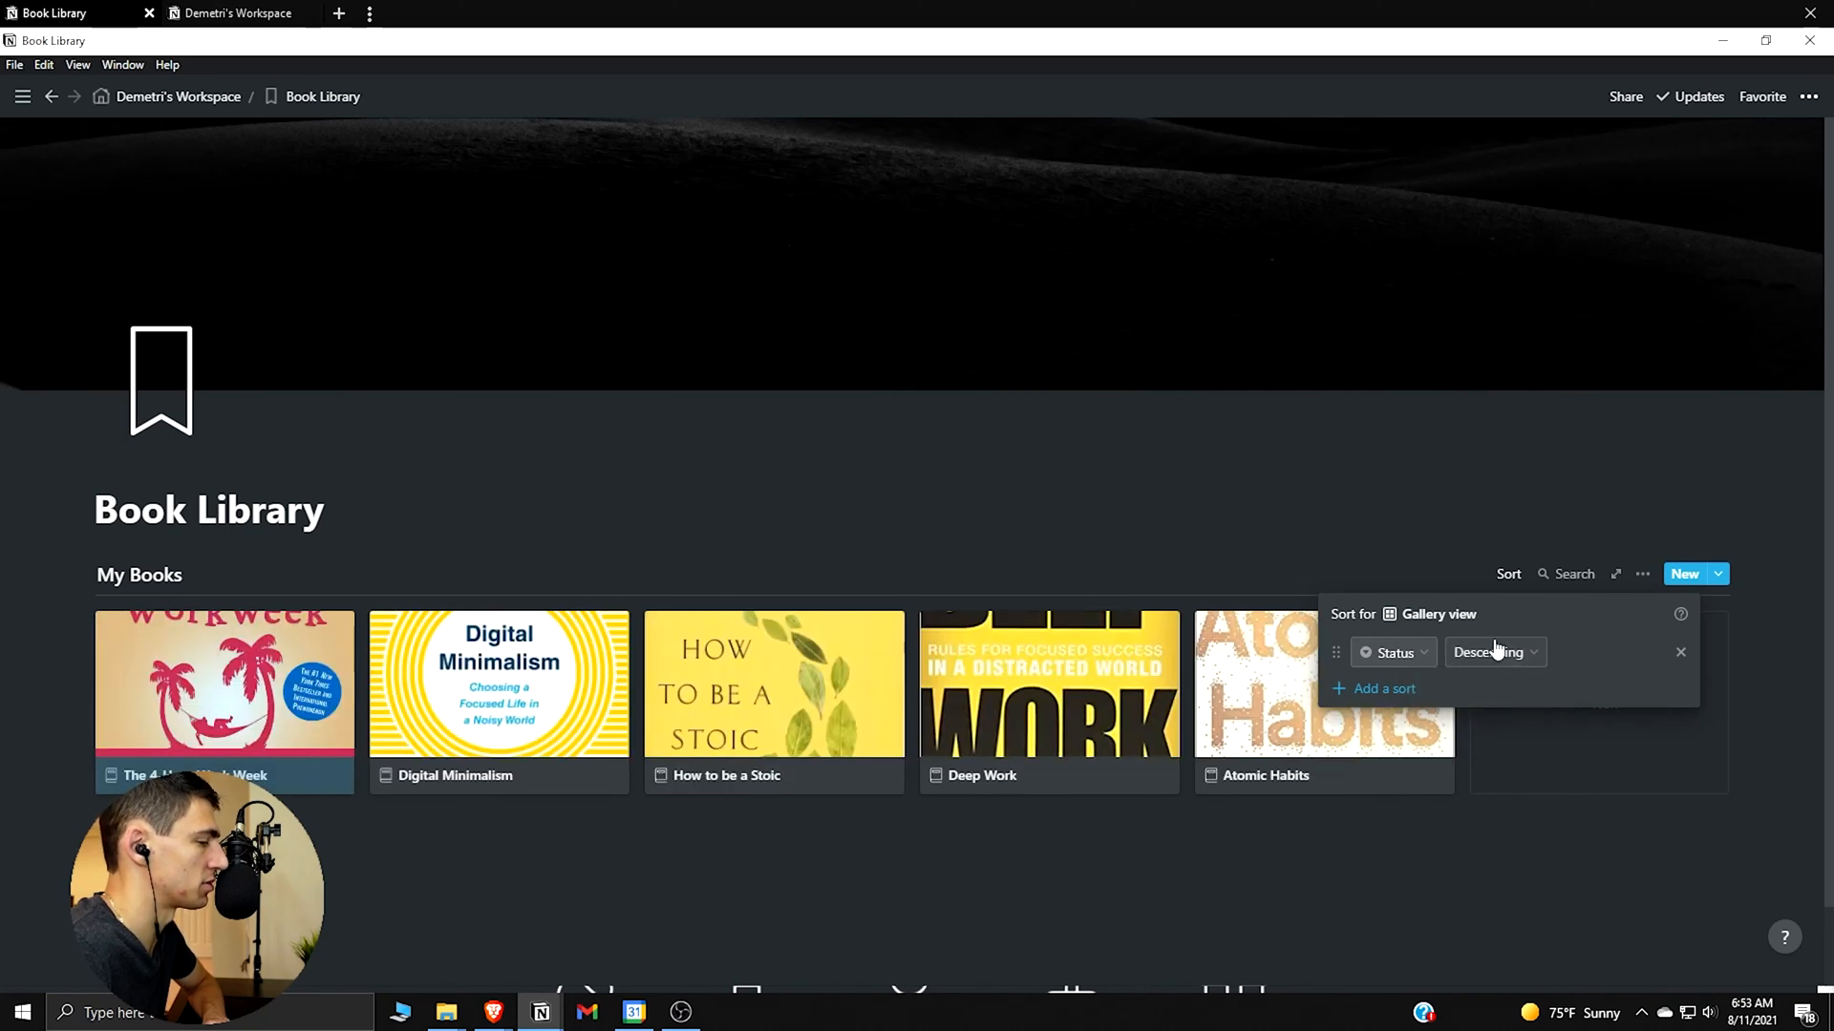
click(1494, 653)
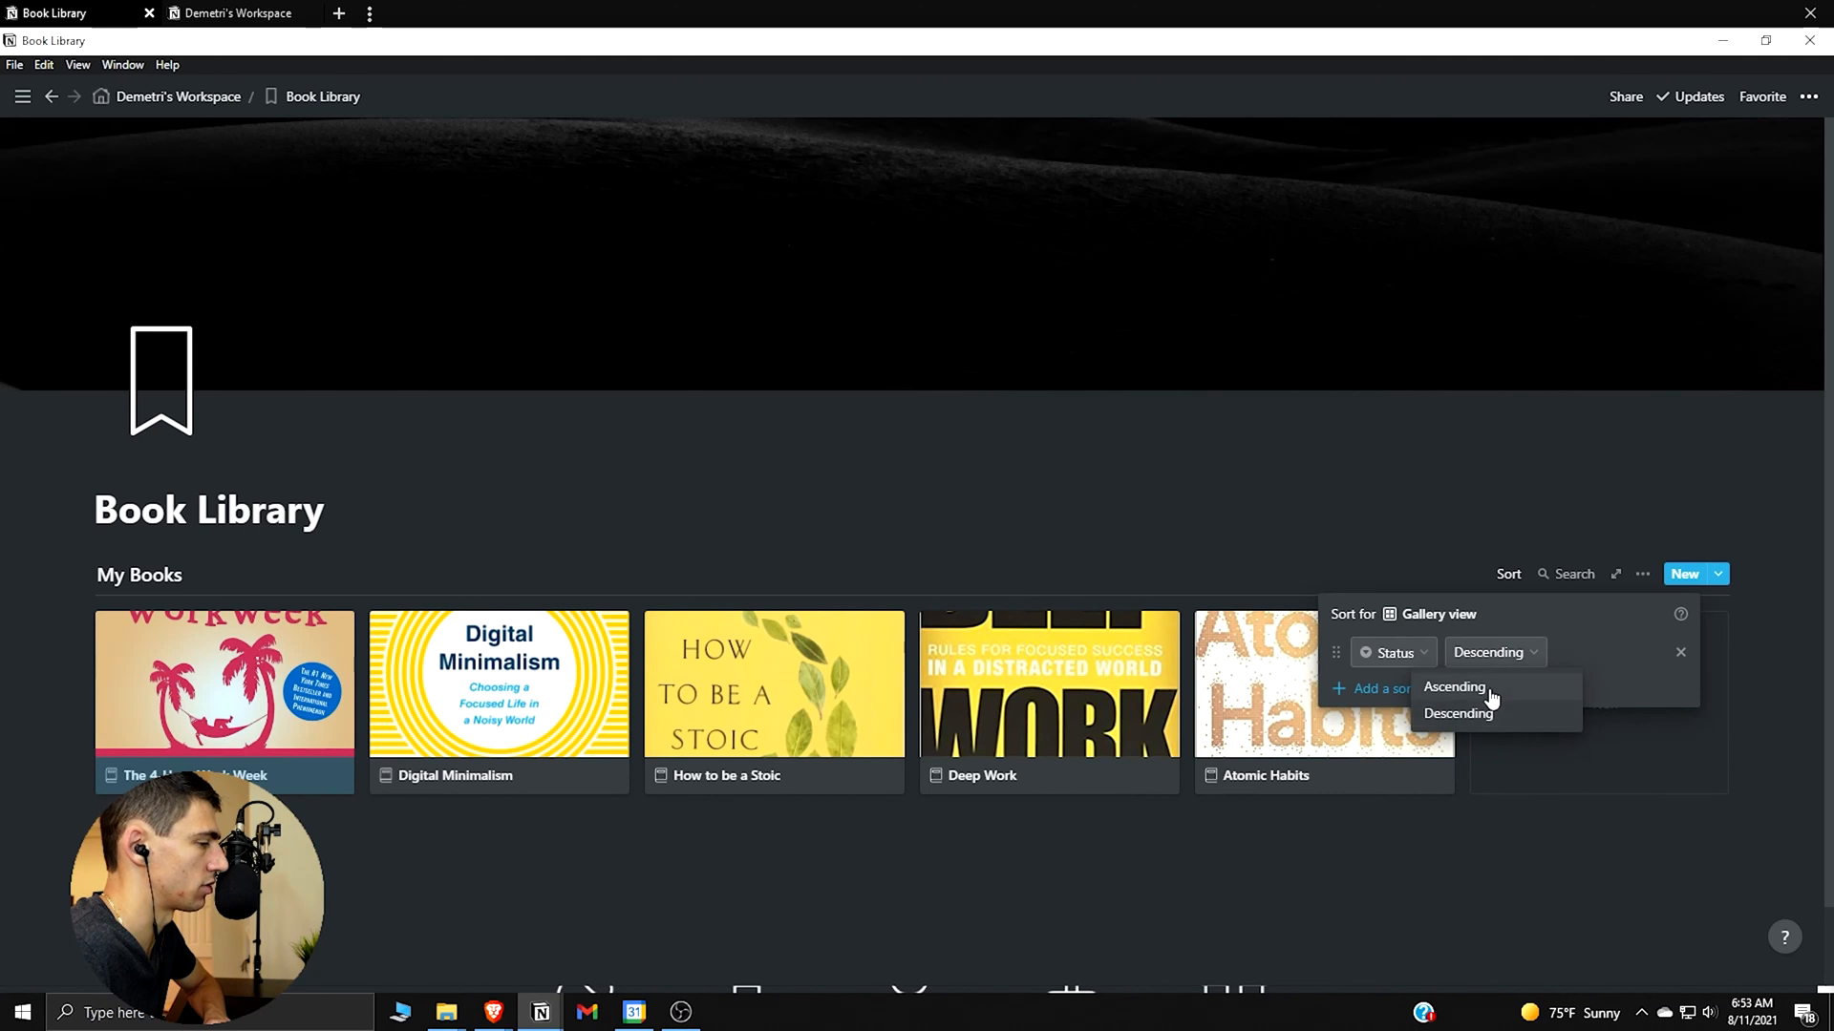
click(1453, 686)
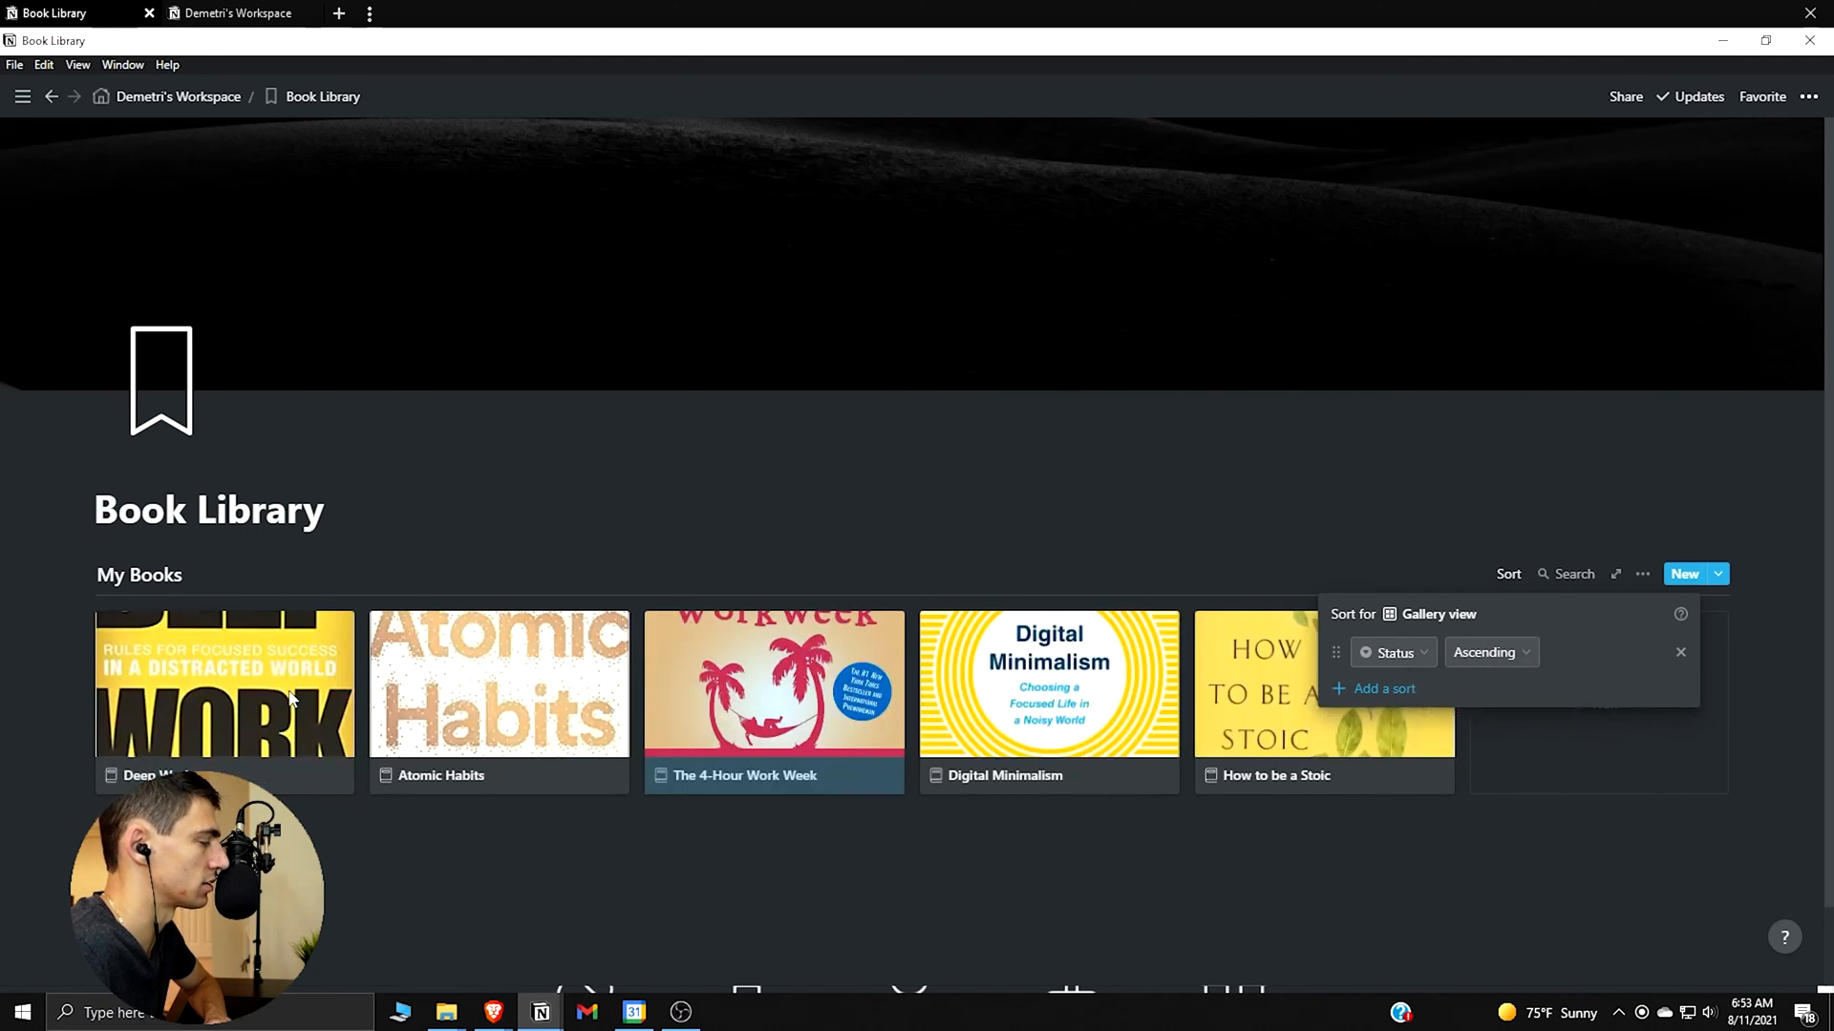
click(1490, 653)
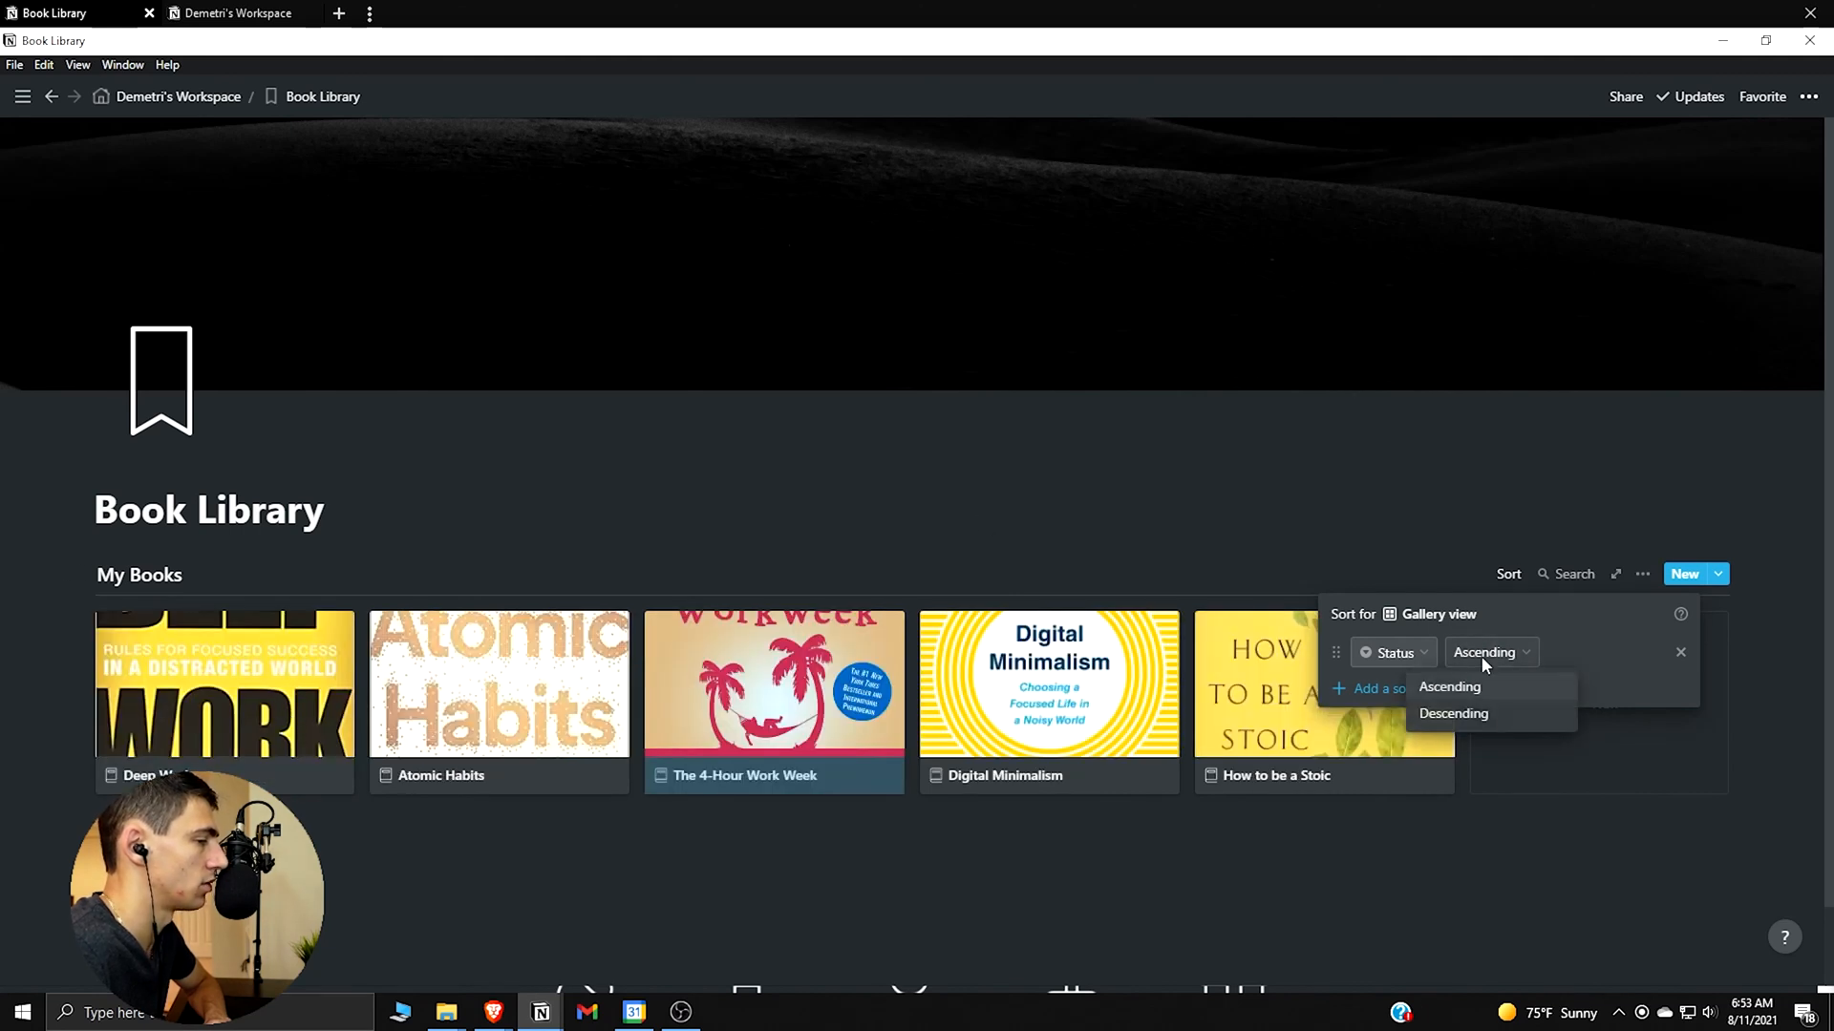
click(1449, 685)
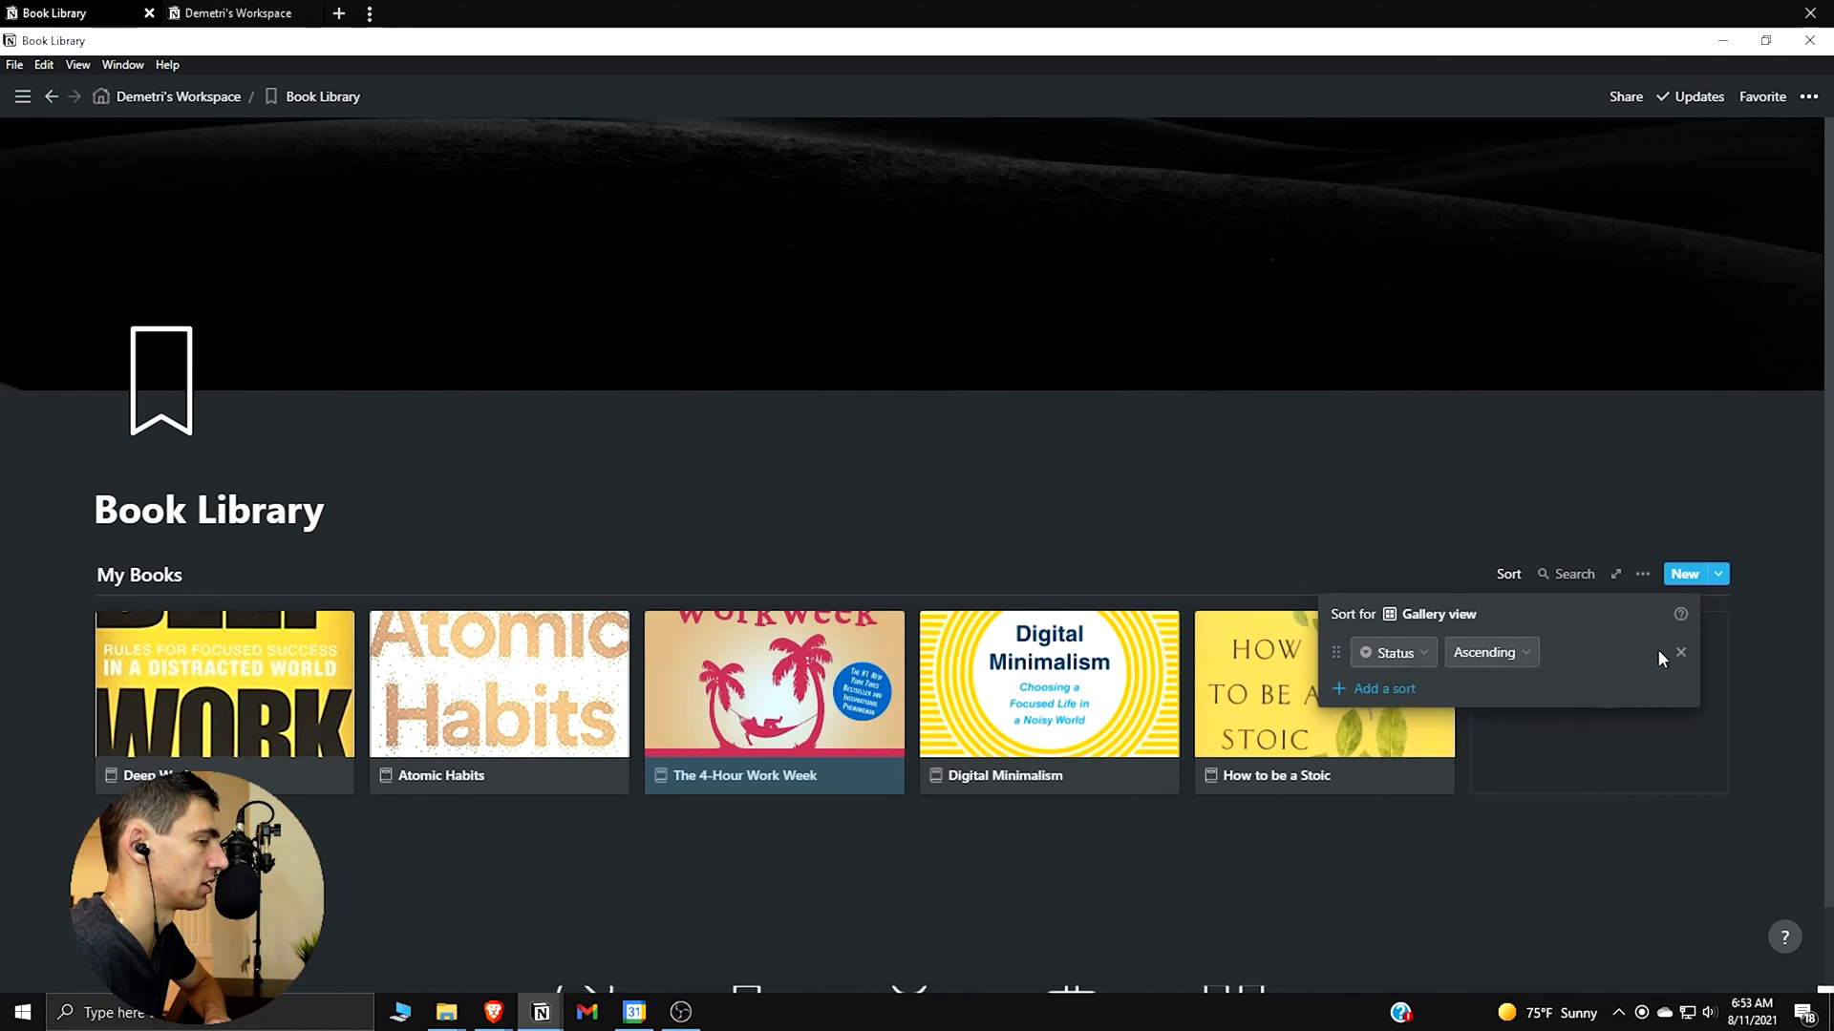
mouse_move(1681, 653)
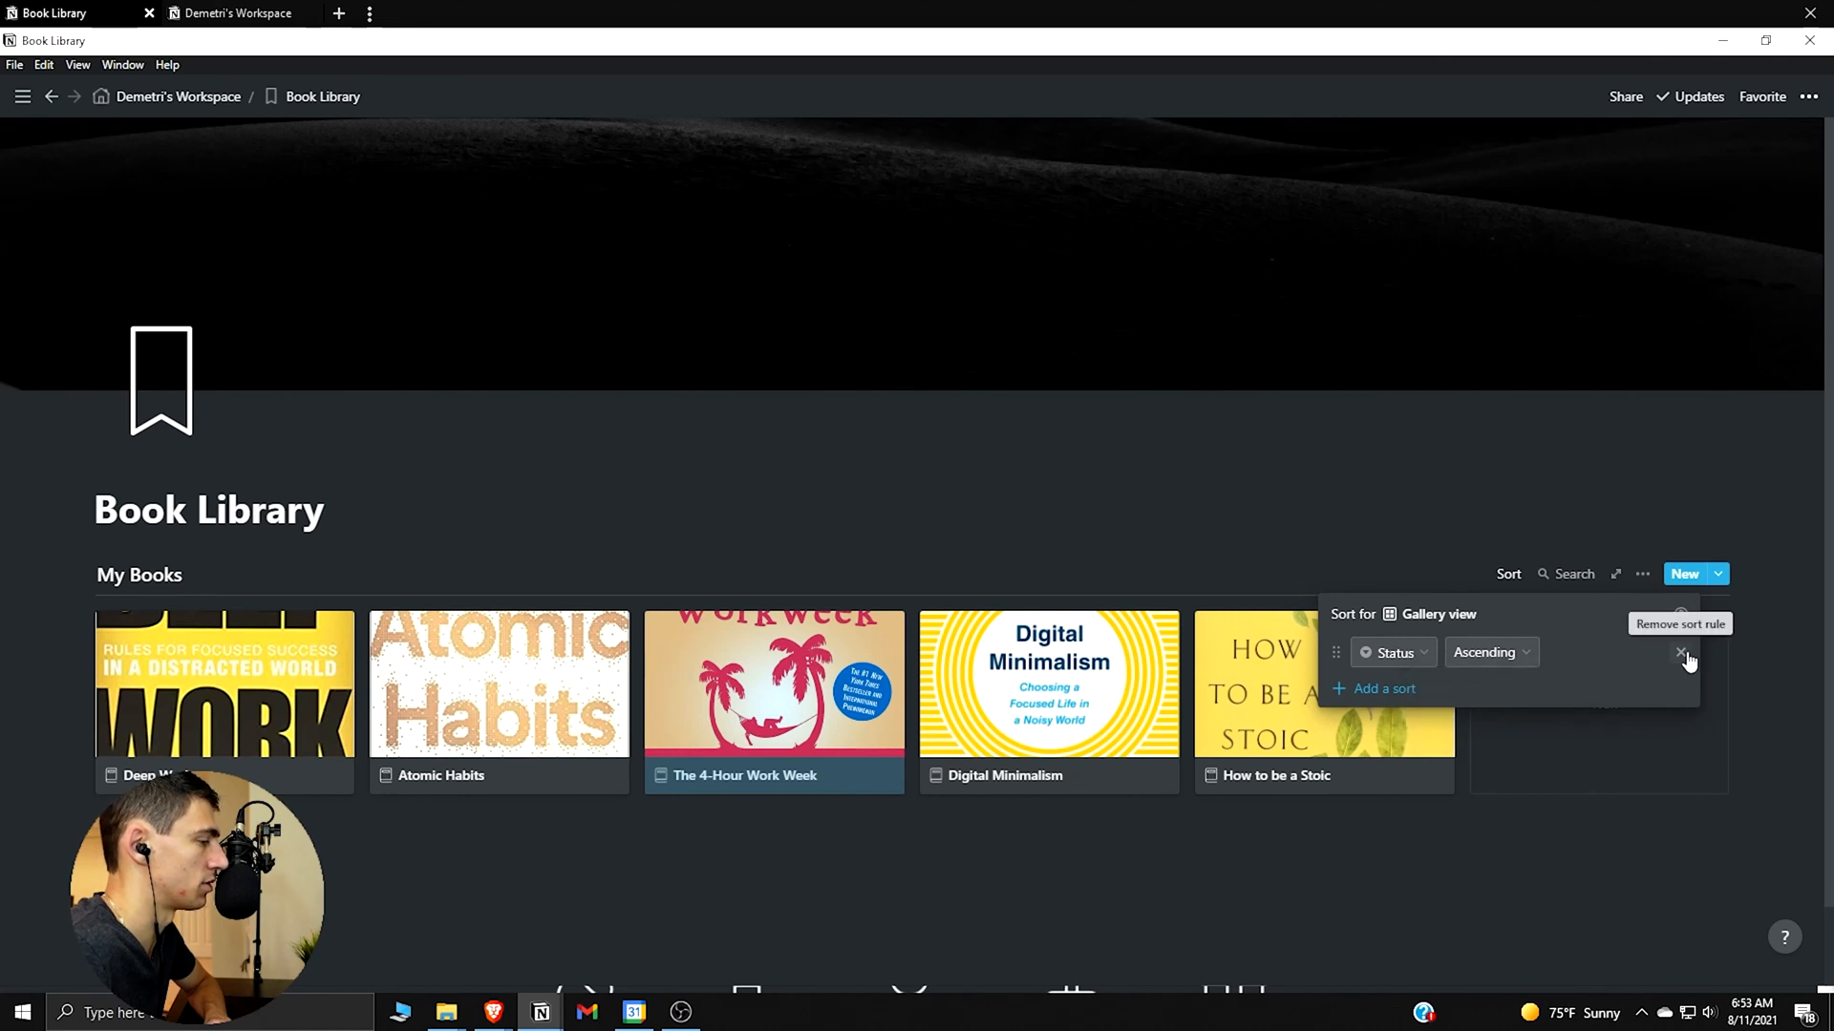
mouse_move(1484, 659)
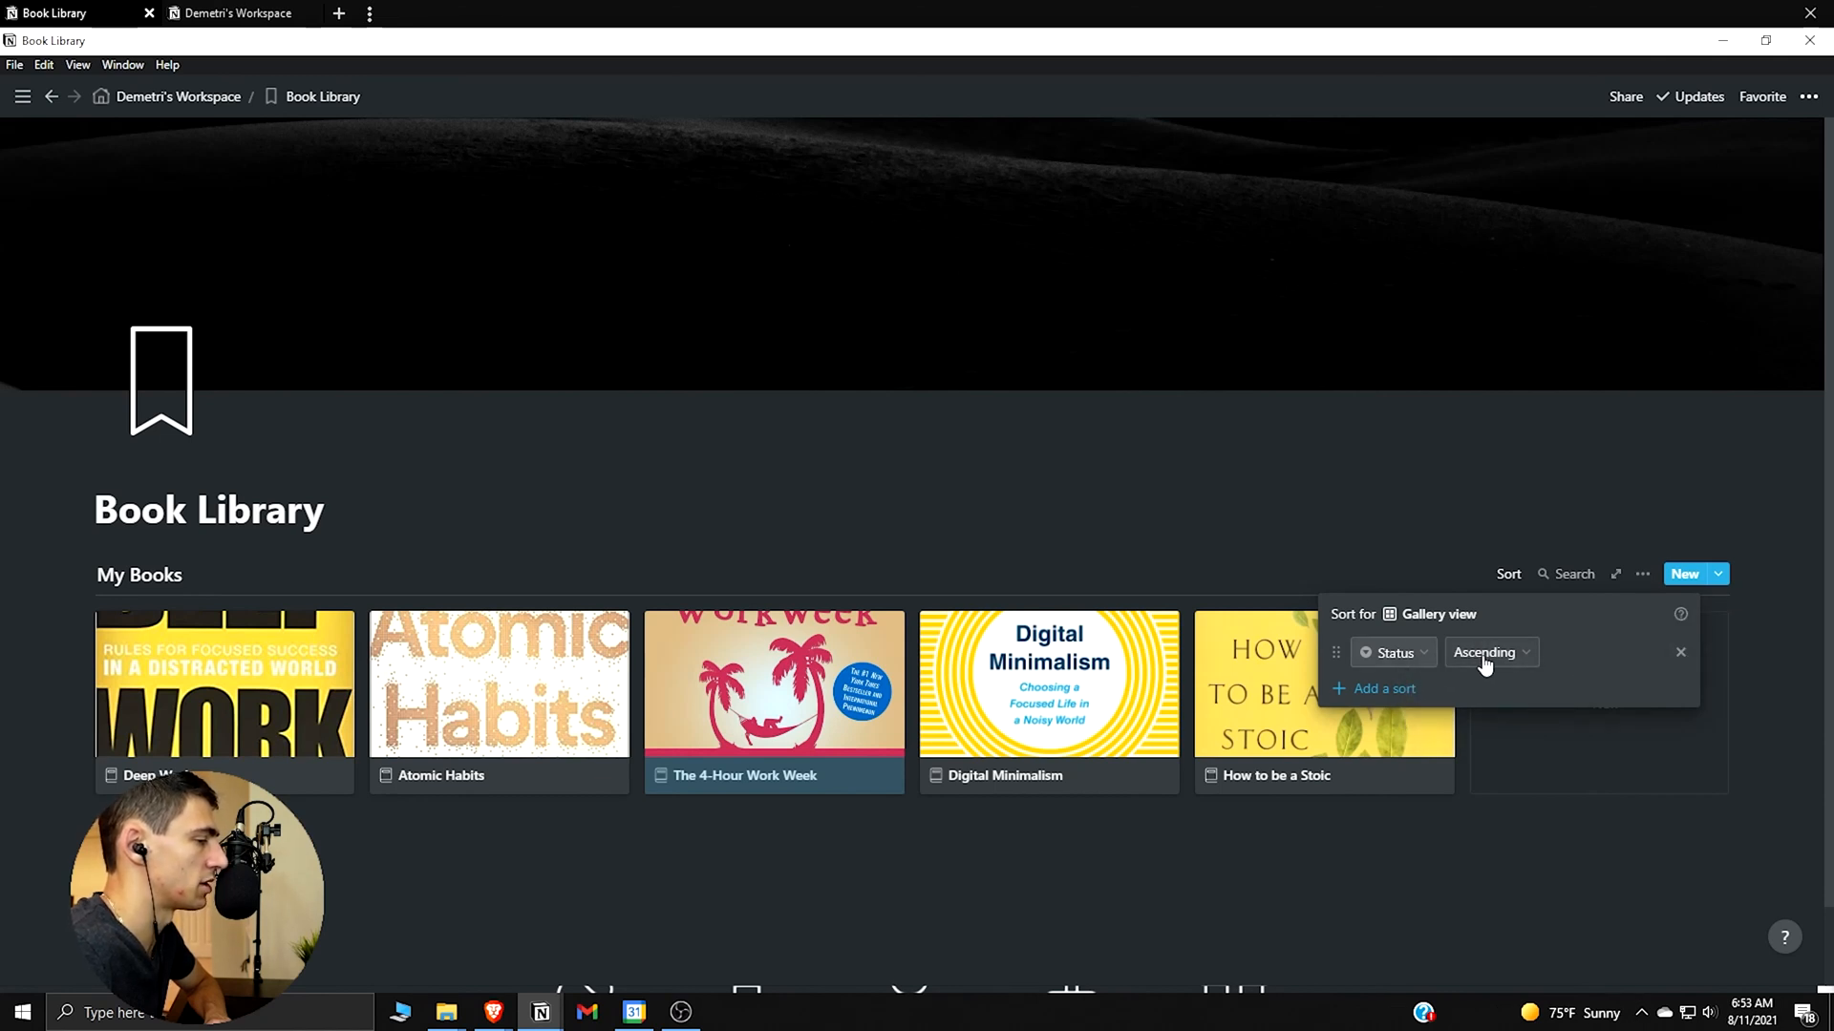
click(1490, 654)
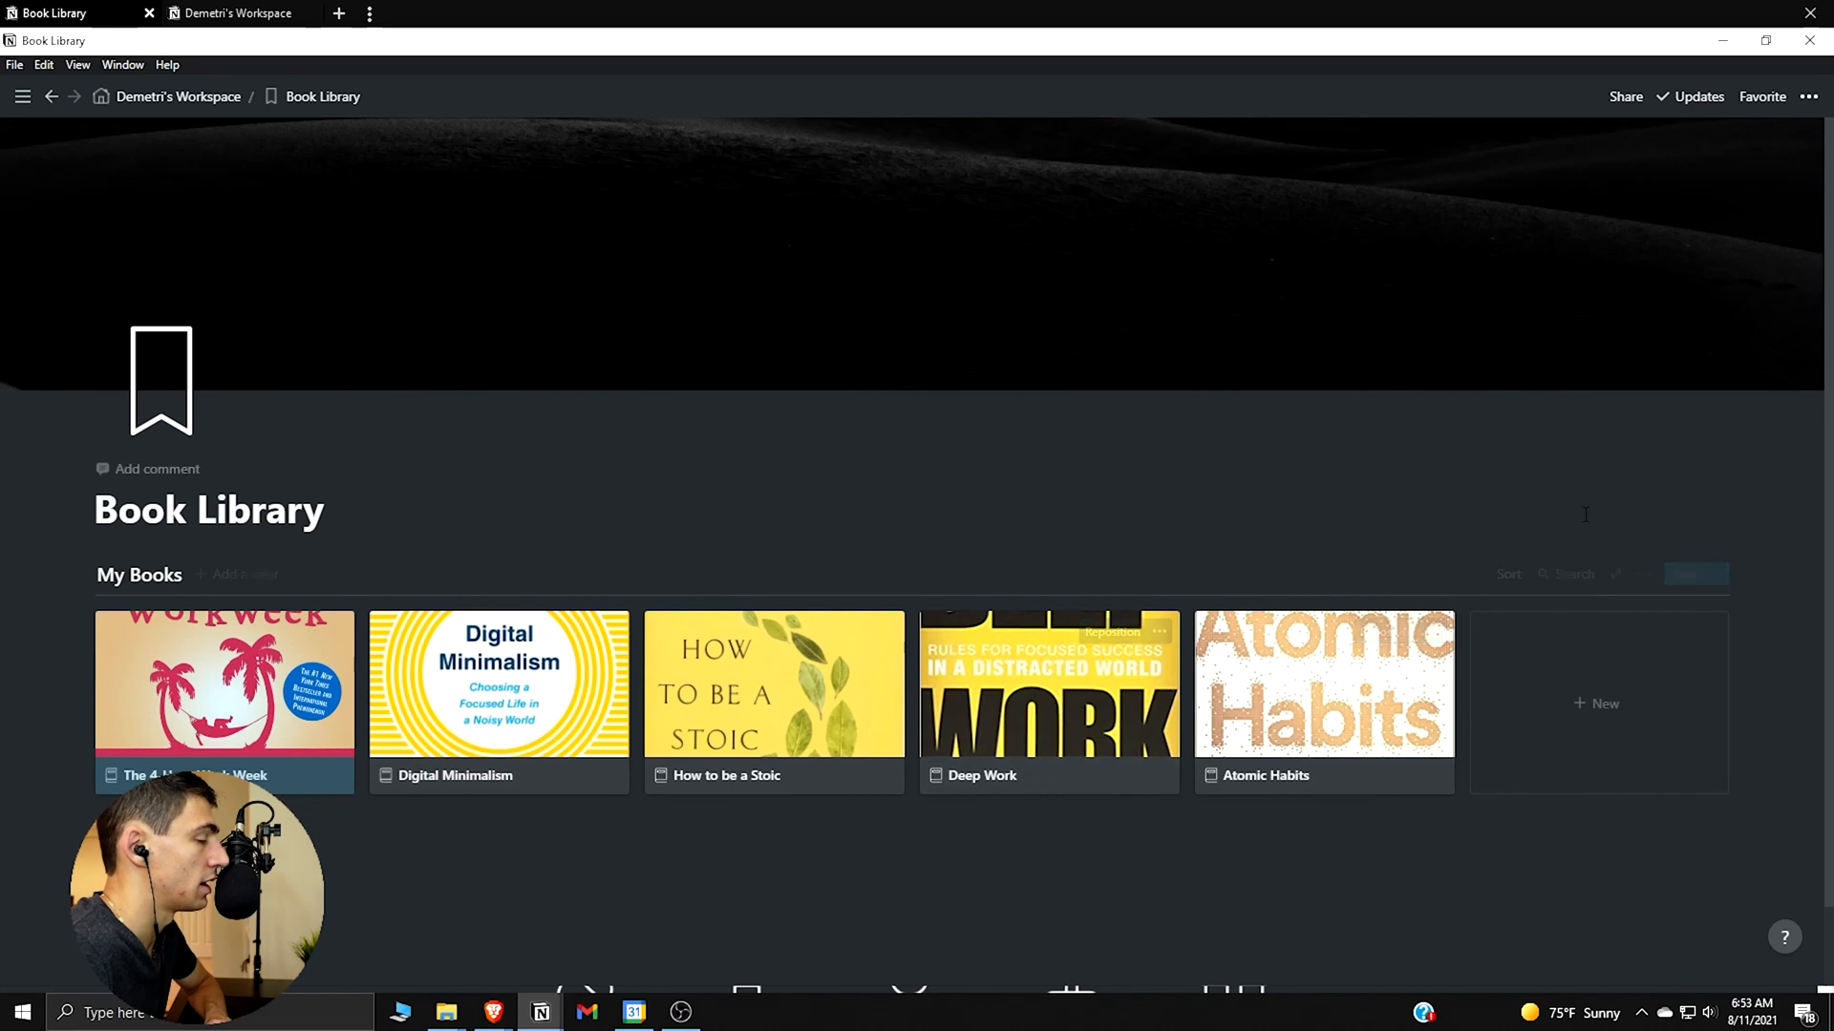
Delete the stray duplicate gallery view from My Books
click(237, 573)
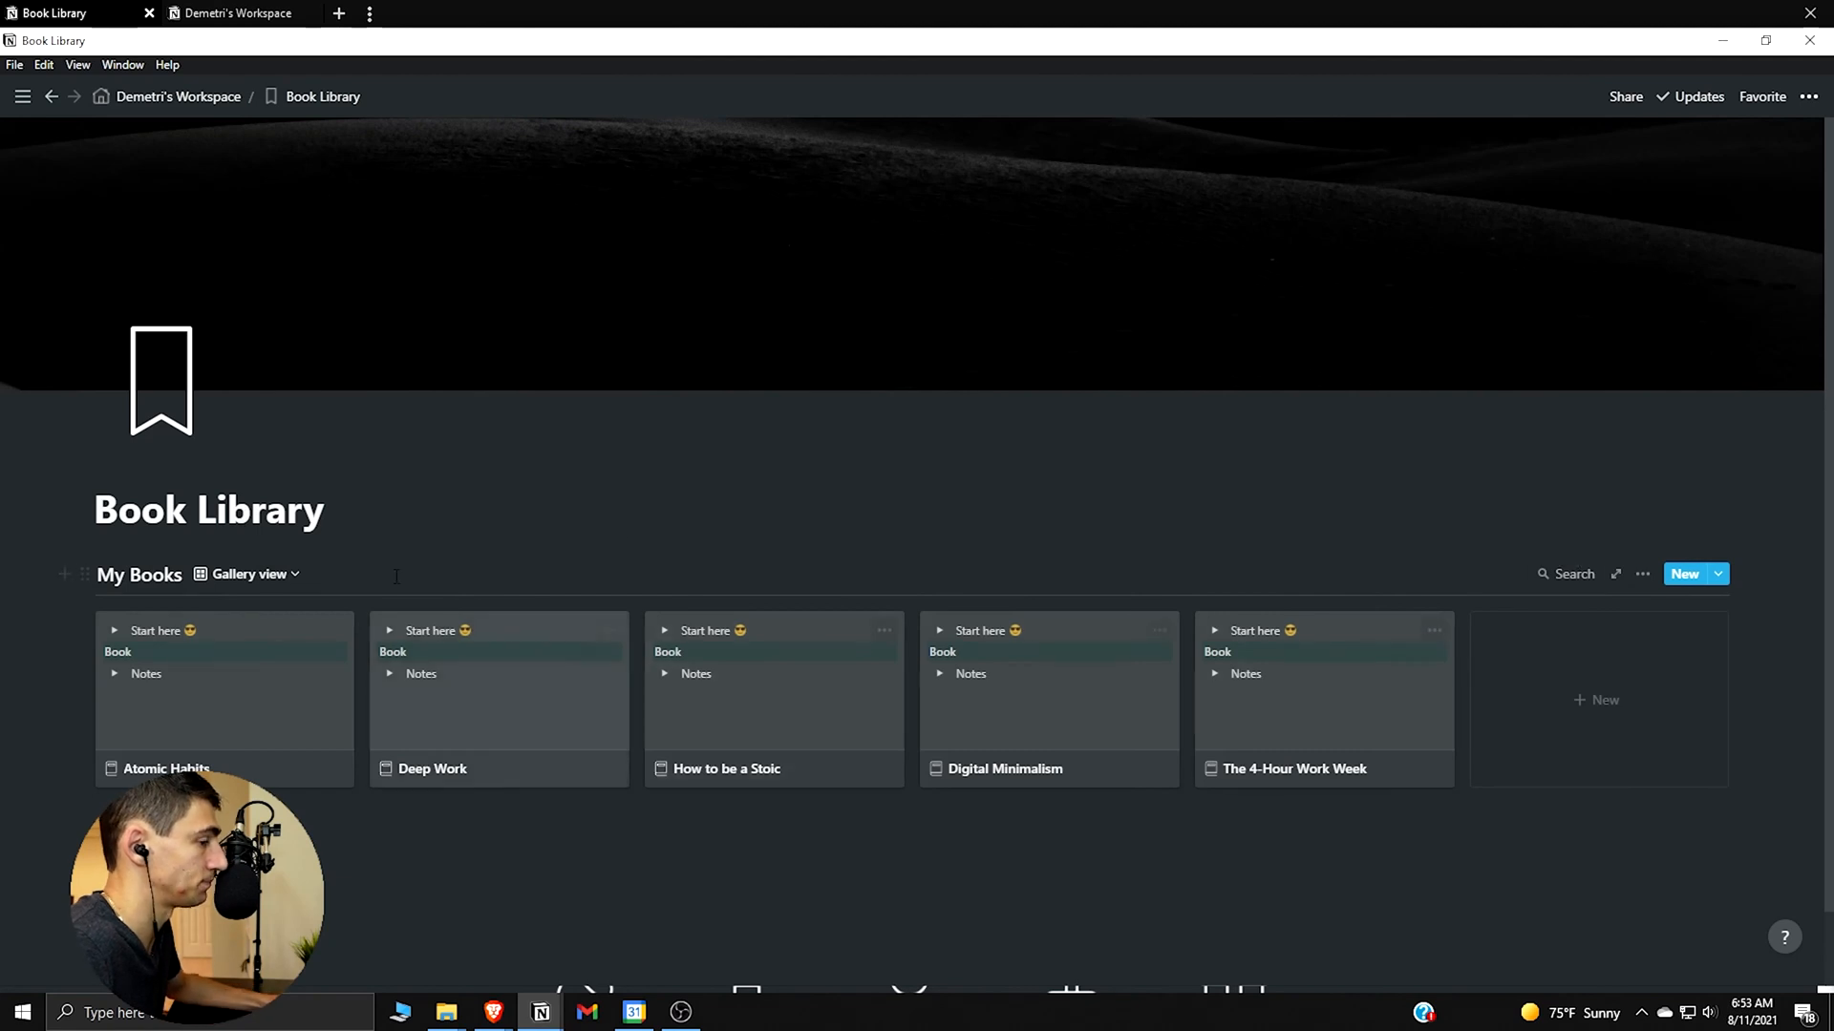
click(246, 573)
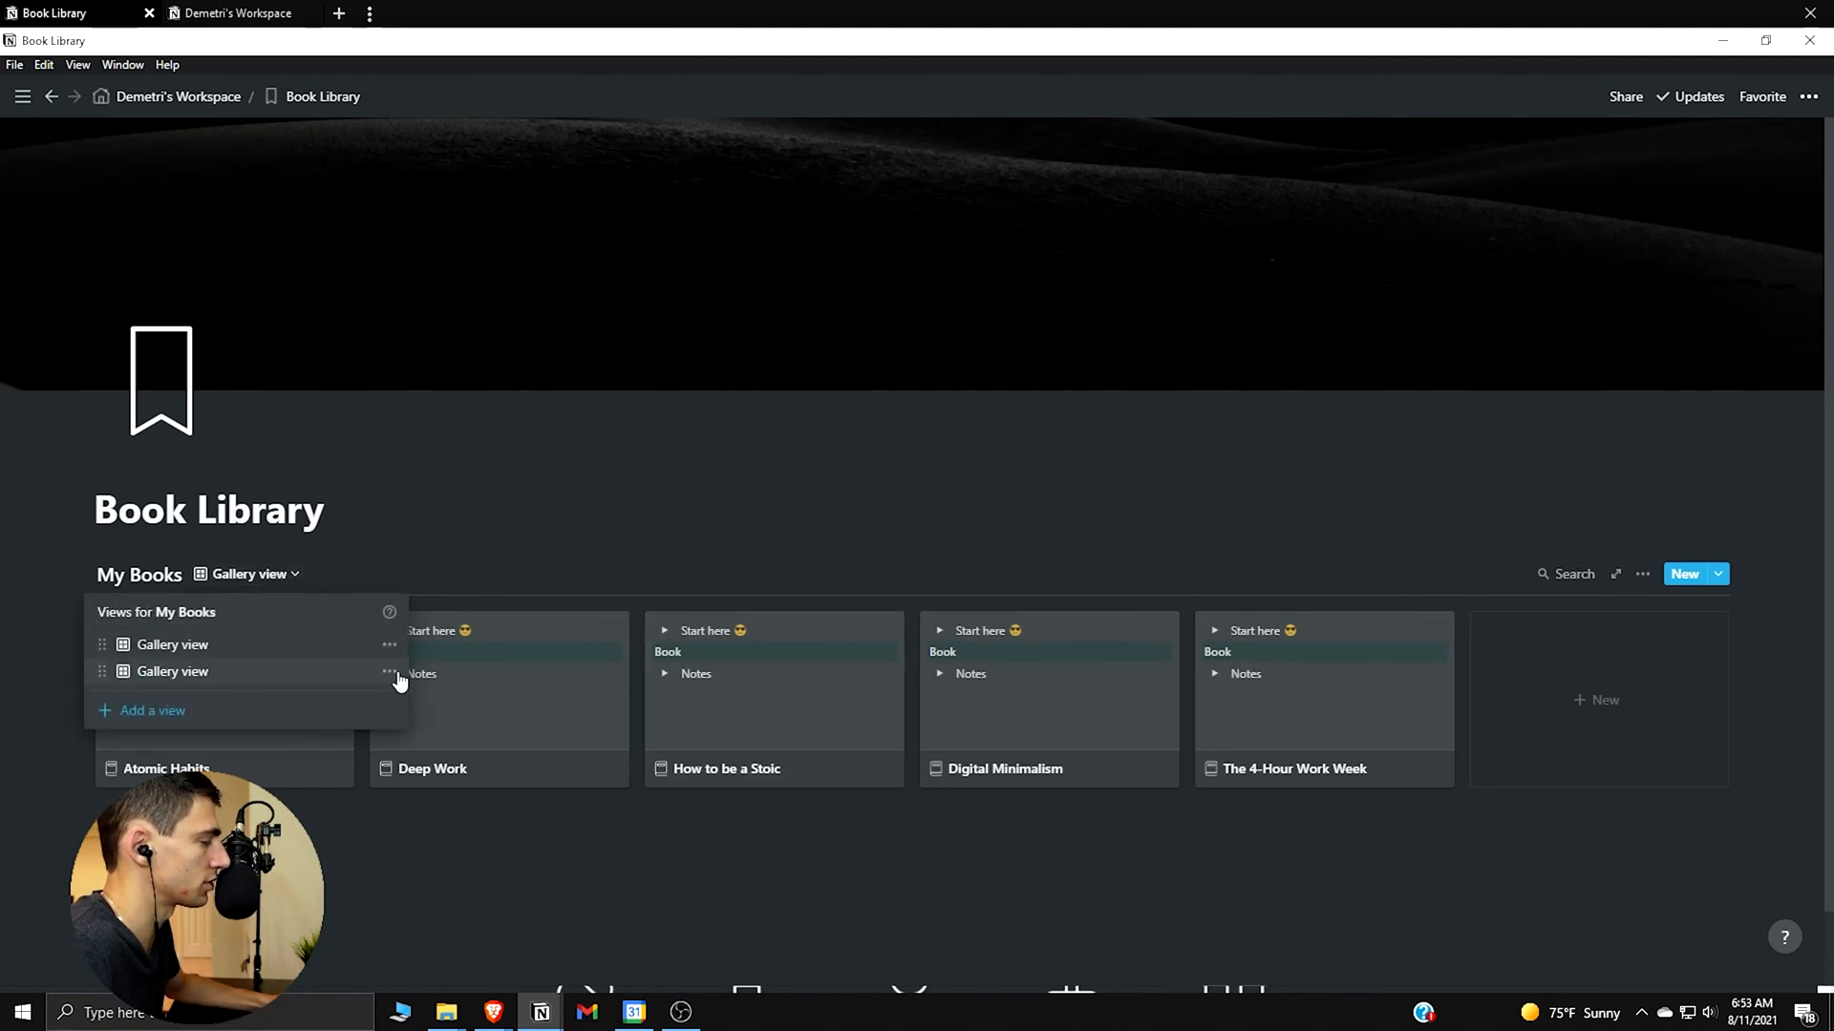
click(390, 673)
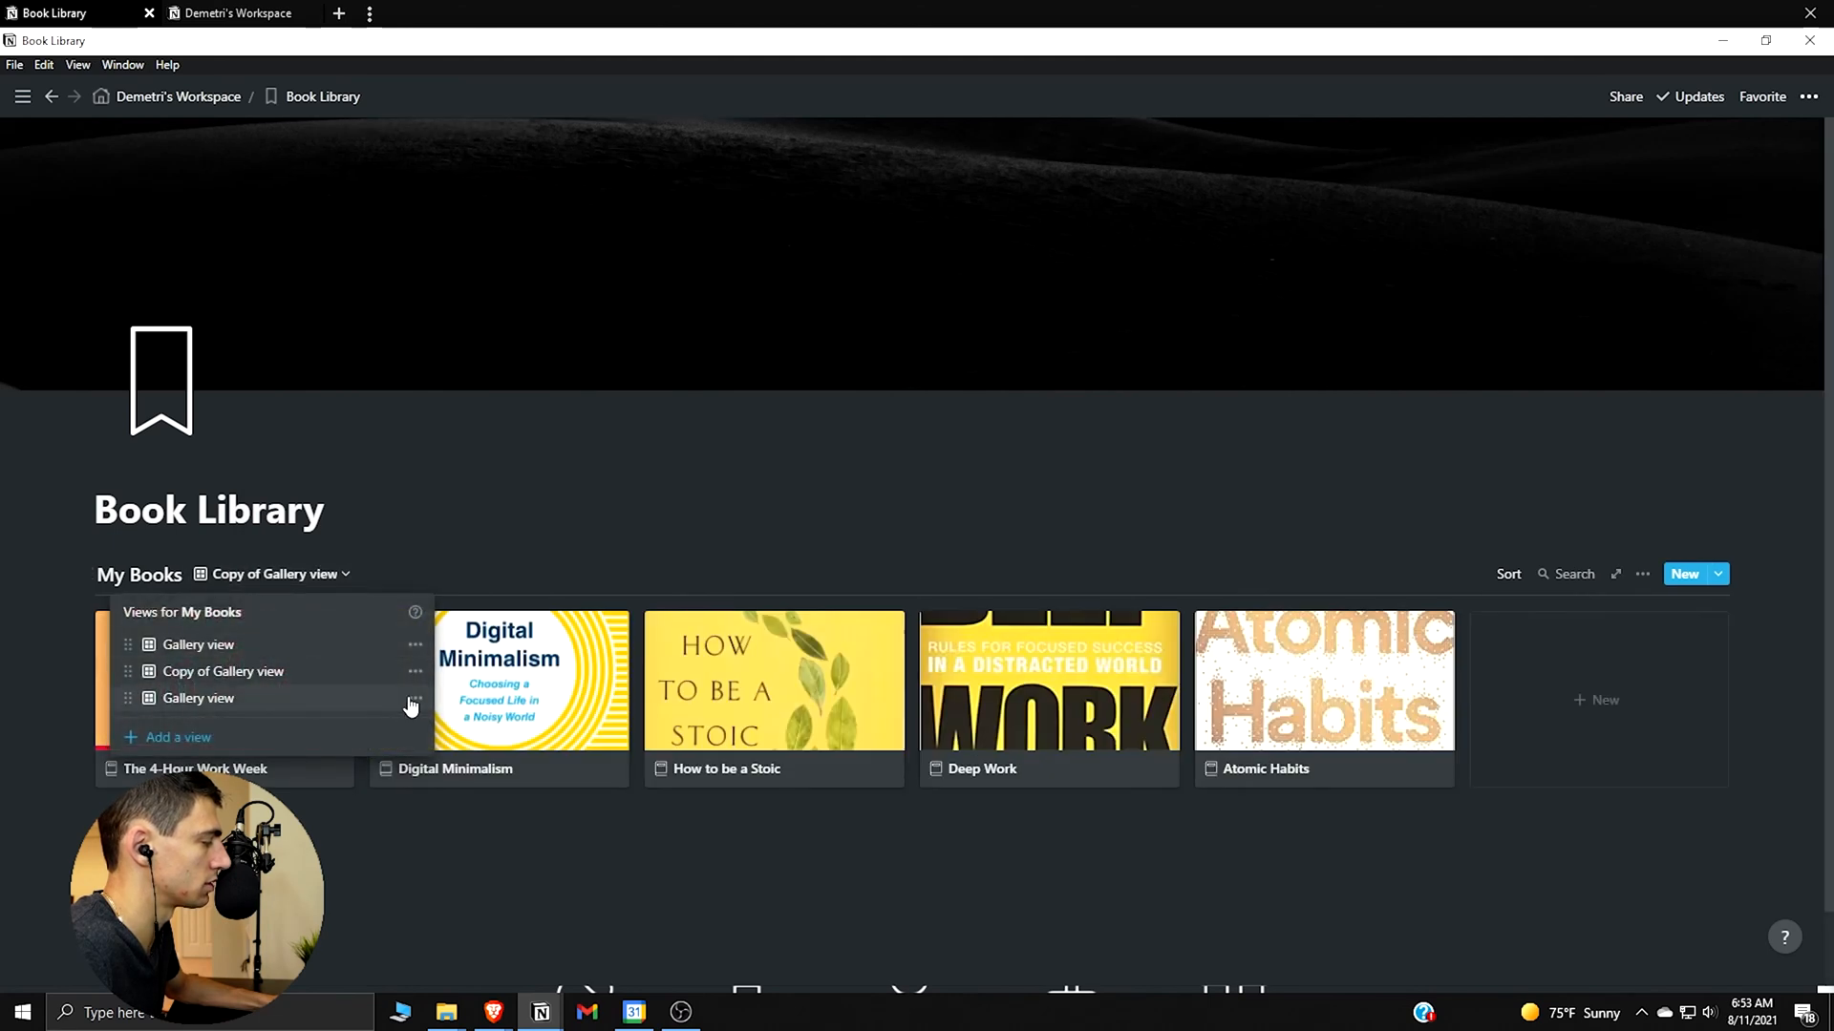
click(413, 699)
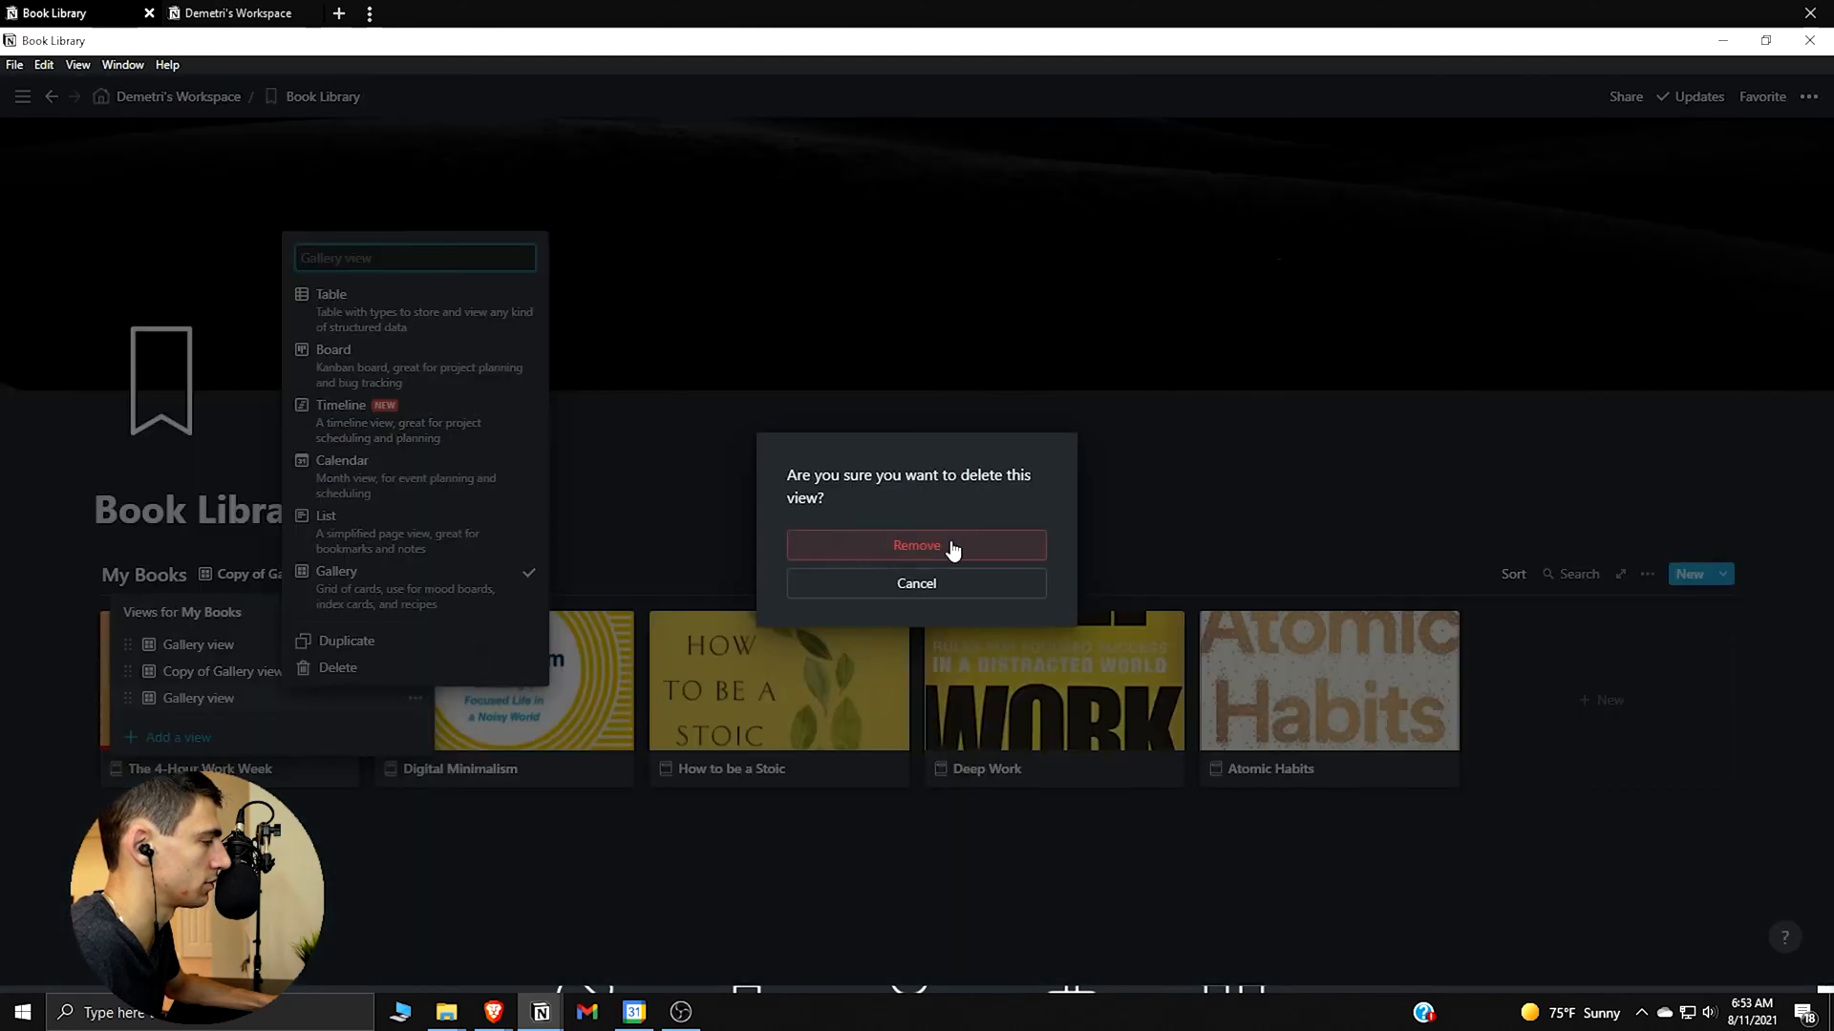
click(917, 546)
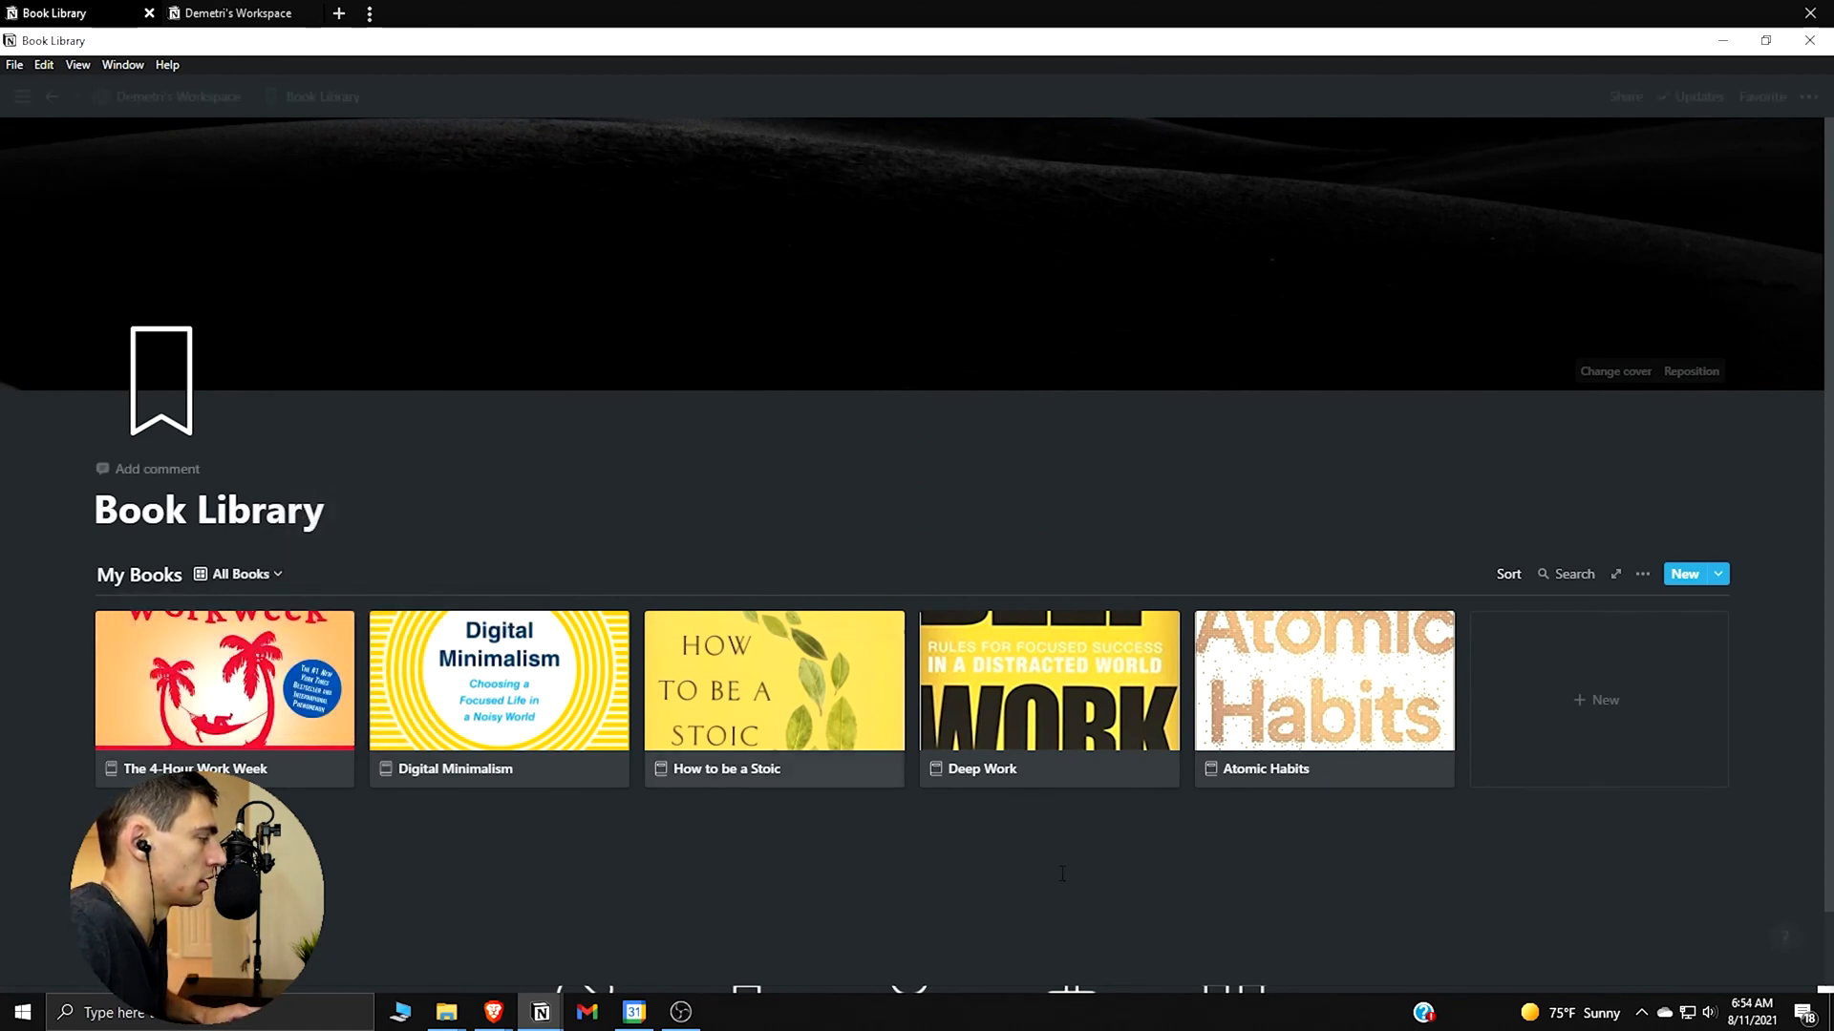
Rename the copied gallery view to Read Books
click(237, 573)
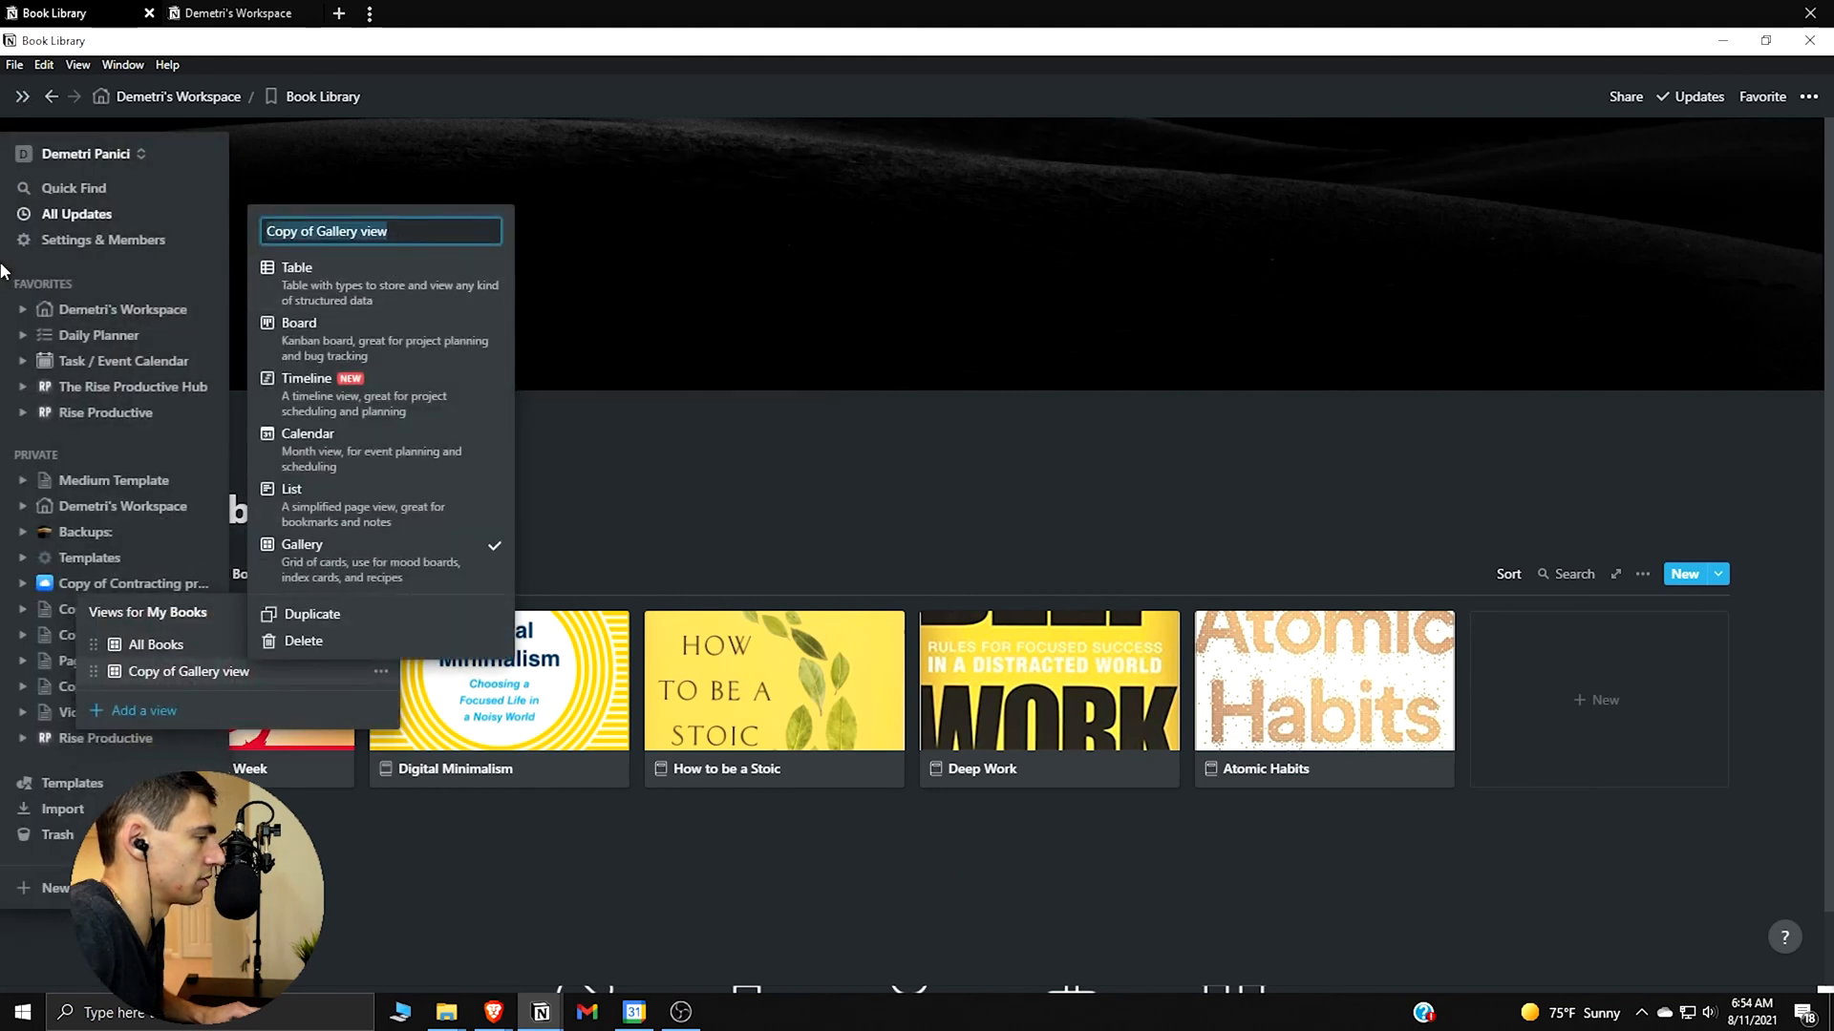
text(Read Books)
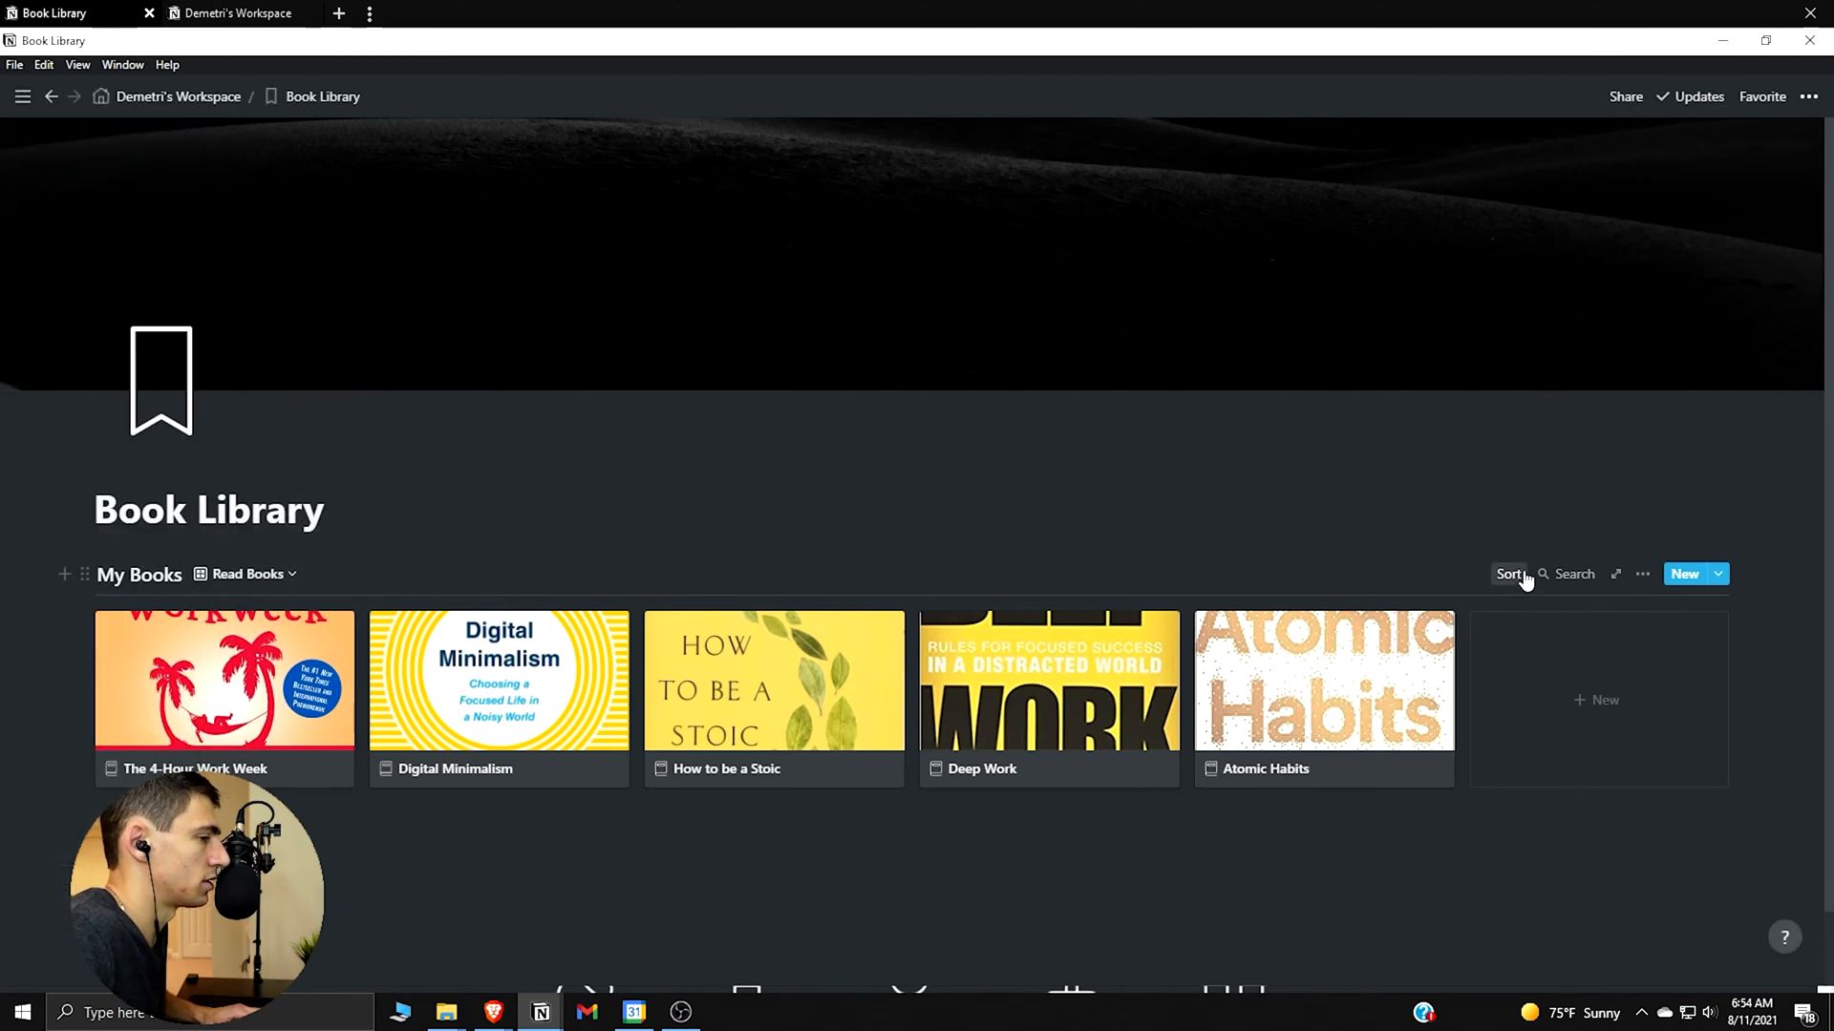
Filter Read Books on Status is Finished, then duplicate the view
click(1509, 573)
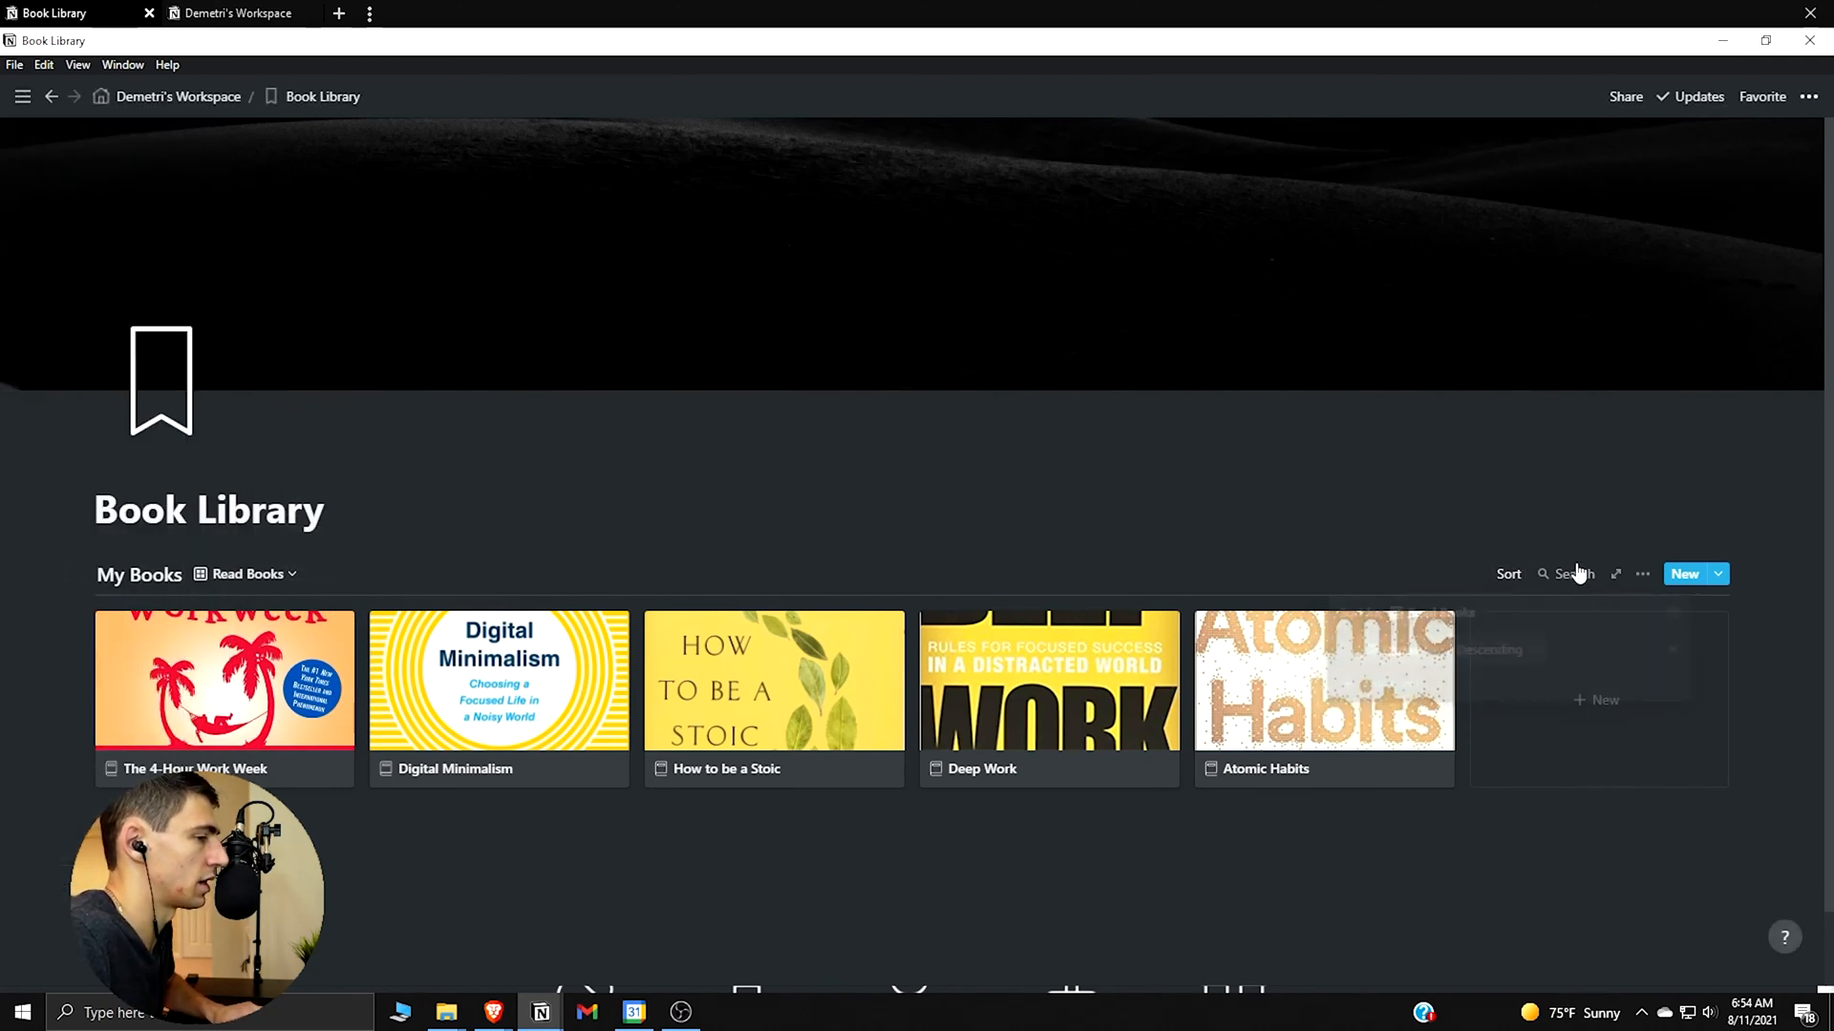
click(1509, 573)
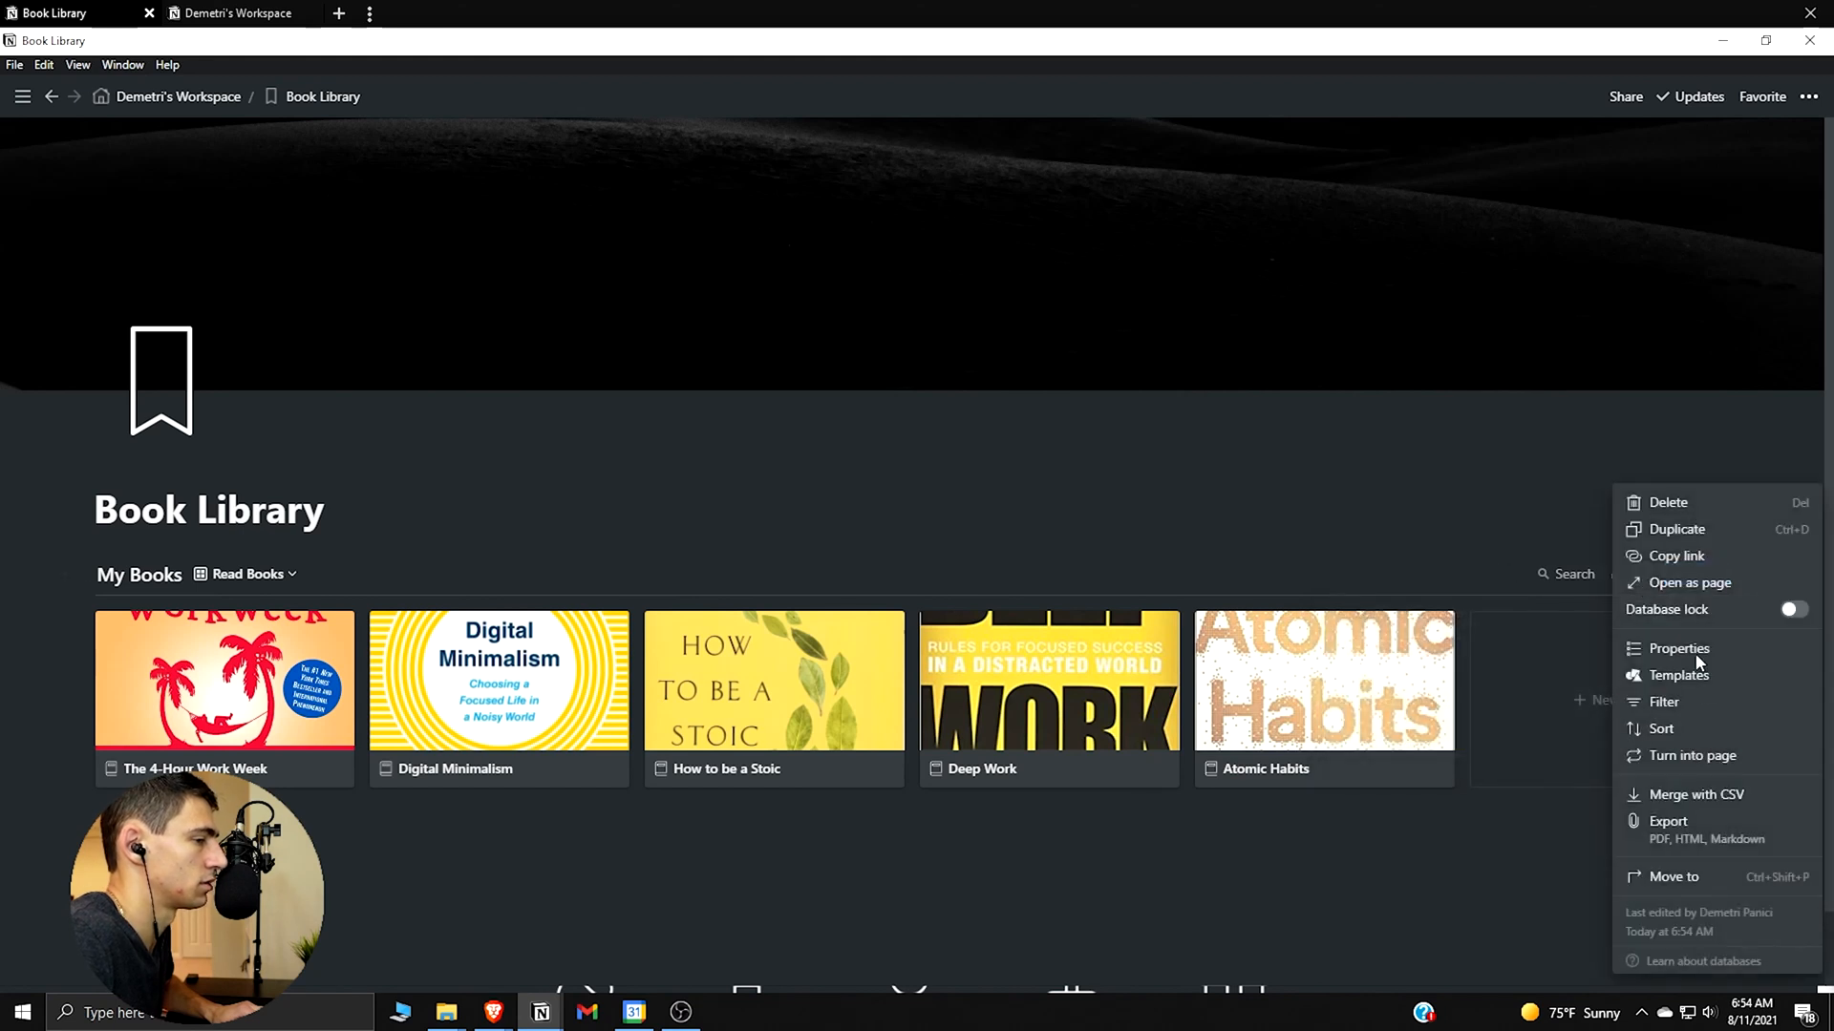
mouse_move(1704, 688)
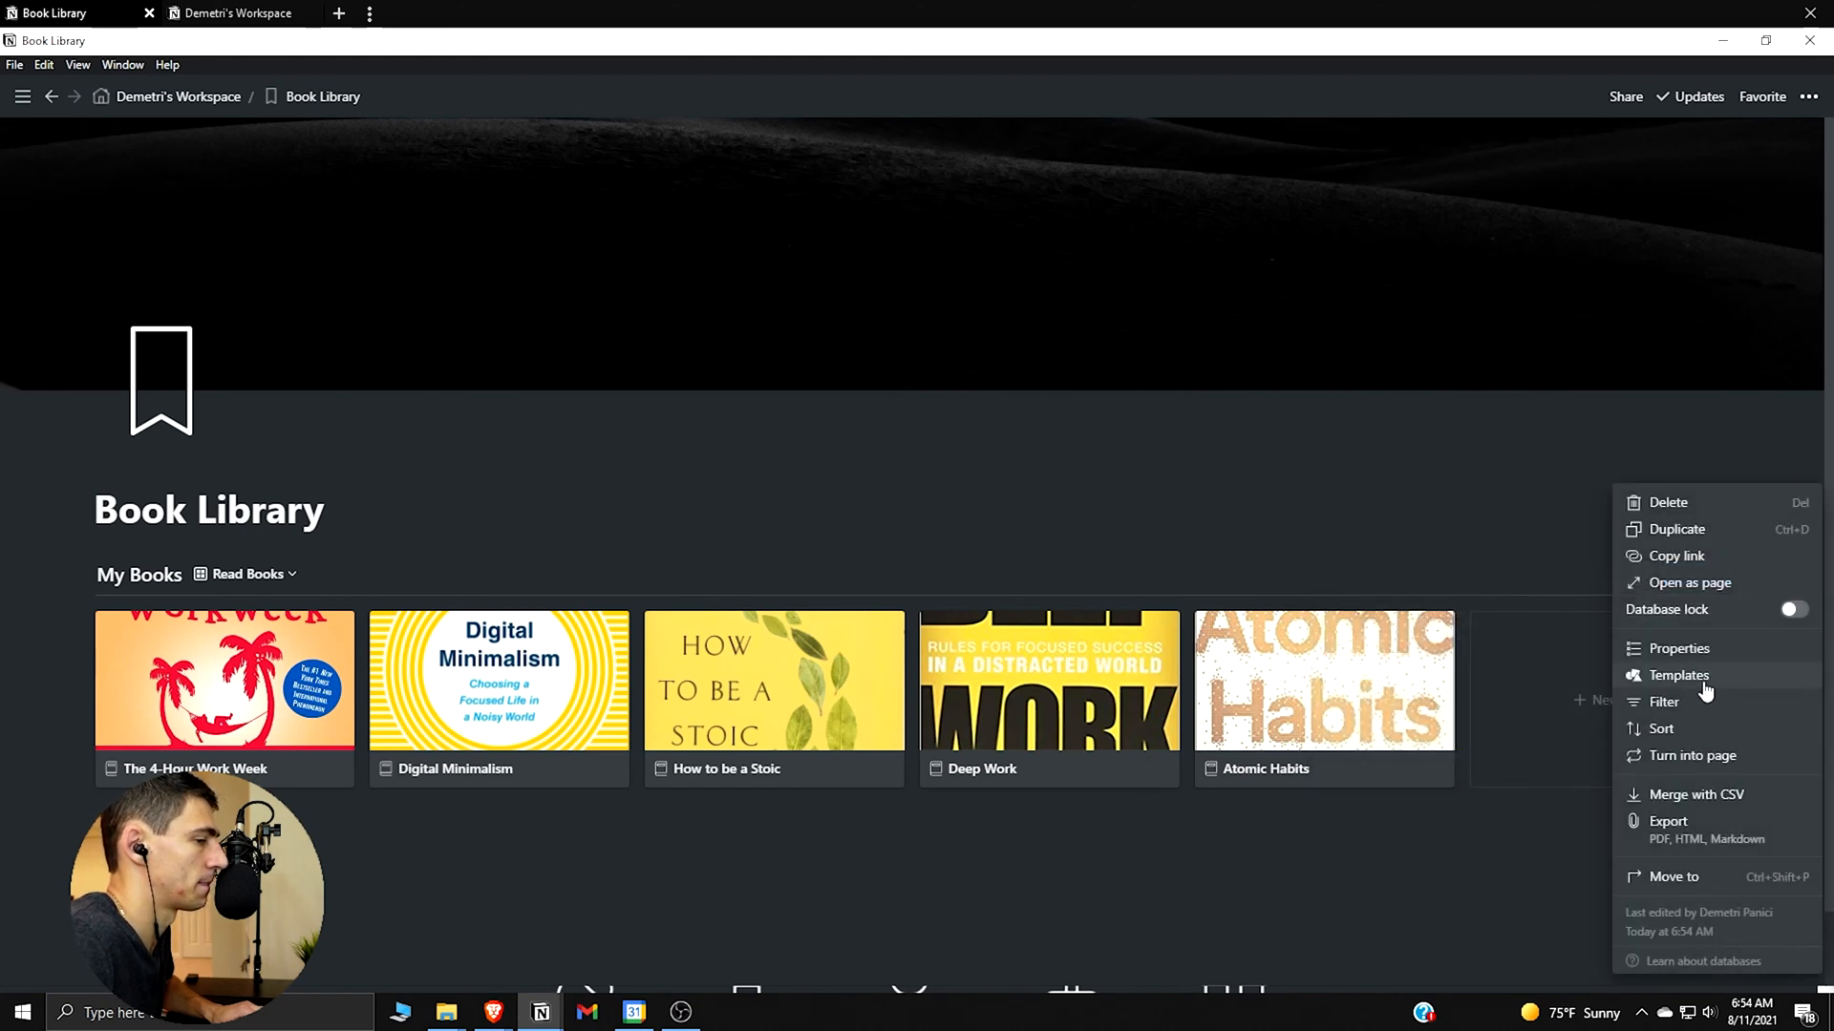
click(1664, 703)
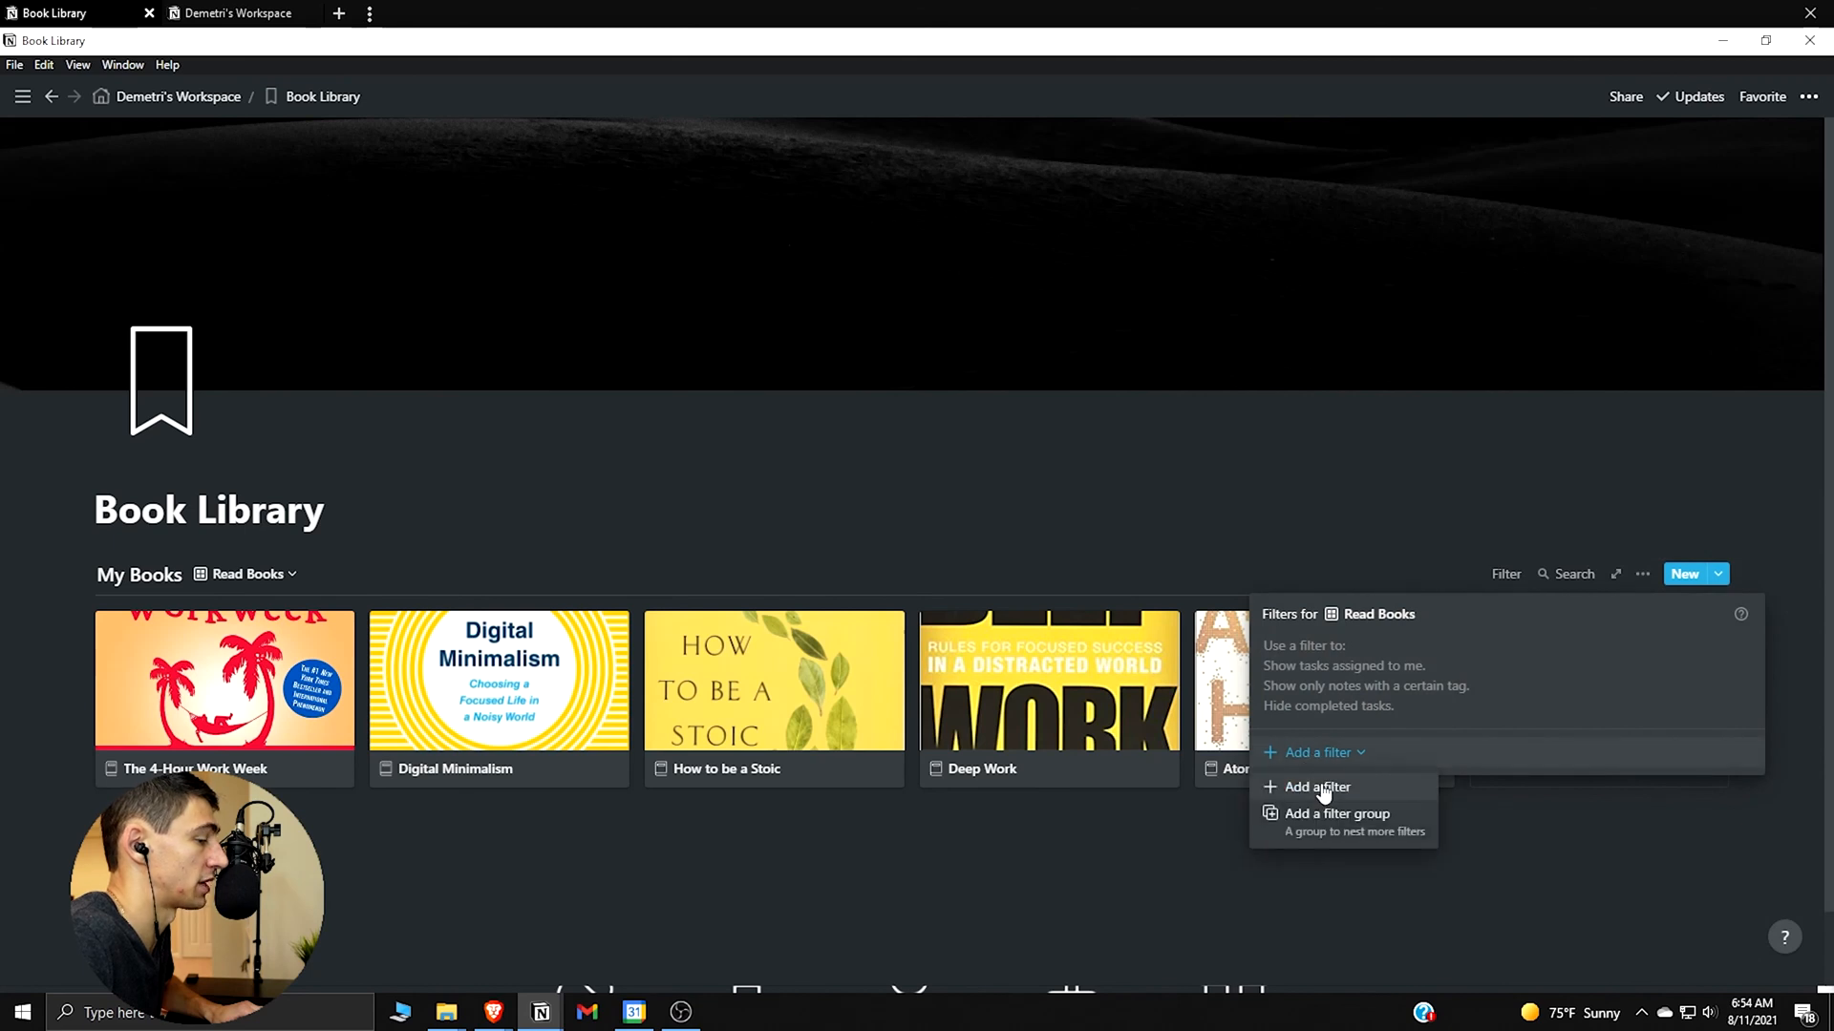
click(1316, 787)
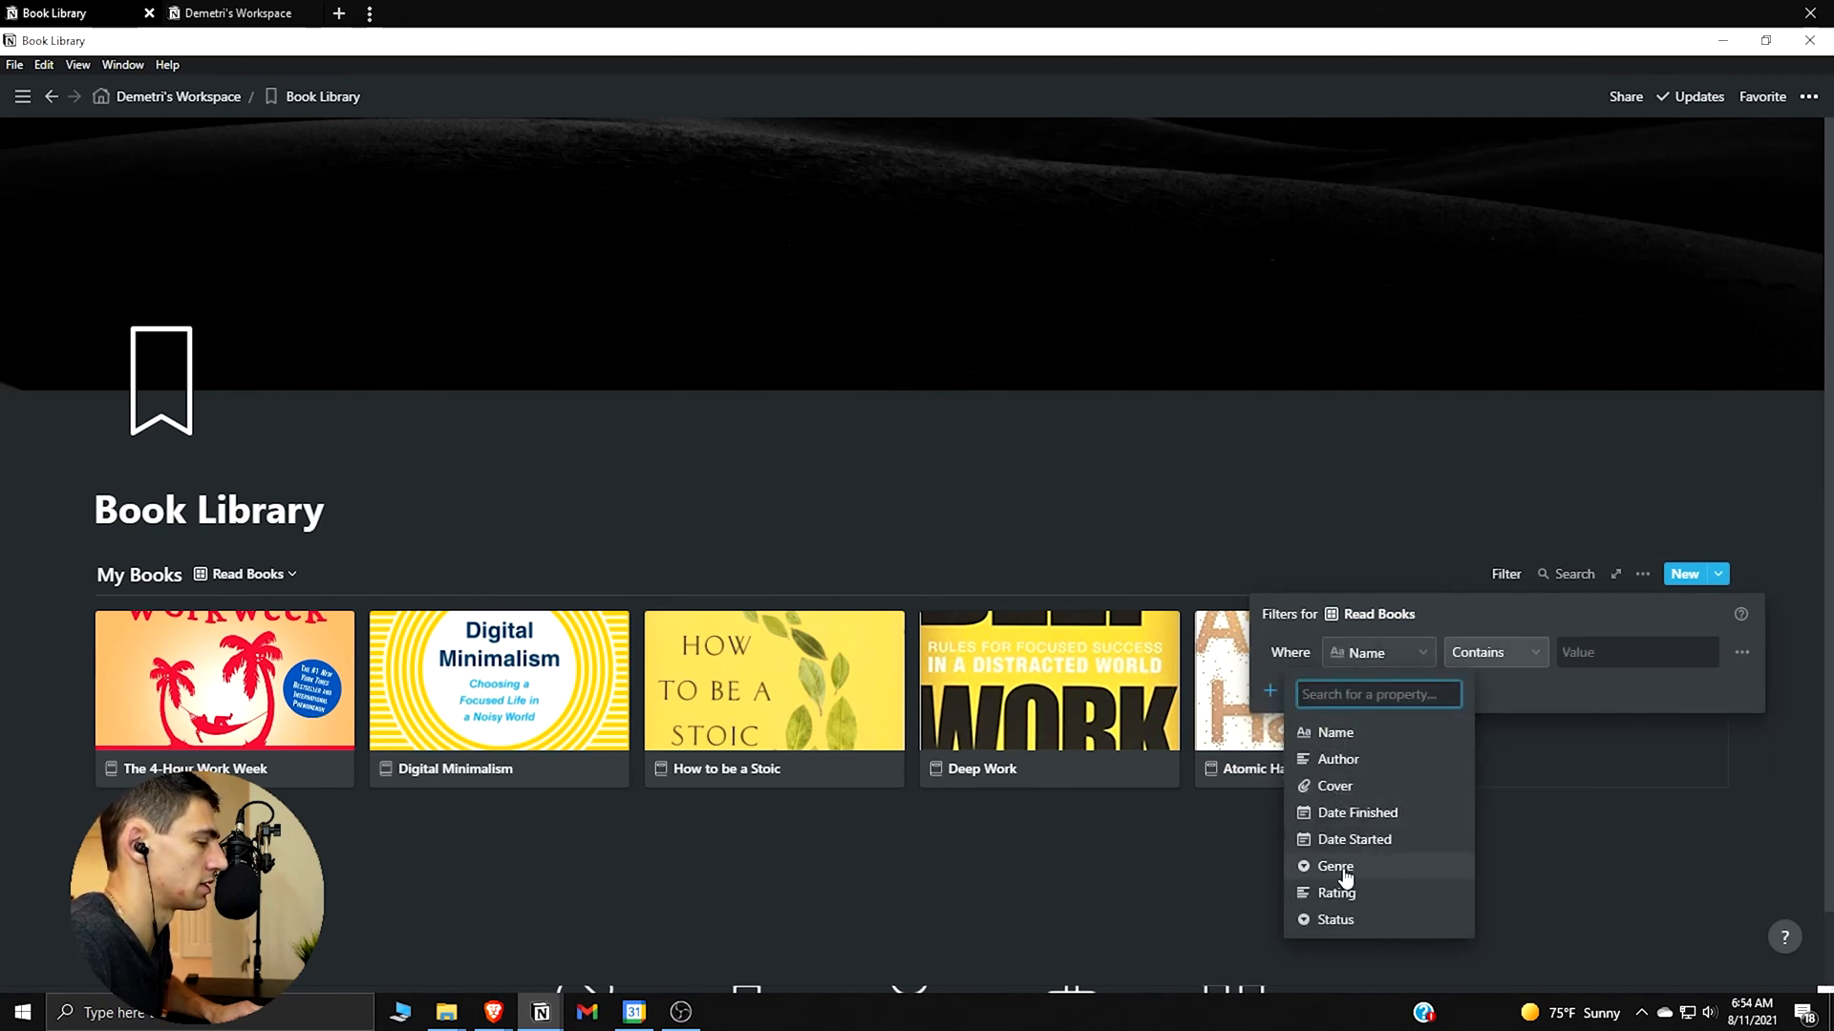
click(1335, 918)
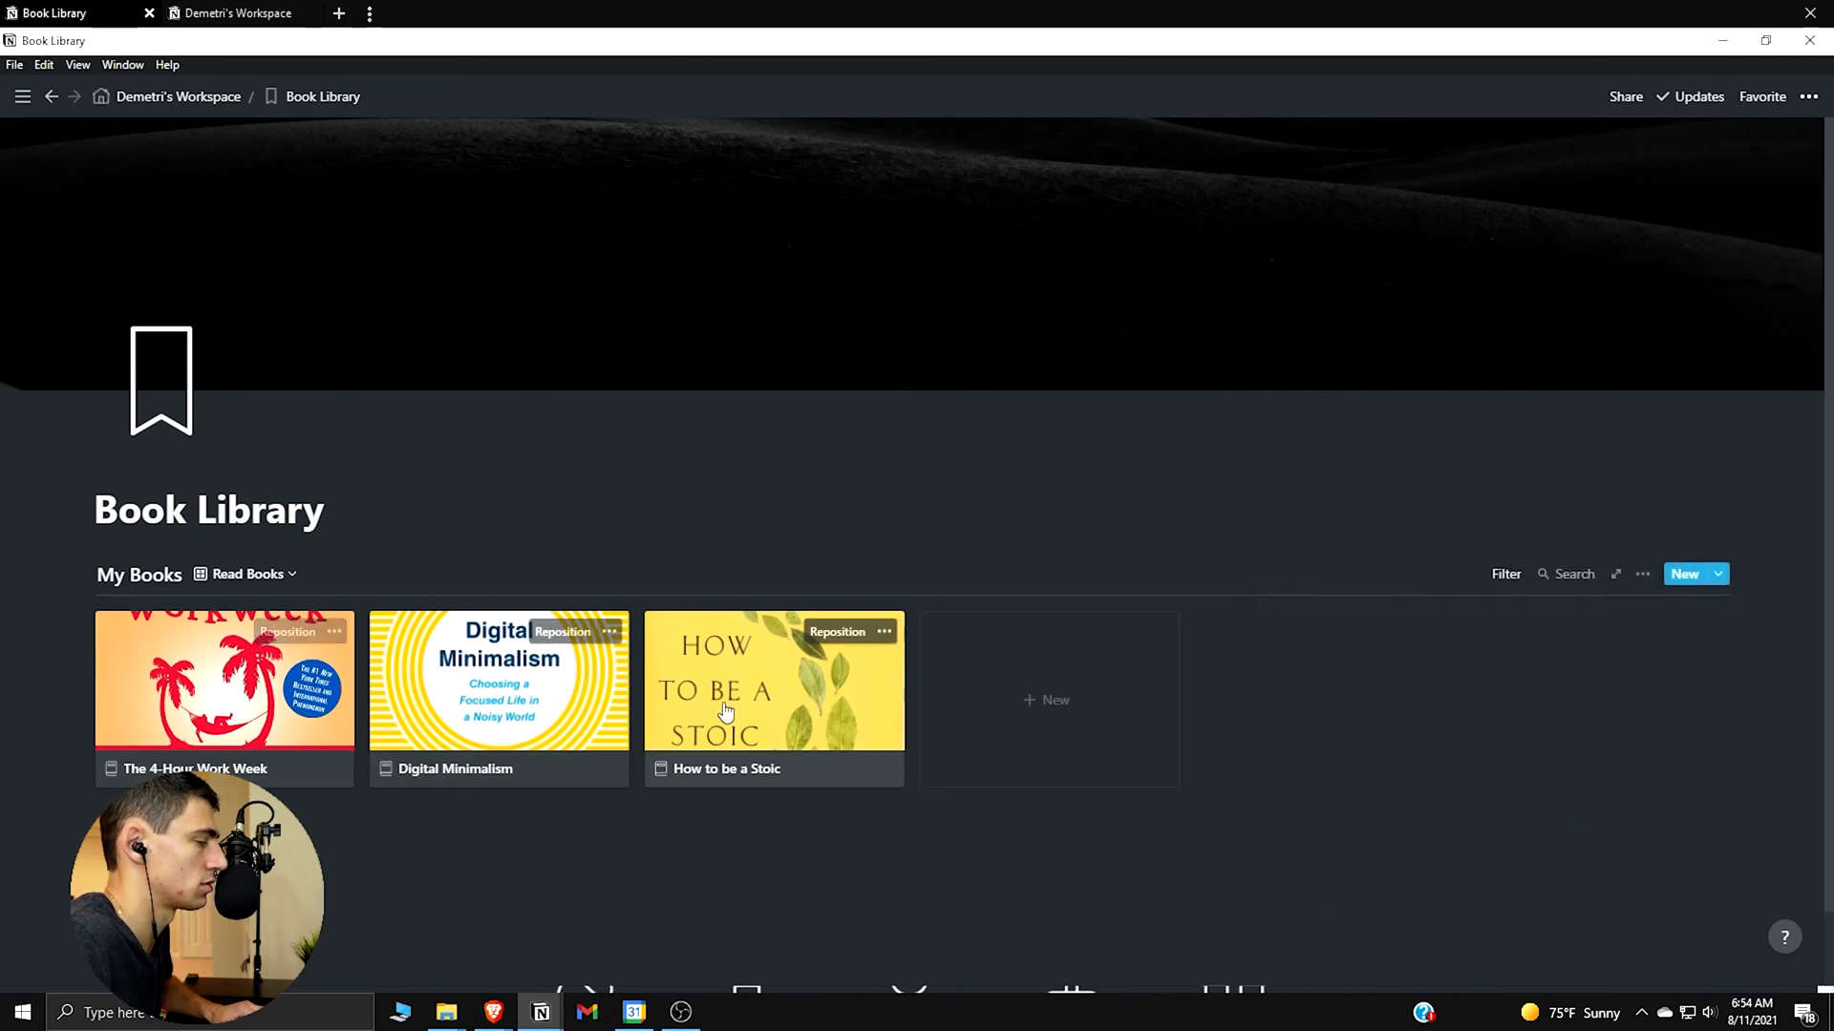
click(246, 573)
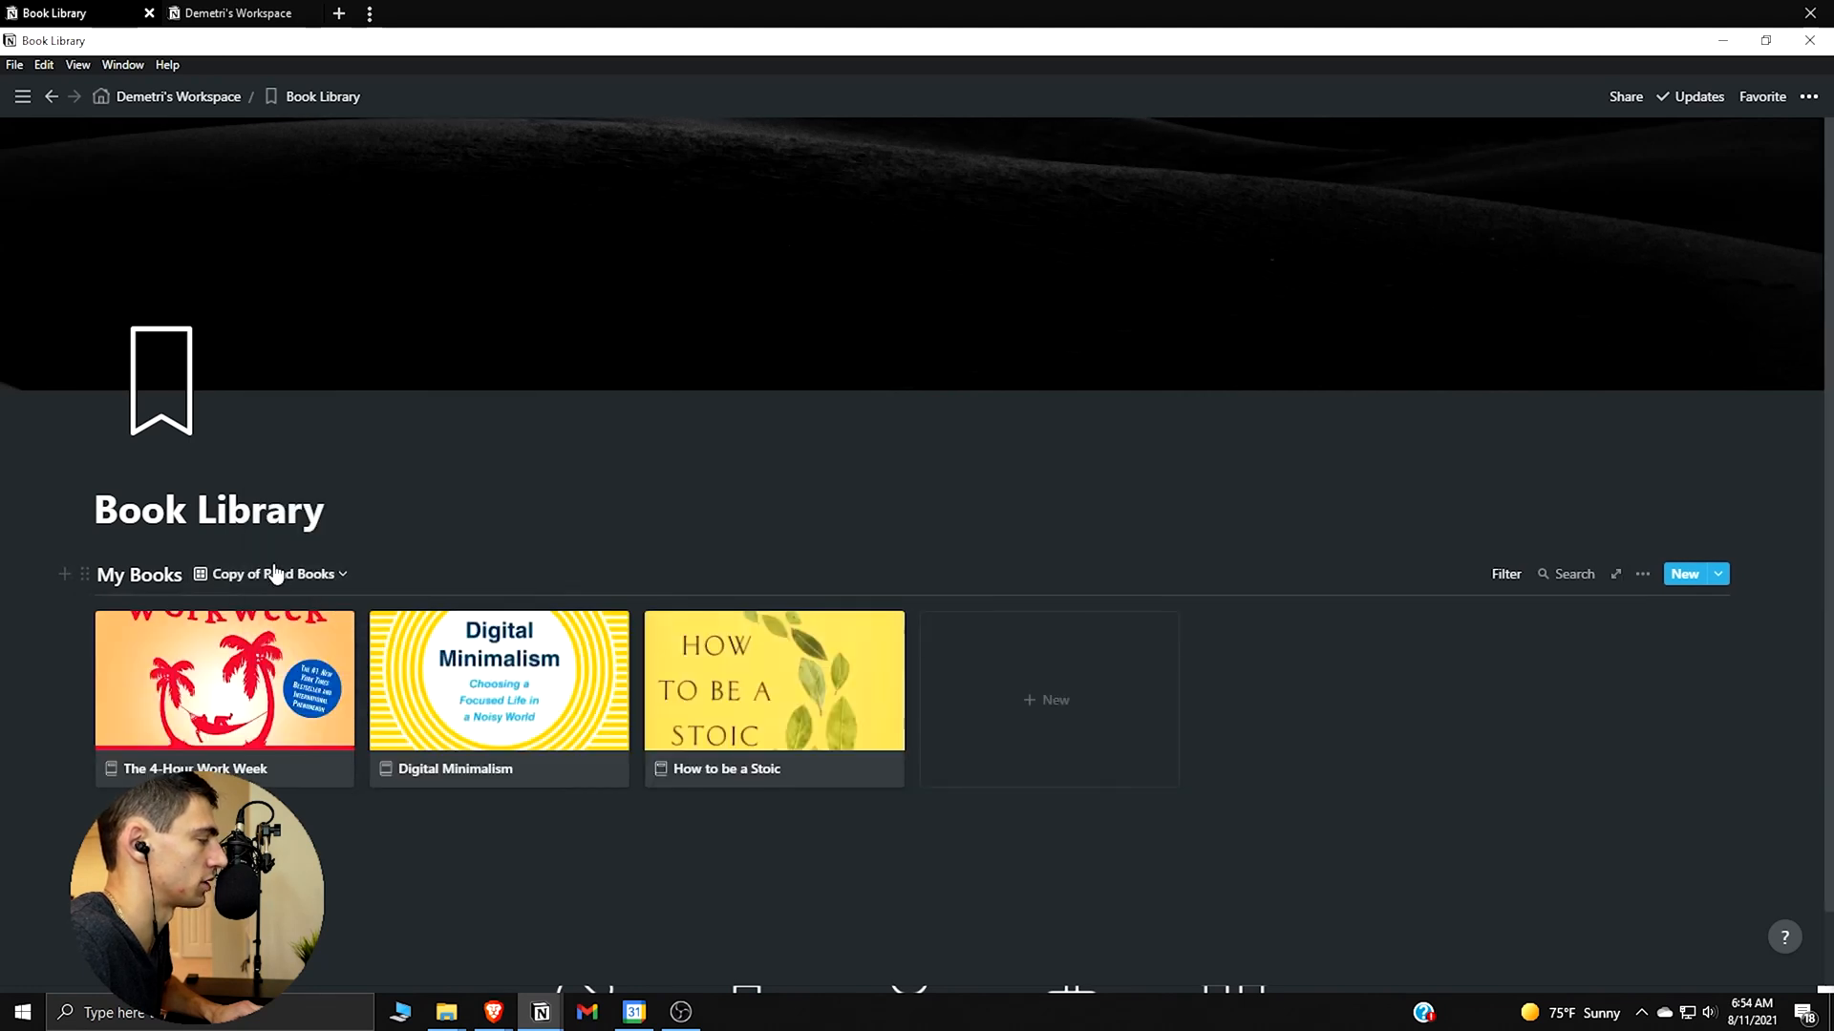
Rename the copy To Be Read and switch its Status filter value to To Be Read
click(277, 573)
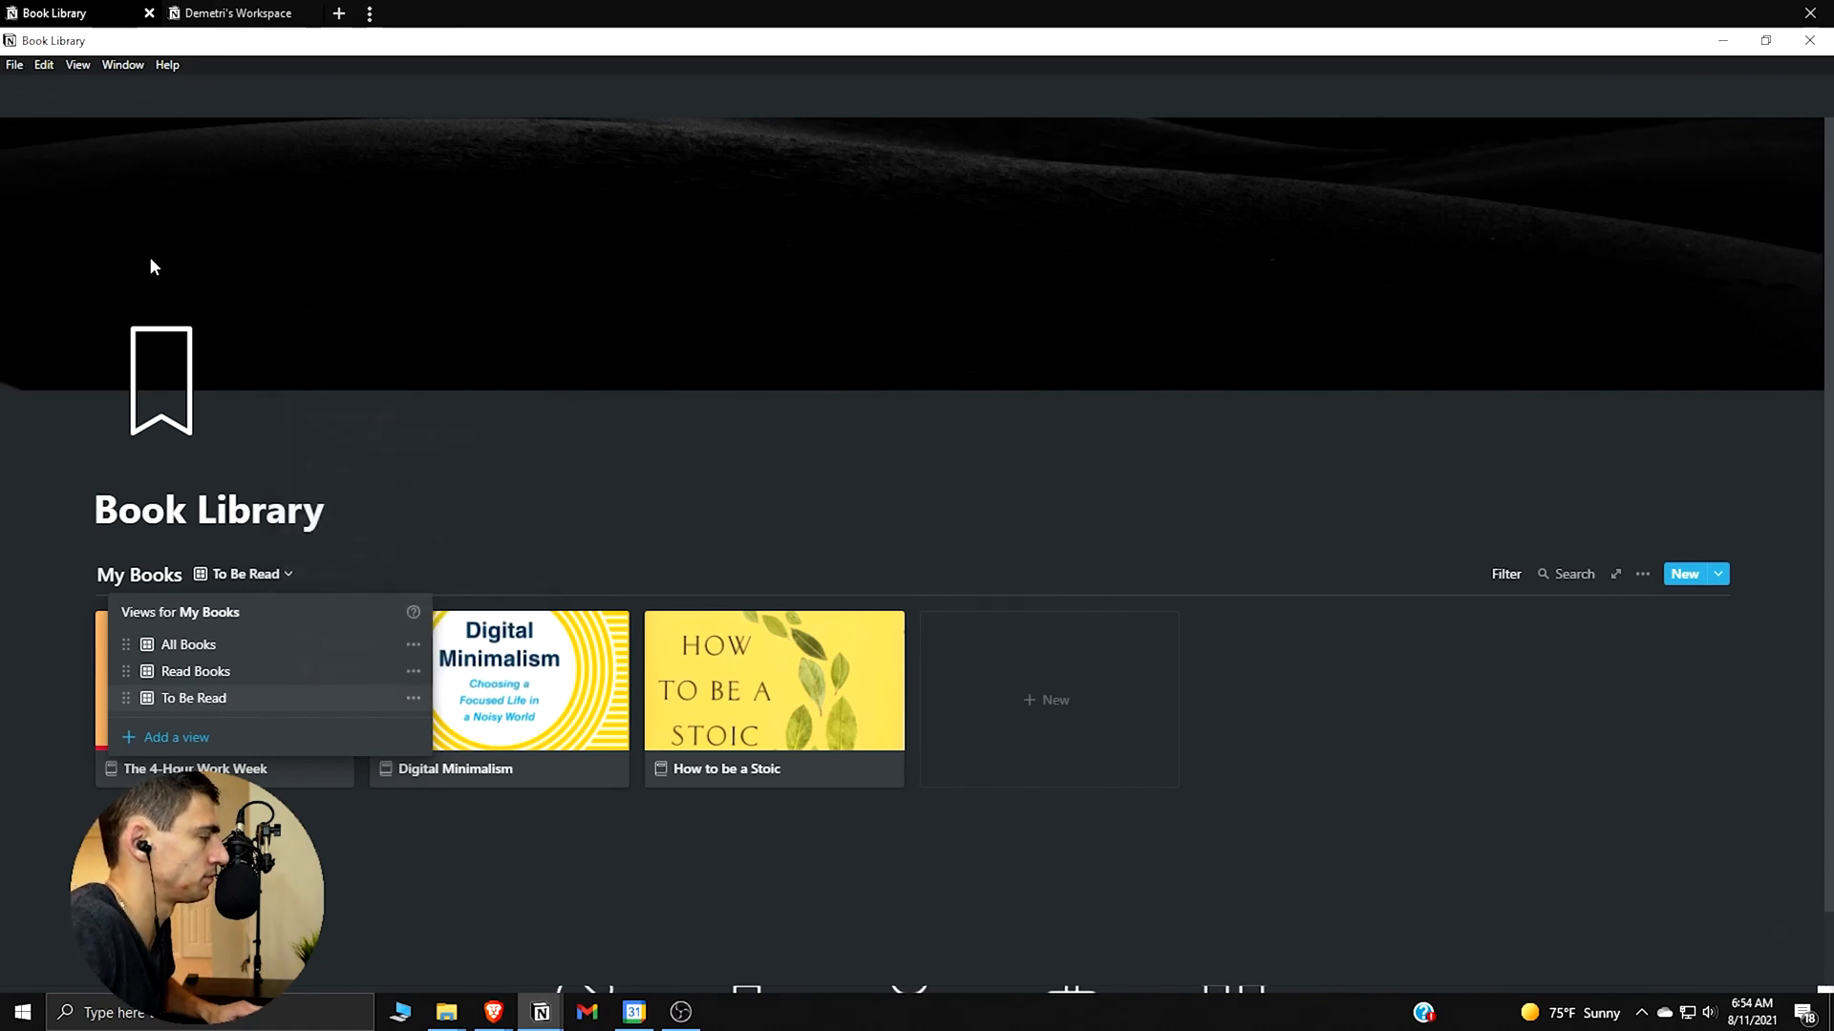
click(1505, 573)
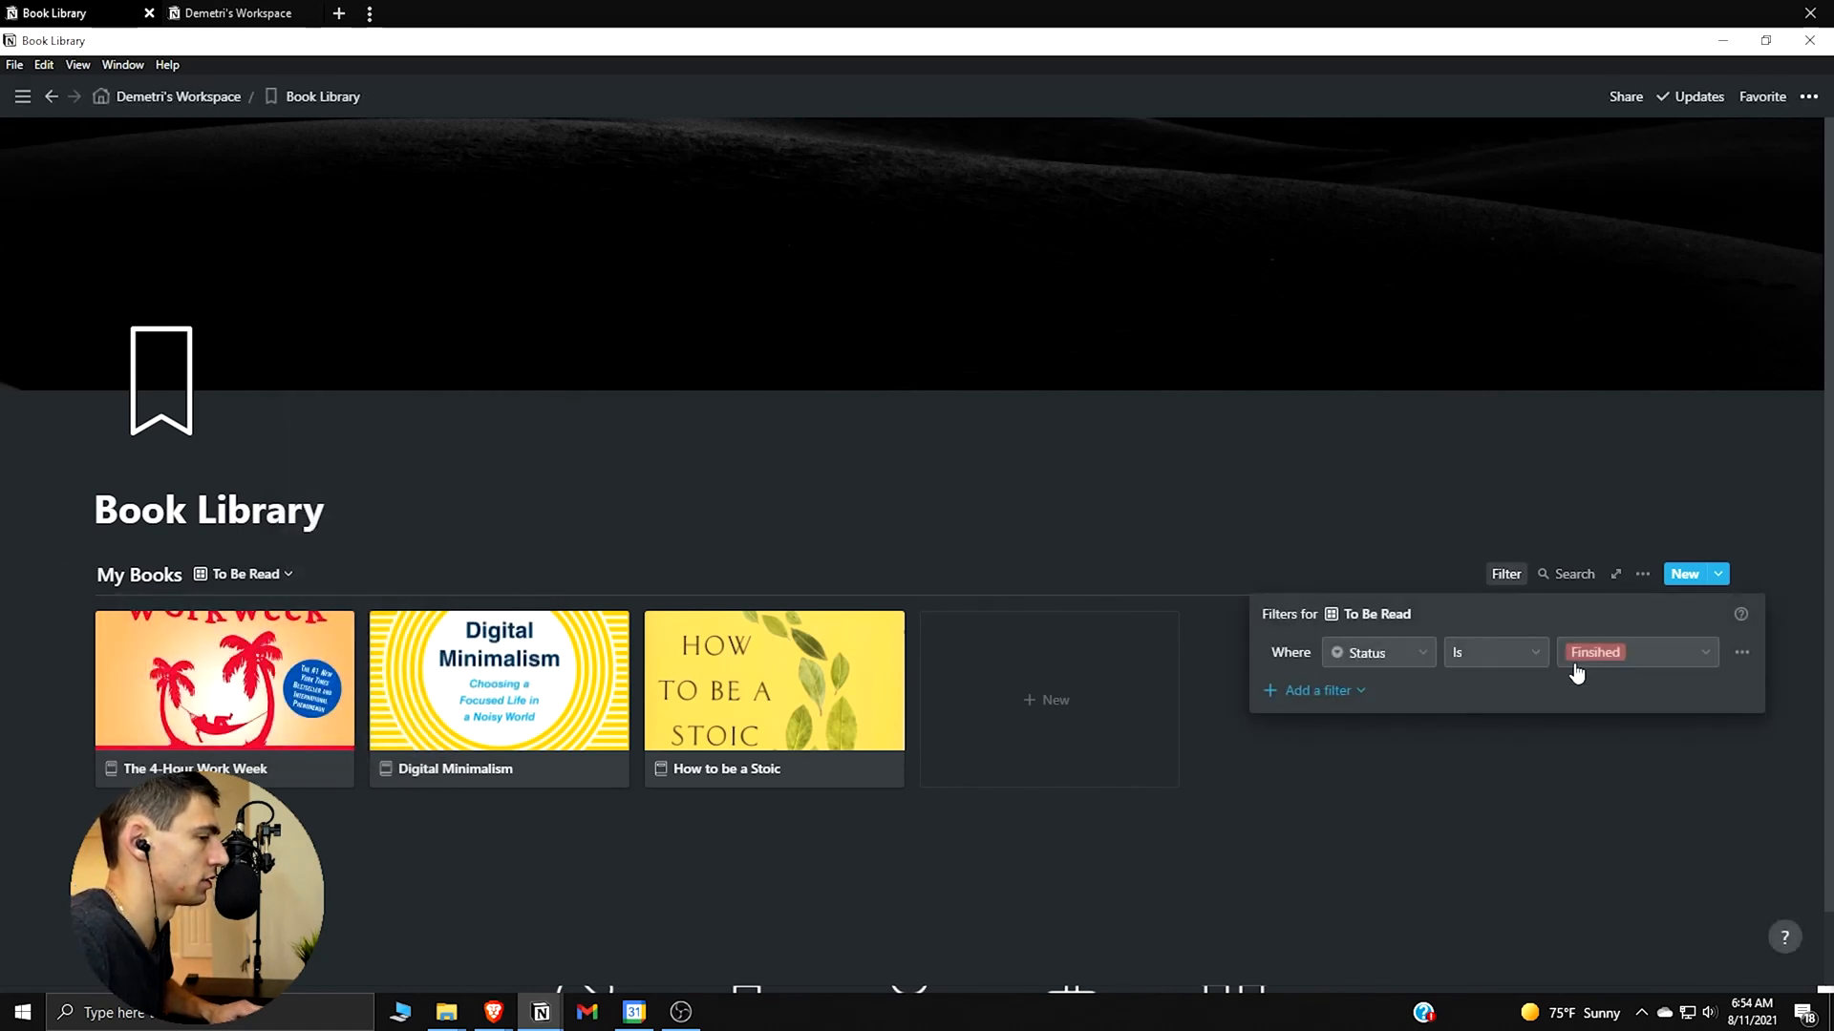
click(1496, 654)
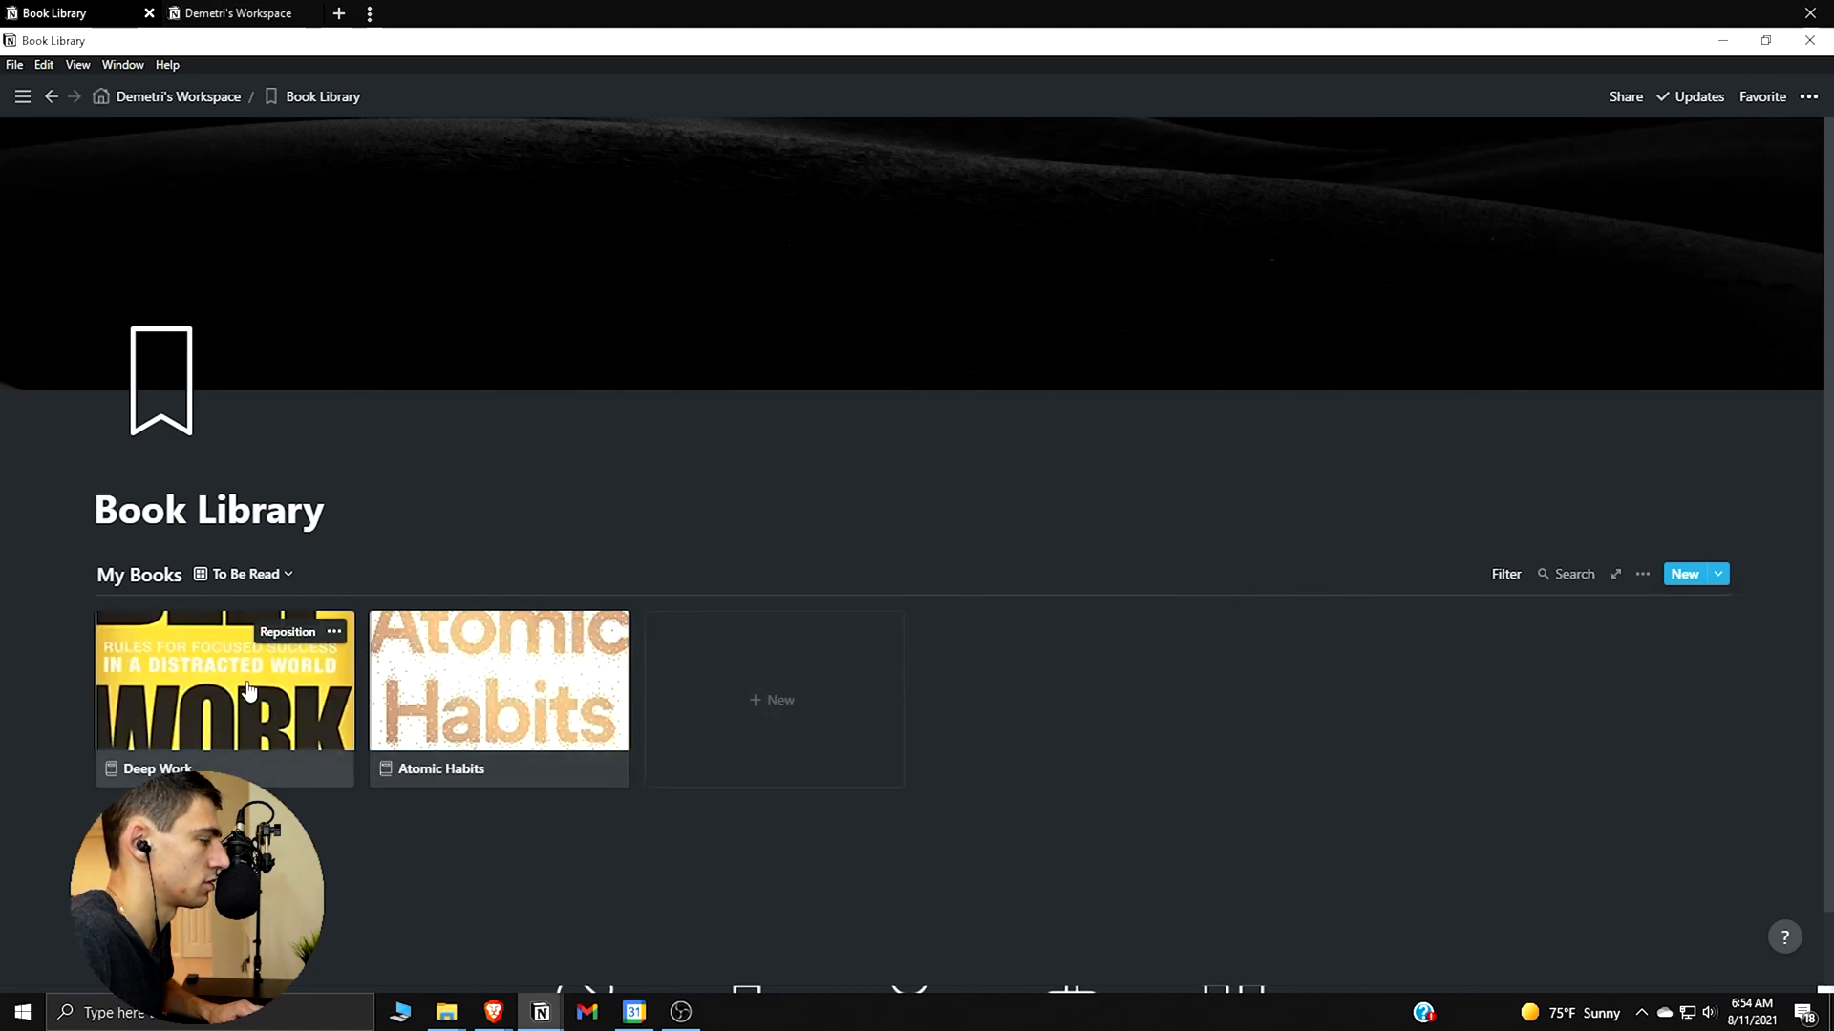
mouse_move(1480, 508)
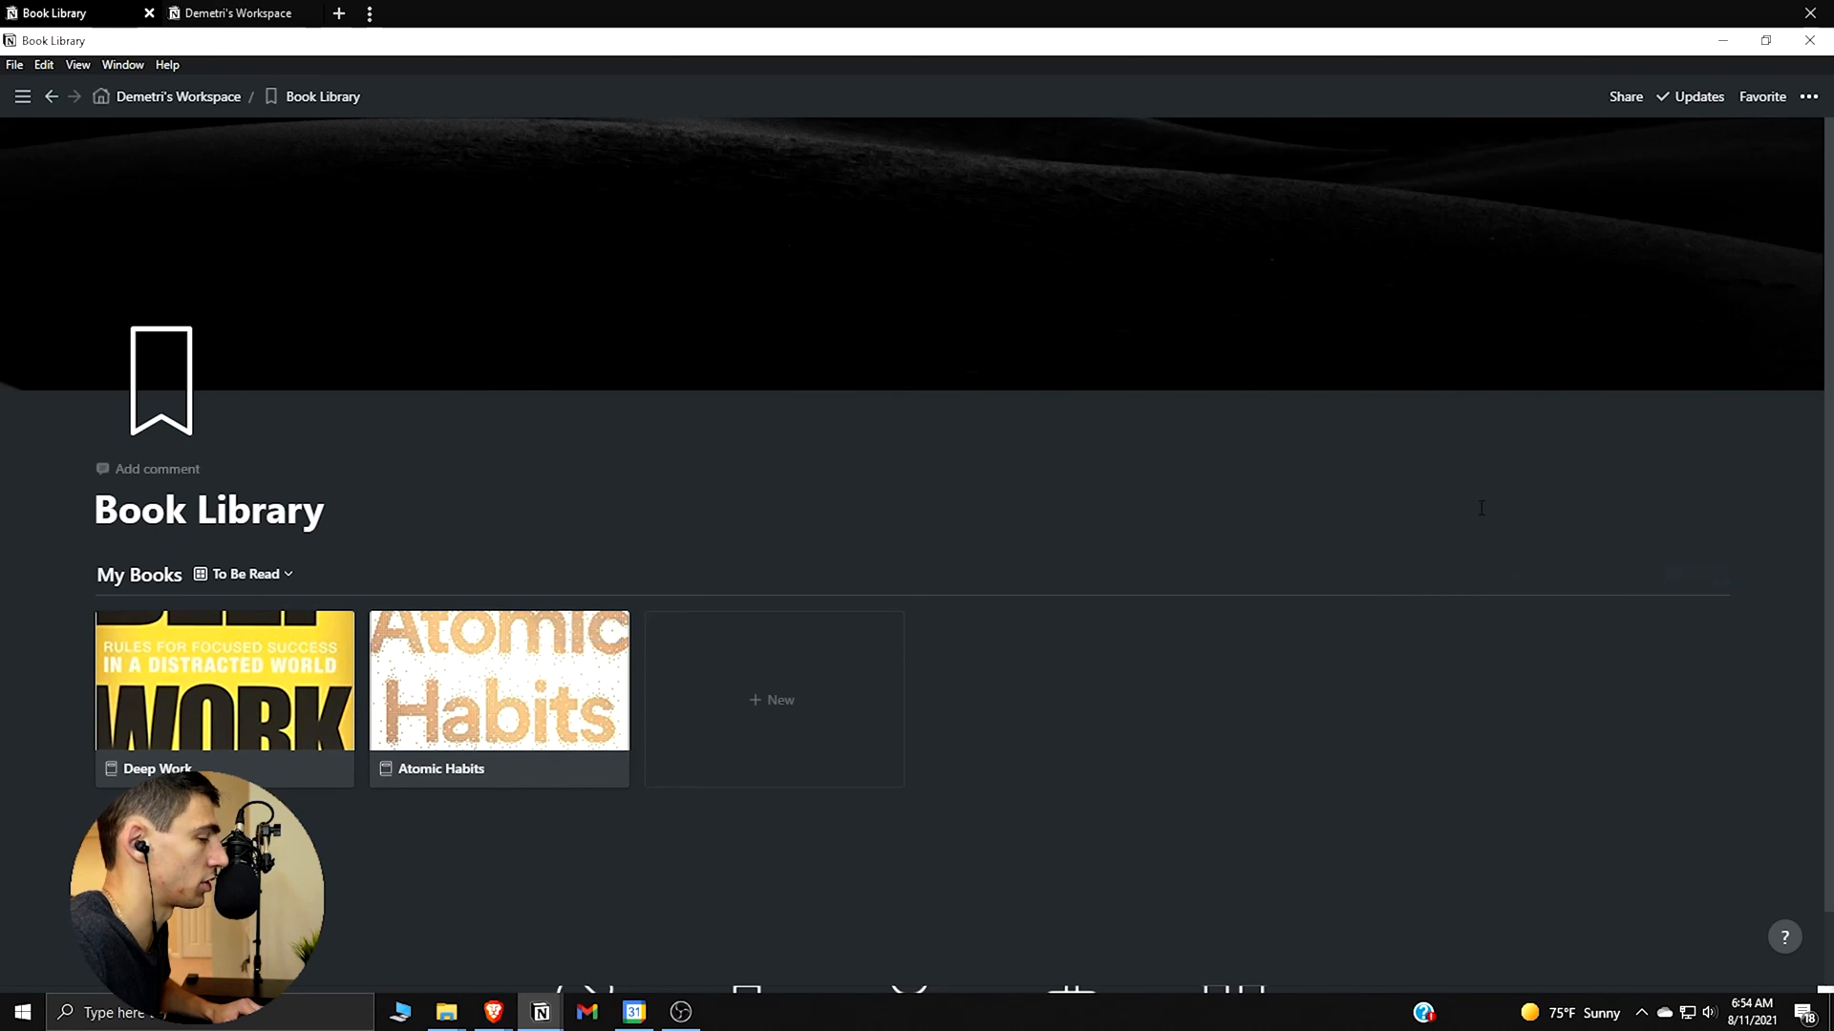
Glance at the card Properties panel, then switch the gallery back to All Books
click(1808, 96)
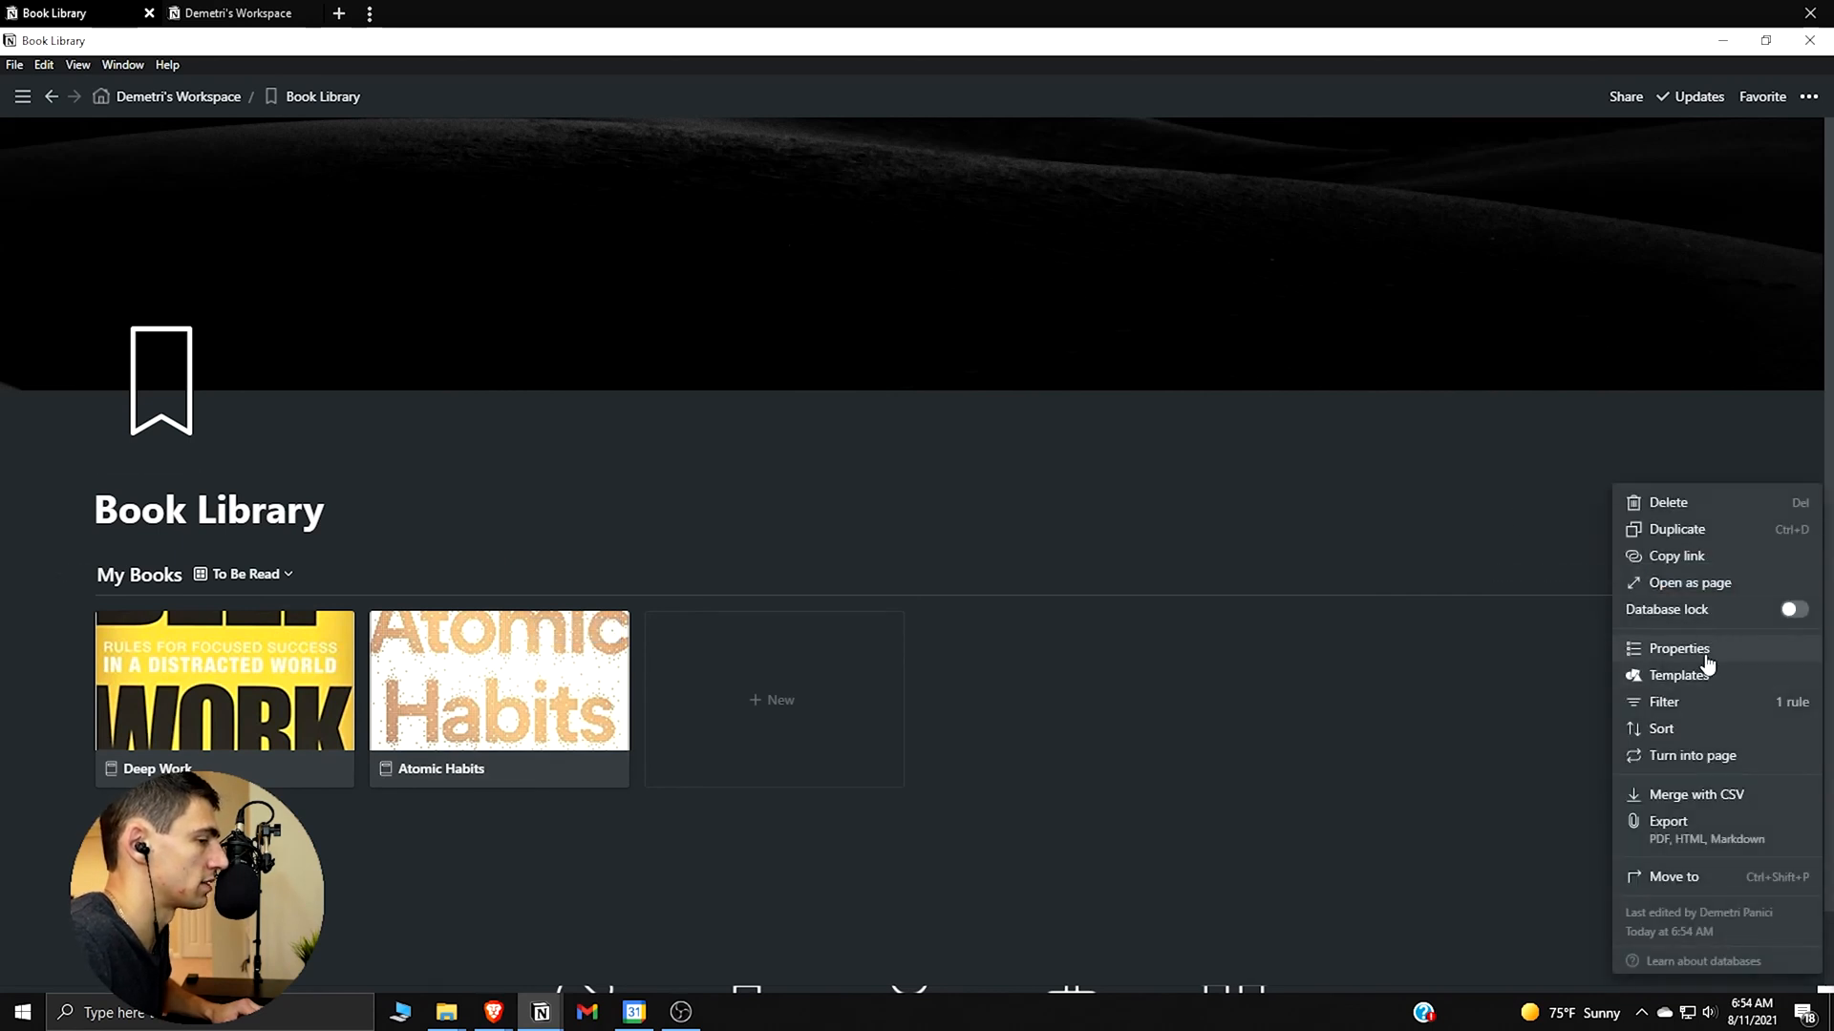
click(1677, 650)
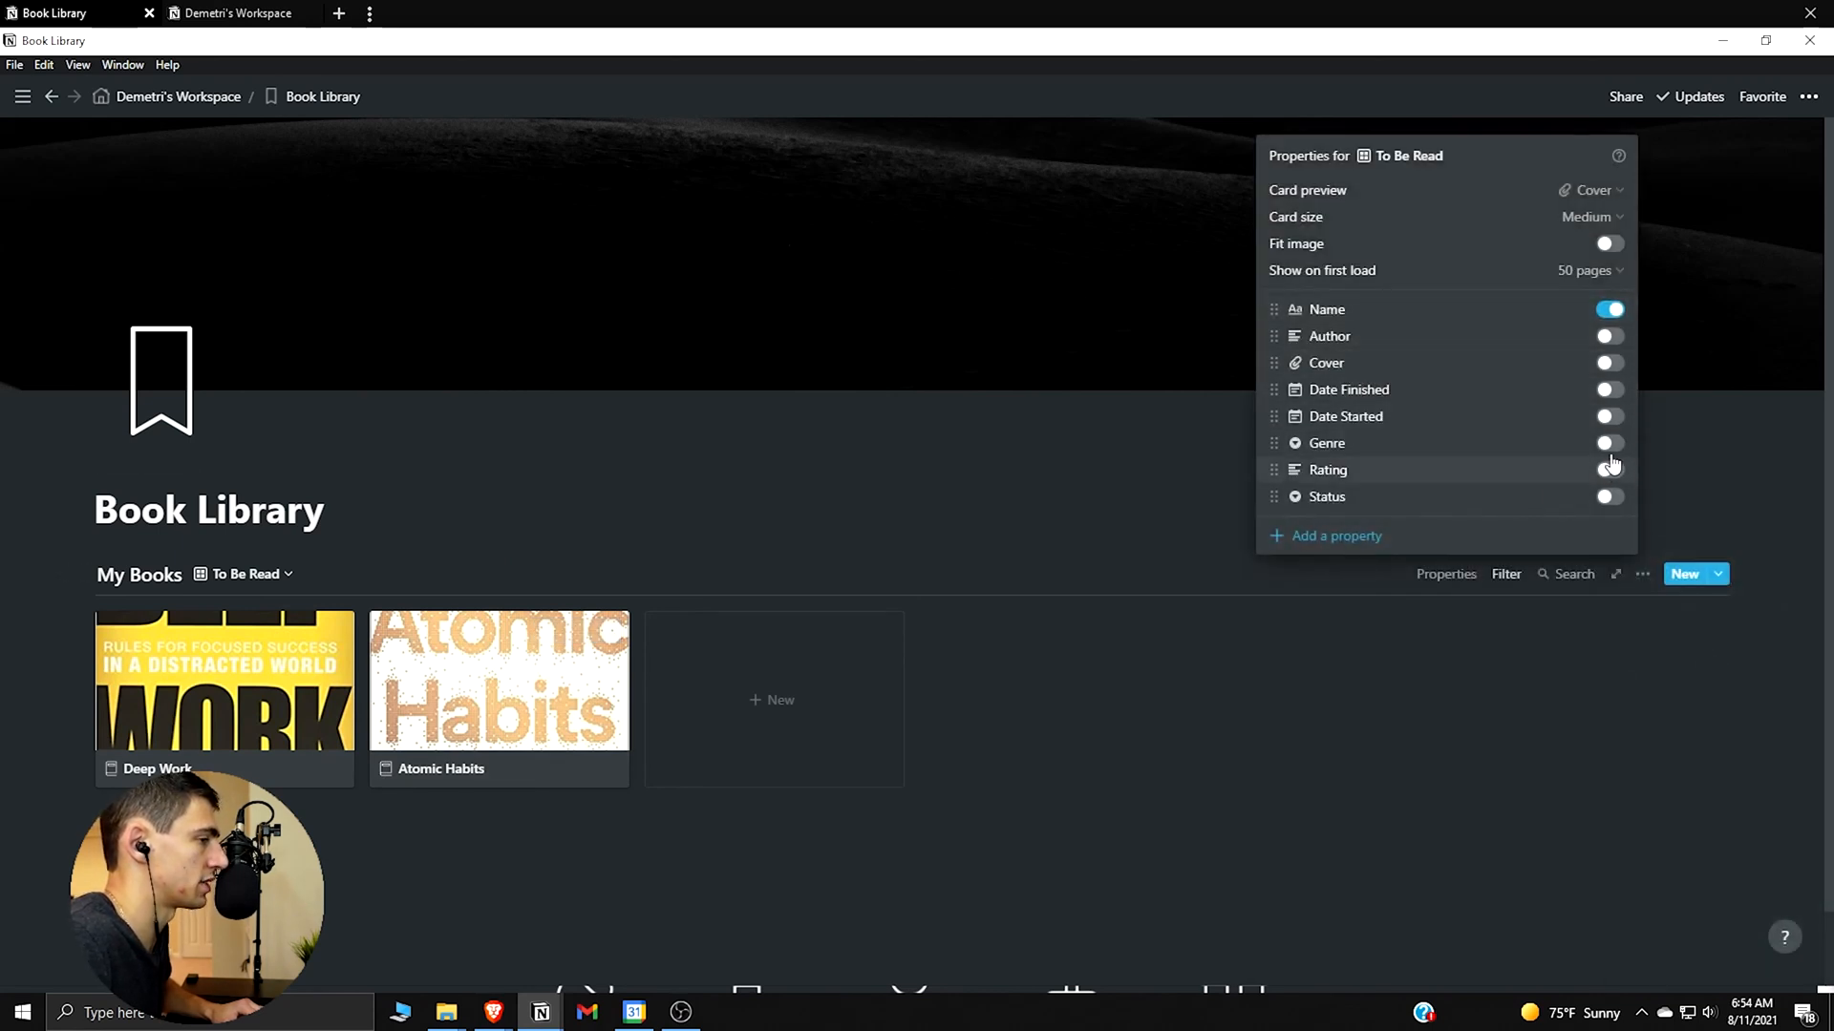
click(1608, 496)
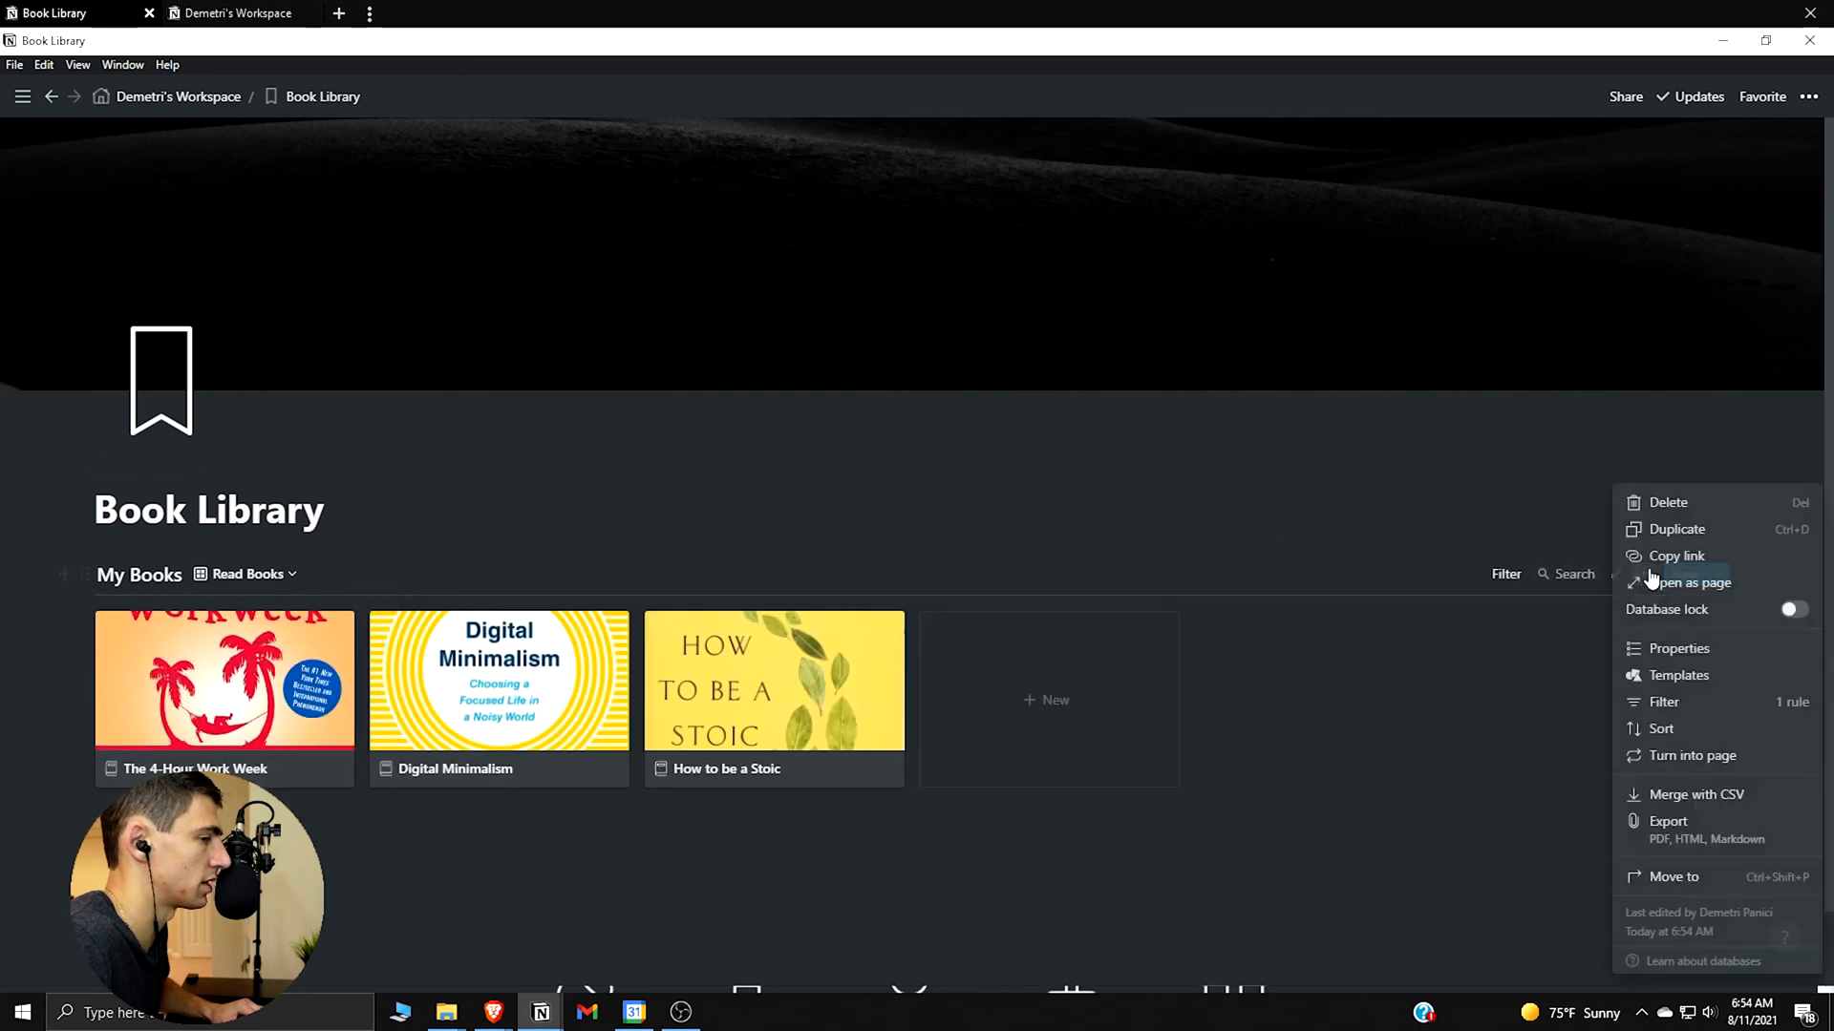
click(1677, 649)
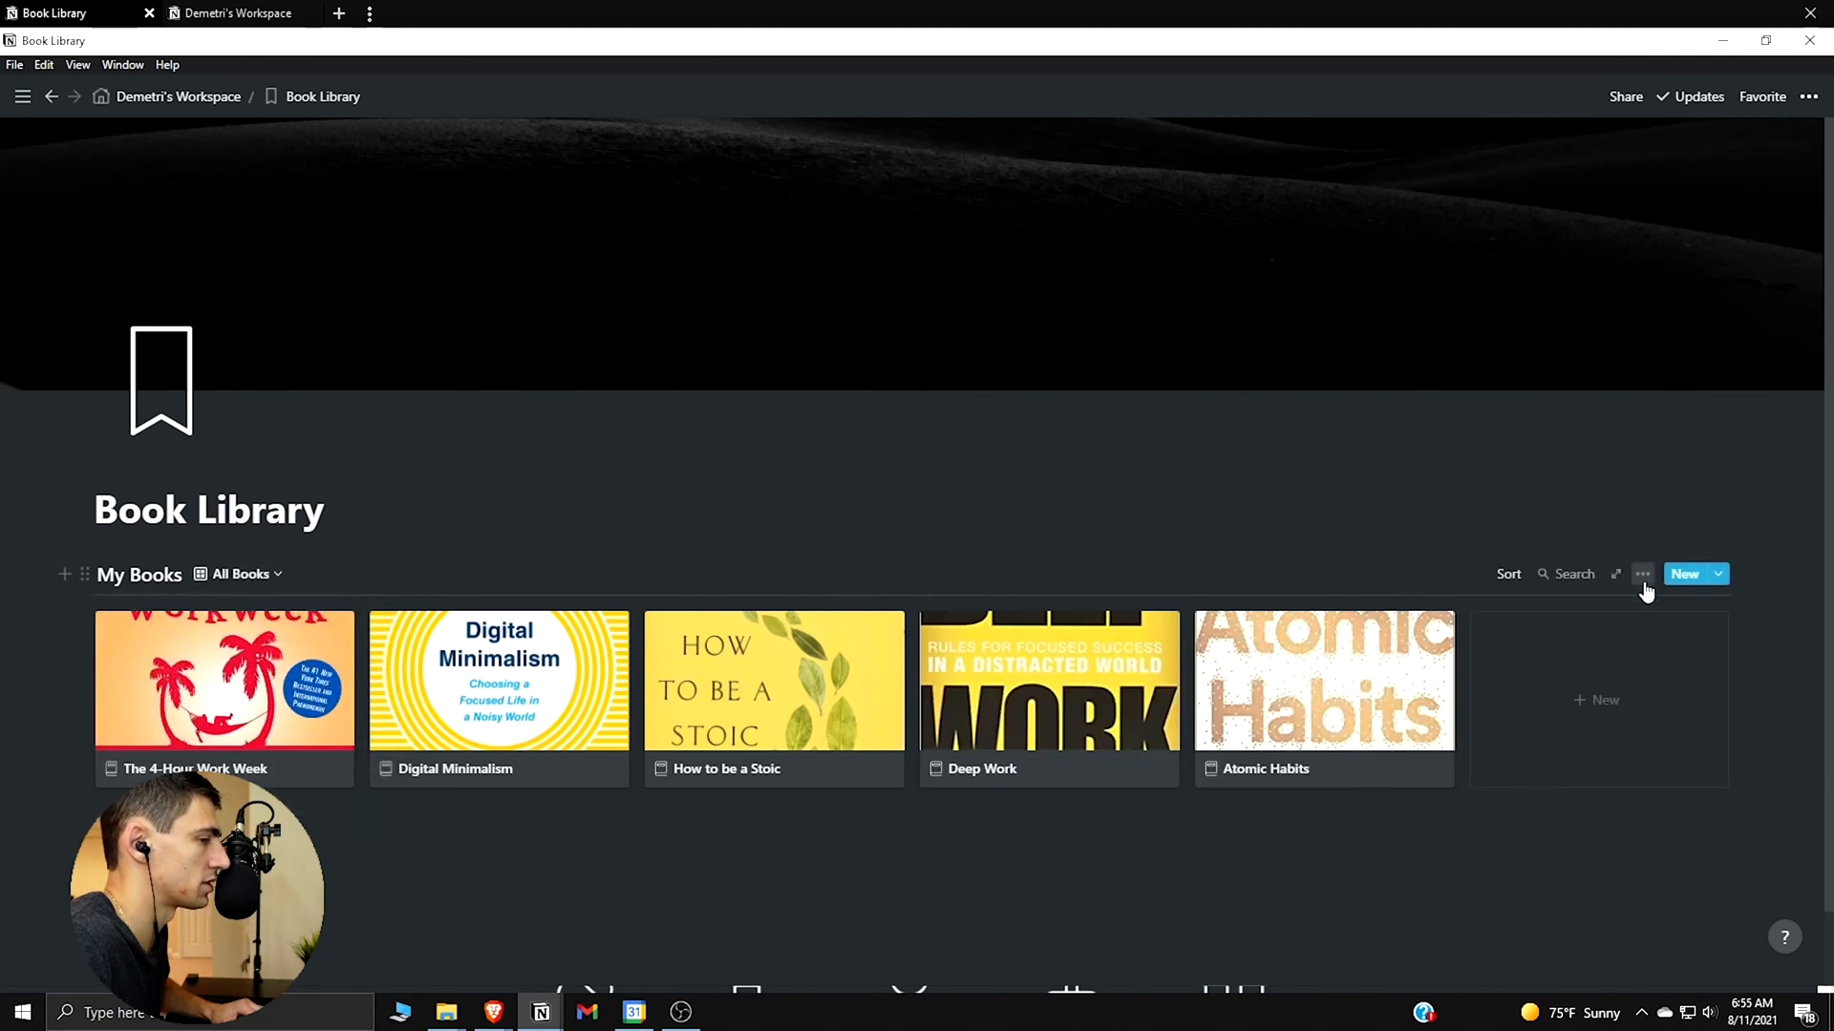
Show each book's Status tag on the All Books gallery cards via the view's Properties
click(1643, 573)
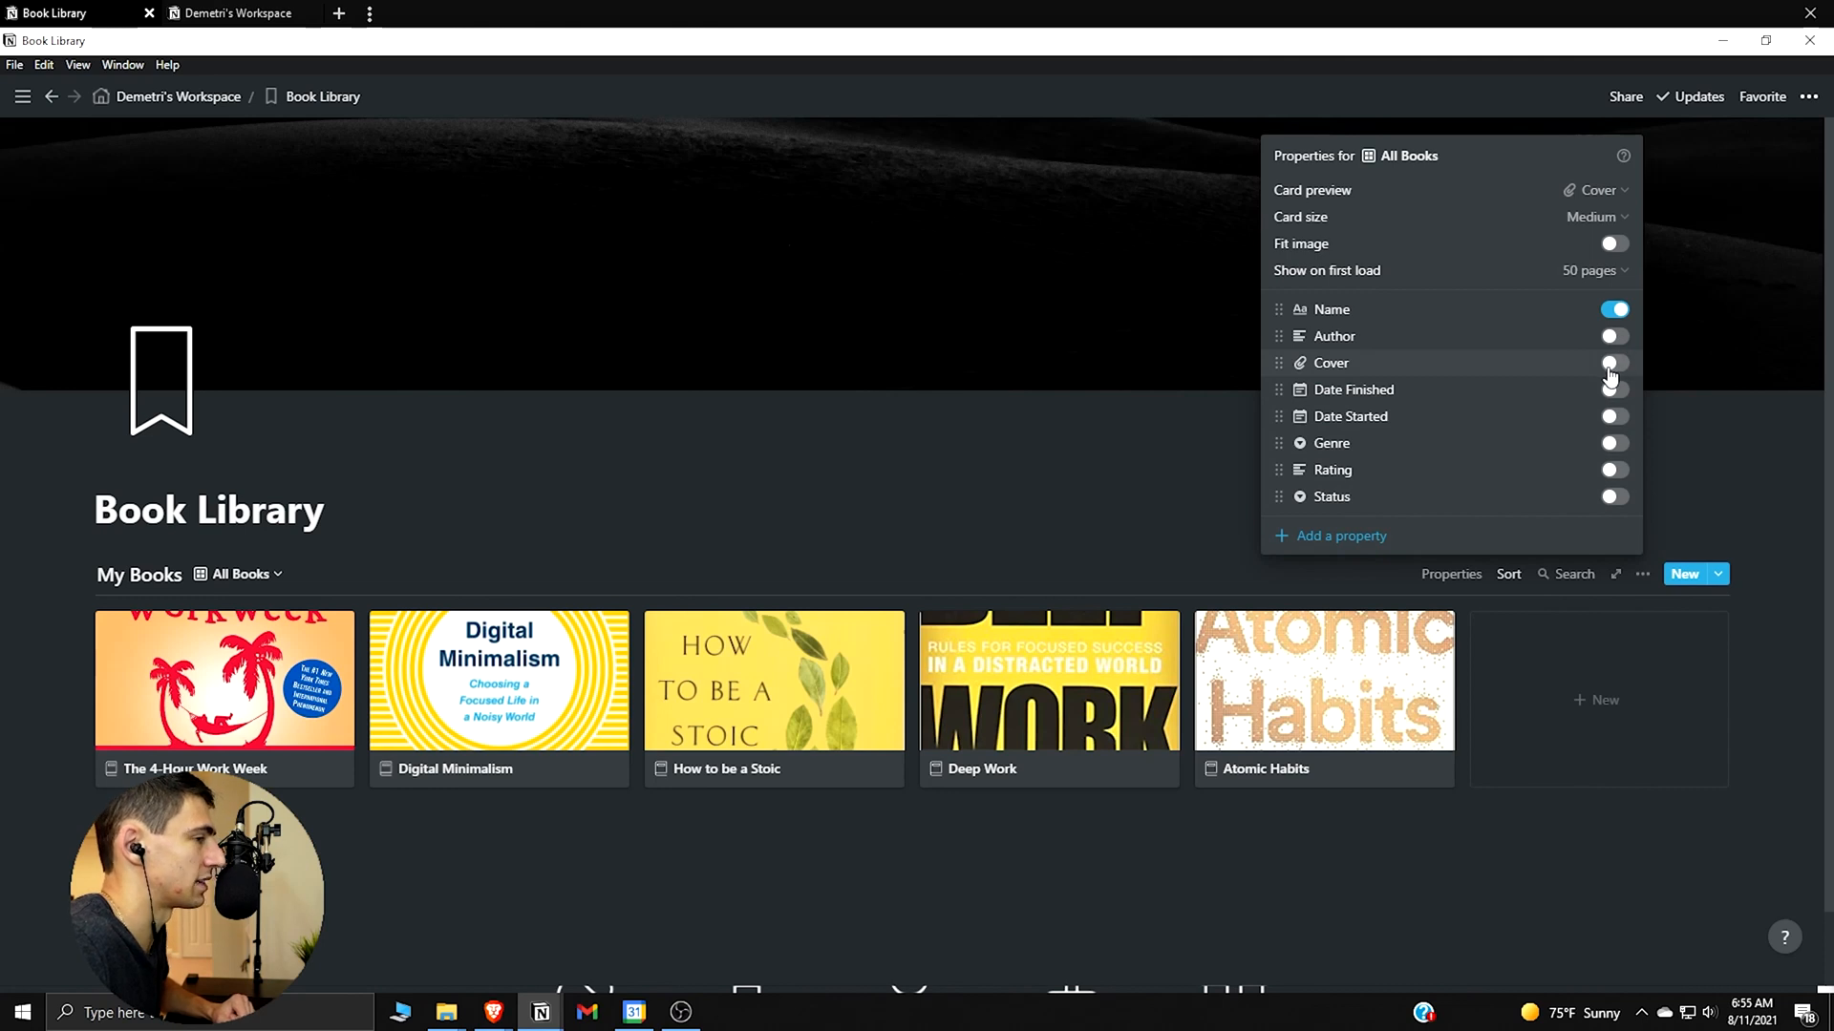
click(1614, 497)
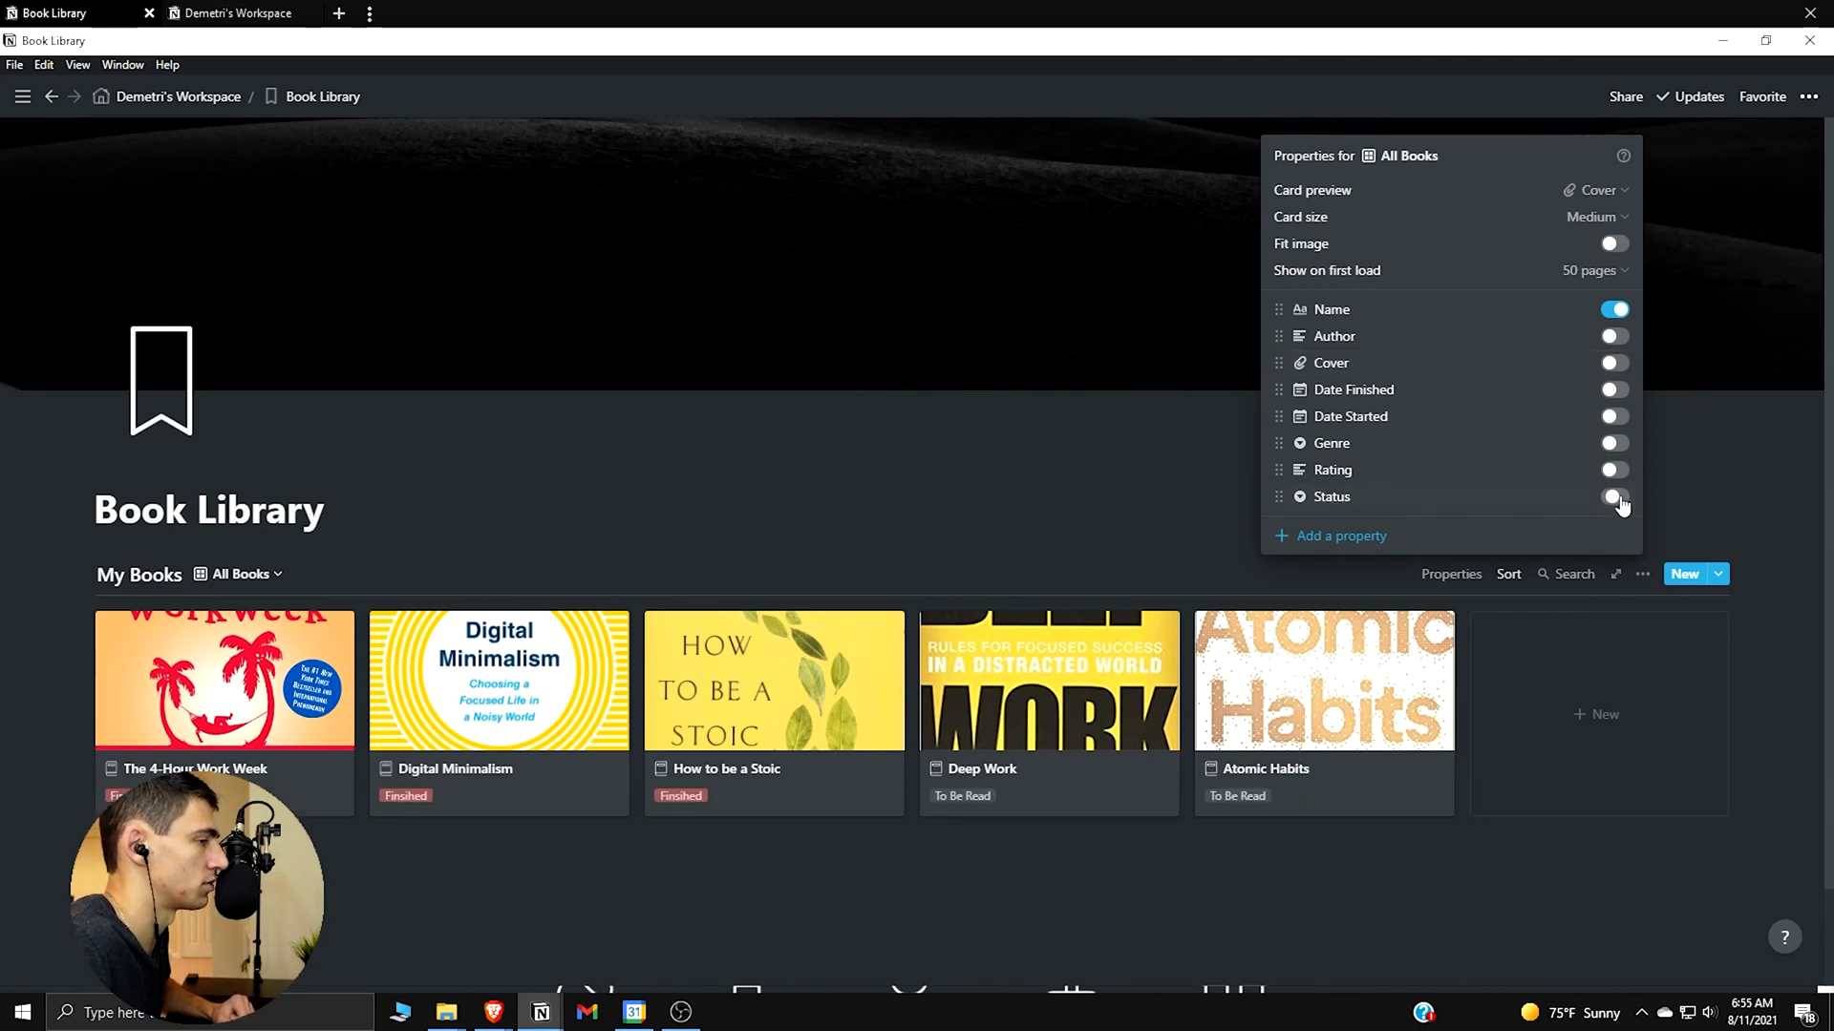
click(1642, 573)
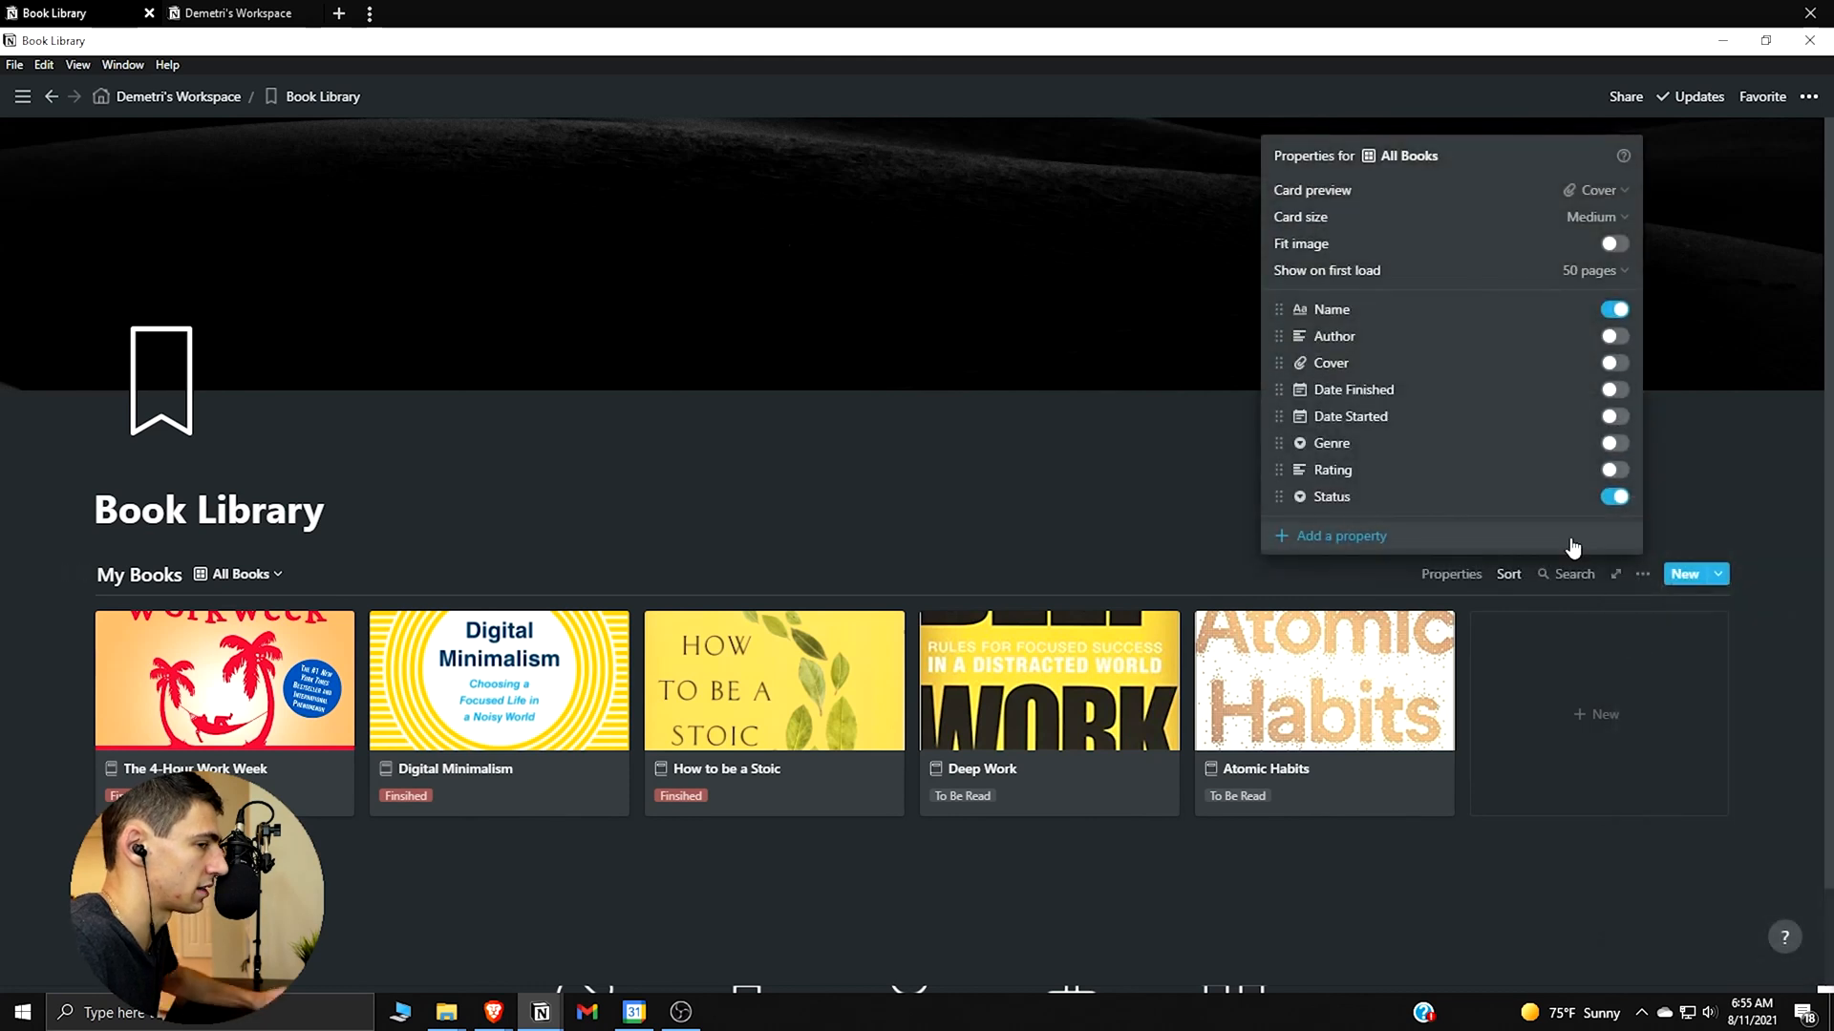
mouse_move(1373, 443)
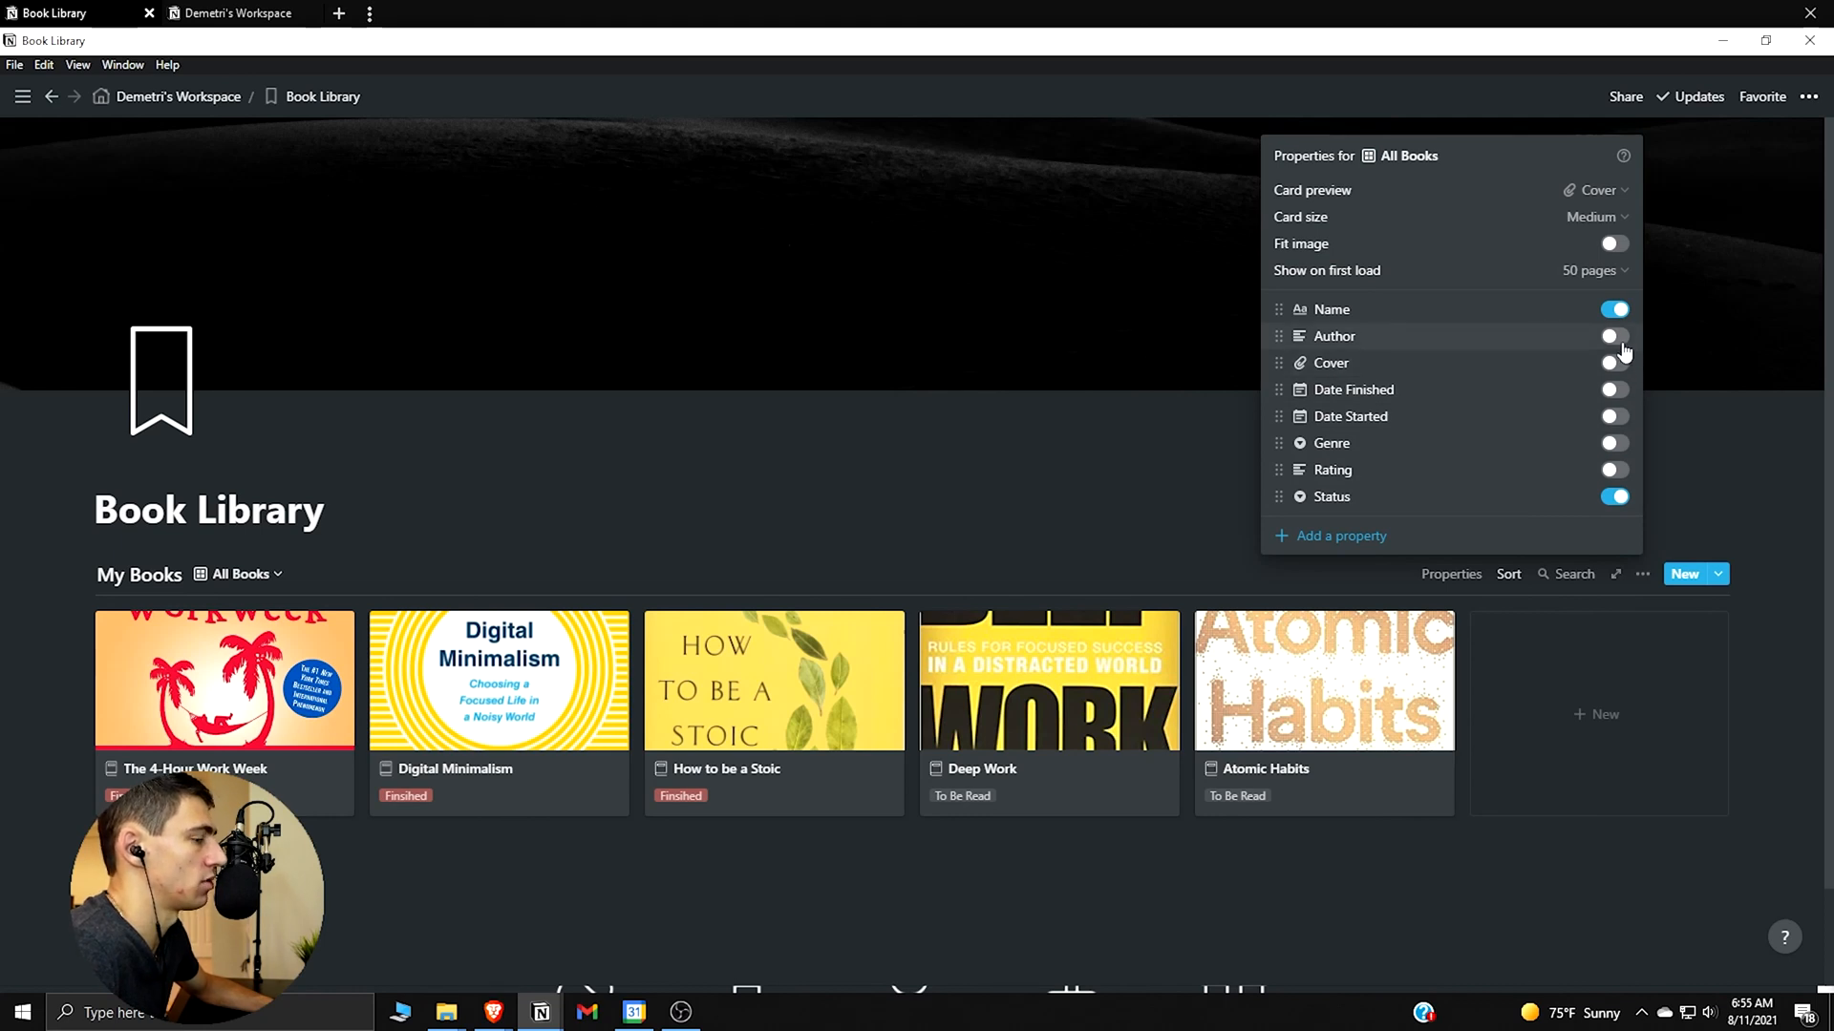
Switch to the Read Books view and check its card Properties for the Status tag
click(1612, 334)
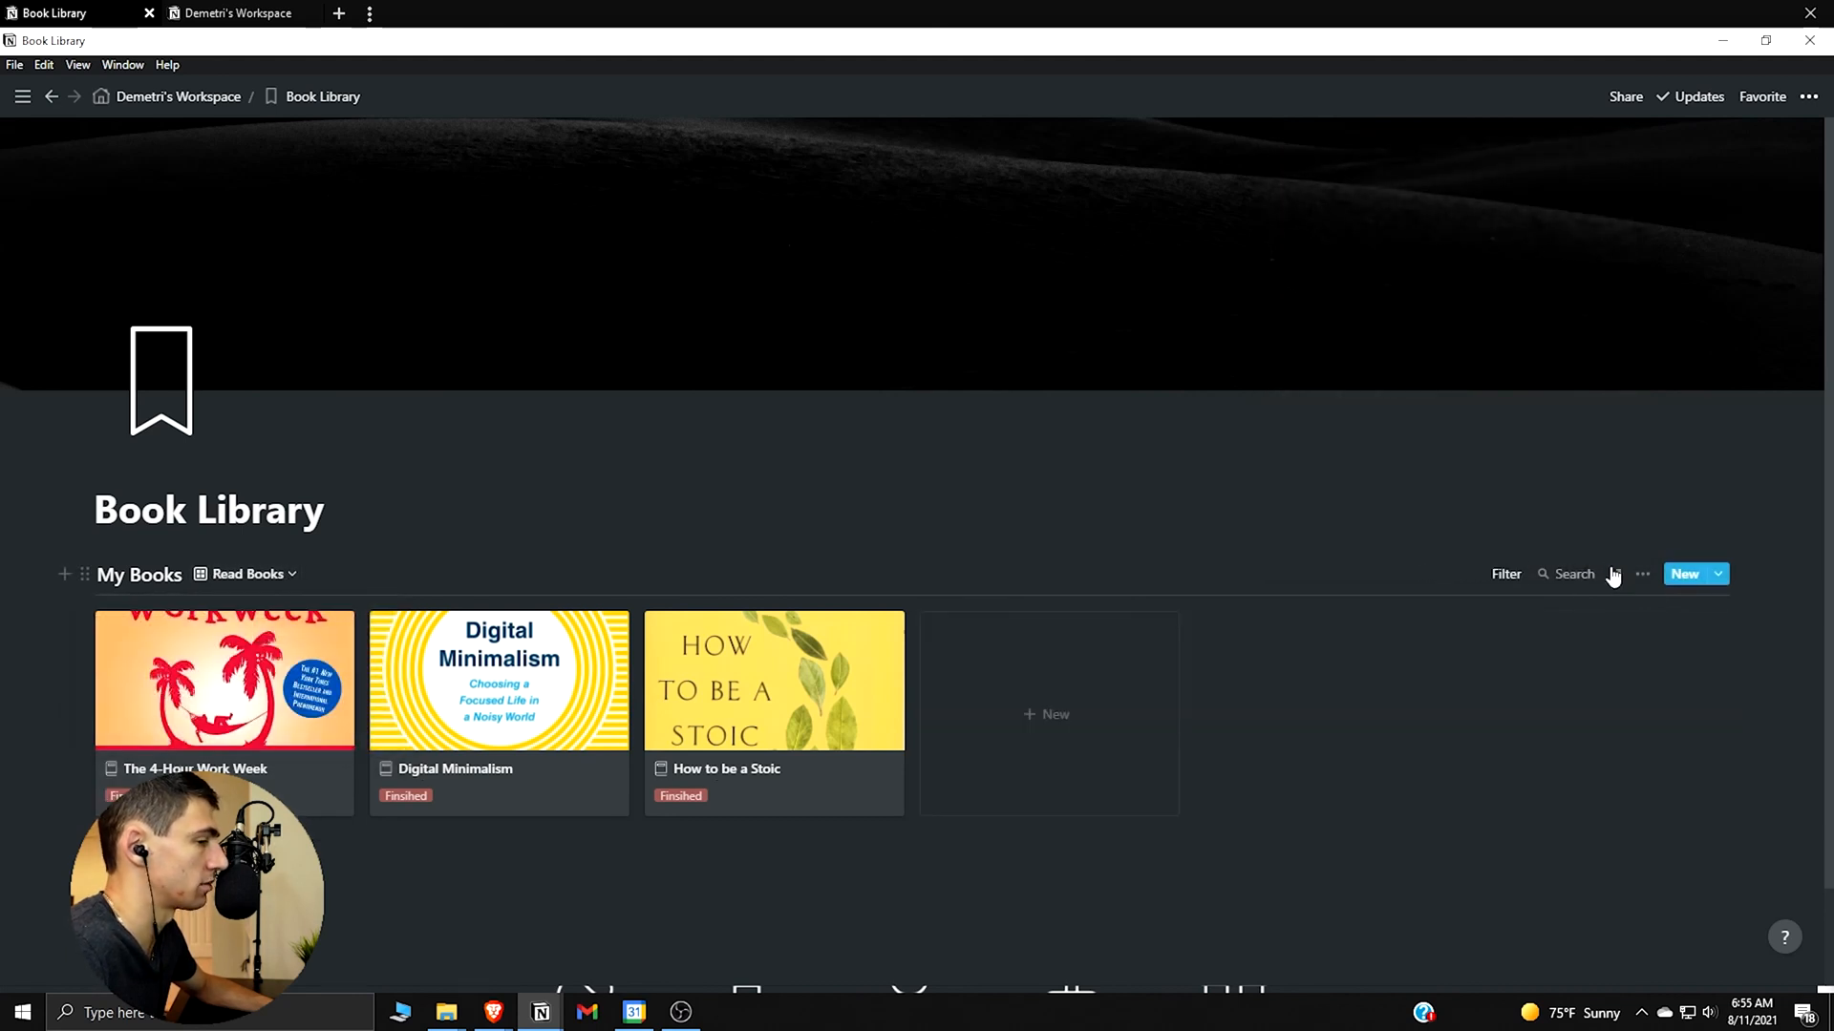
click(1643, 573)
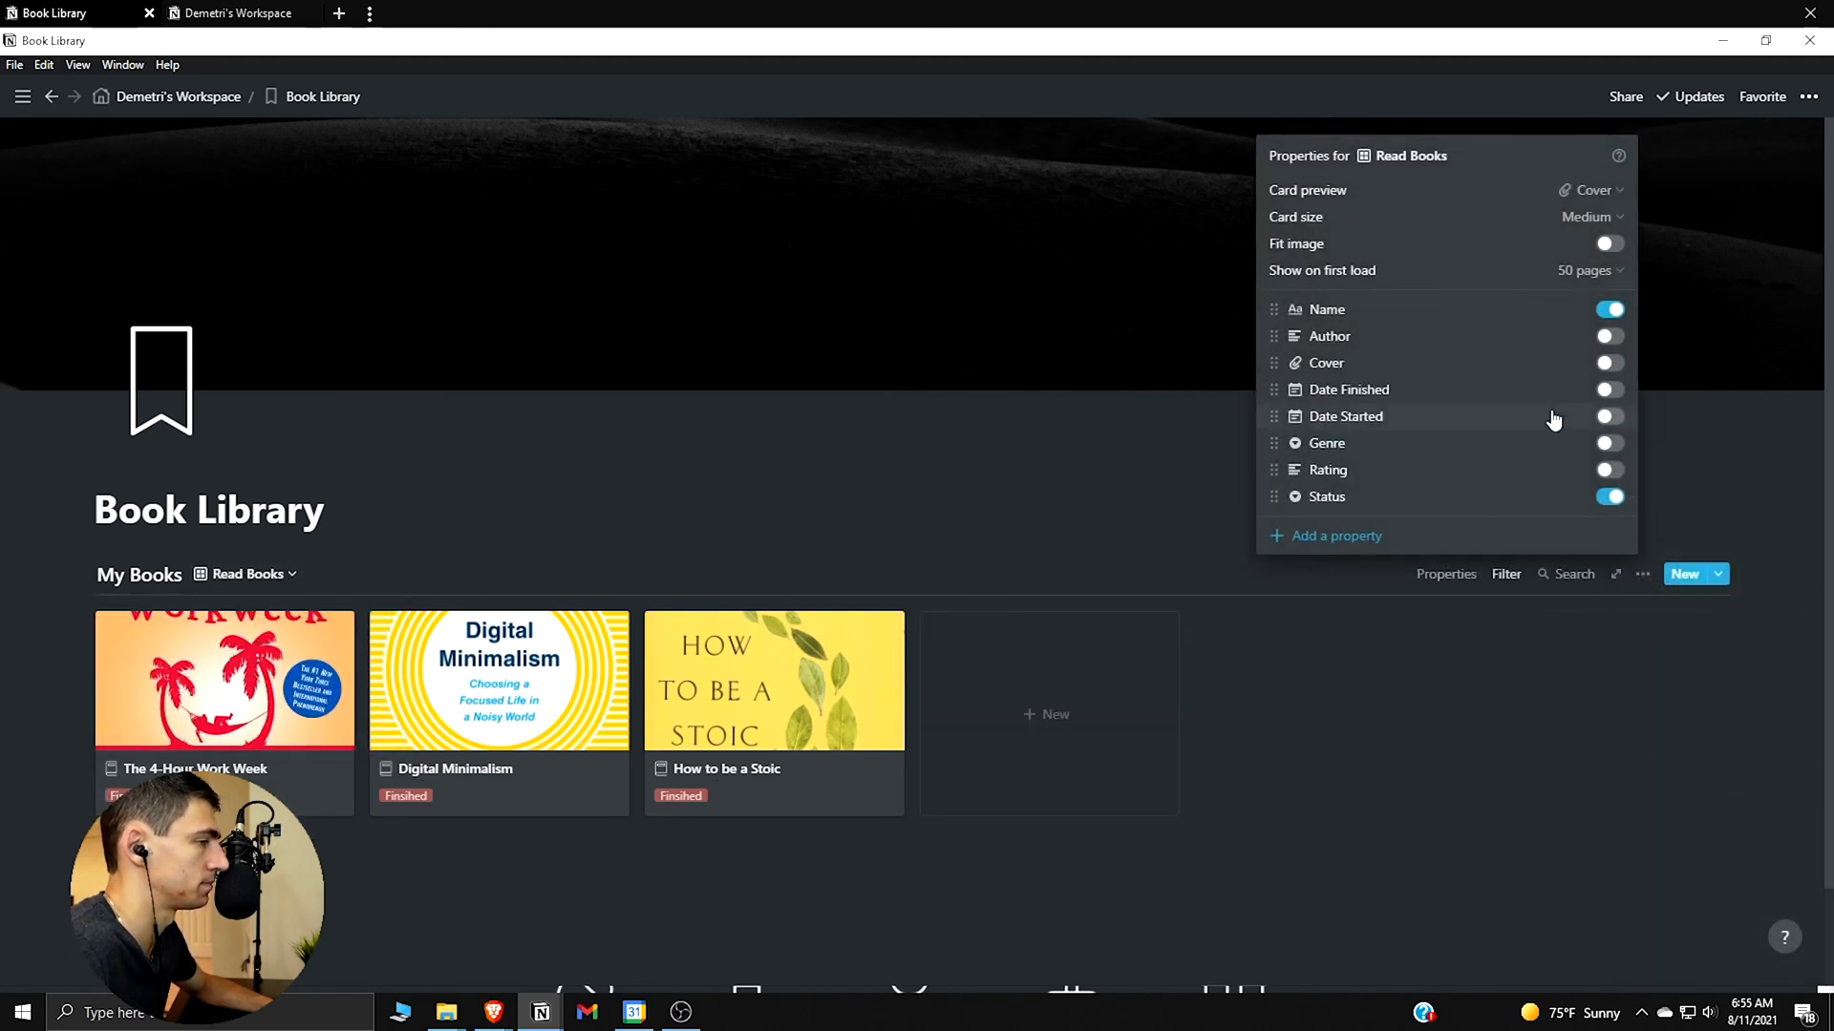